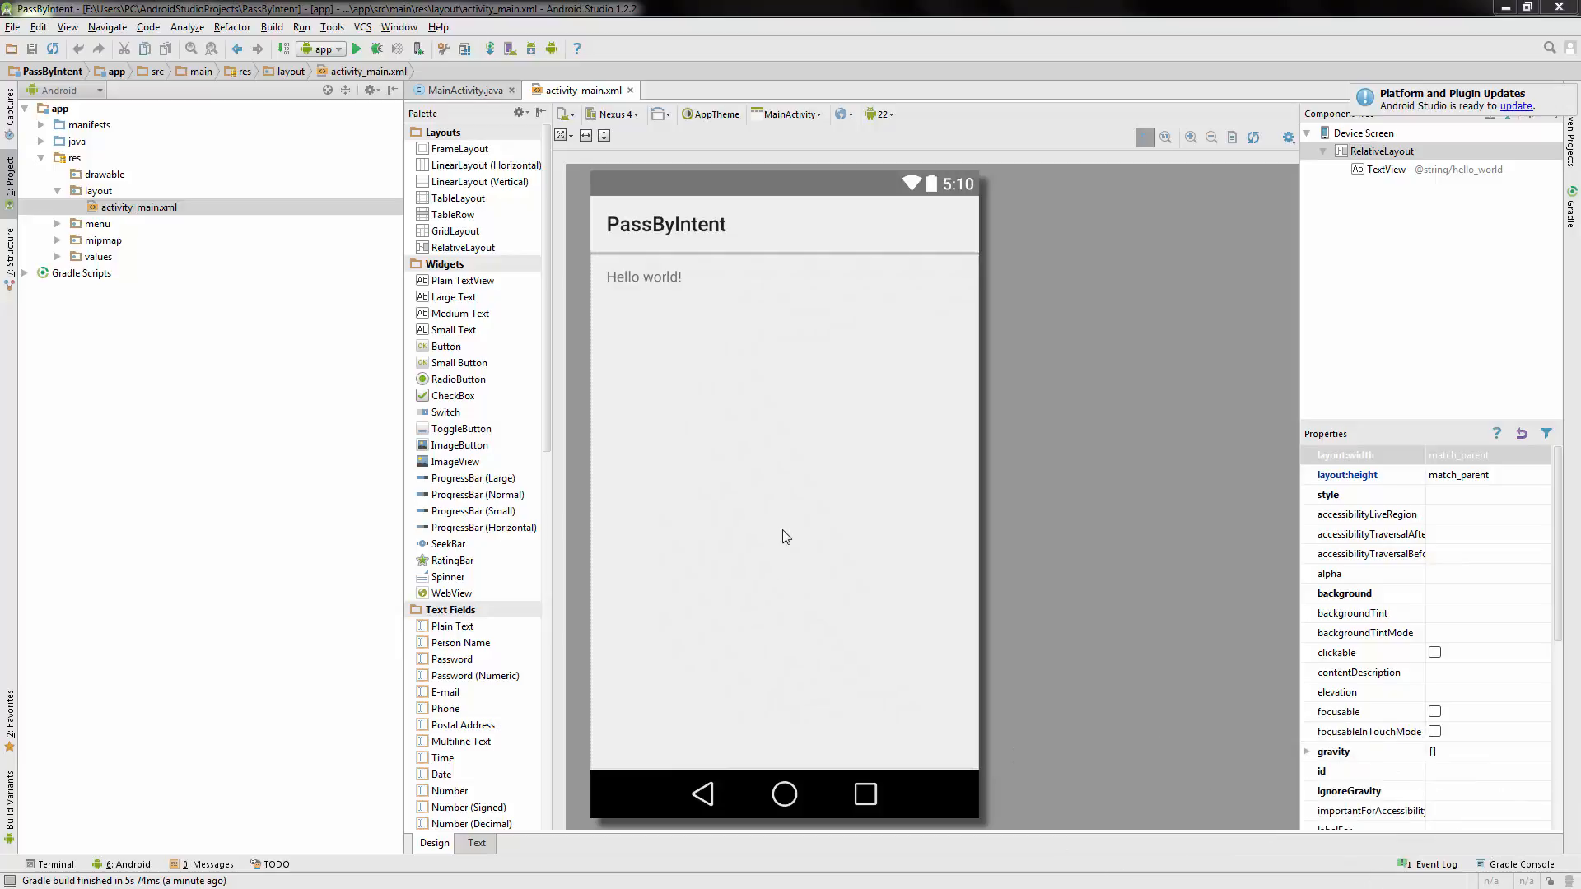
pyautogui.moveTo(979, 488)
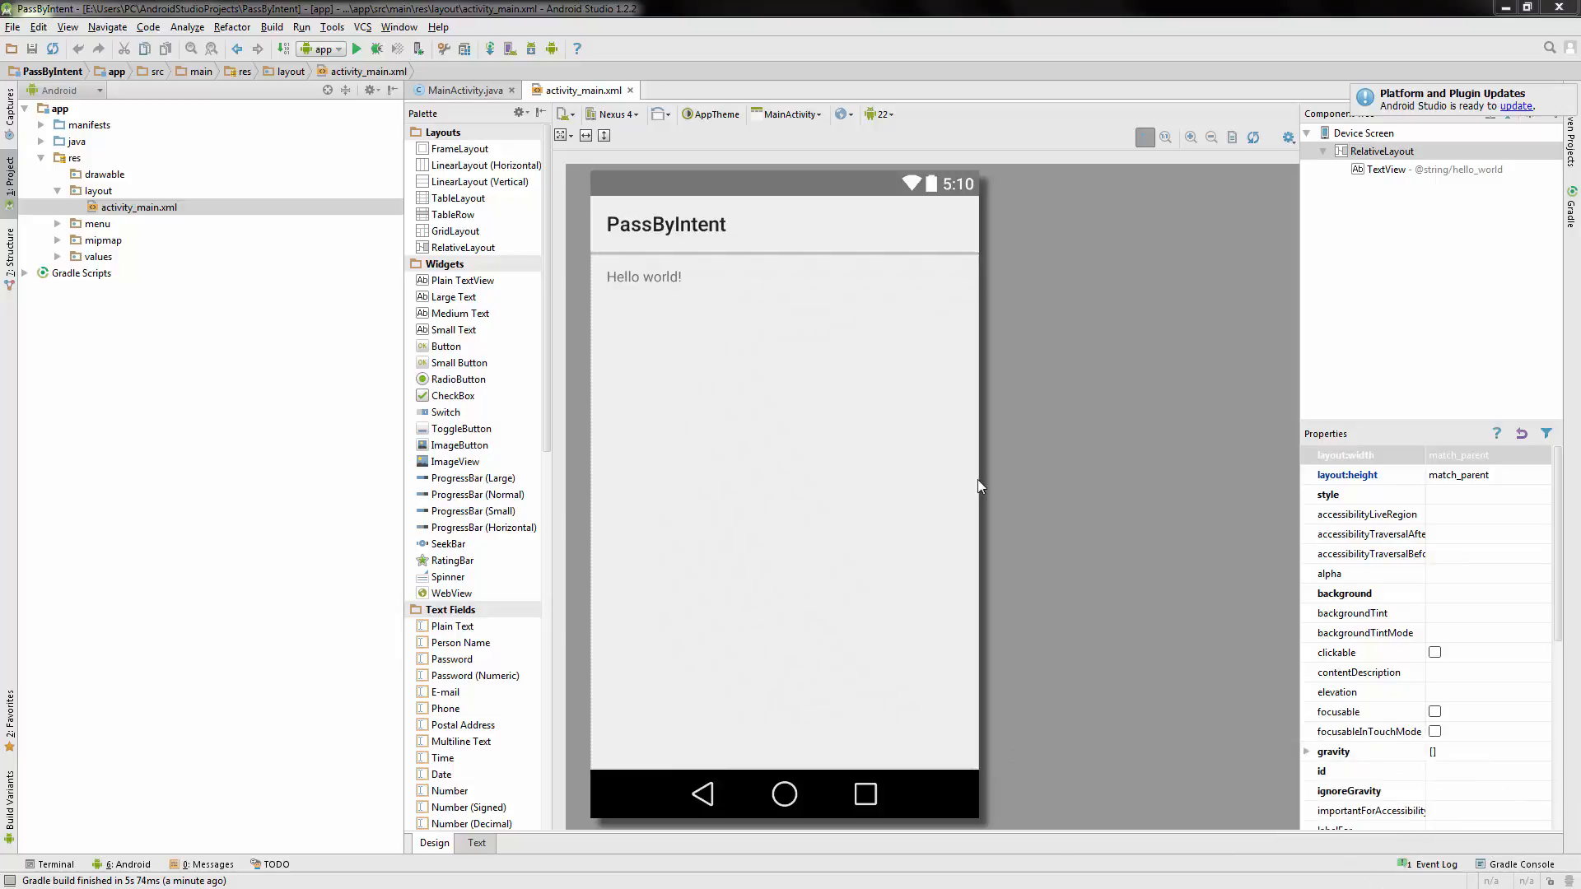
pyautogui.moveTo(973, 494)
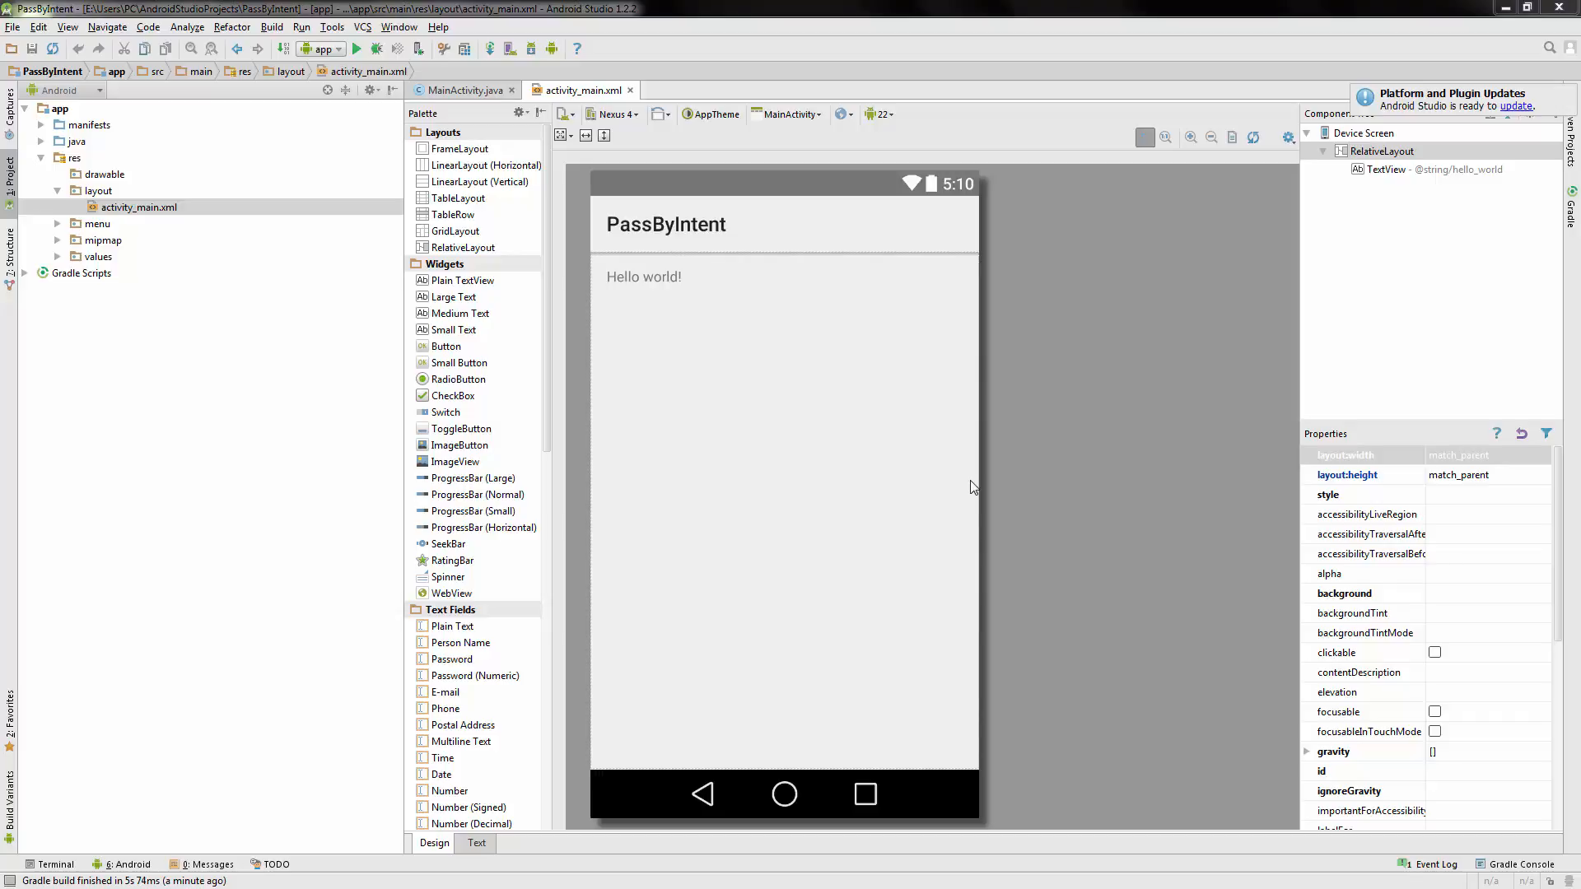
pyautogui.moveTo(996, 456)
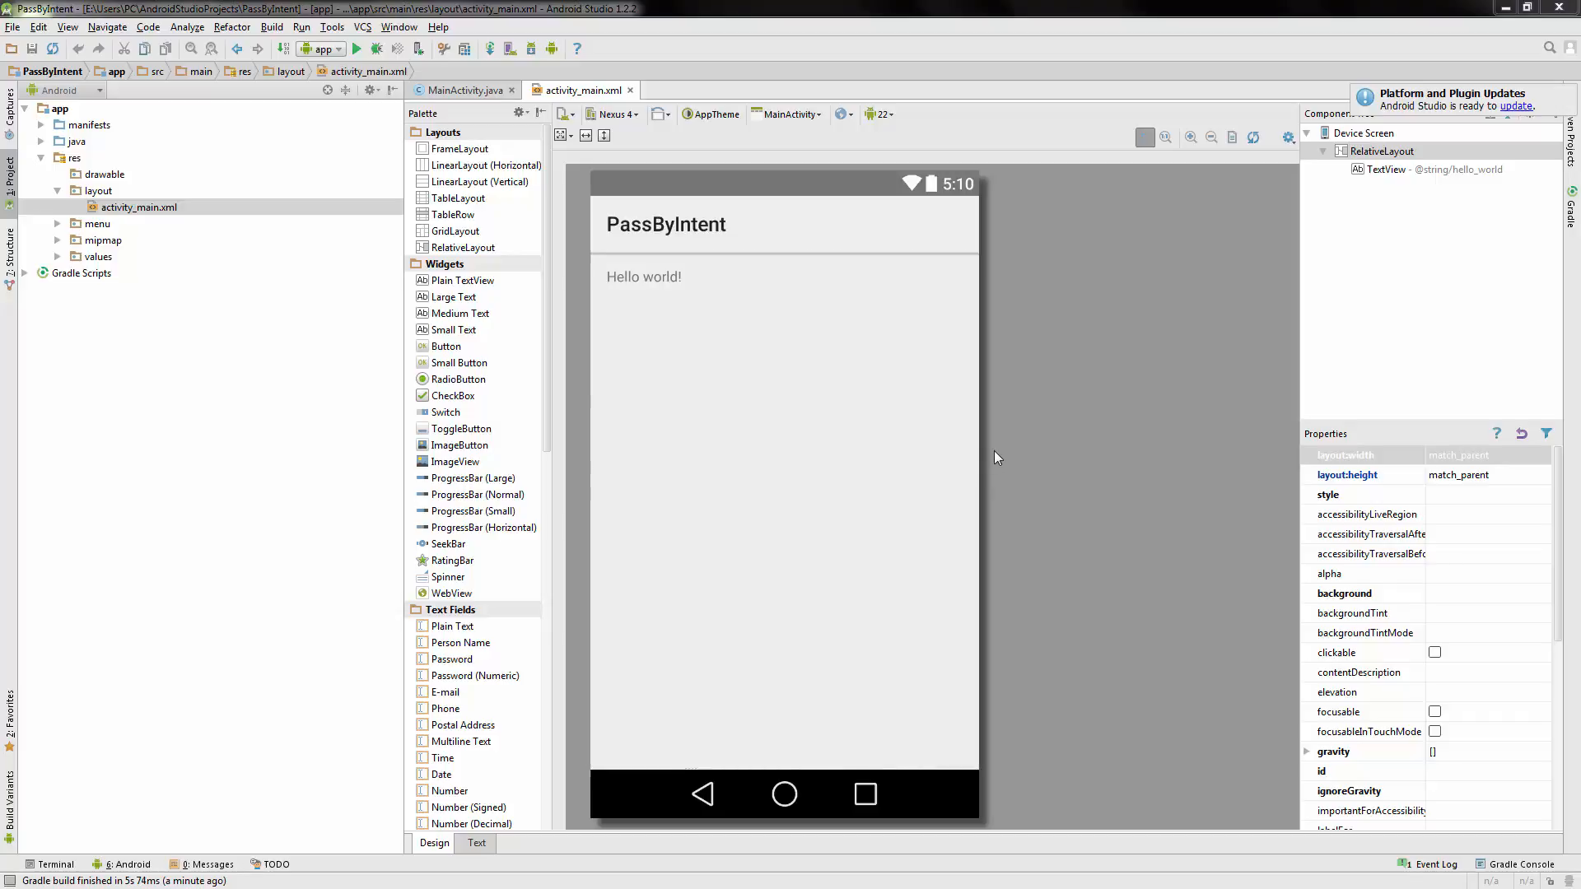
pyautogui.moveTo(623, 464)
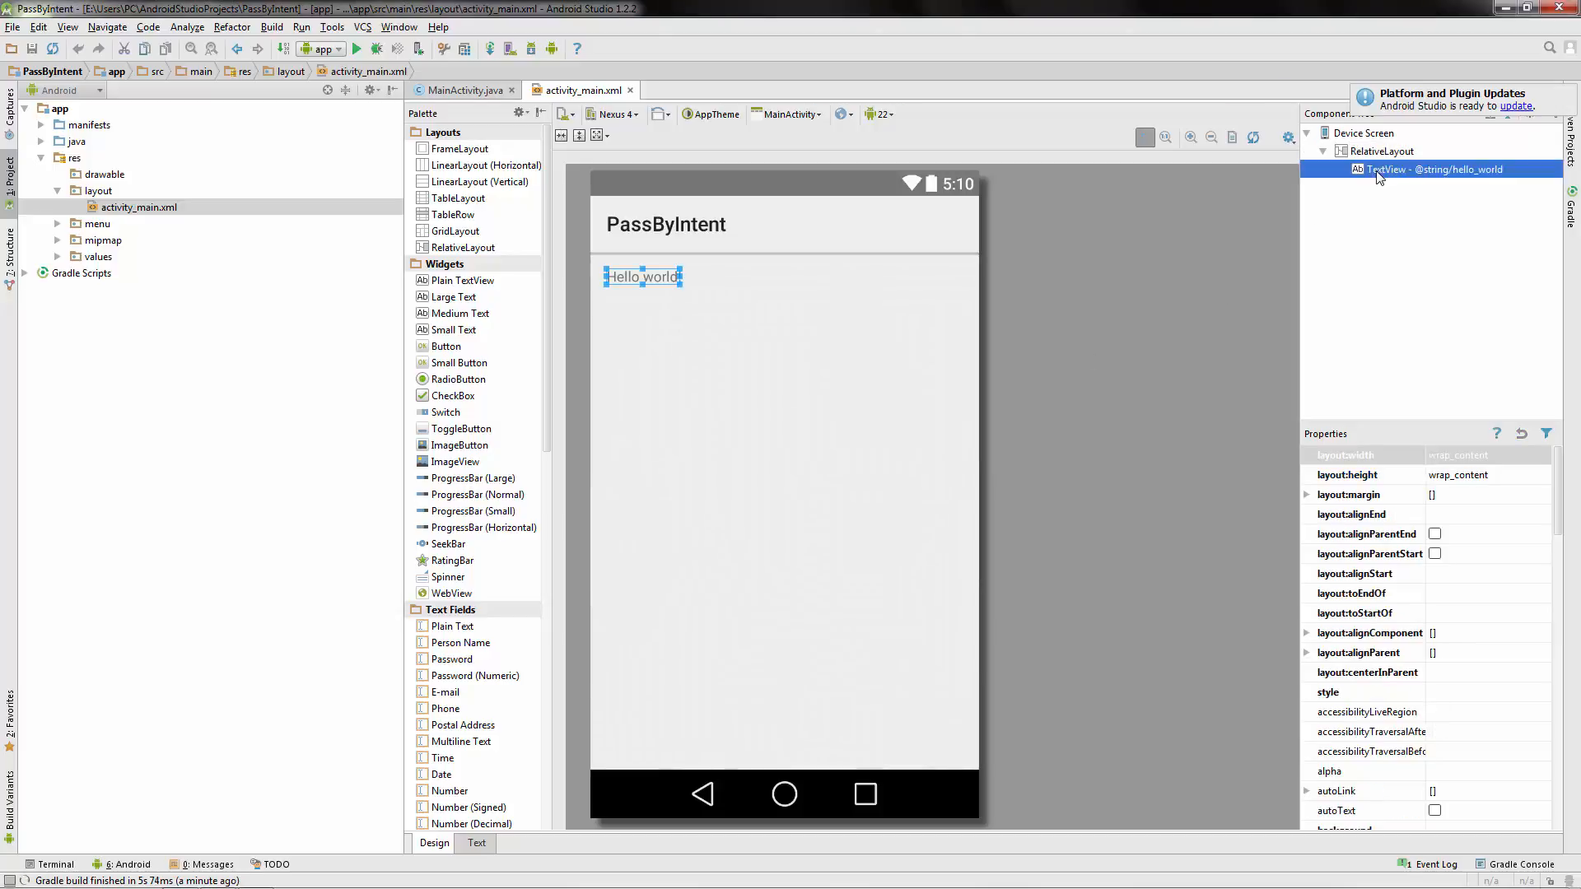
# Delete the Hello world text and add a button near the bottom with text Button and id myButton.
pyautogui.press('Delete')
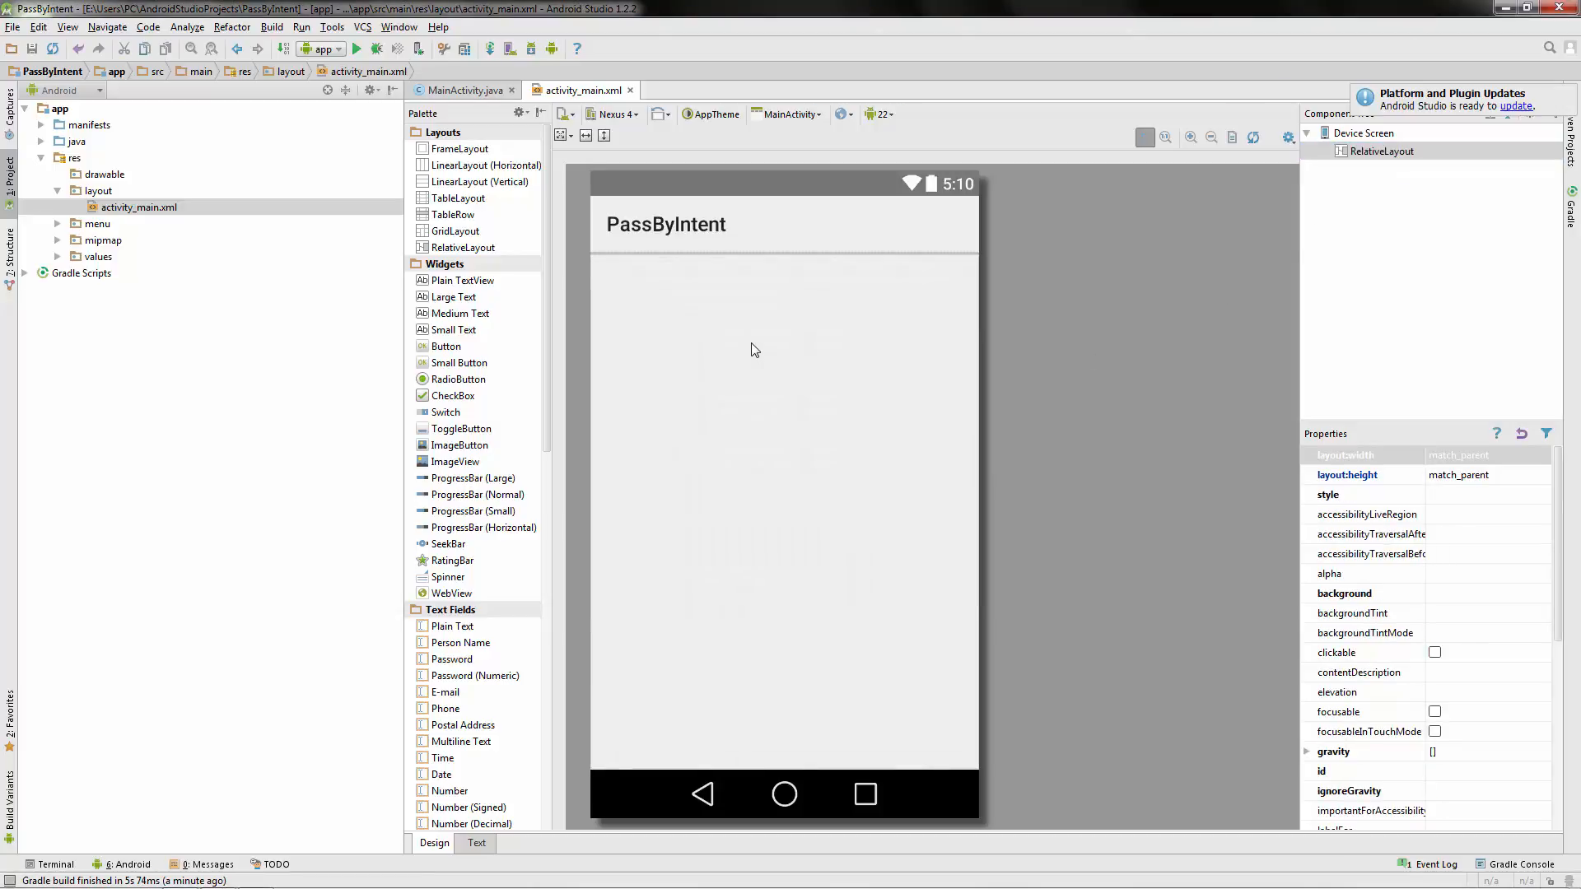
pyautogui.click(446, 346)
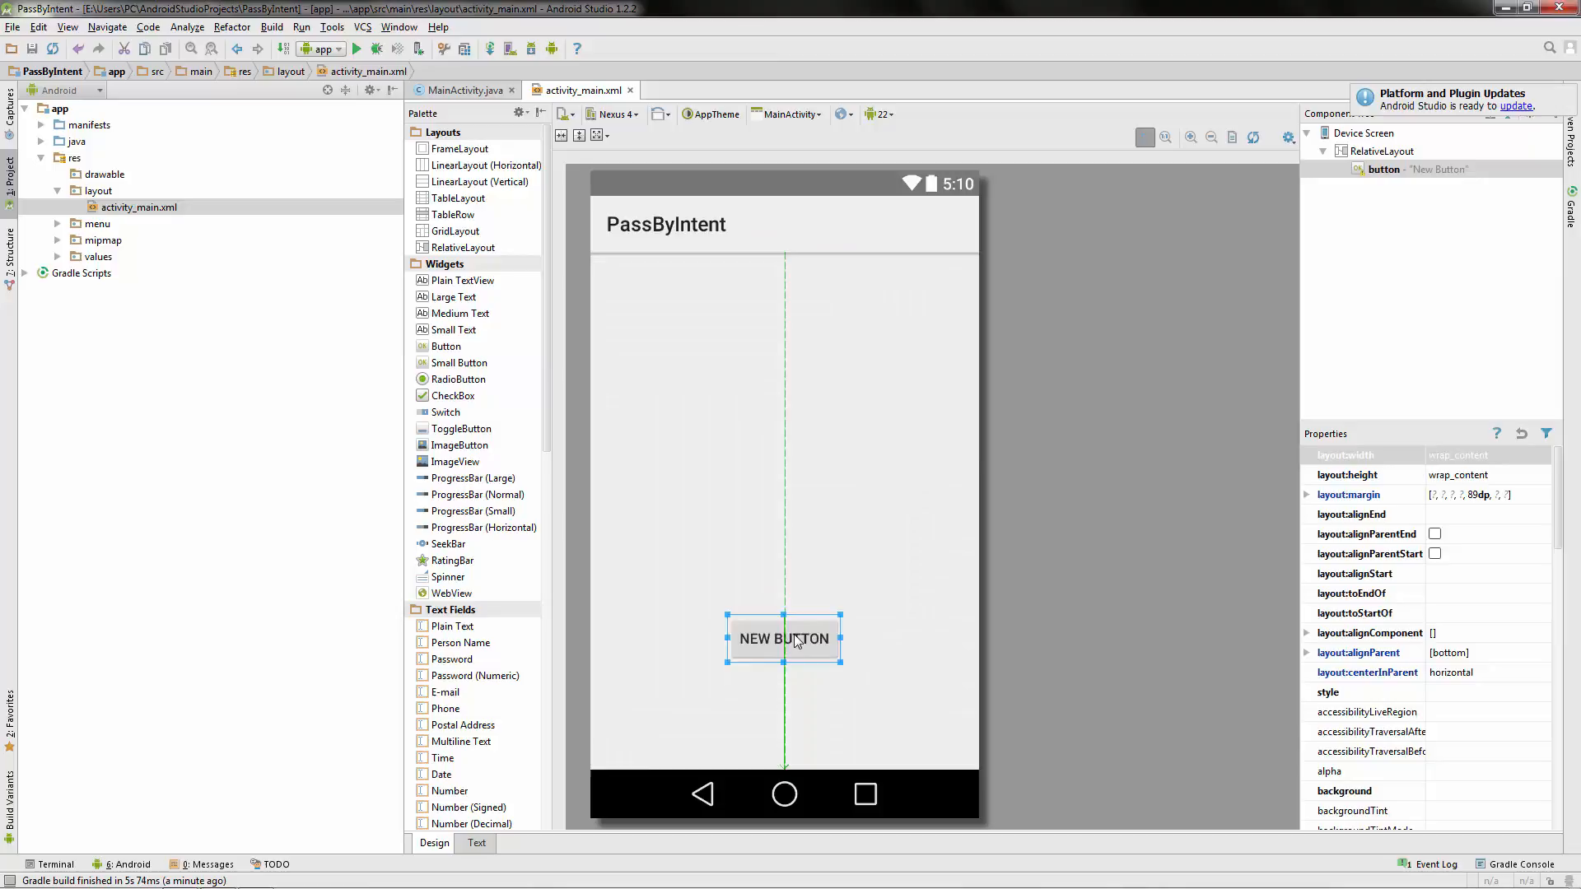
pyautogui.doubleClick(784, 639)
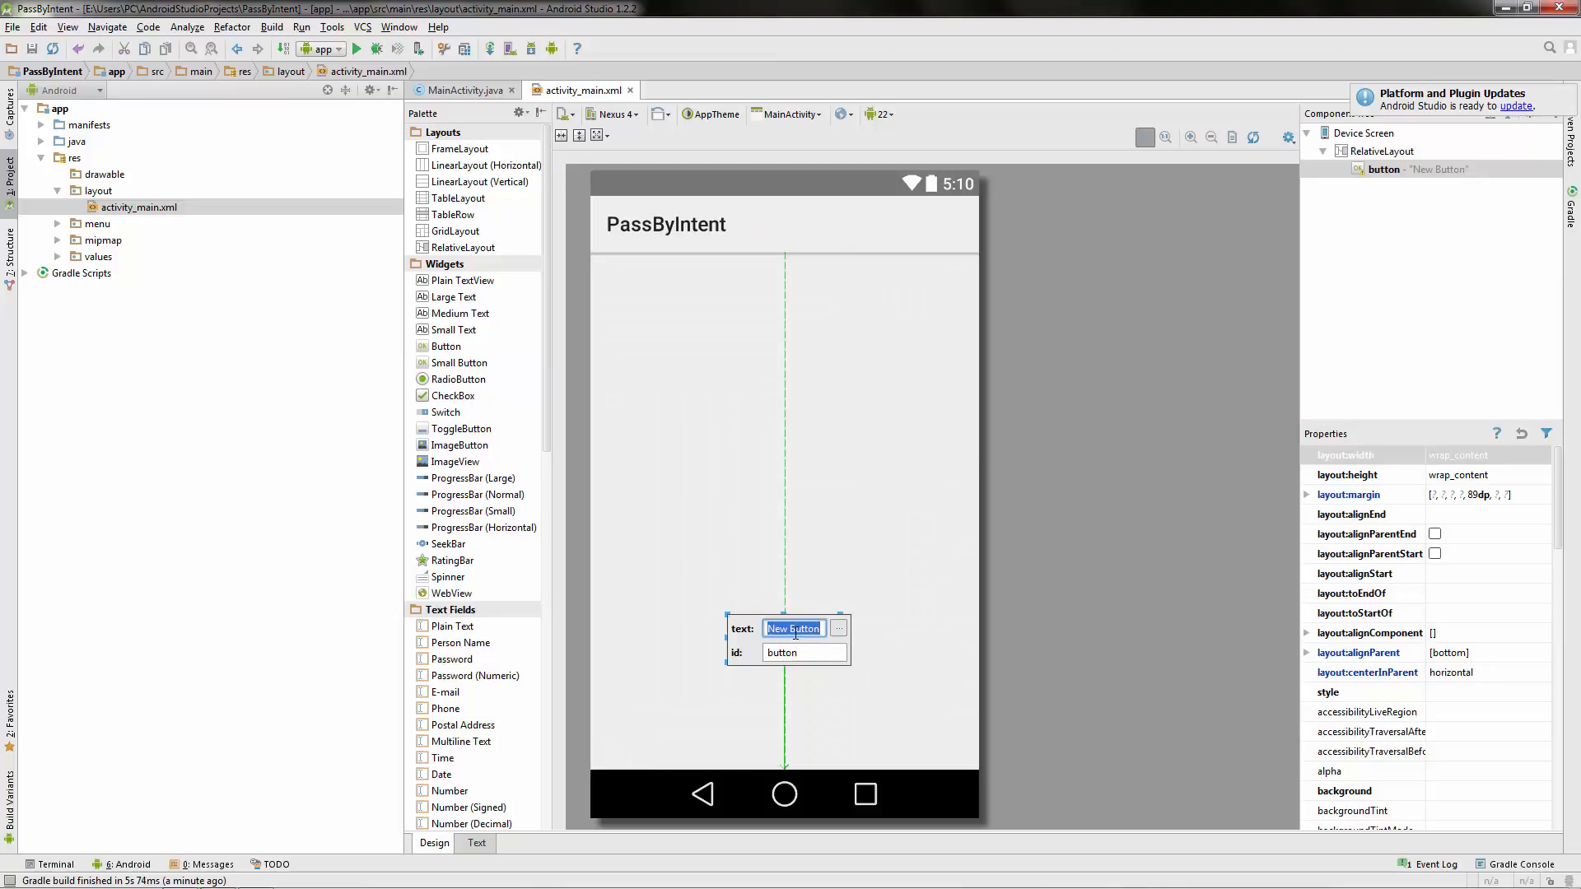
pyautogui.write('Butt')
pyautogui.click(805, 652)
pyautogui.write('myB')
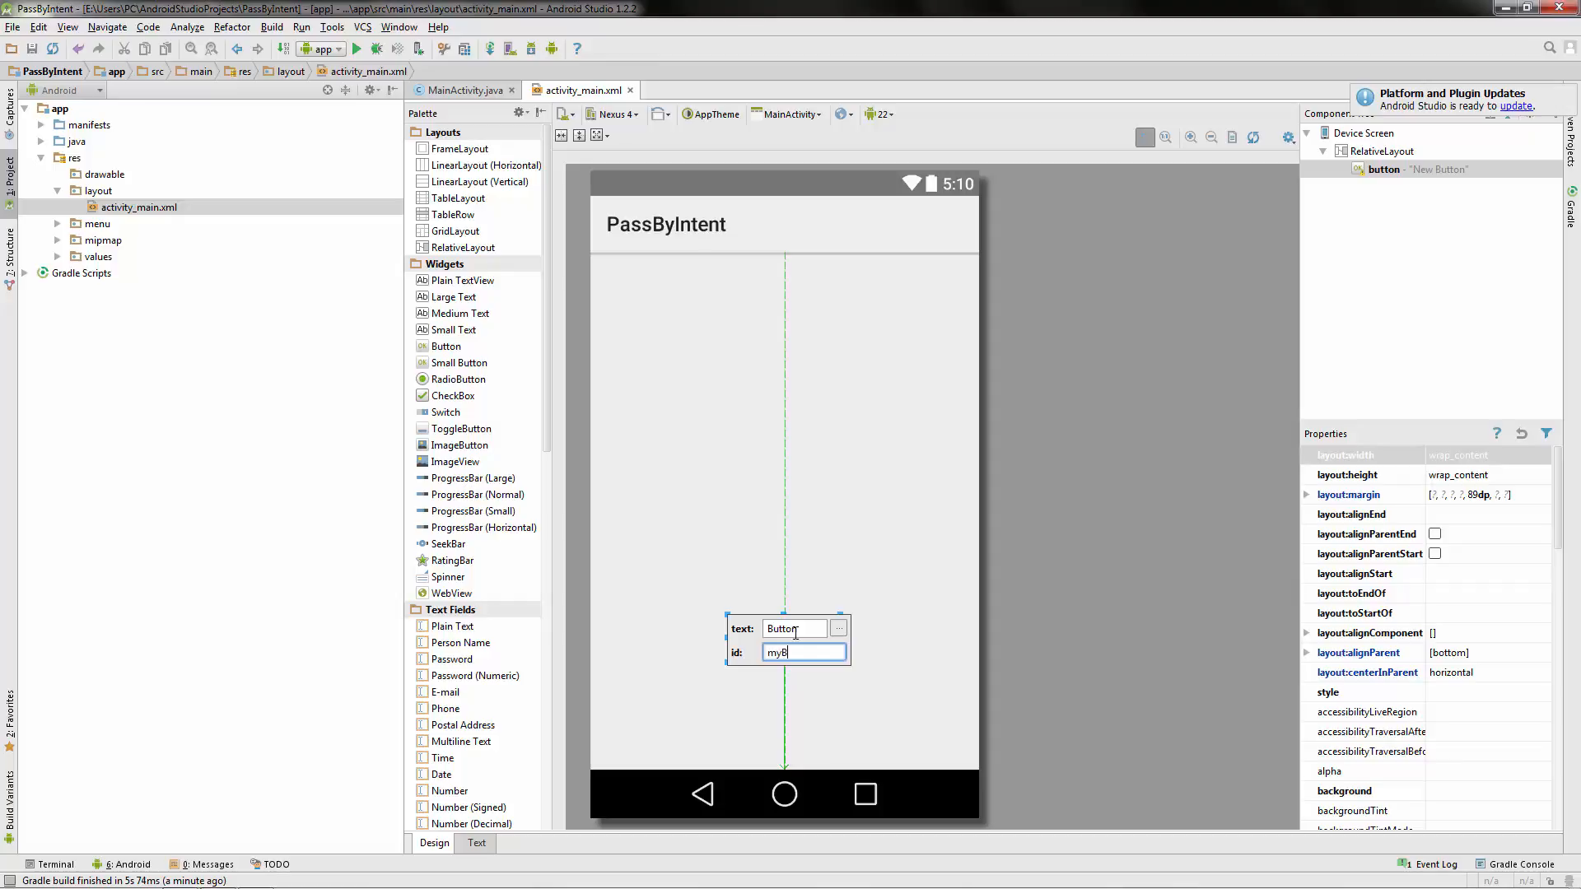
pyautogui.write('utton')
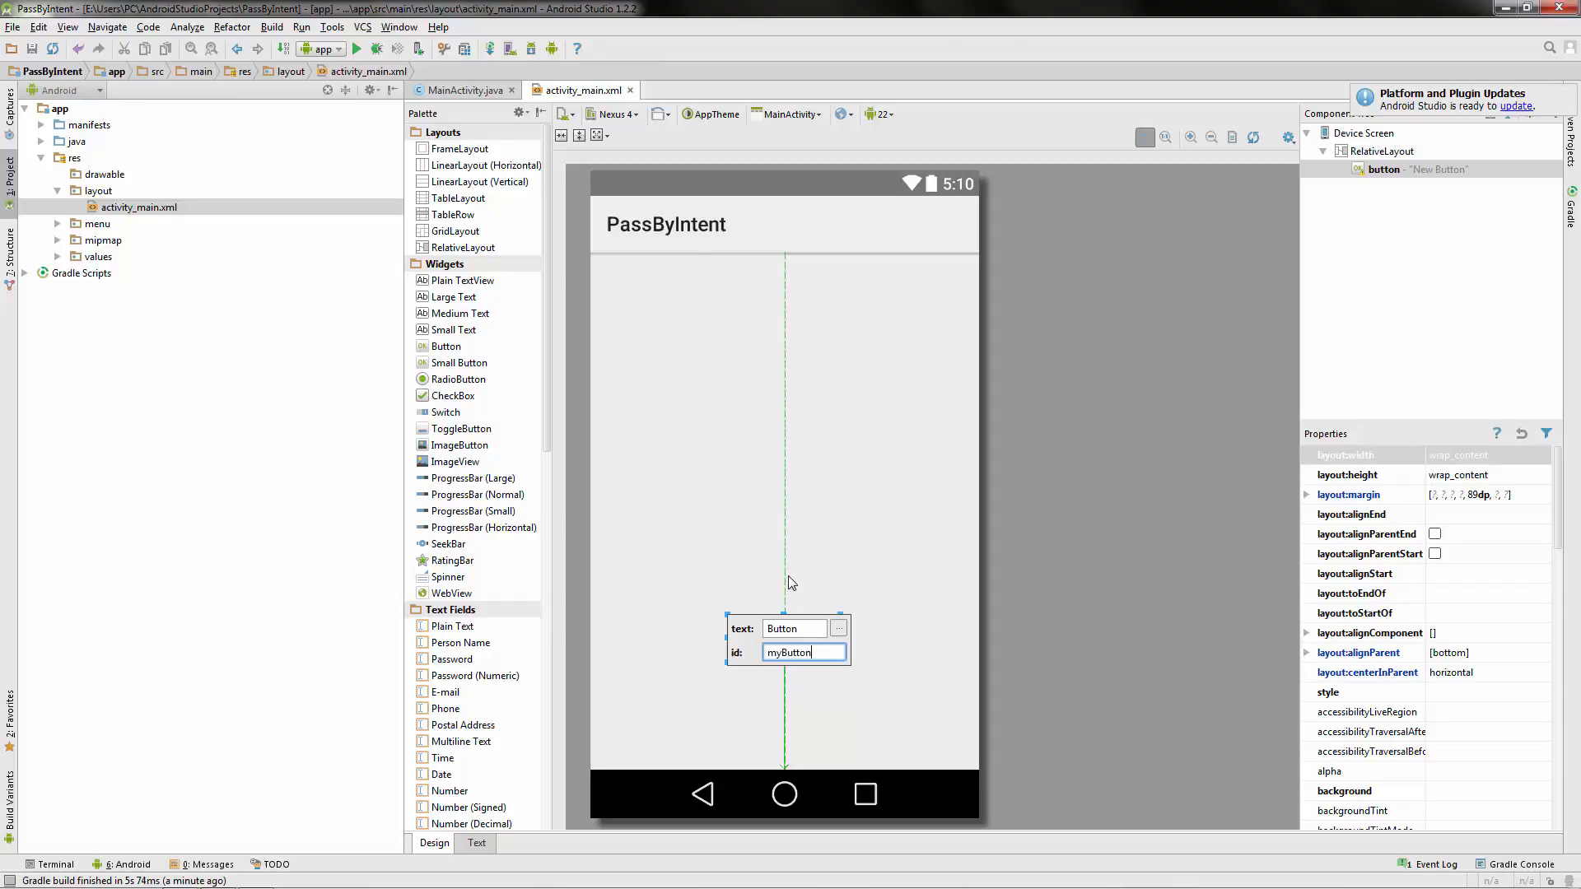
pyautogui.press('Return')
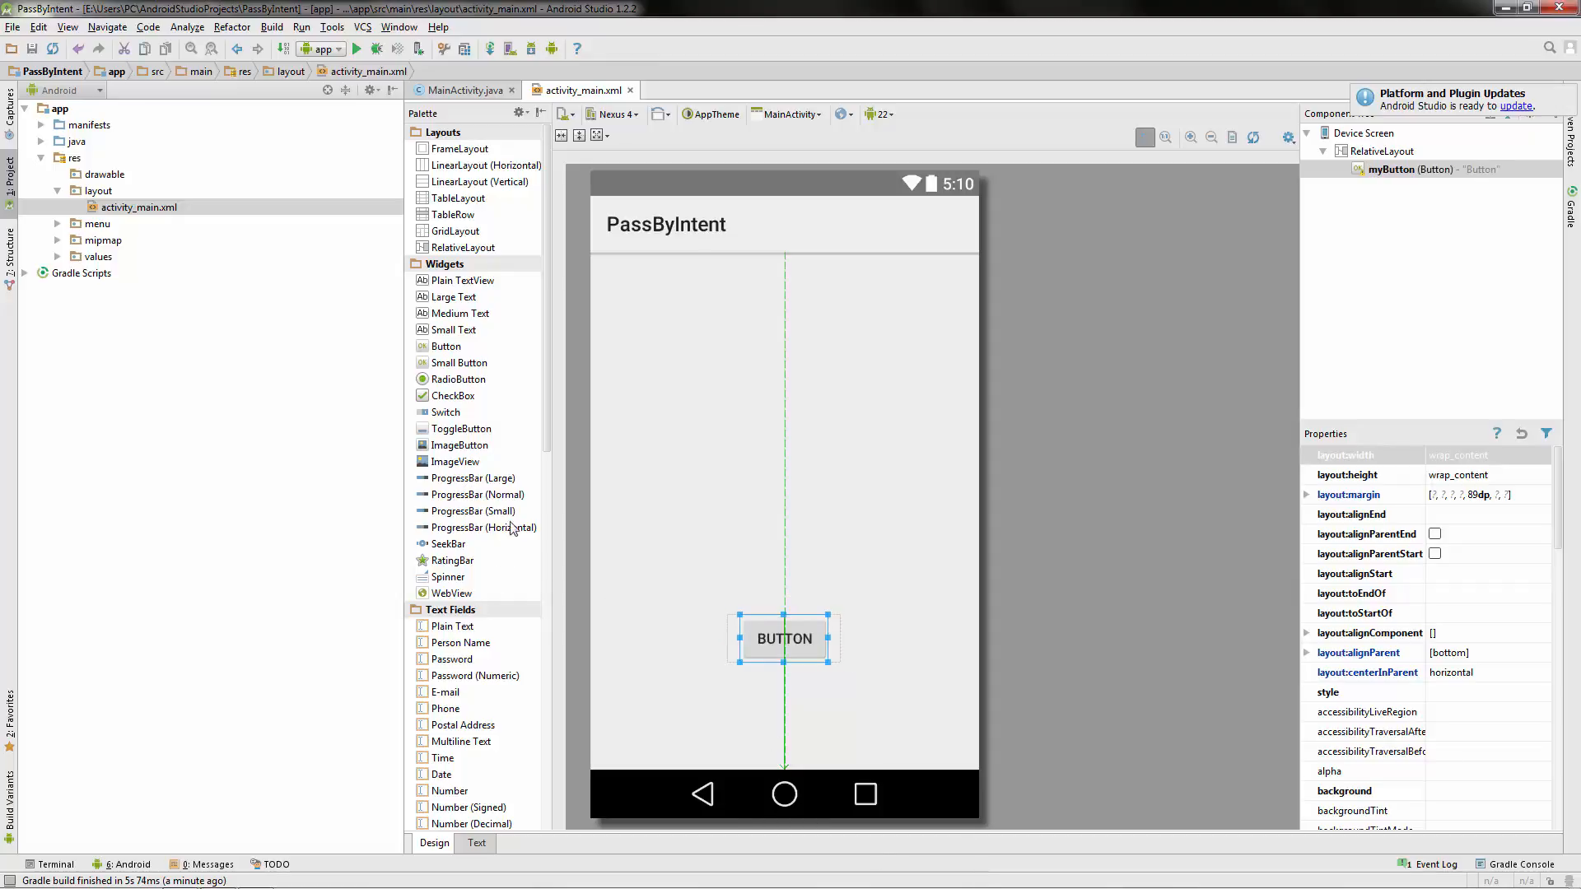
pyautogui.moveTo(460, 308)
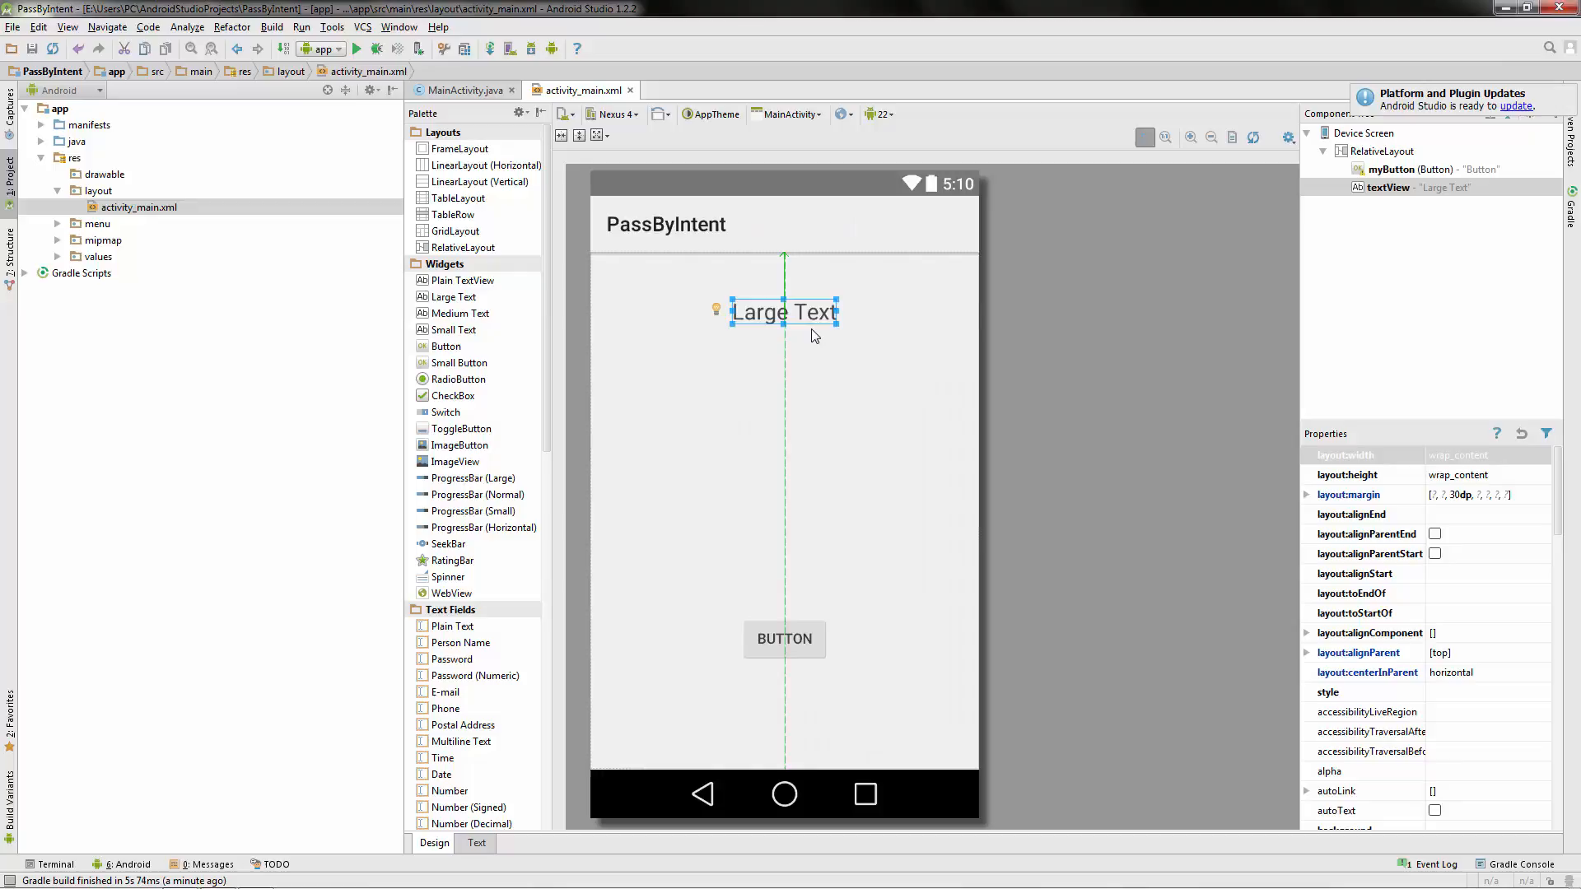
# Set the large heading to read 'Please Enter Your Name' with id nameText.
pyautogui.doubleClick(784, 311)
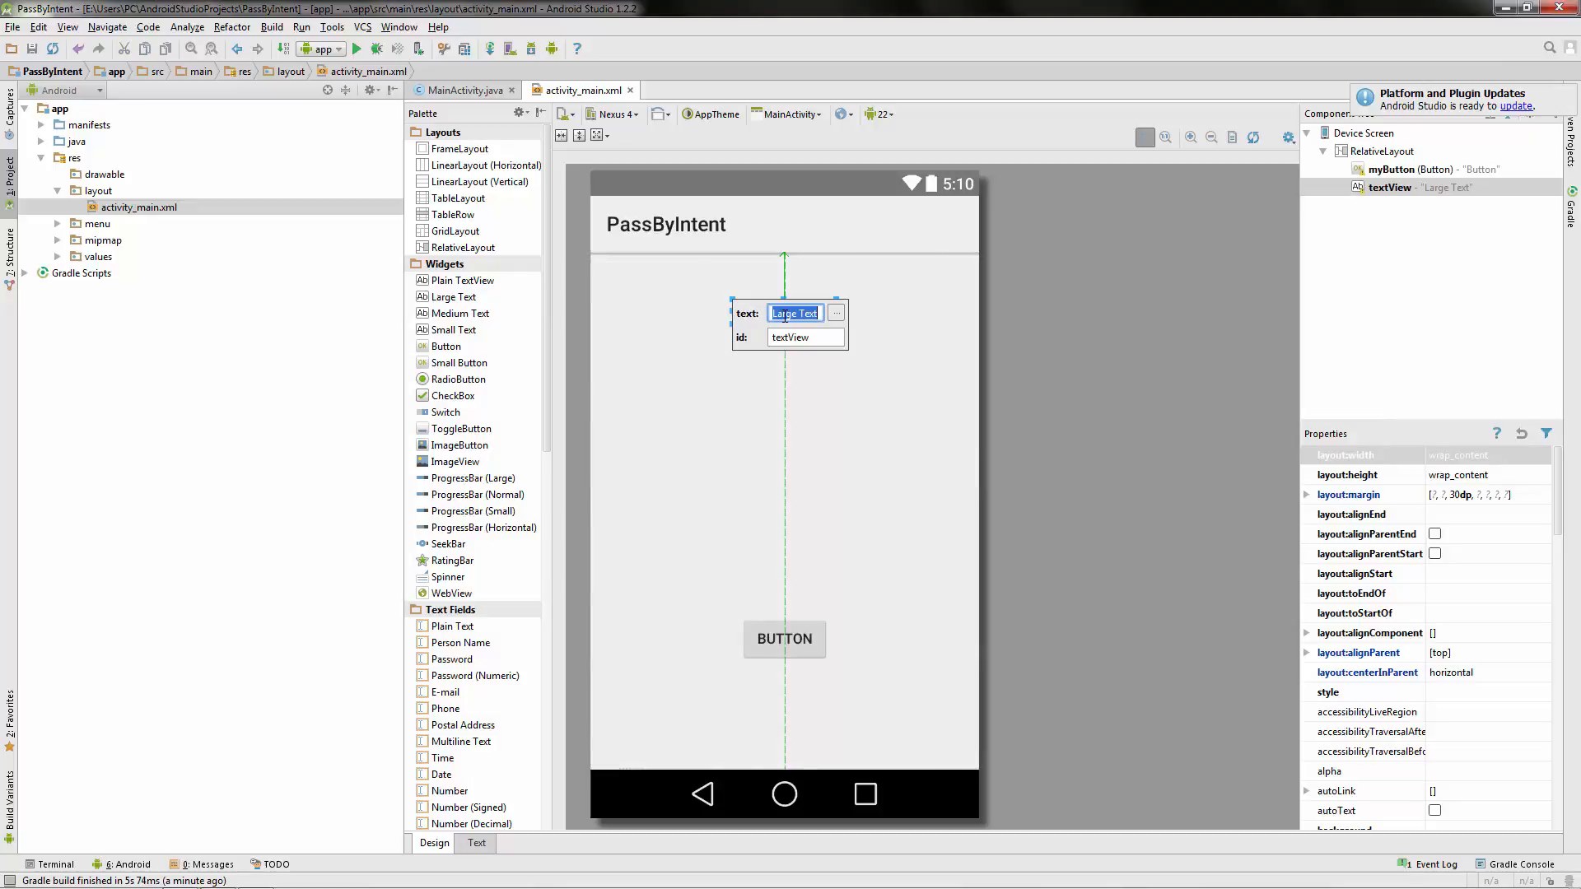
pyautogui.write('Please')
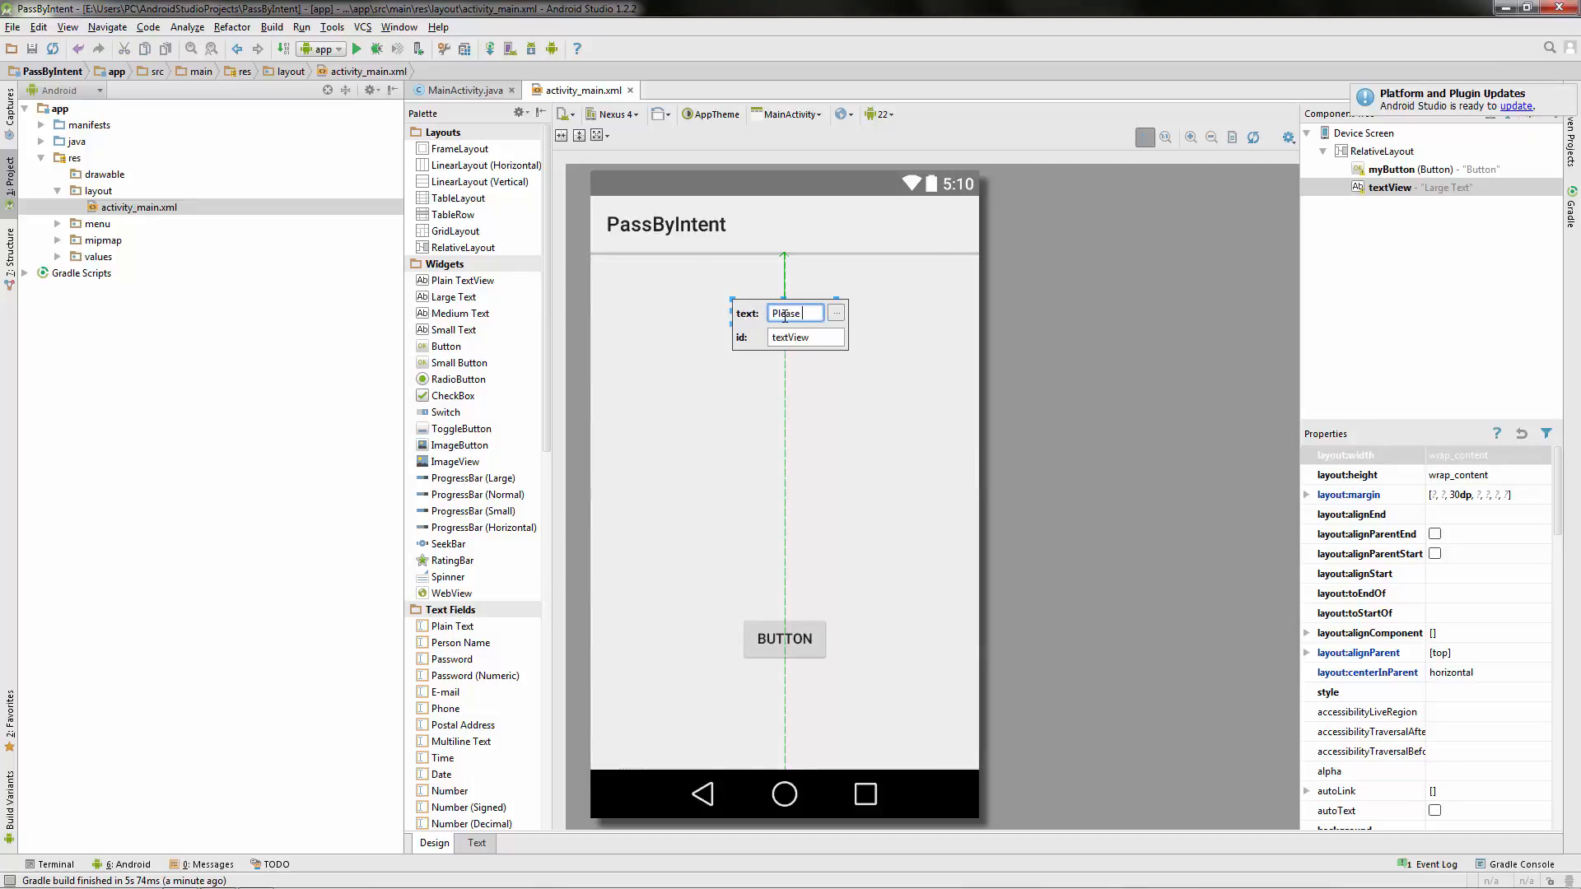
pyautogui.write('Enter Your Name')
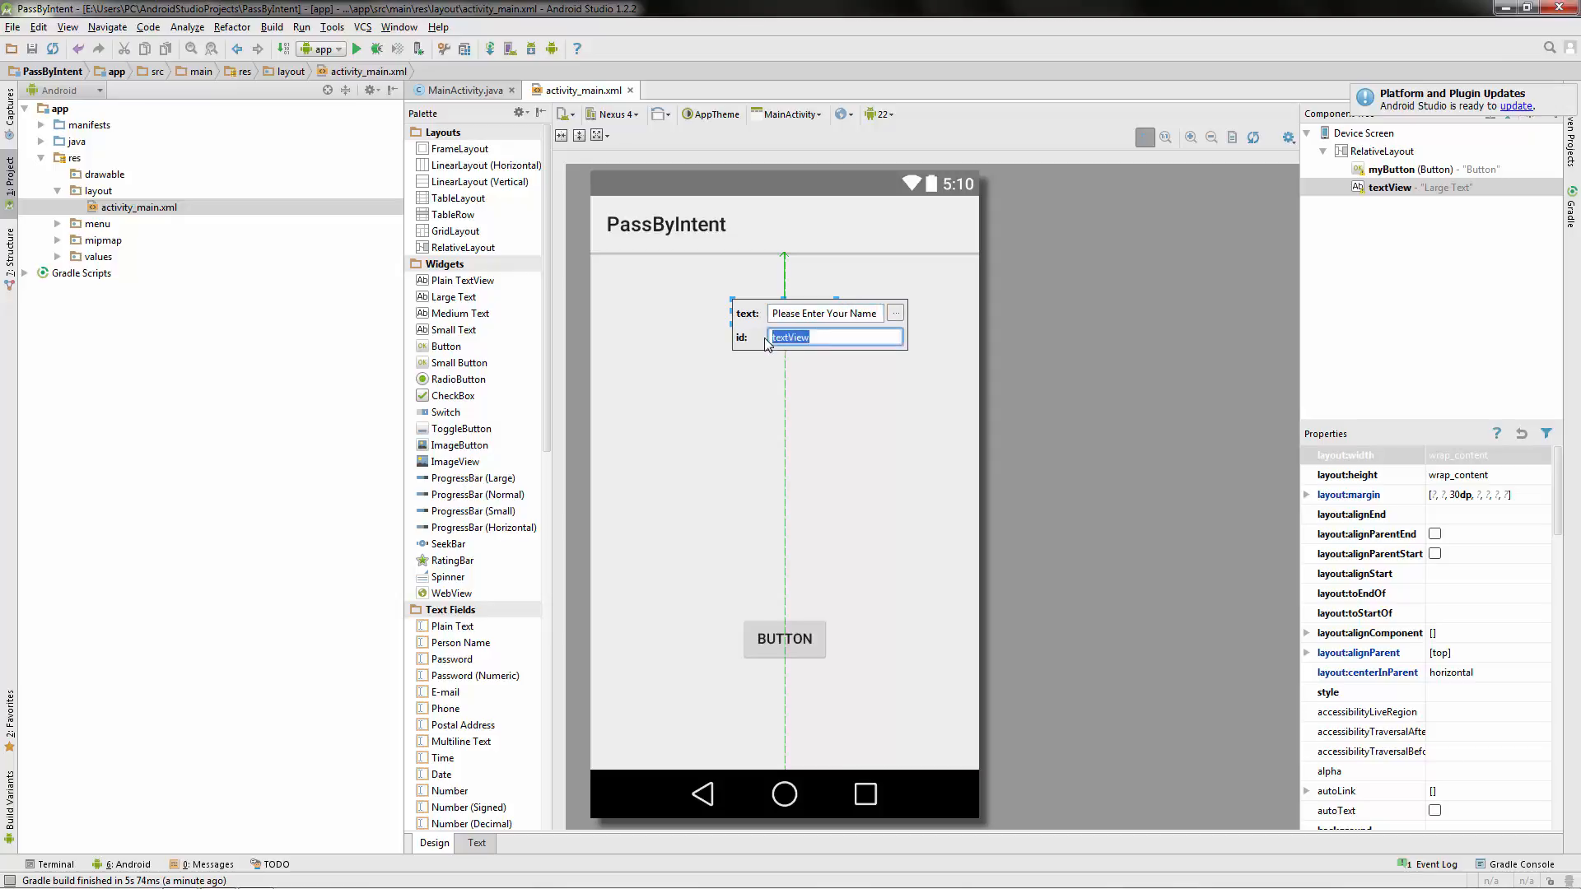
pyautogui.write('name')
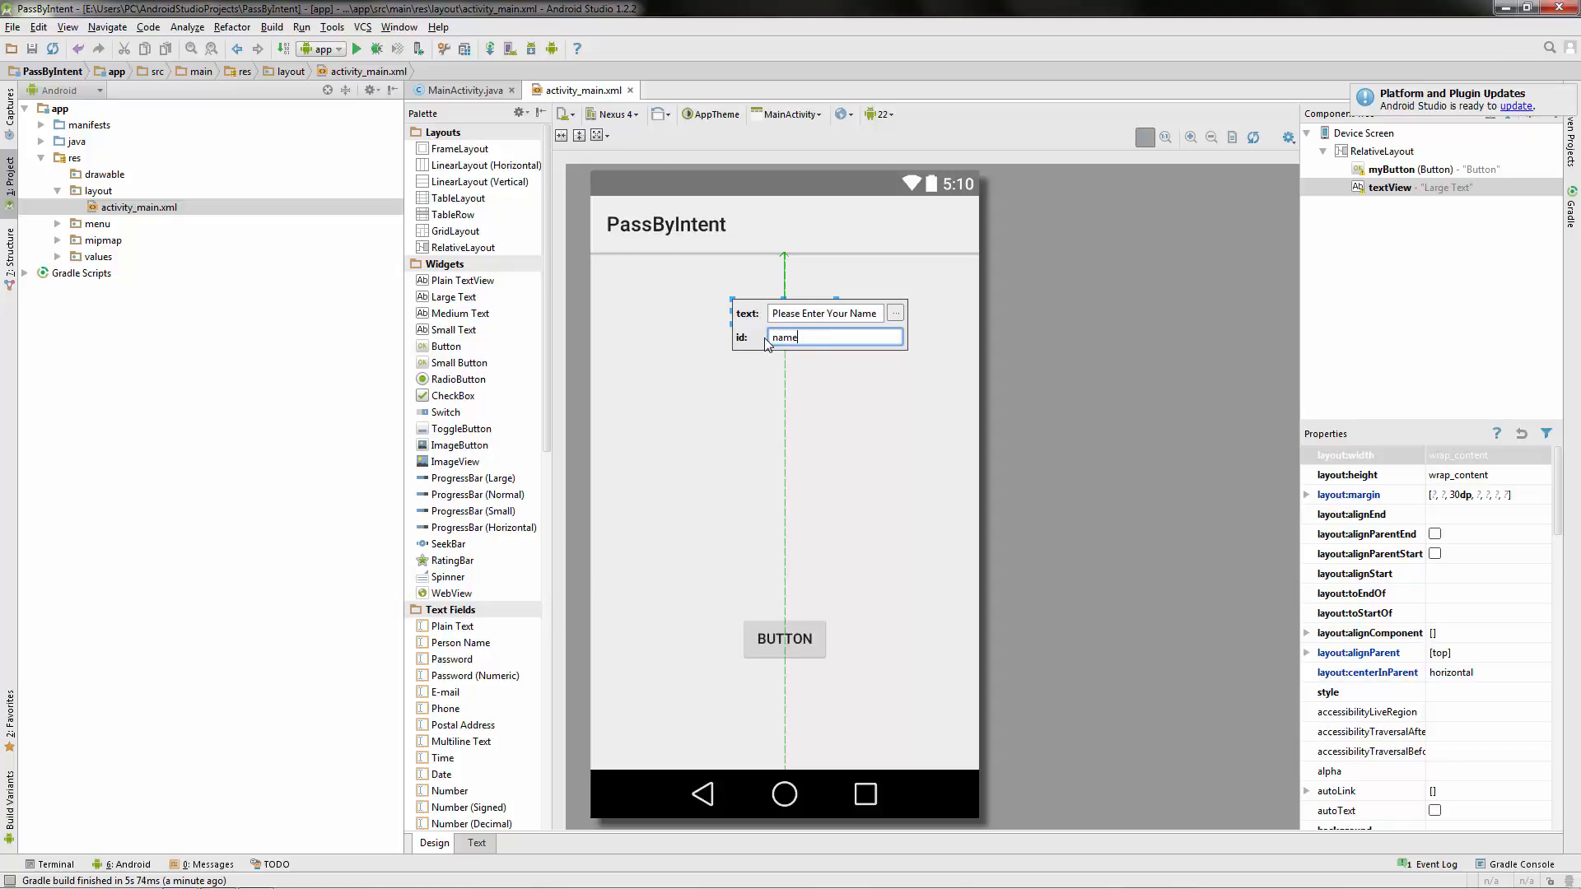
pyautogui.write('Text')
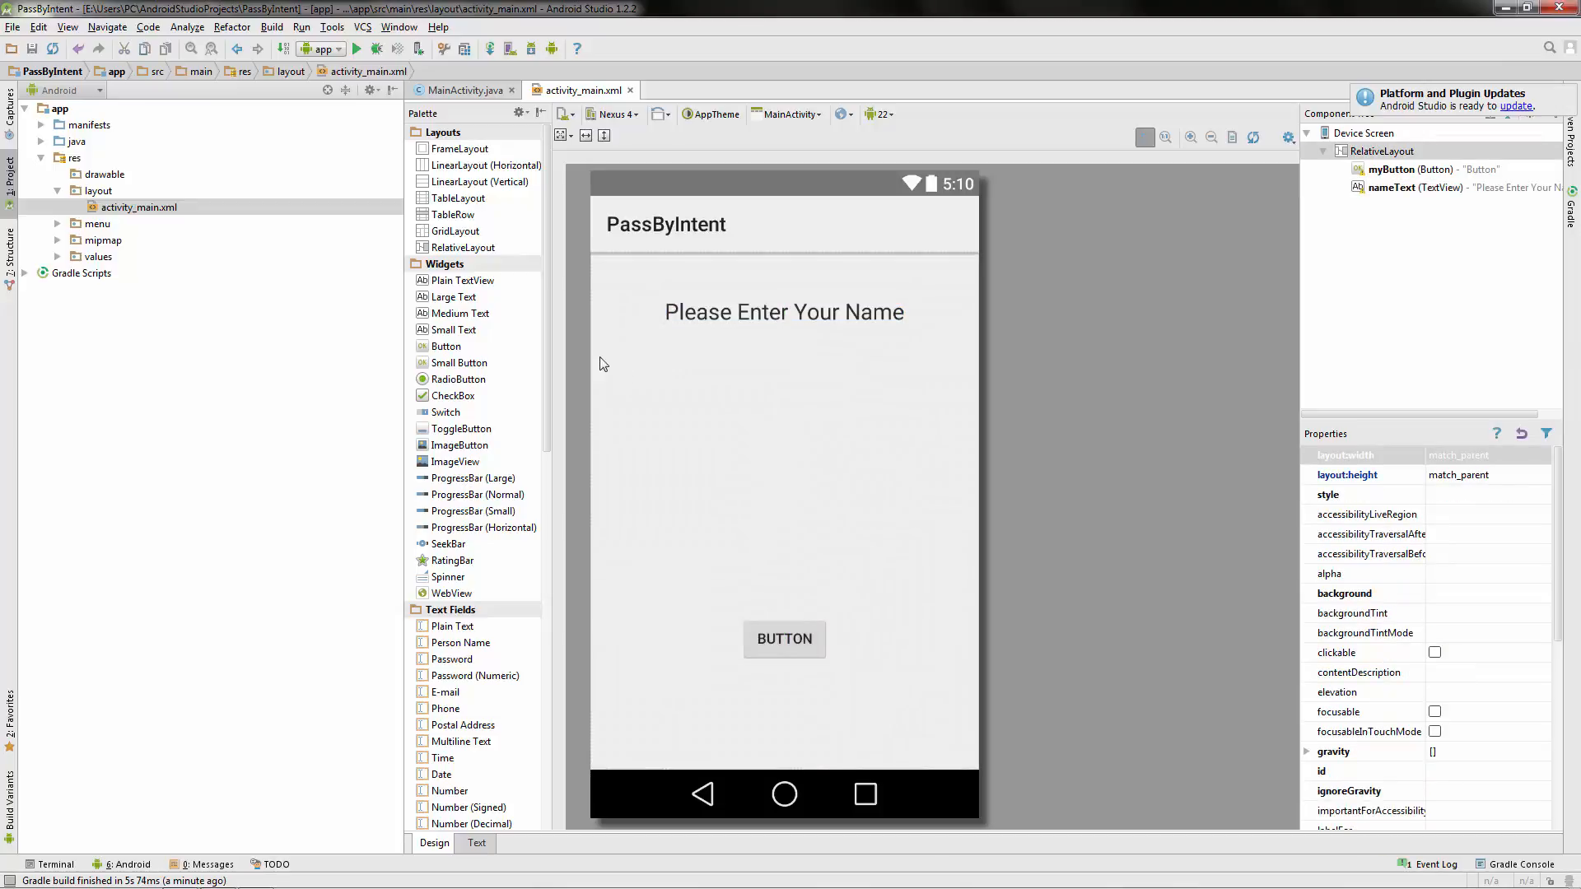
pyautogui.moveTo(740, 394)
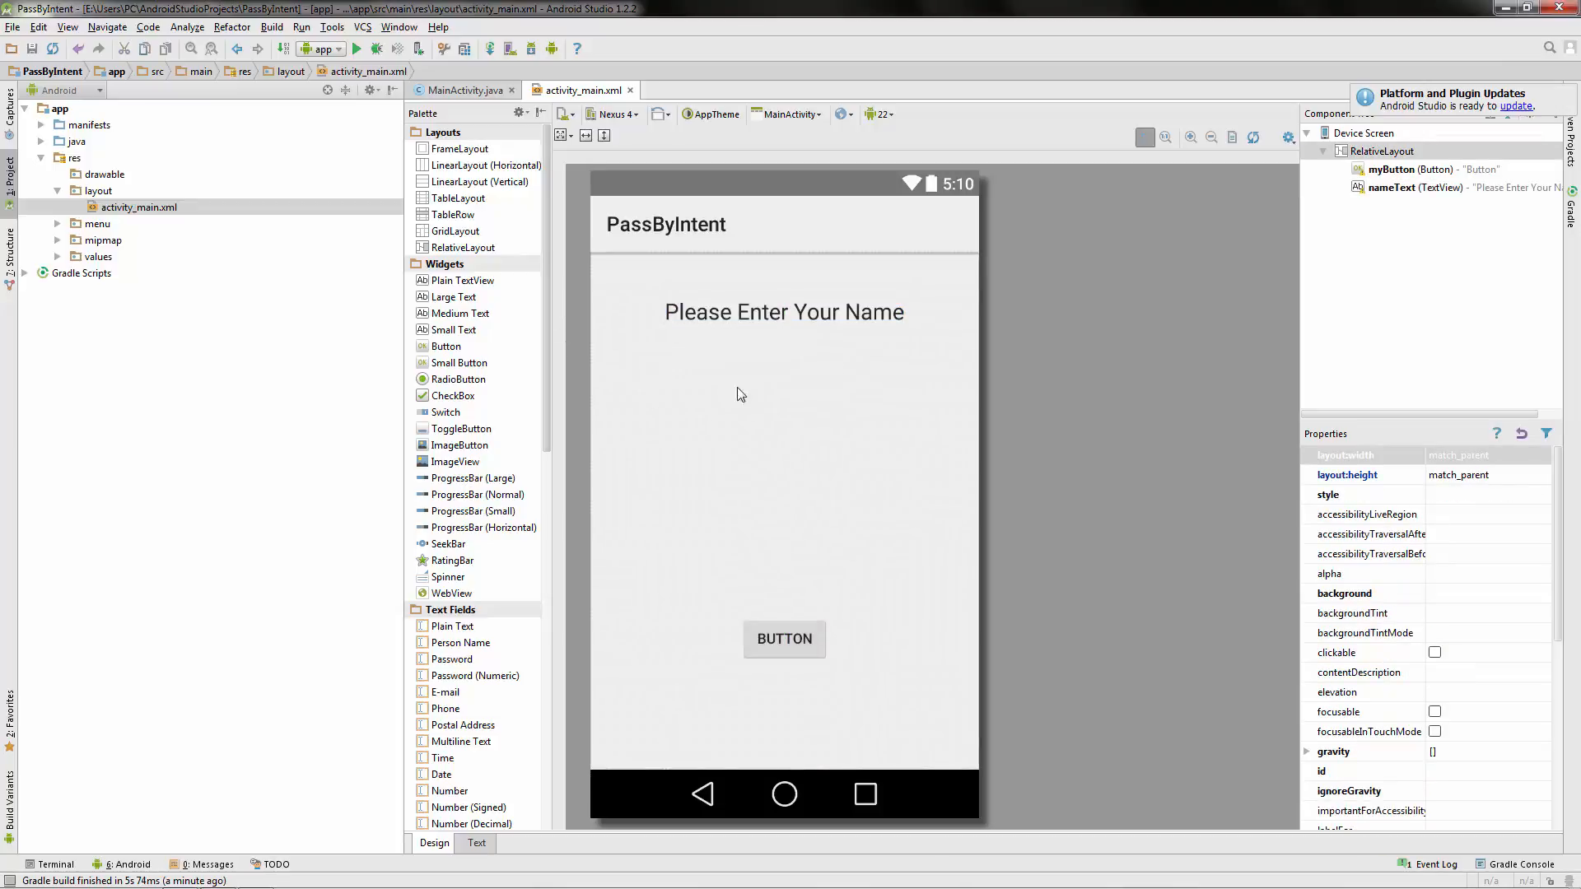
pyautogui.moveTo(553, 386)
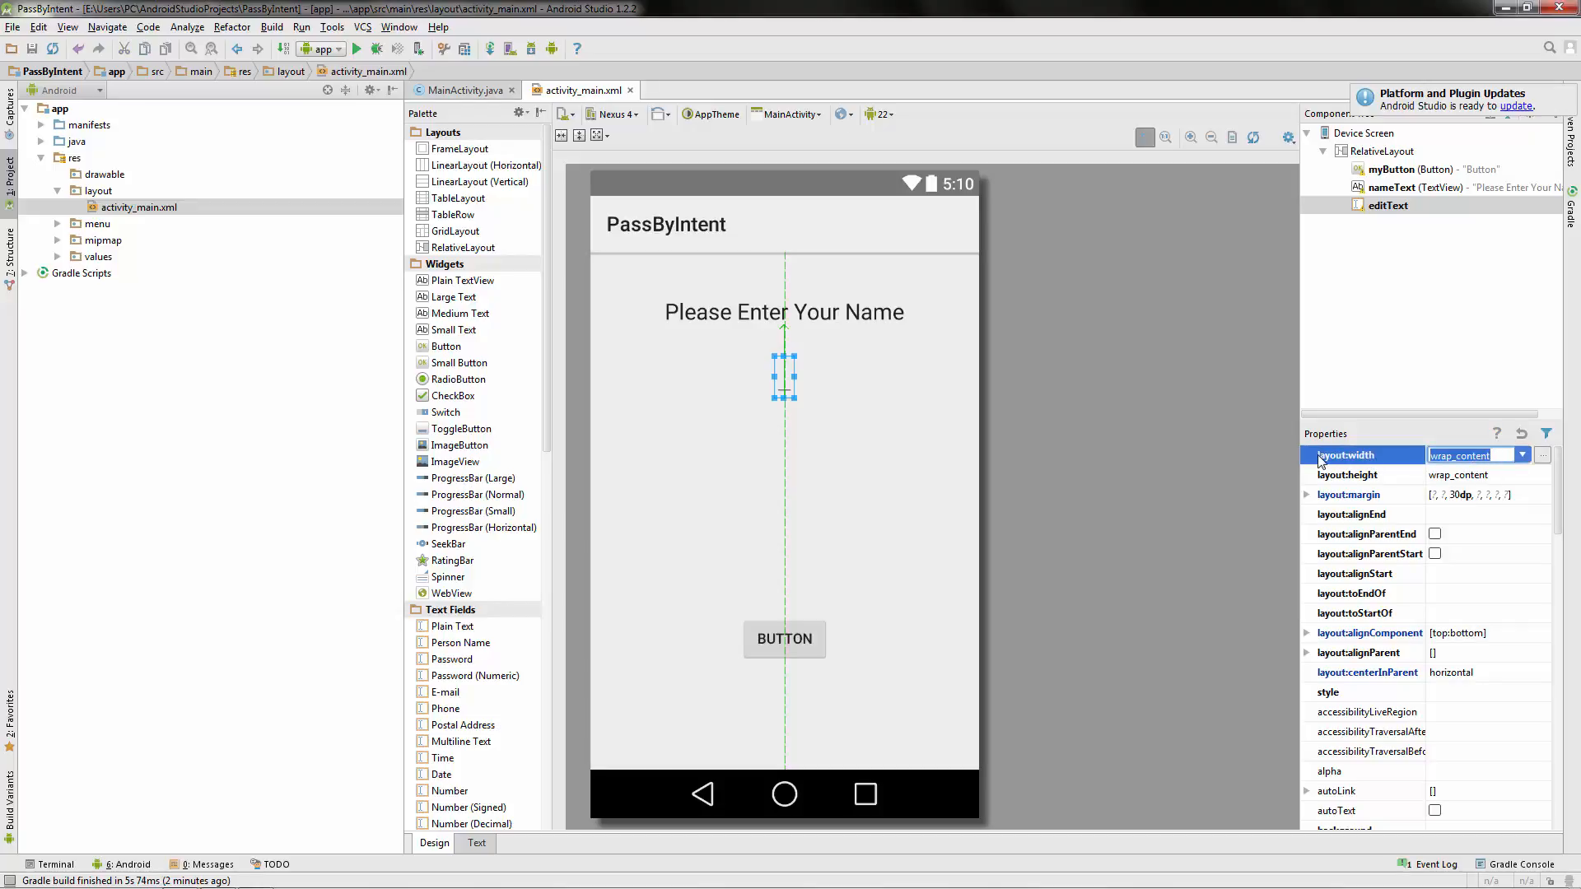
# Make the new text field 250dp wide and give it the id inputText.
pyautogui.write('250dp')
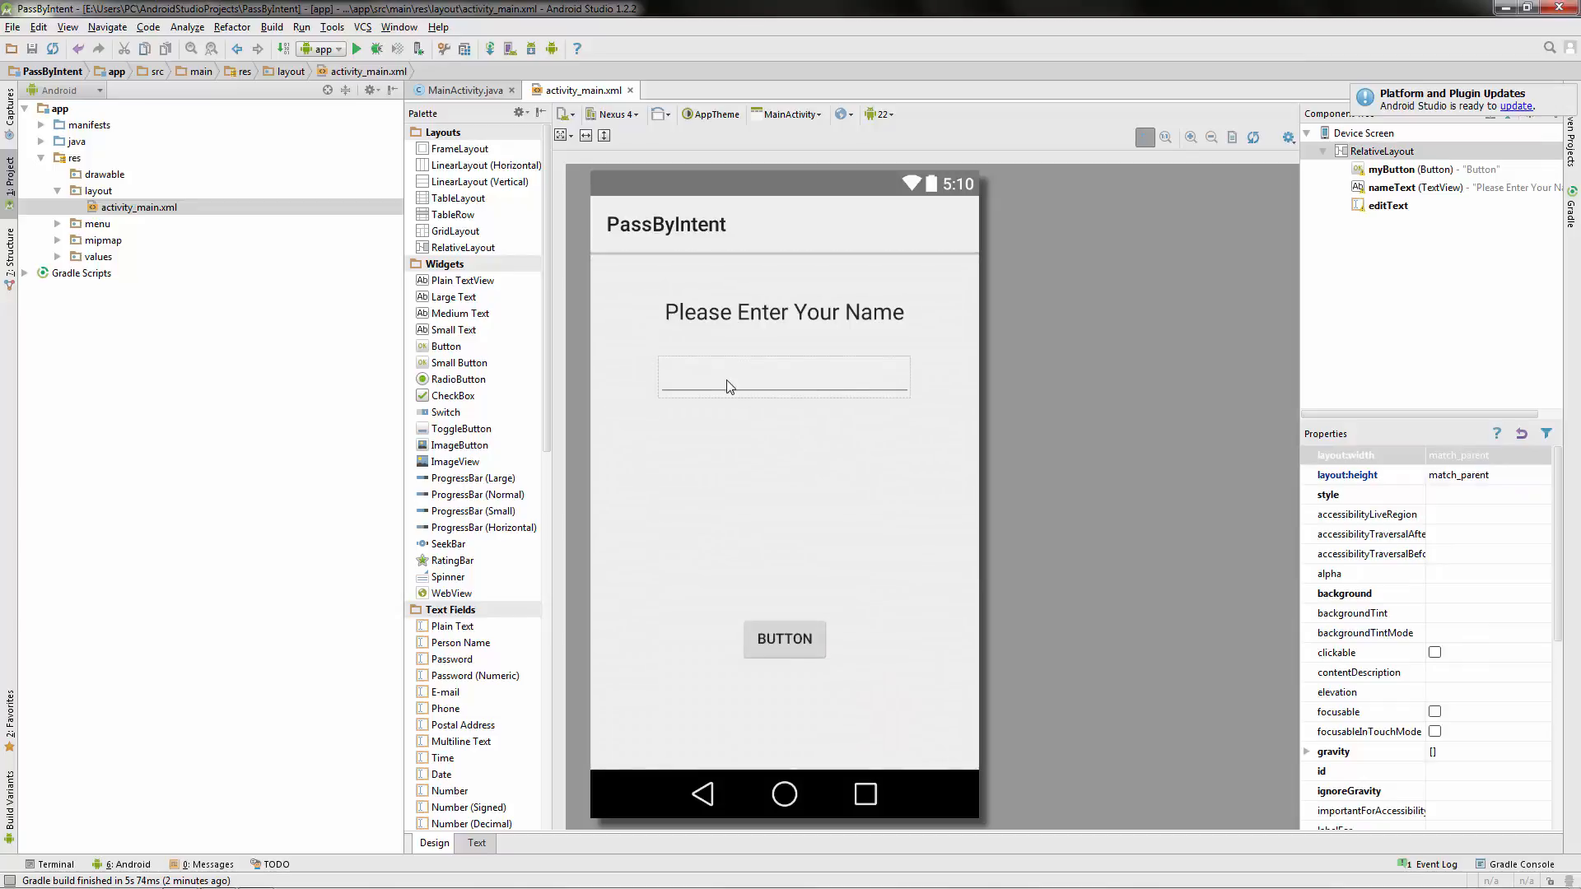
pyautogui.click(784, 376)
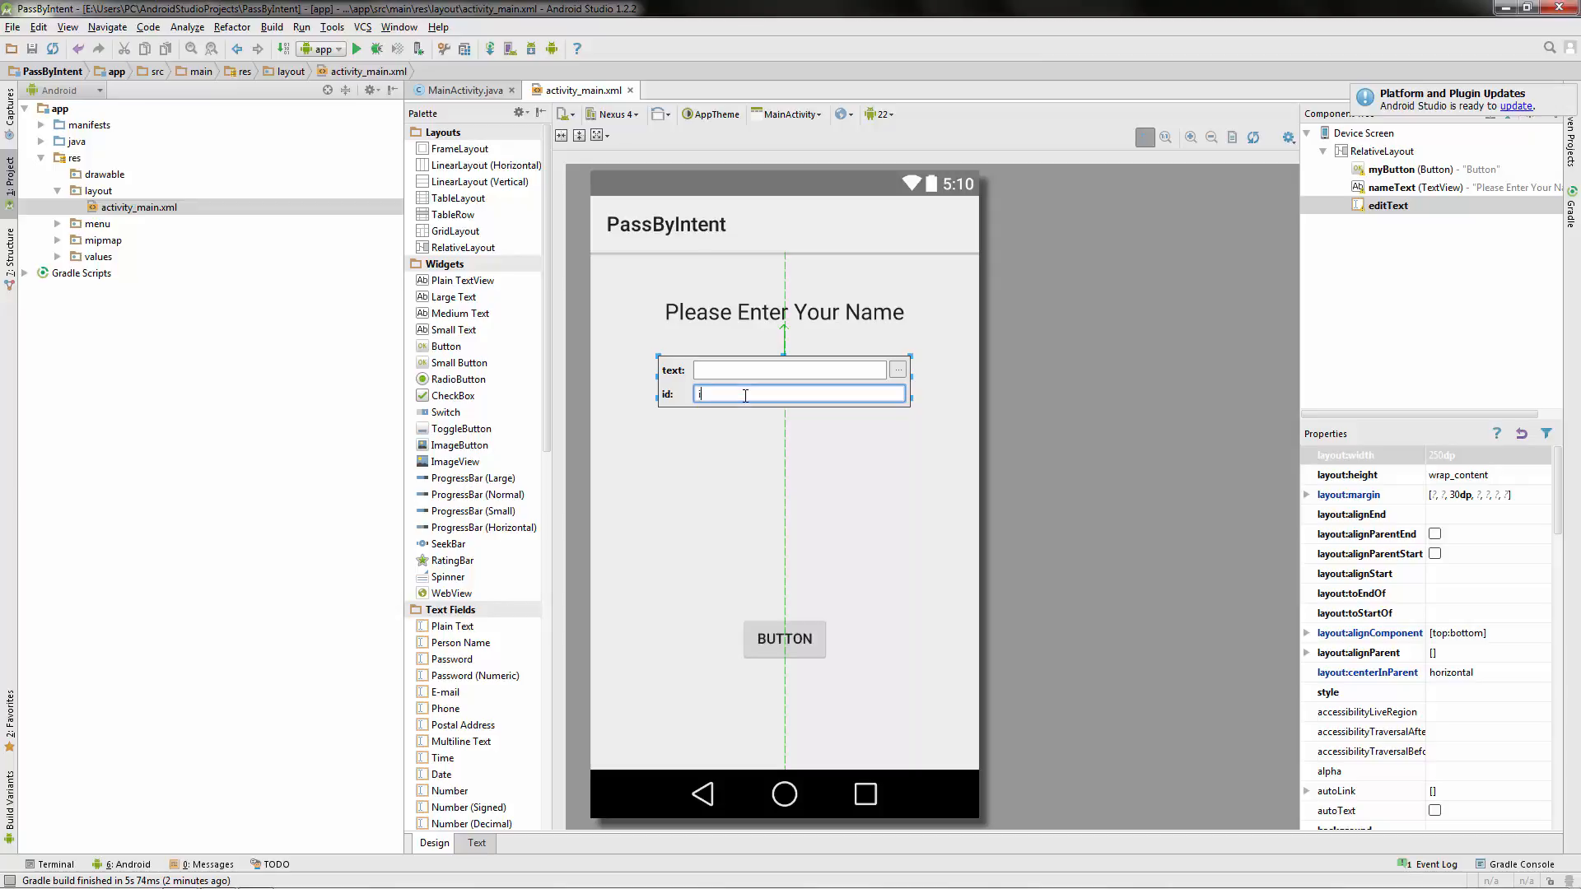
pyautogui.write('input')
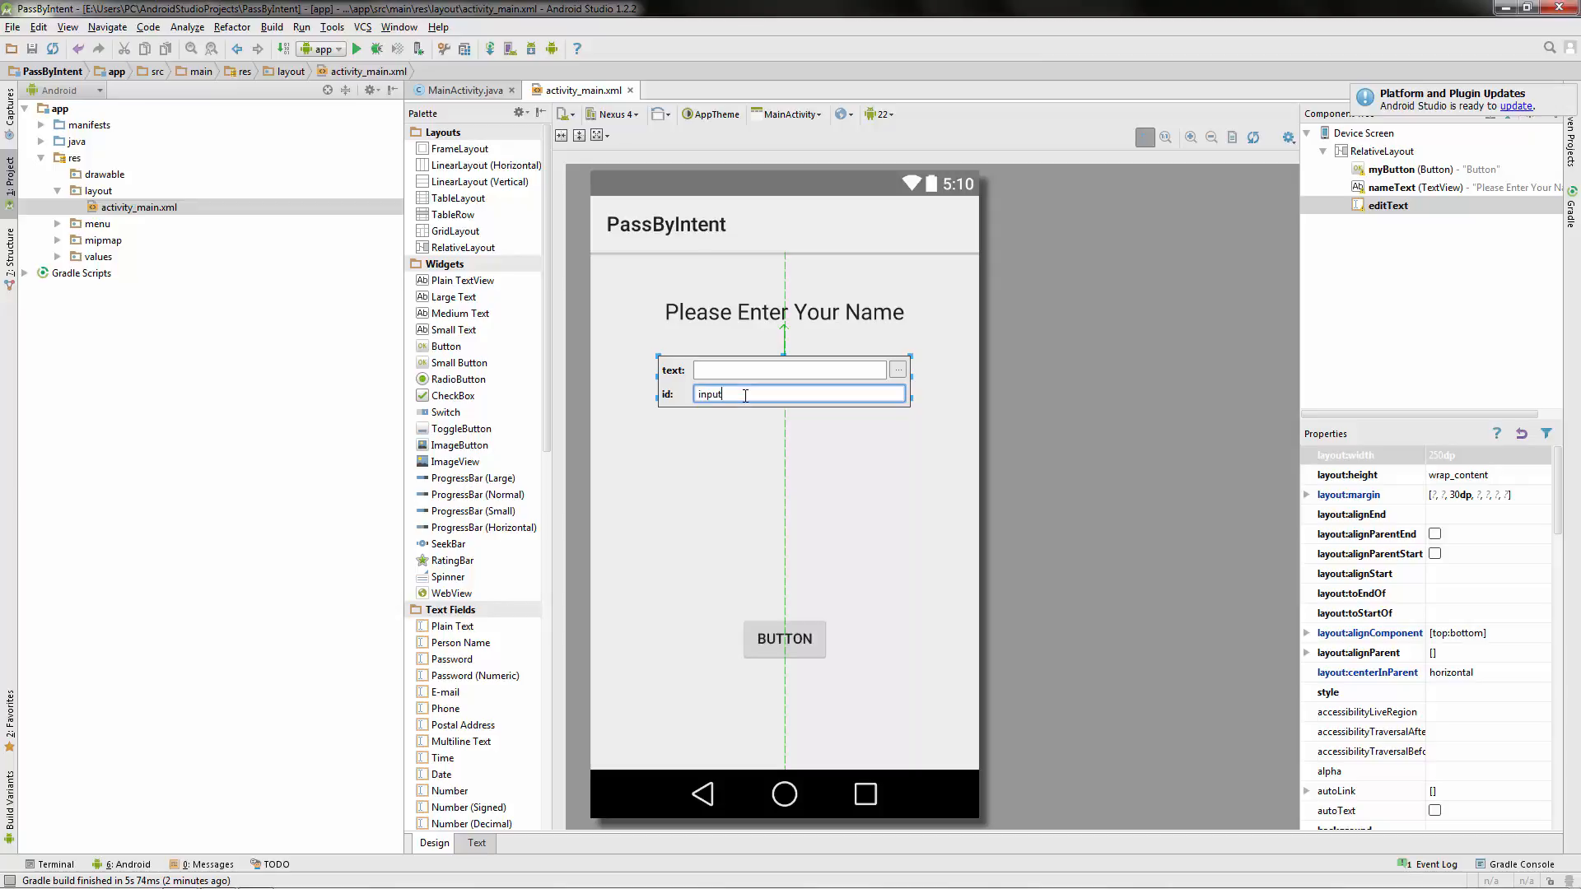
pyautogui.write('Text')
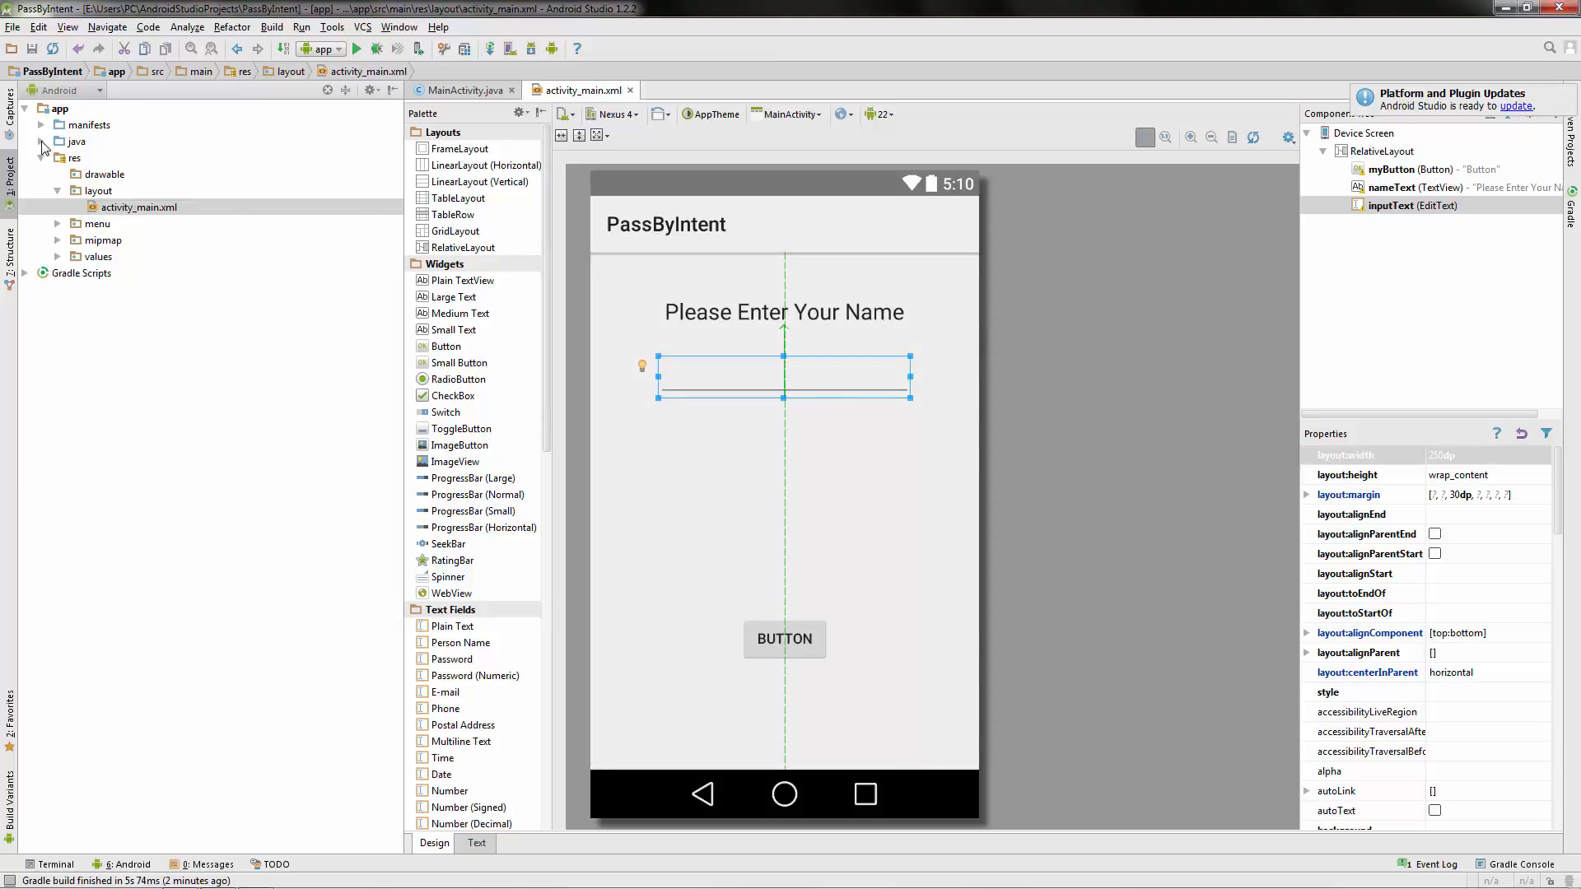
# From the main app package, create a new blank activity named Act2.
pyautogui.click(41, 142)
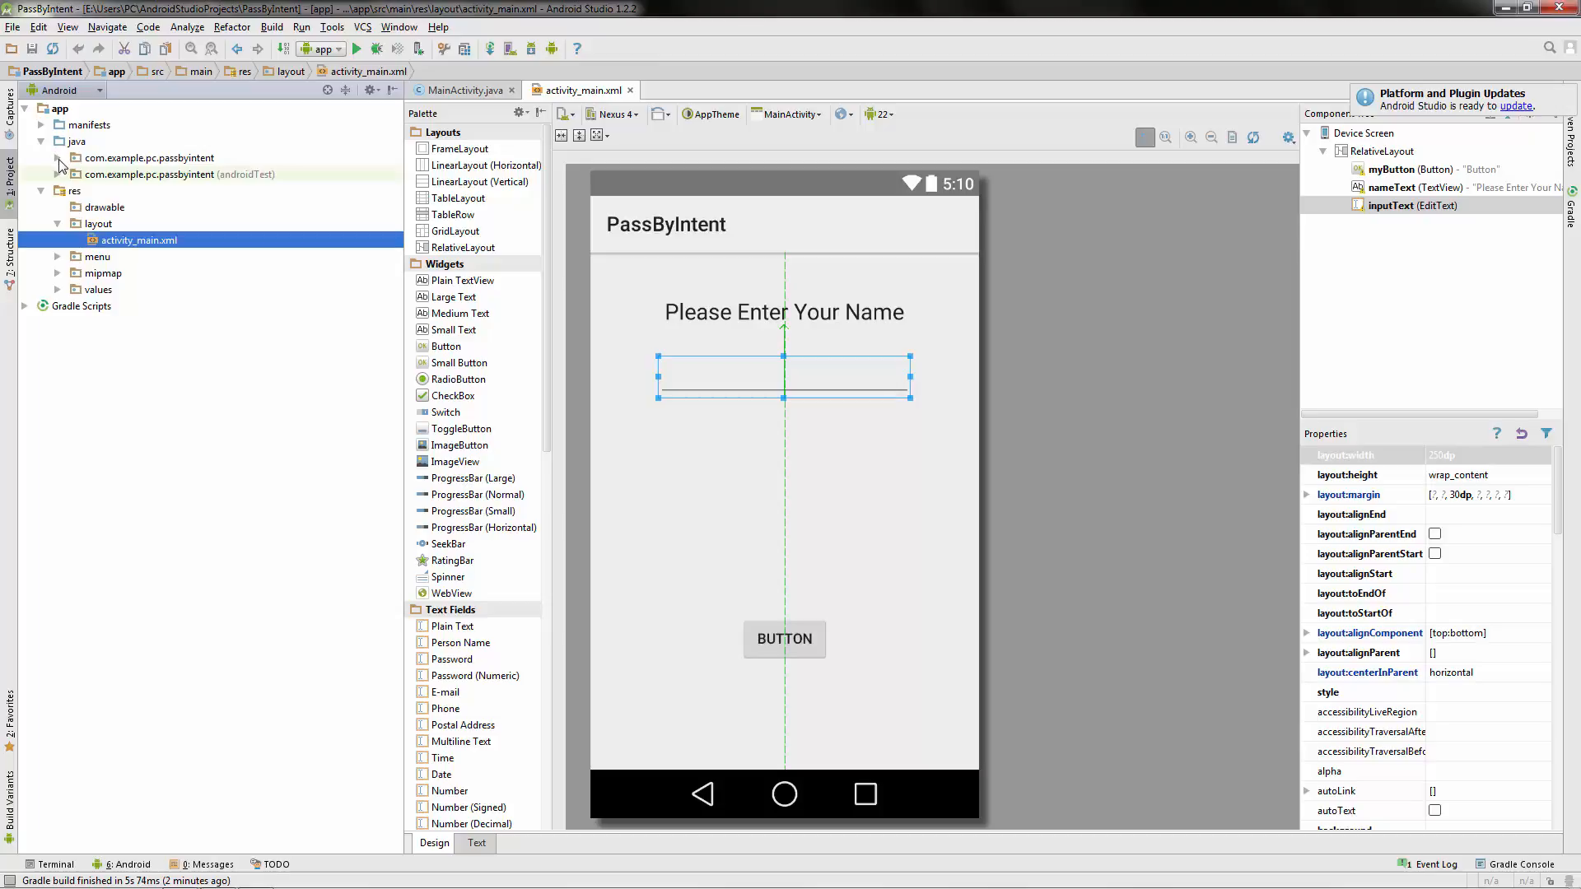
pyautogui.click(150, 158)
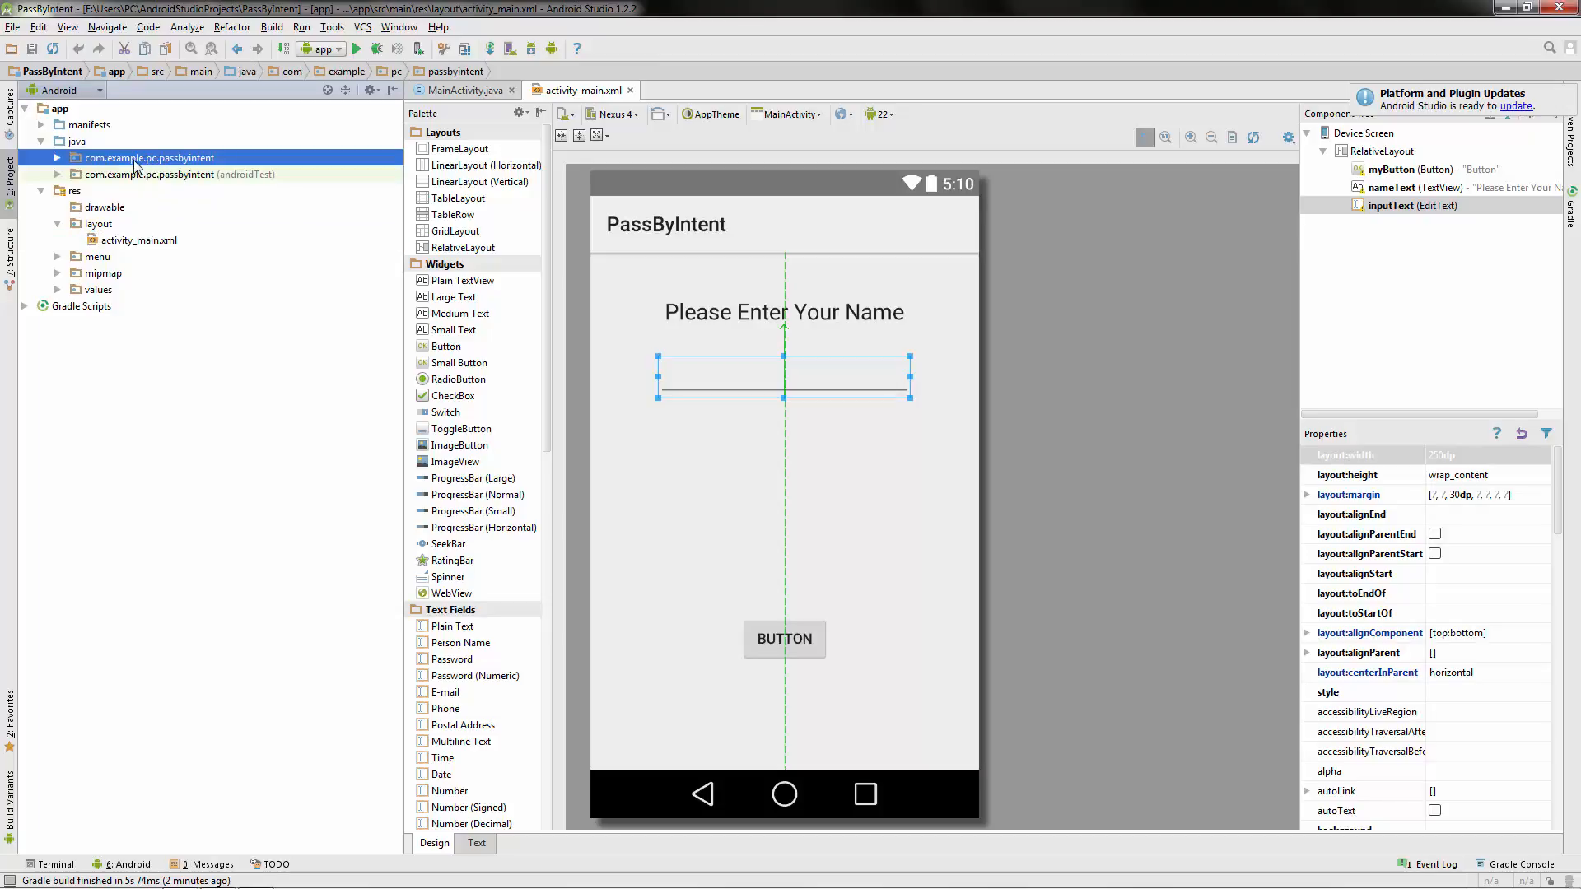
pyautogui.rightClick(152, 158)
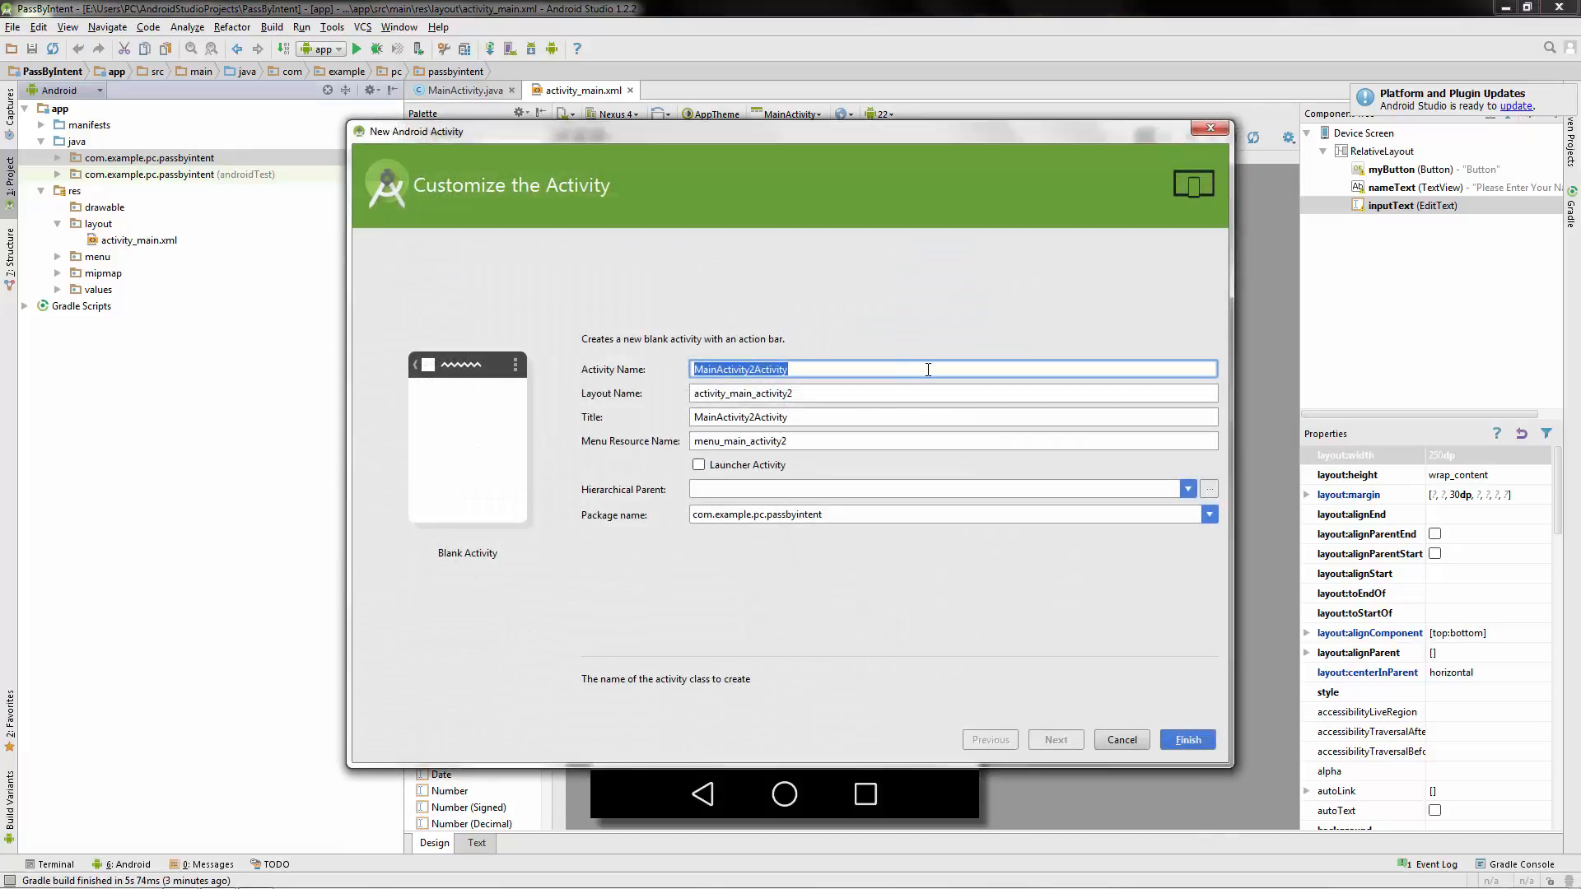
pyautogui.write('Act')
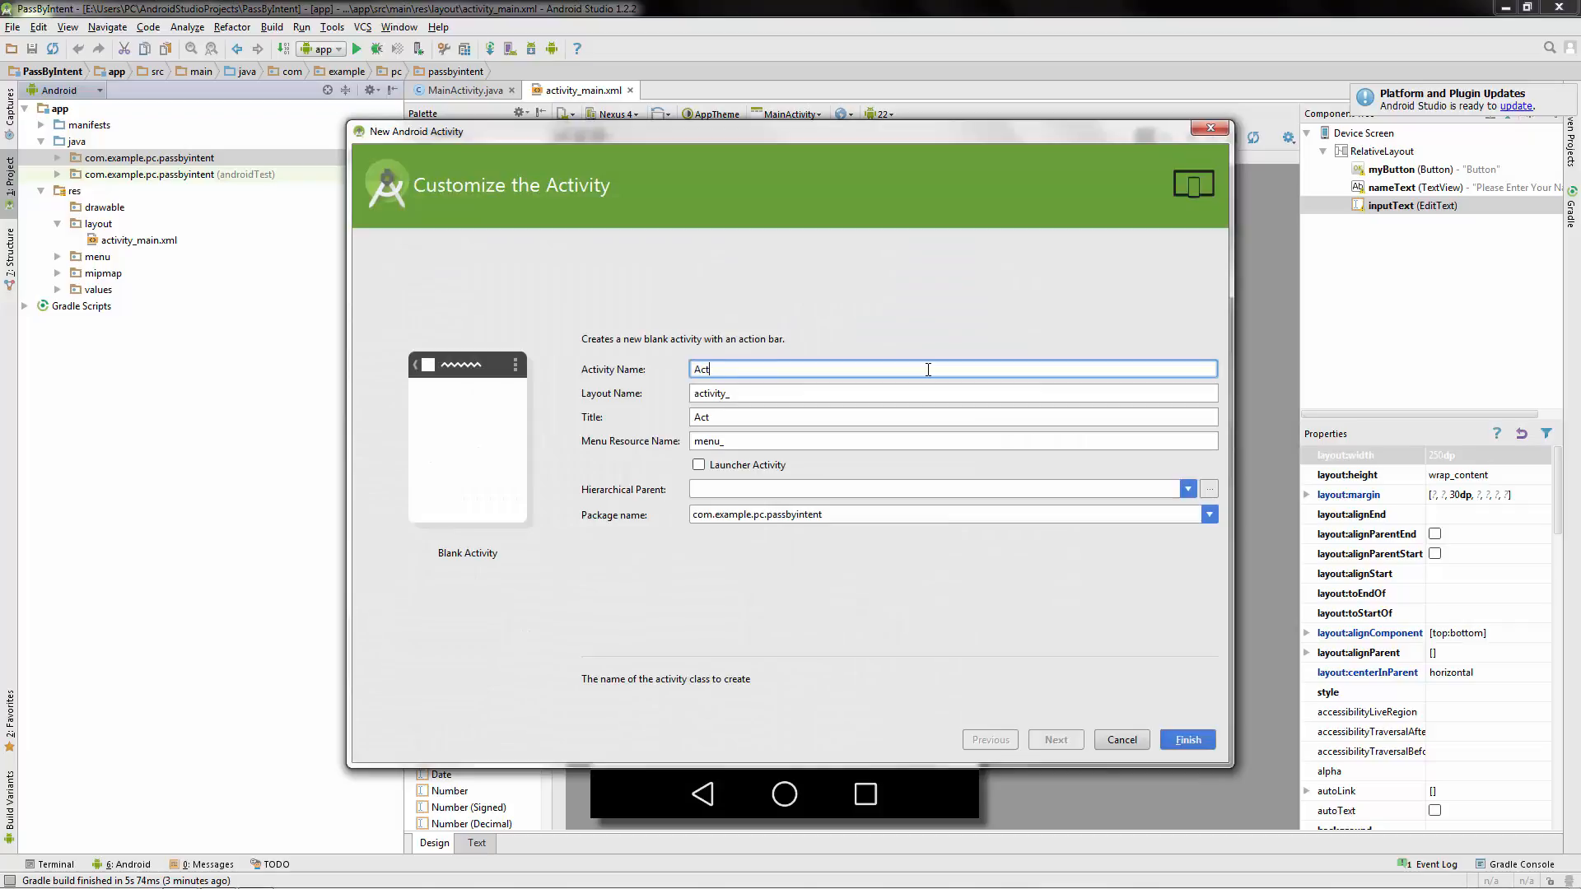
pyautogui.write('2')
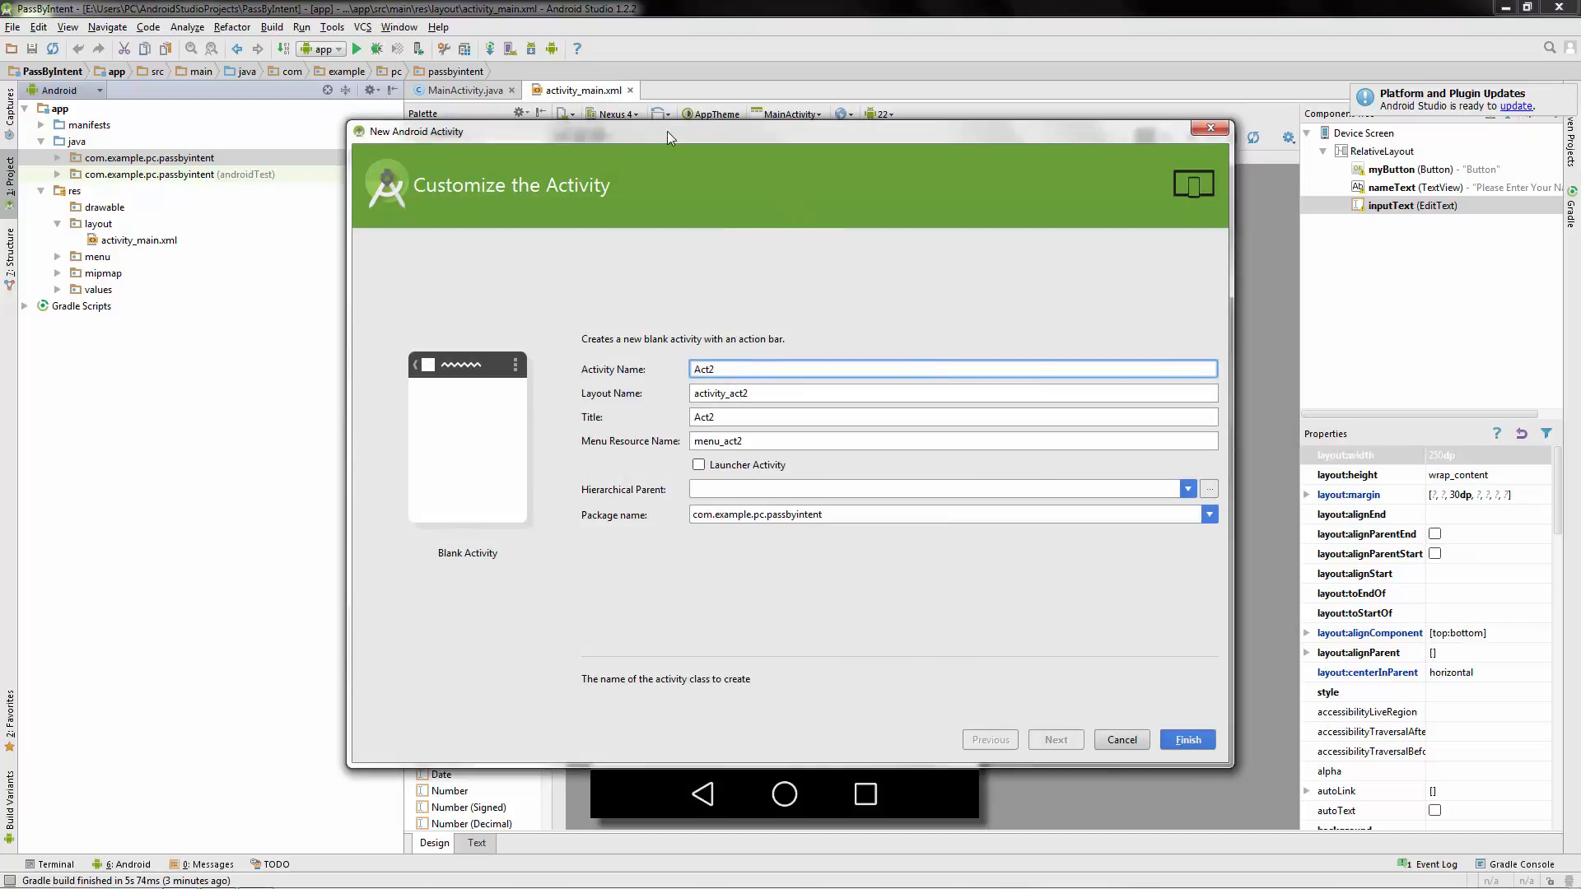
pyautogui.moveTo(560, 369)
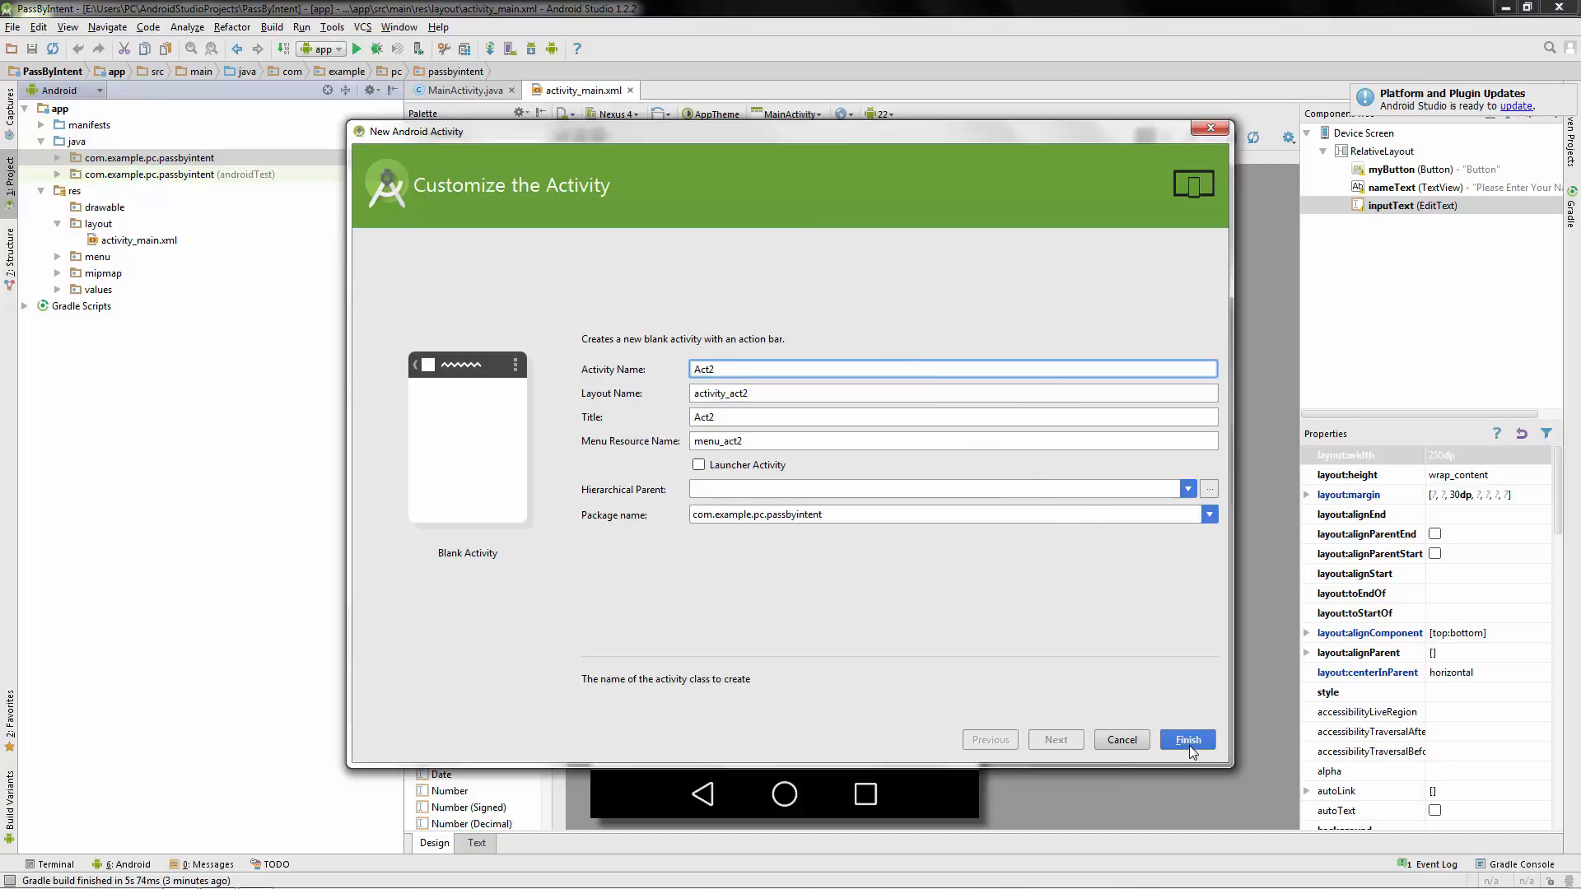
pyautogui.moveTo(666, 374)
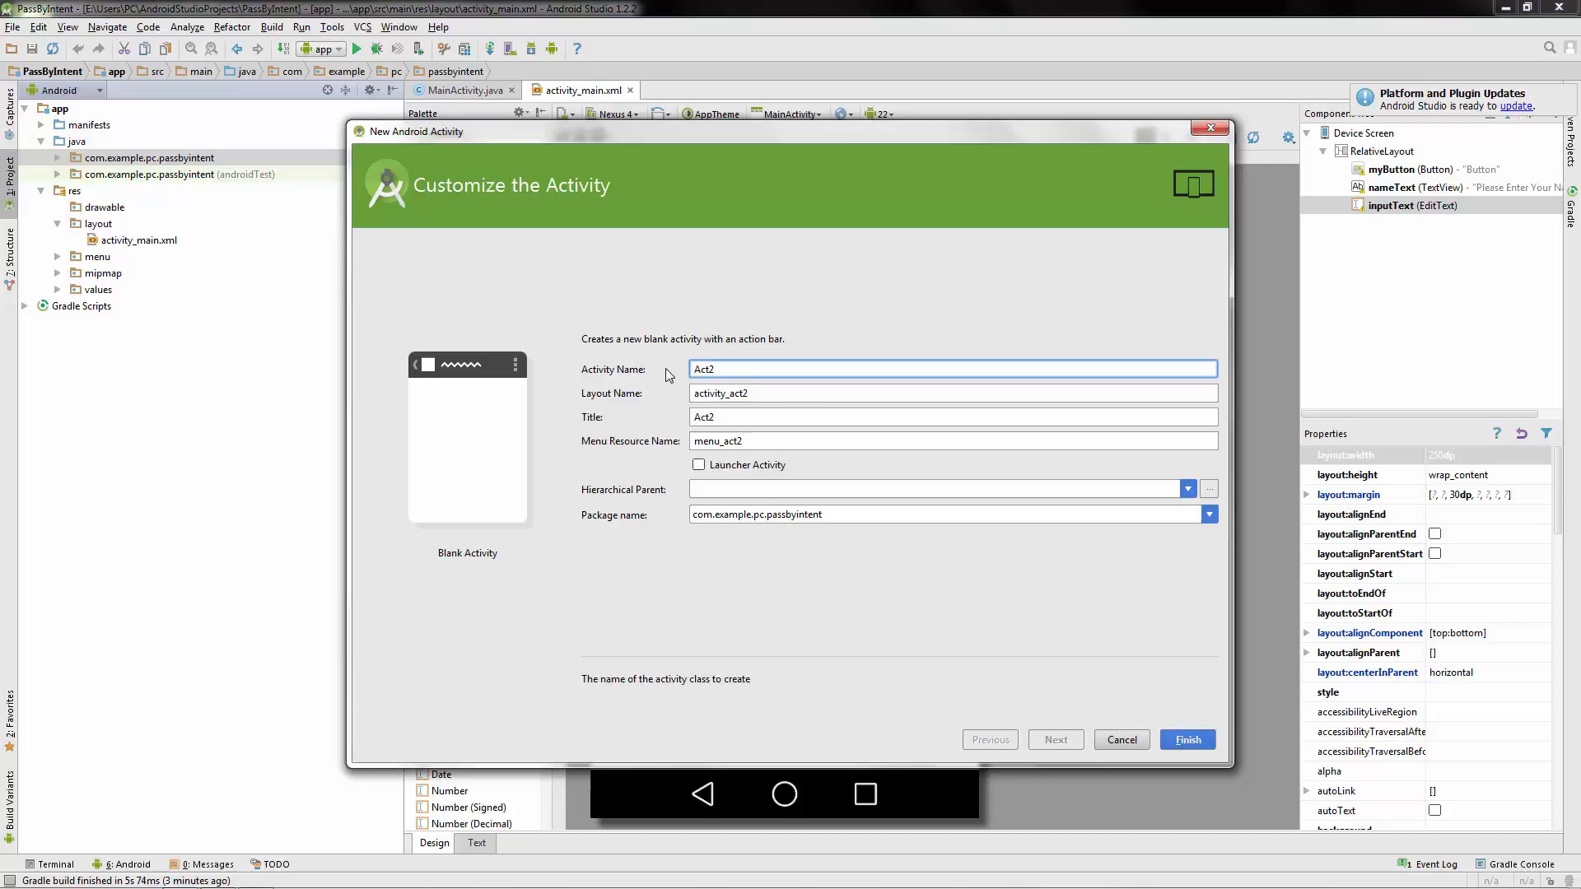
pyautogui.click(1188, 739)
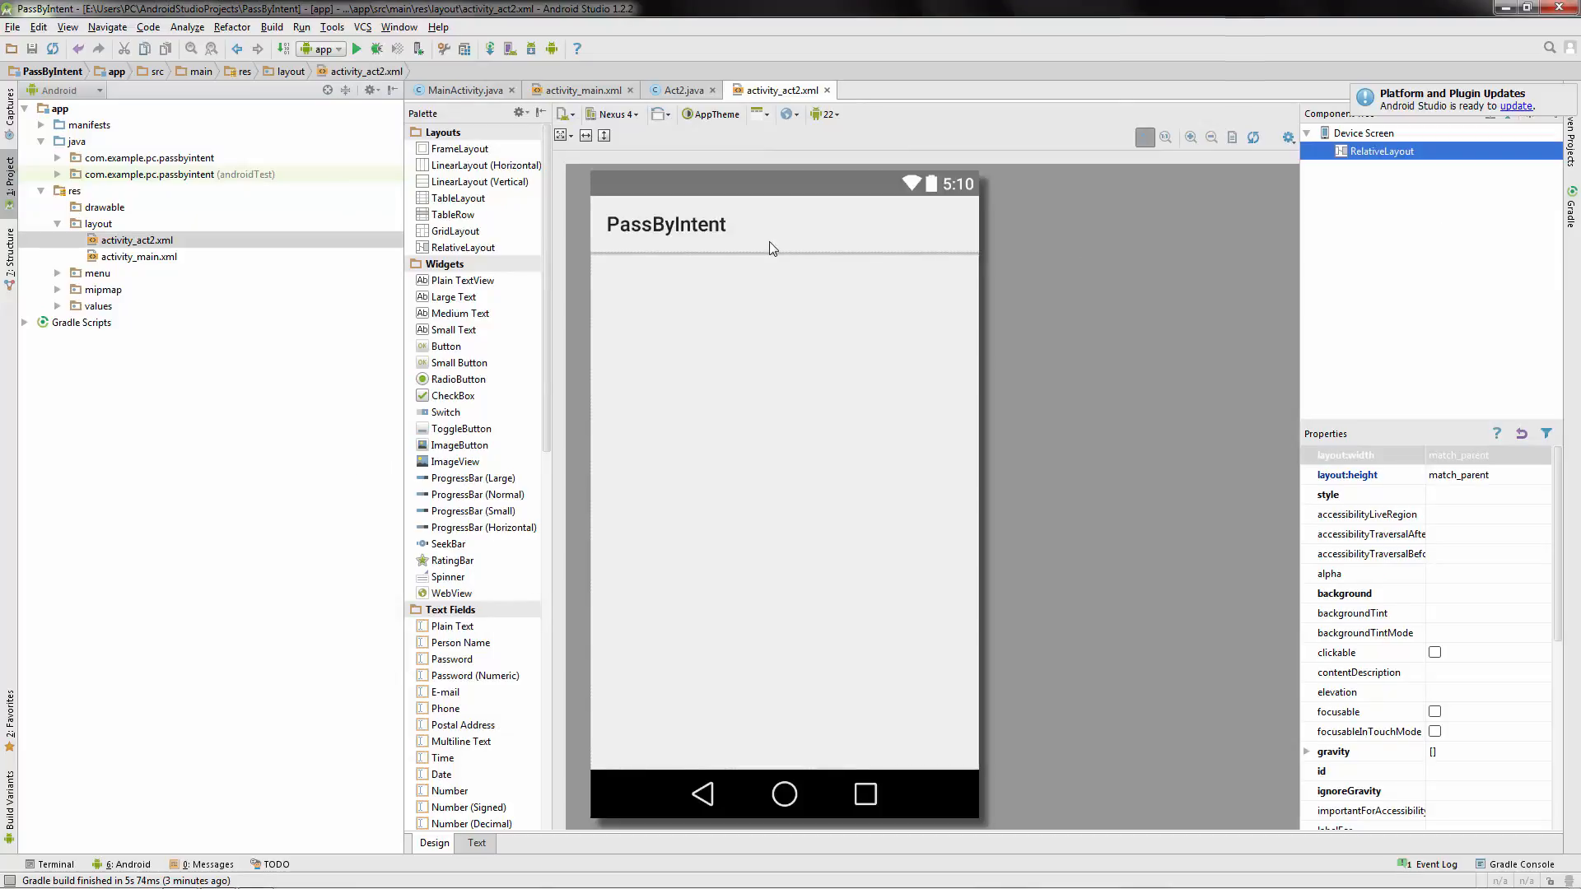
pyautogui.moveTo(627, 280)
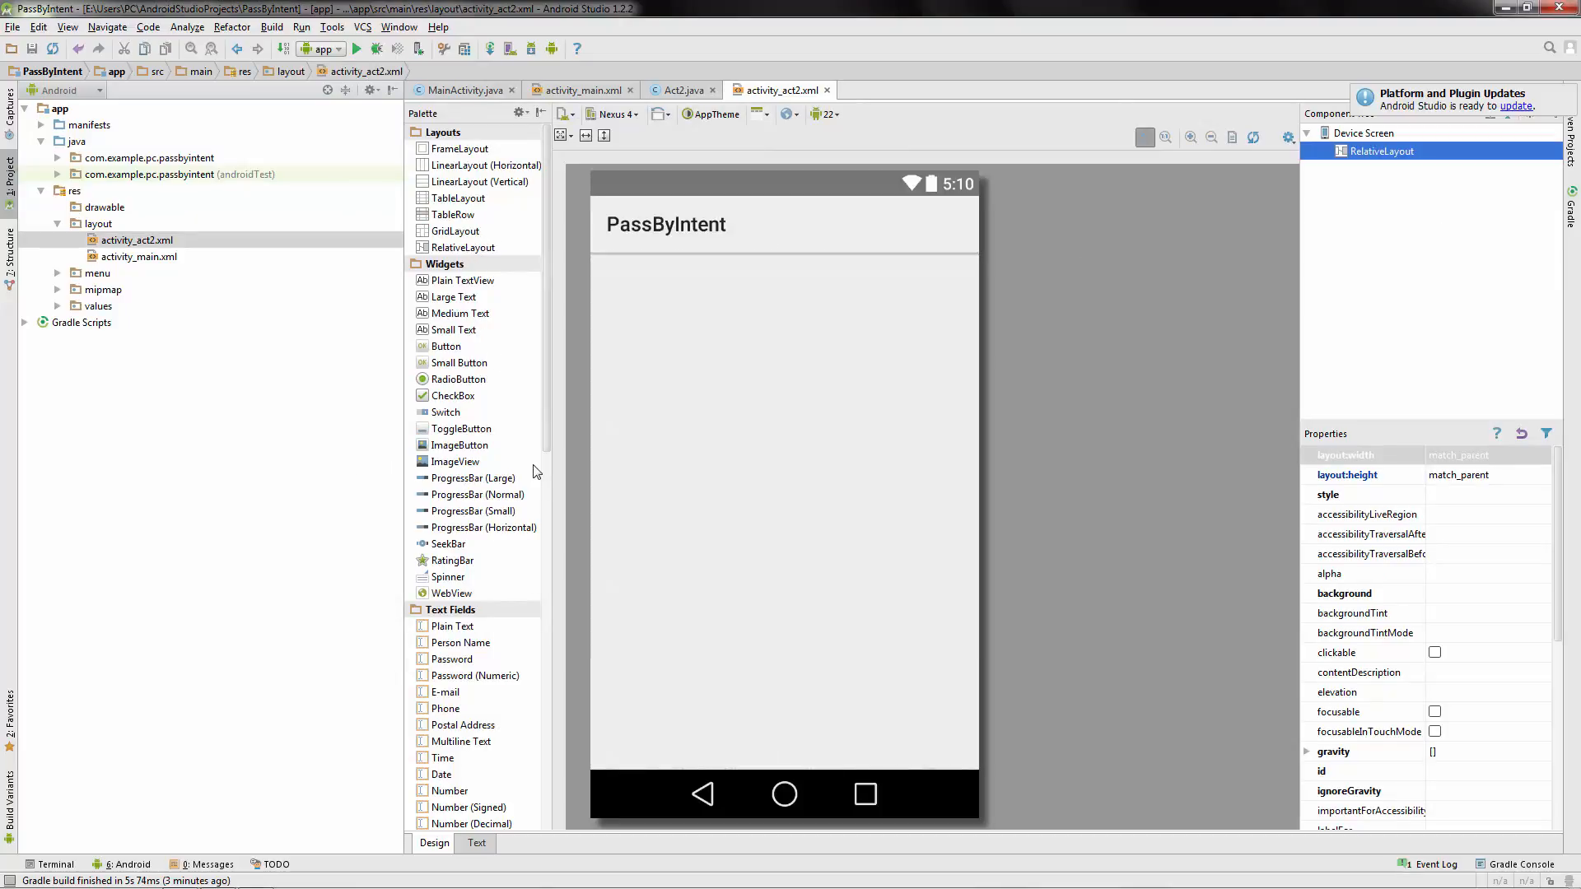
pyautogui.moveTo(489, 575)
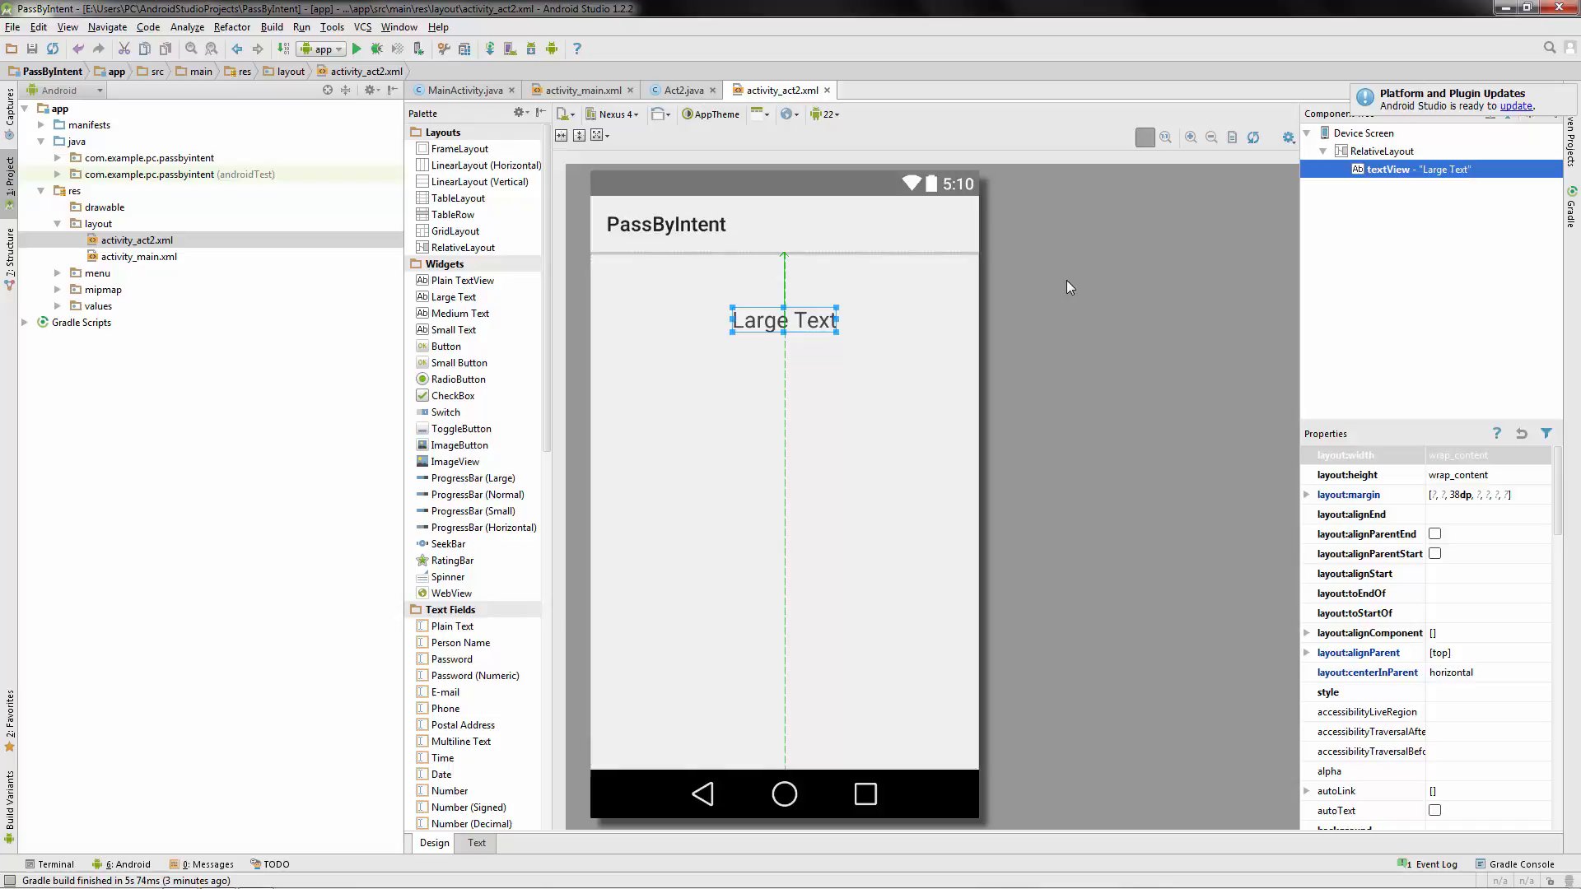
# Set the large text to 'Welcome to Act 2,' with id welcomeText.
pyautogui.doubleClick(784, 319)
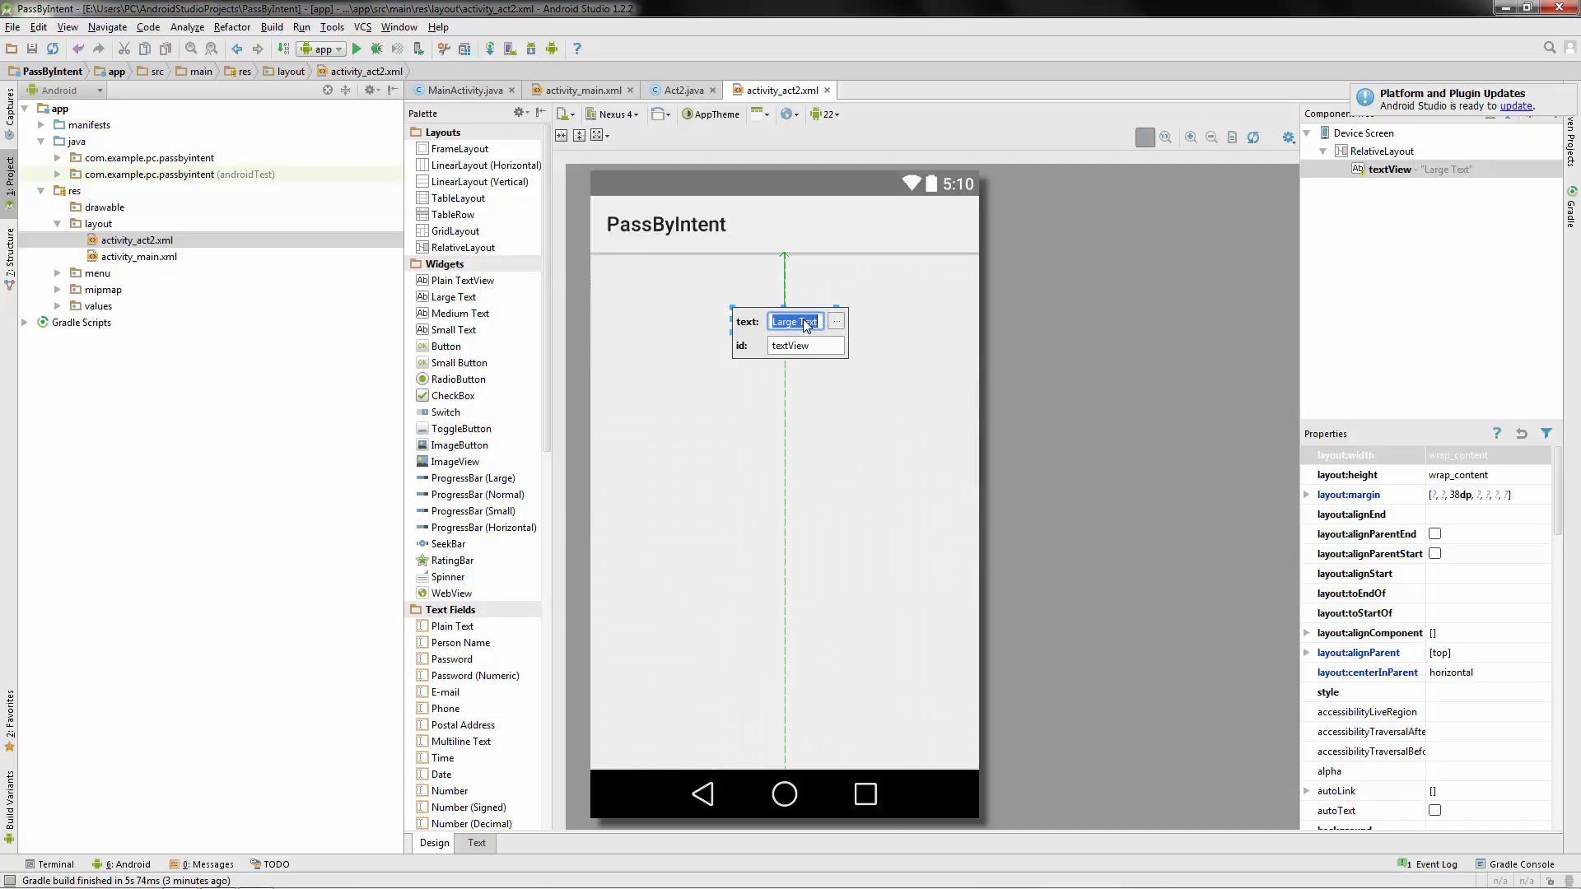
pyautogui.write('Welc')
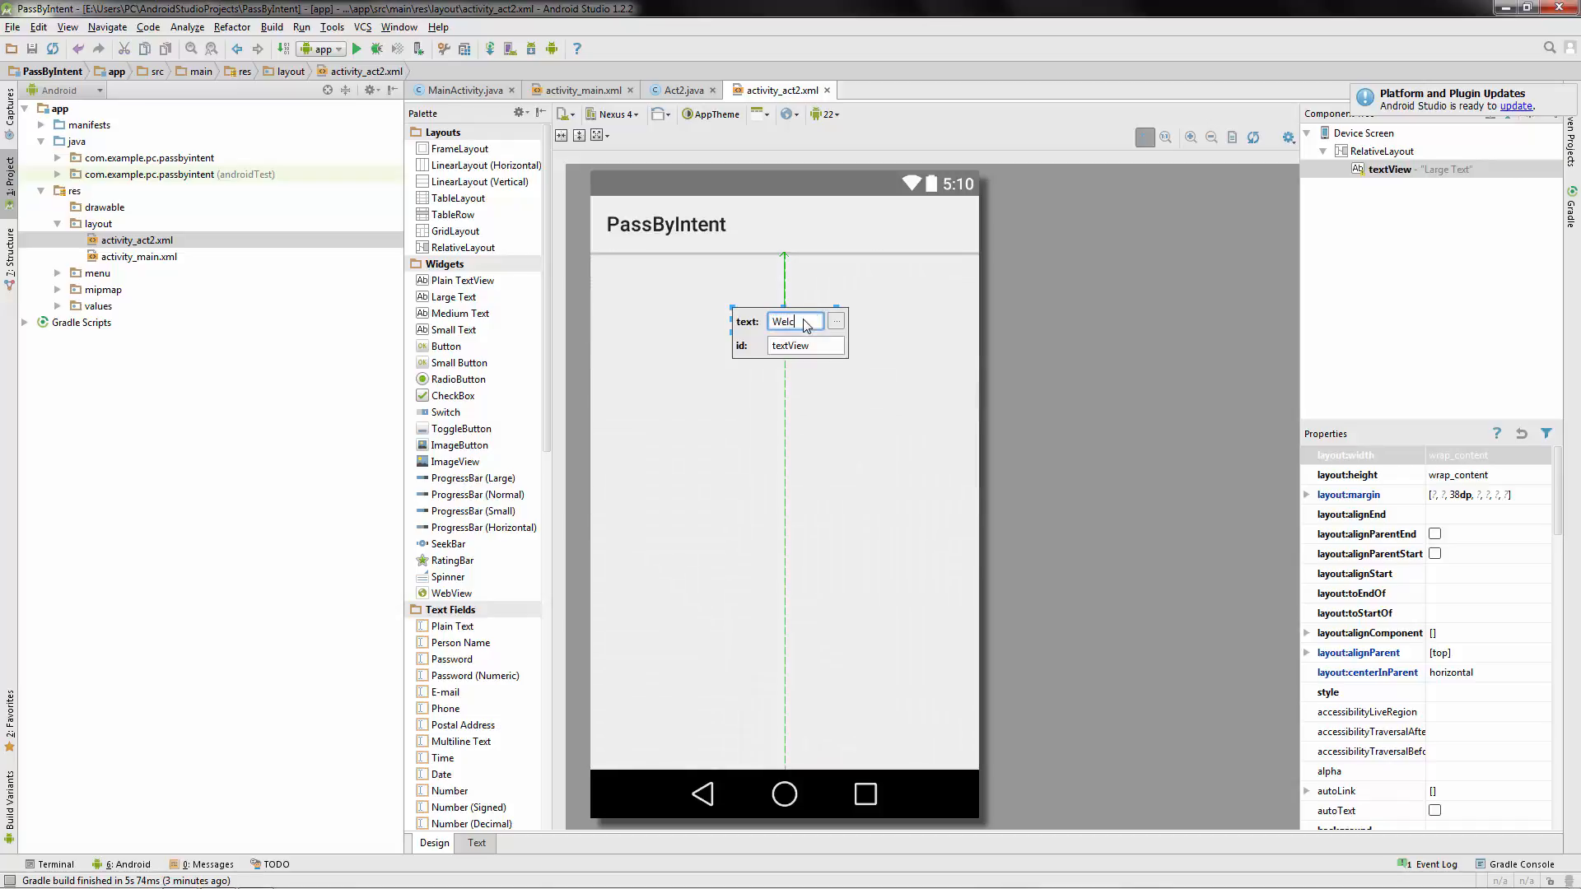
pyautogui.write('ome')
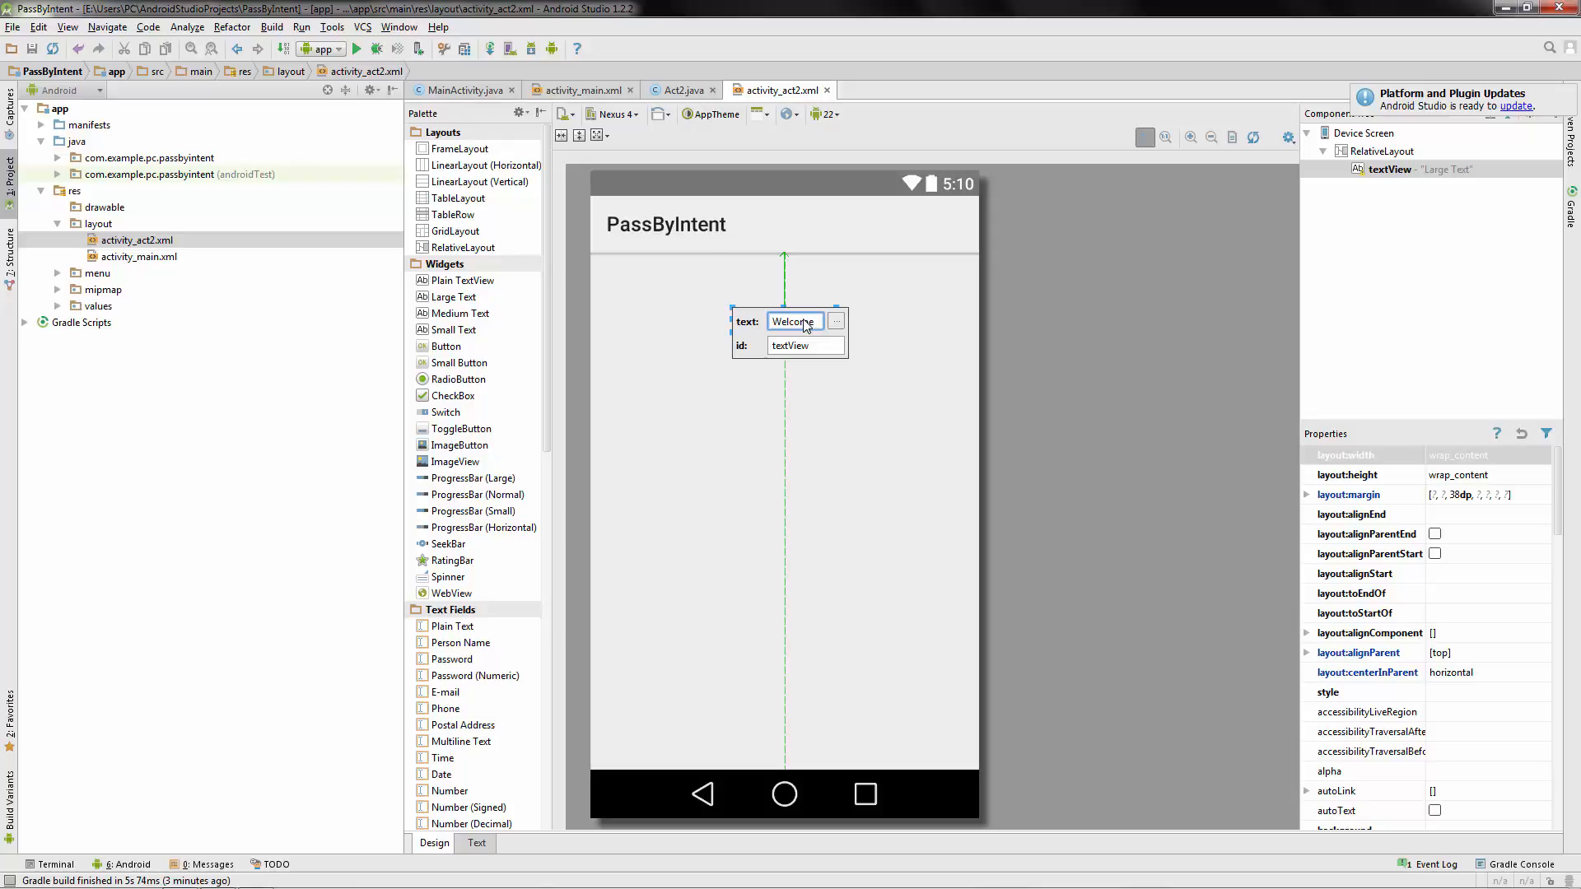
pyautogui.write('to Act 2,')
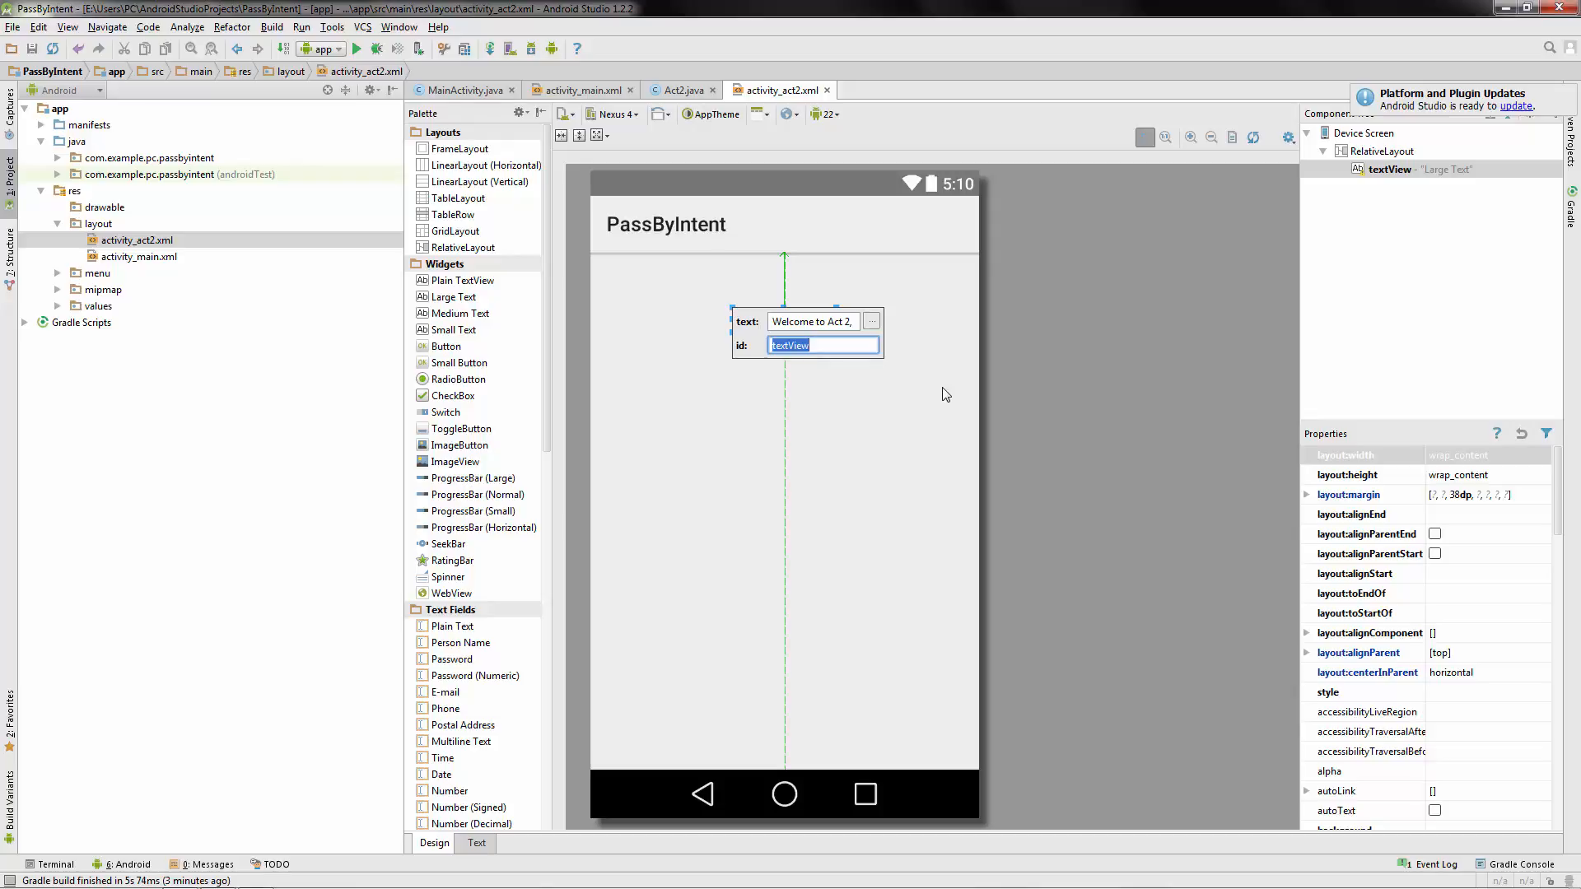
pyautogui.write('welcomeTex')
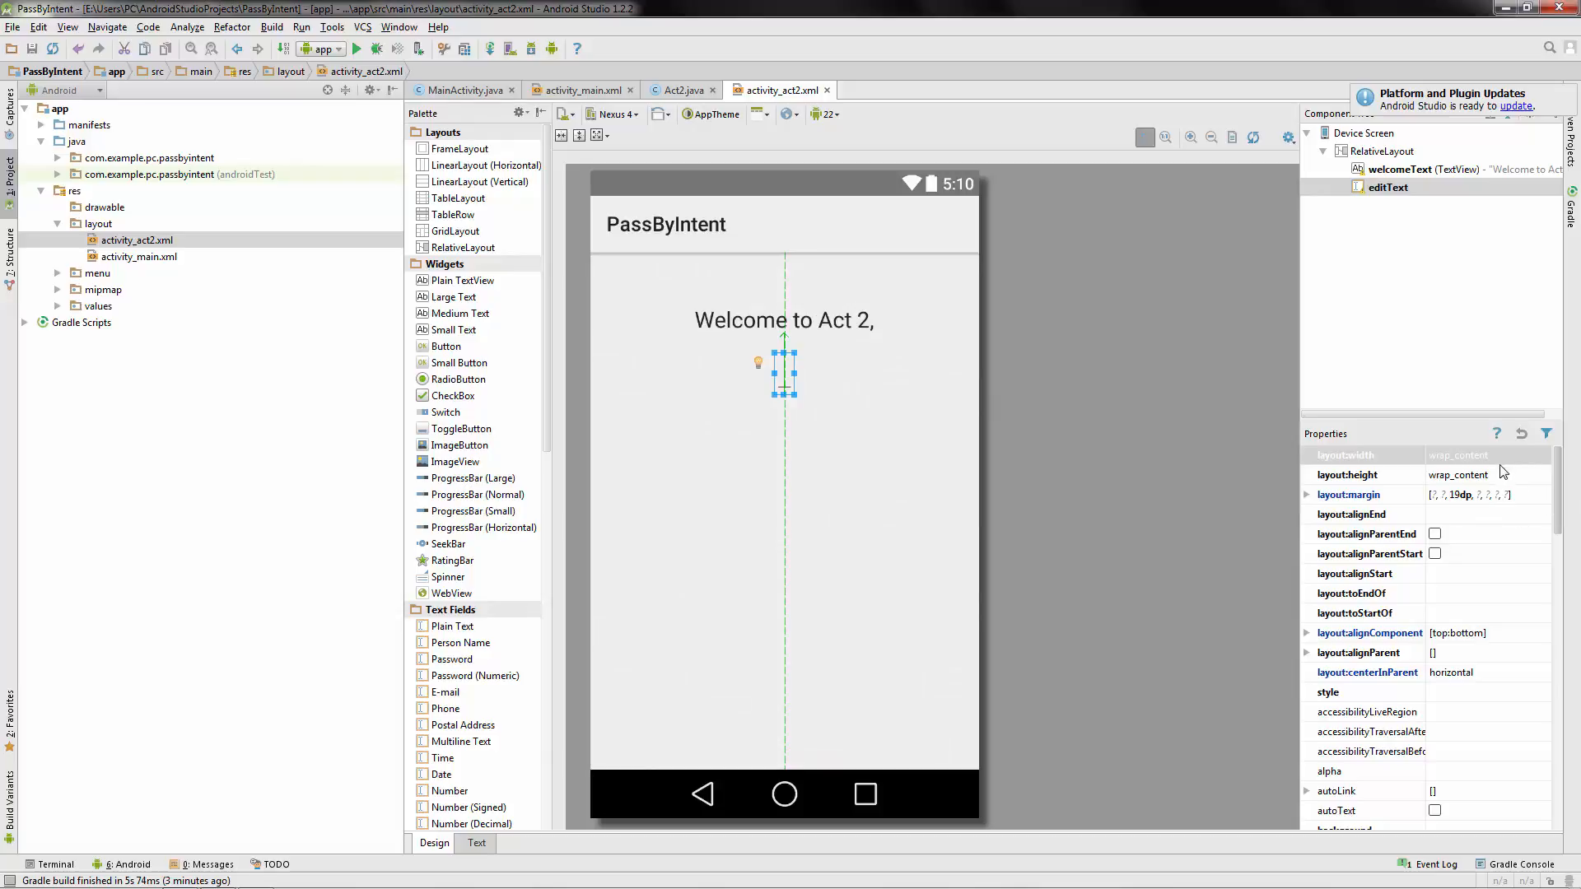
# Add a plain text field below the heading with id outputText.
pyautogui.click(1520, 455)
pyautogui.write('250dp')
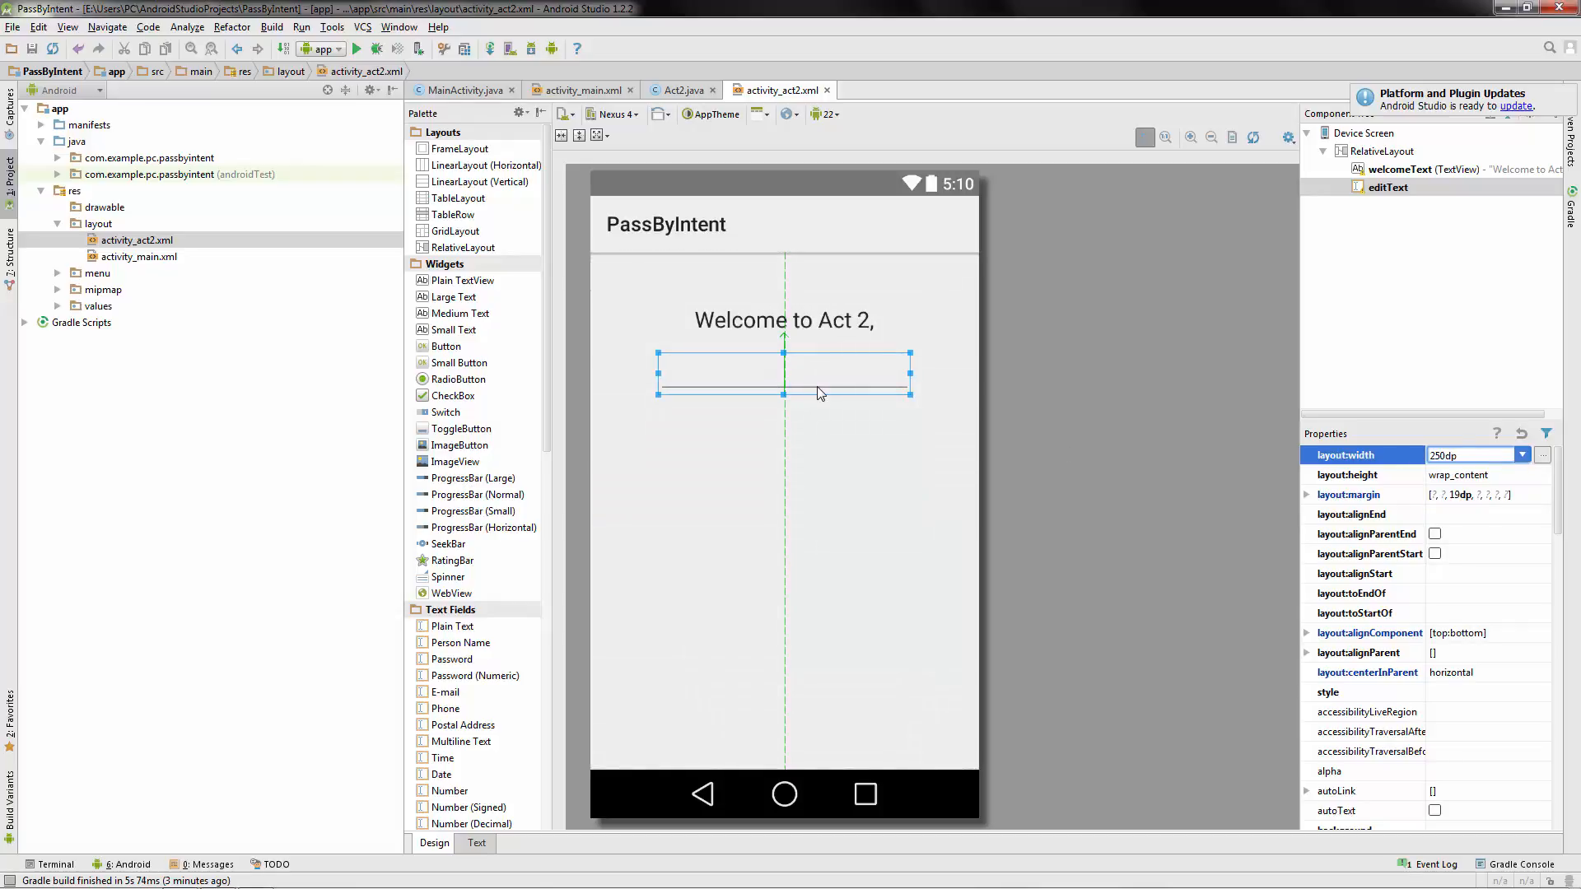
pyautogui.doubleClick(784, 381)
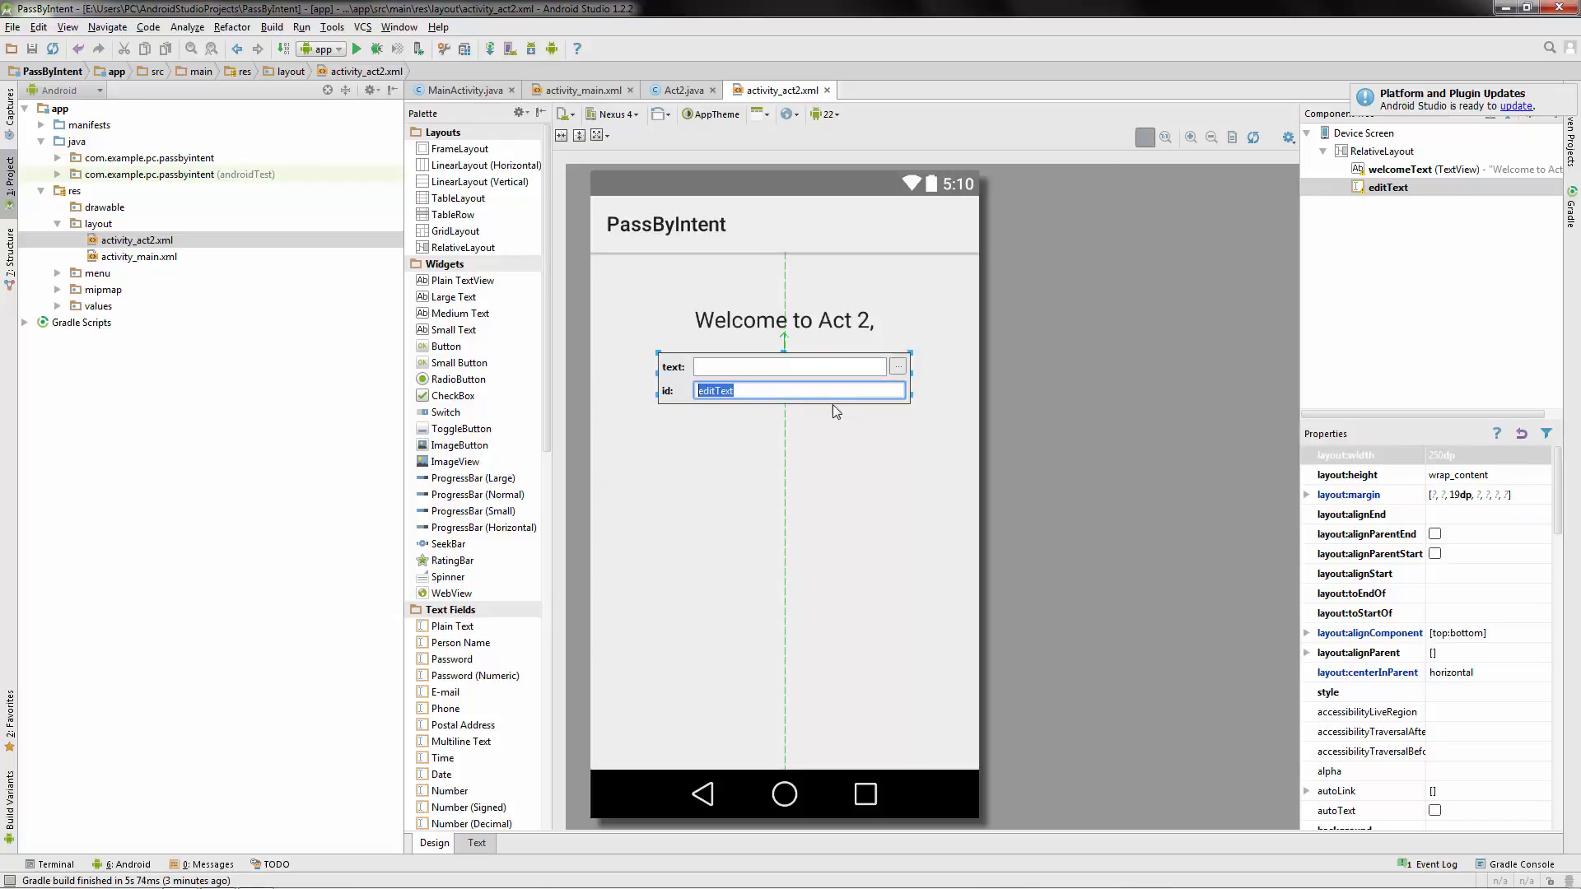
pyautogui.write('outp')
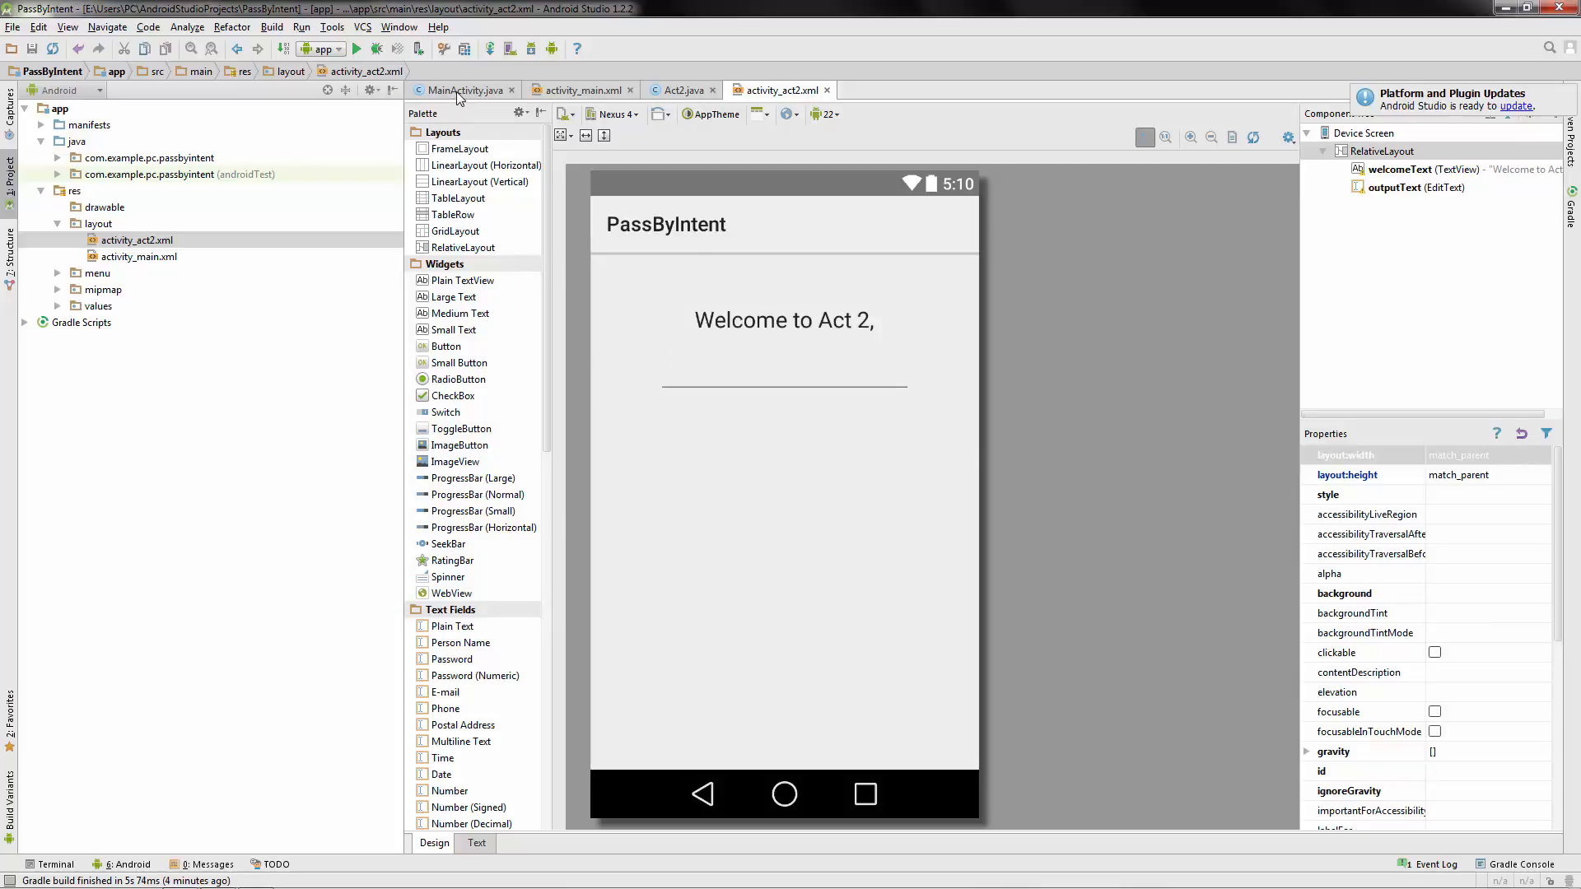
# In MainActivity.java add imports for android.content.Intent, android.view.View and android.widget.TextView.
pyautogui.click(464, 89)
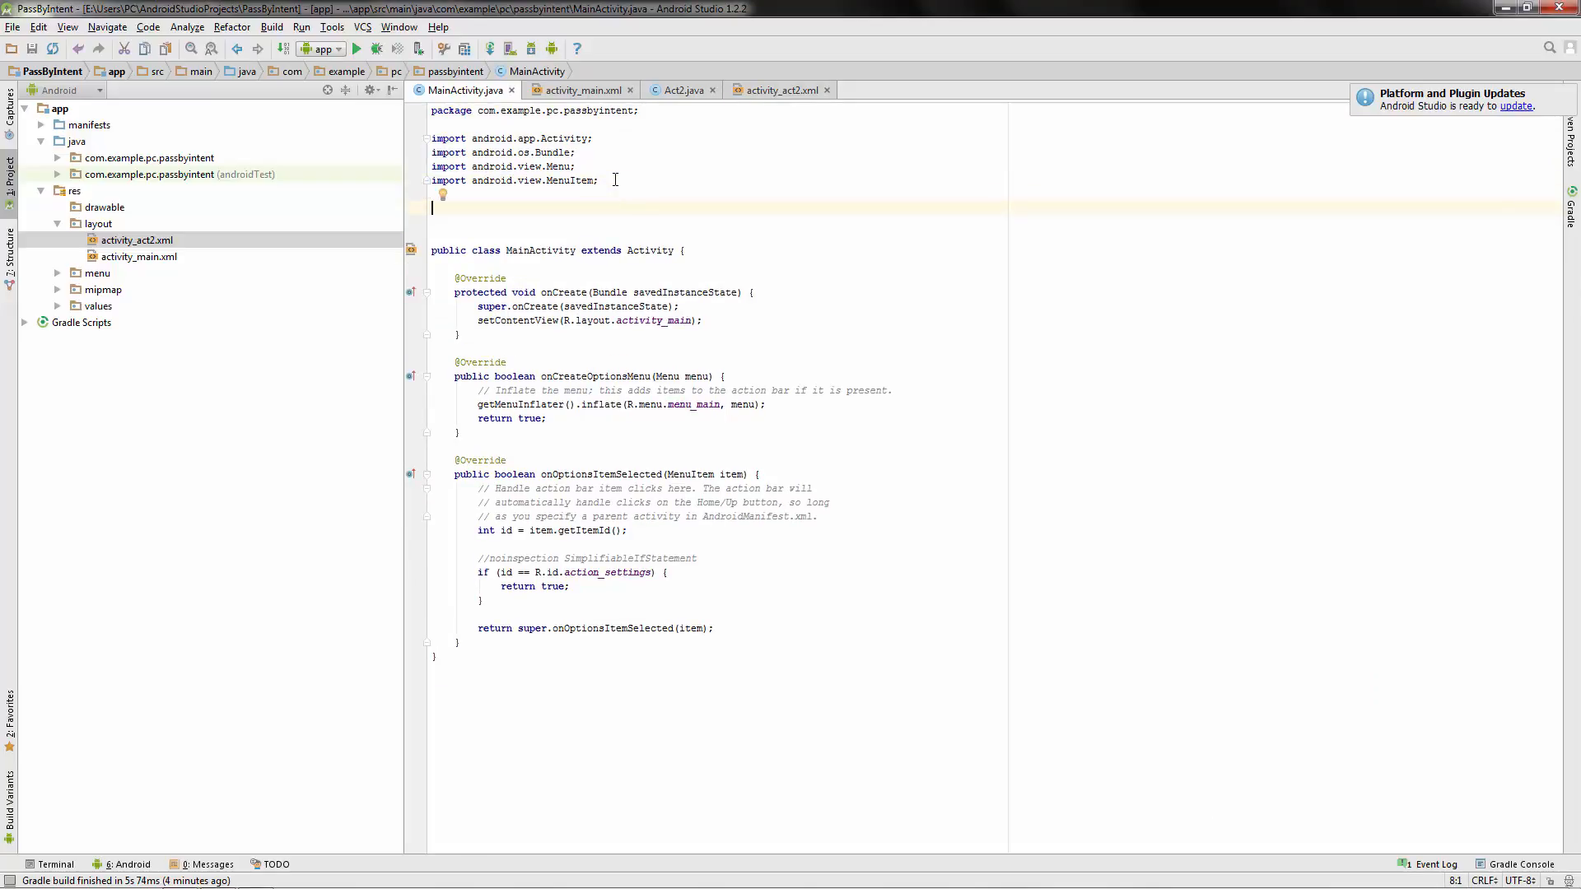
pyautogui.write('i')
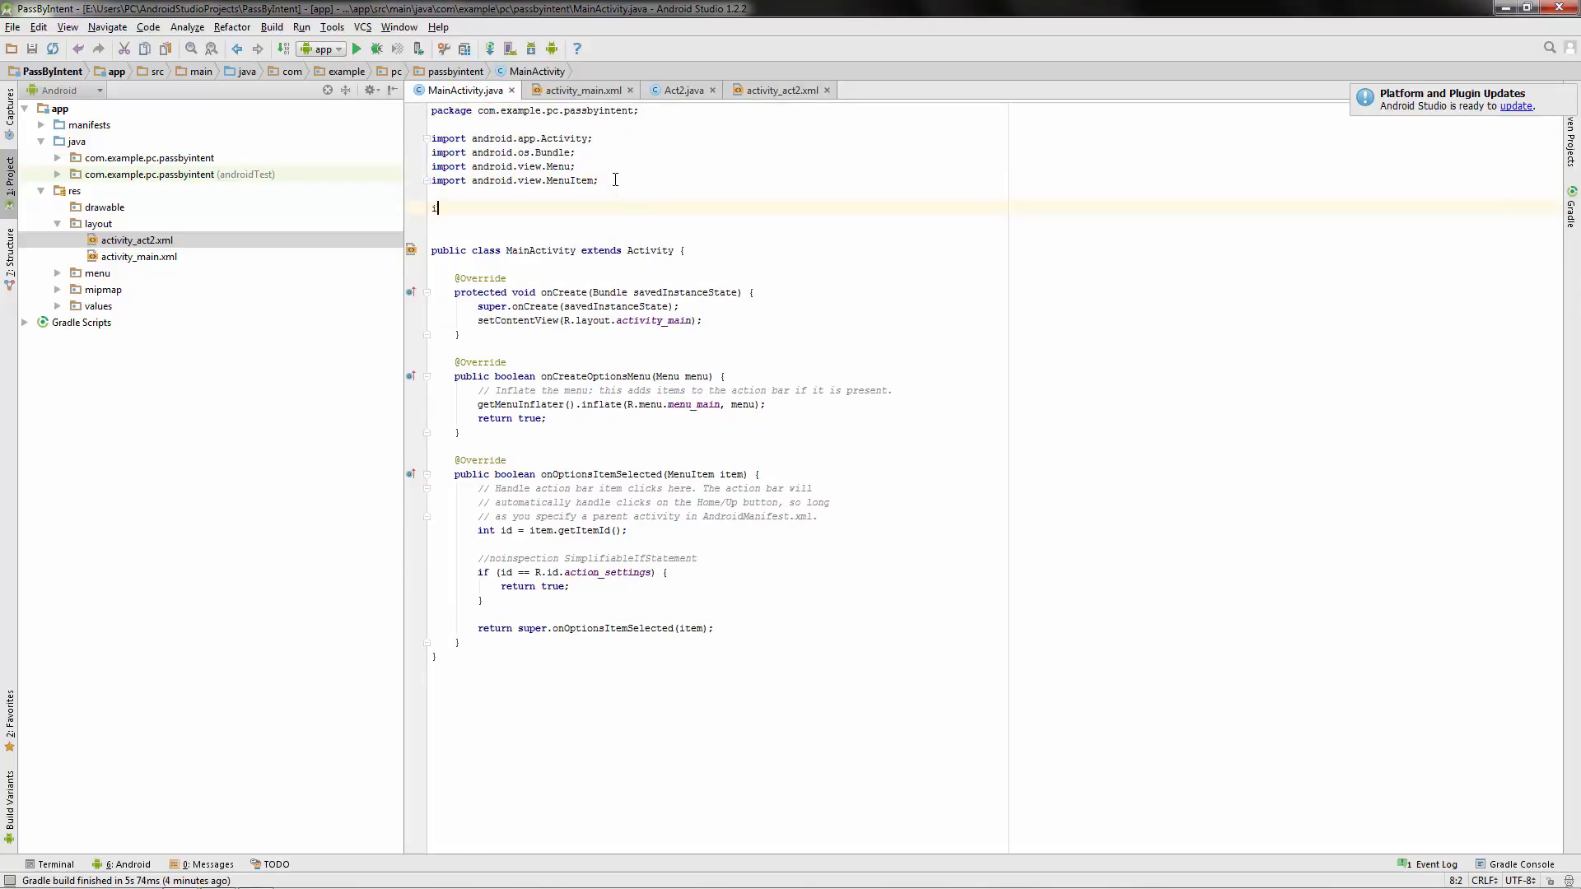
pyautogui.write('mport android.')
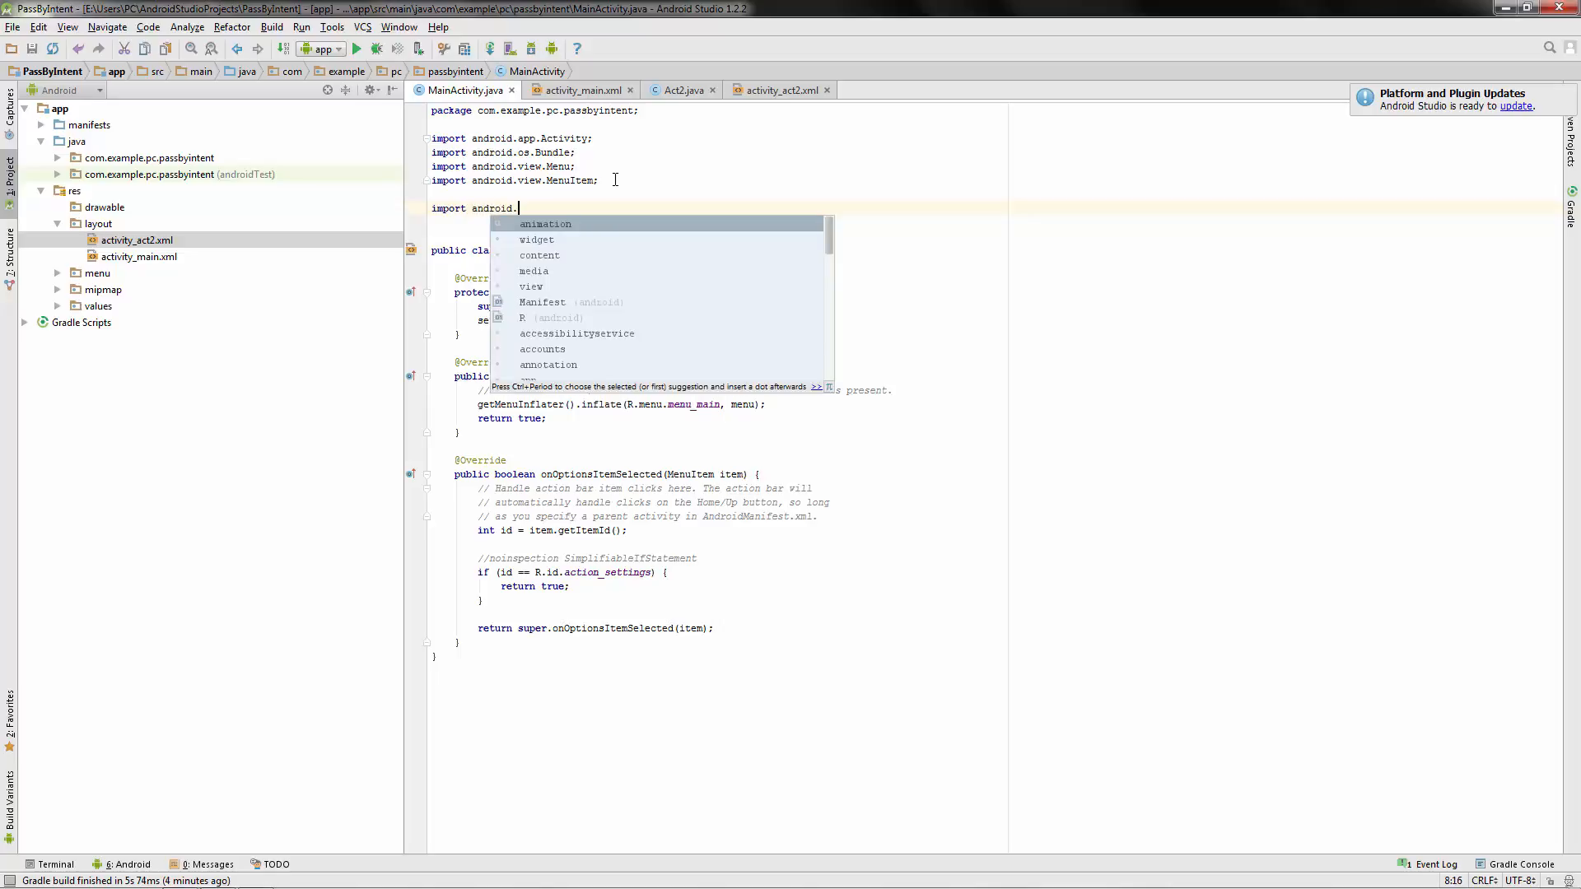
pyautogui.write('content.Intent;')
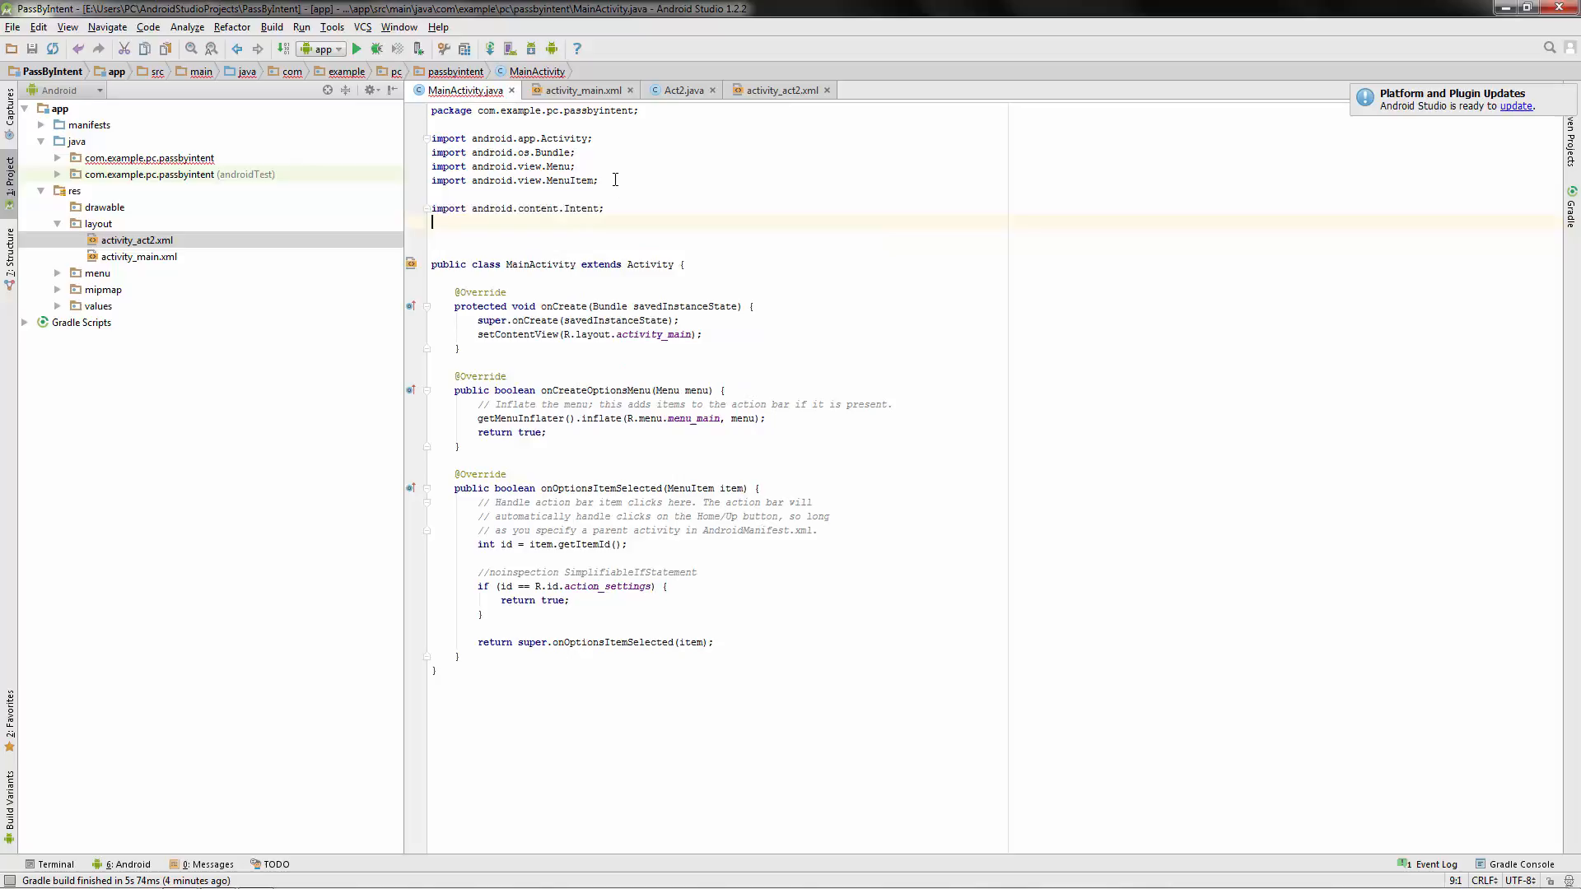
pyautogui.write('import andro')
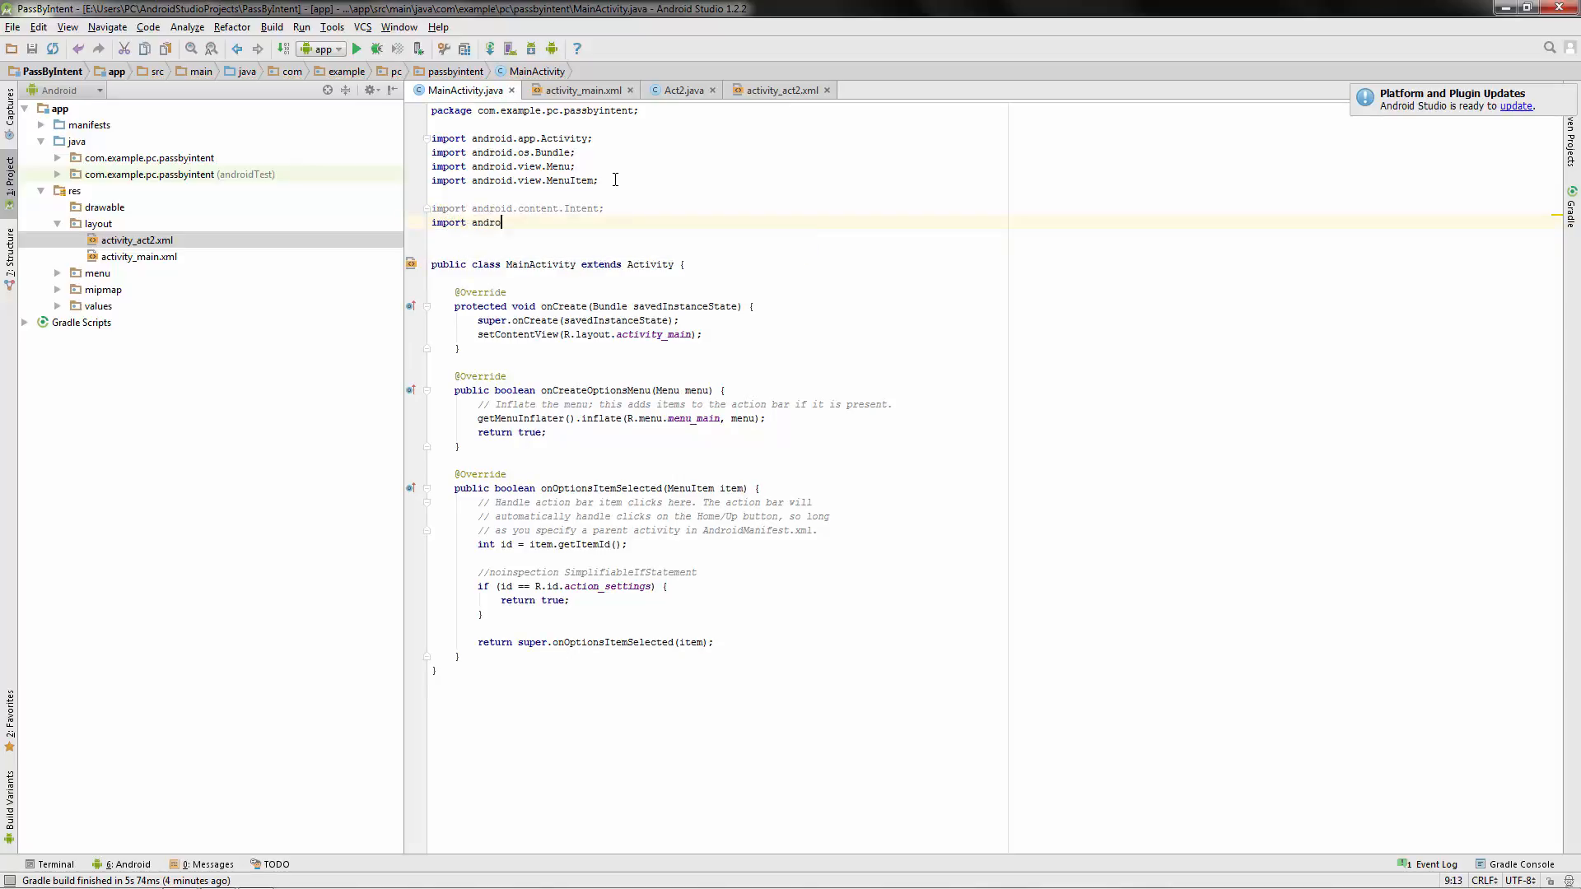
pyautogui.write('view.View;')
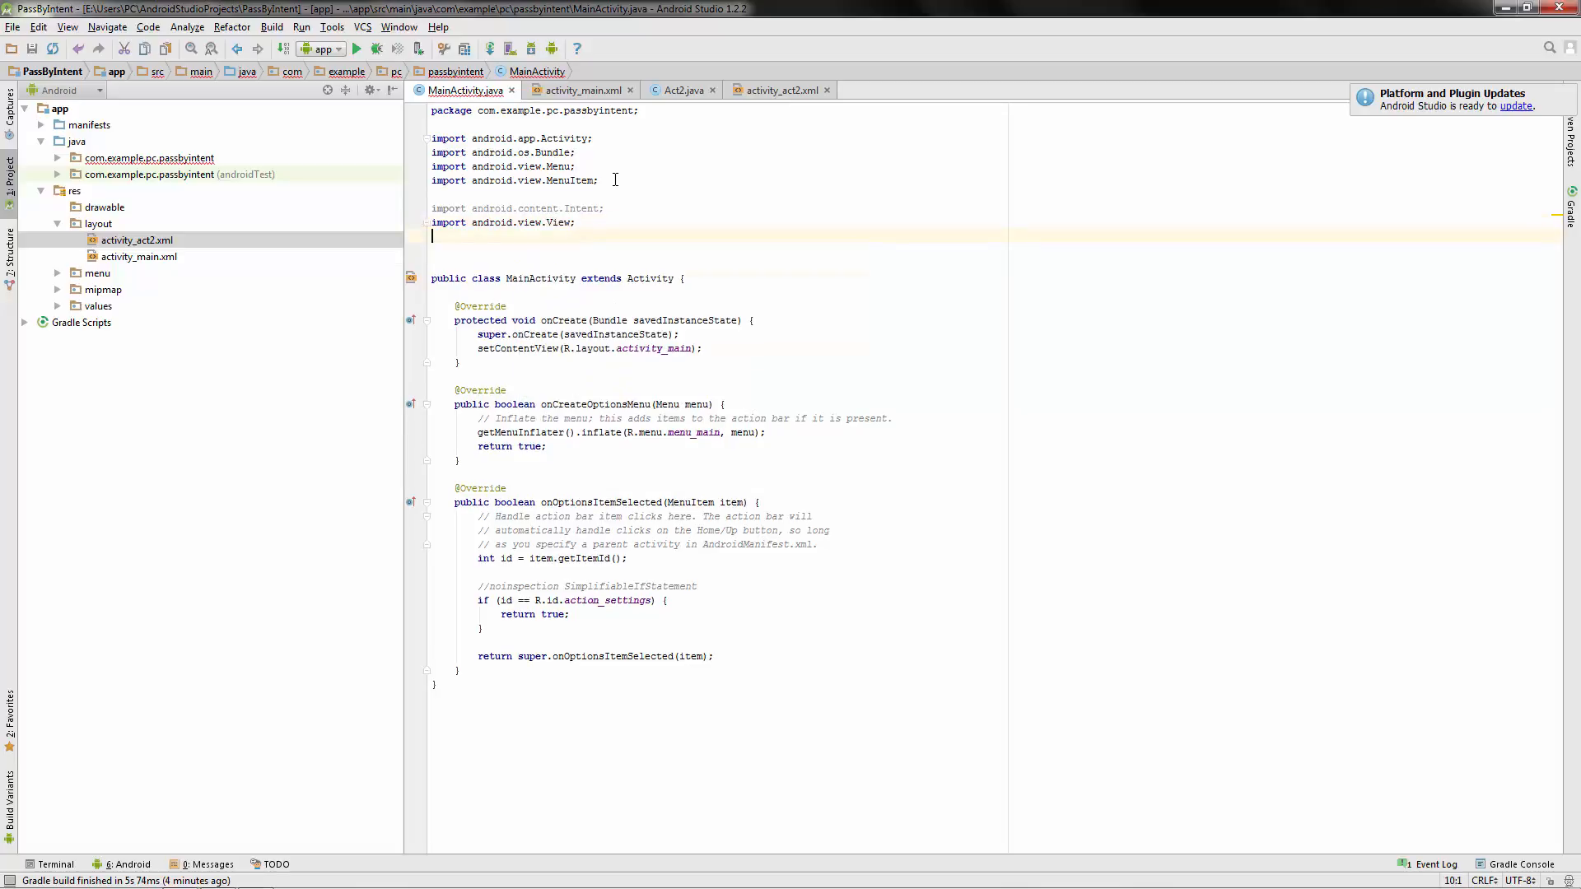
pyautogui.write('import')
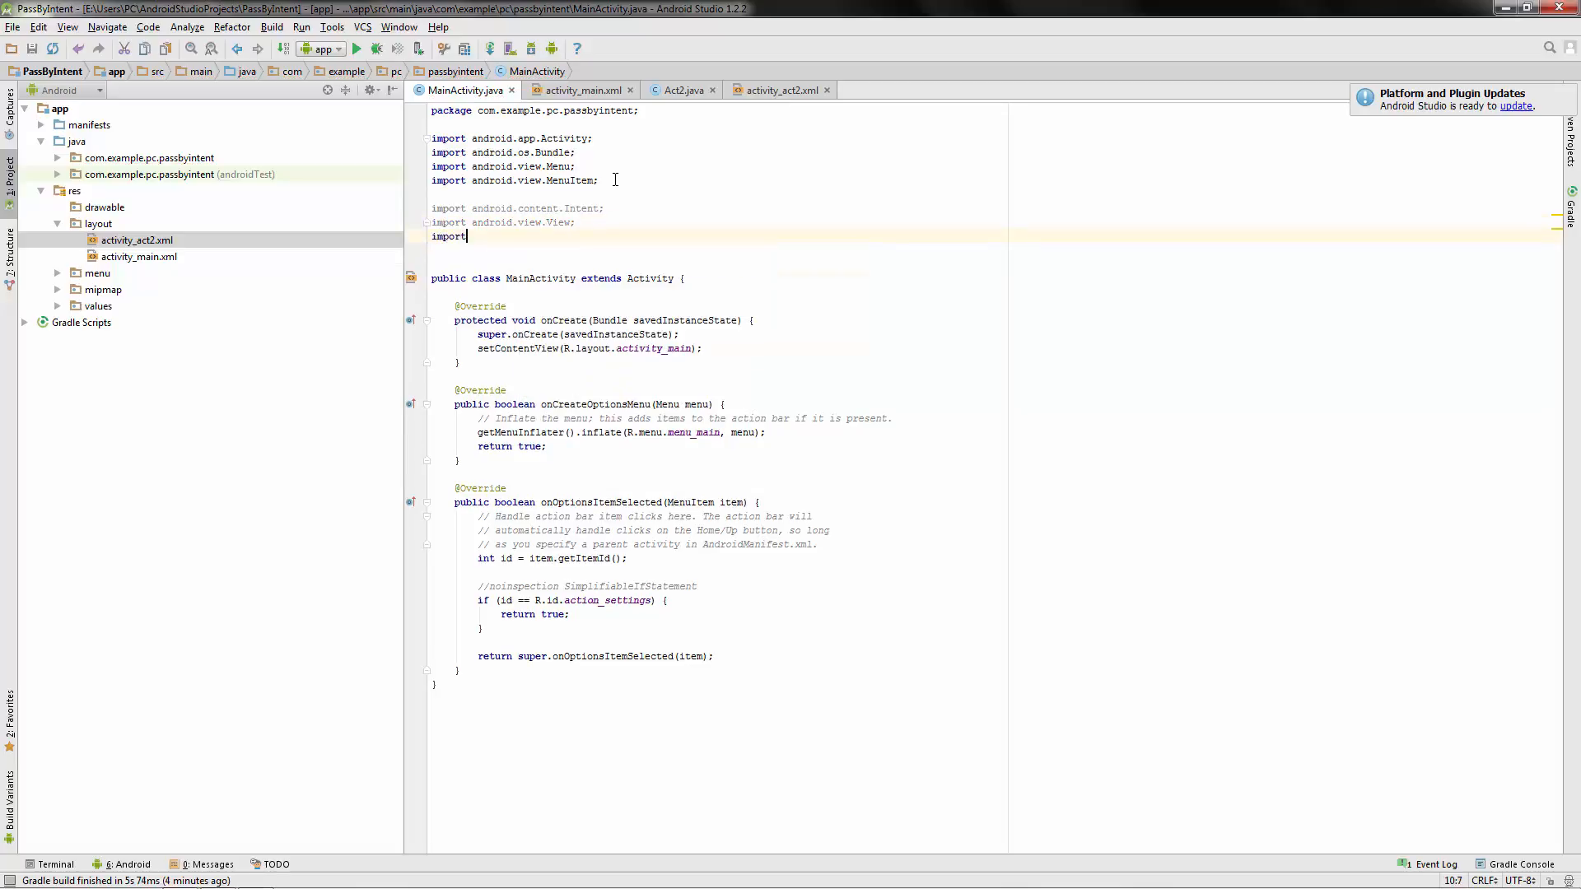
pyautogui.write('android.')
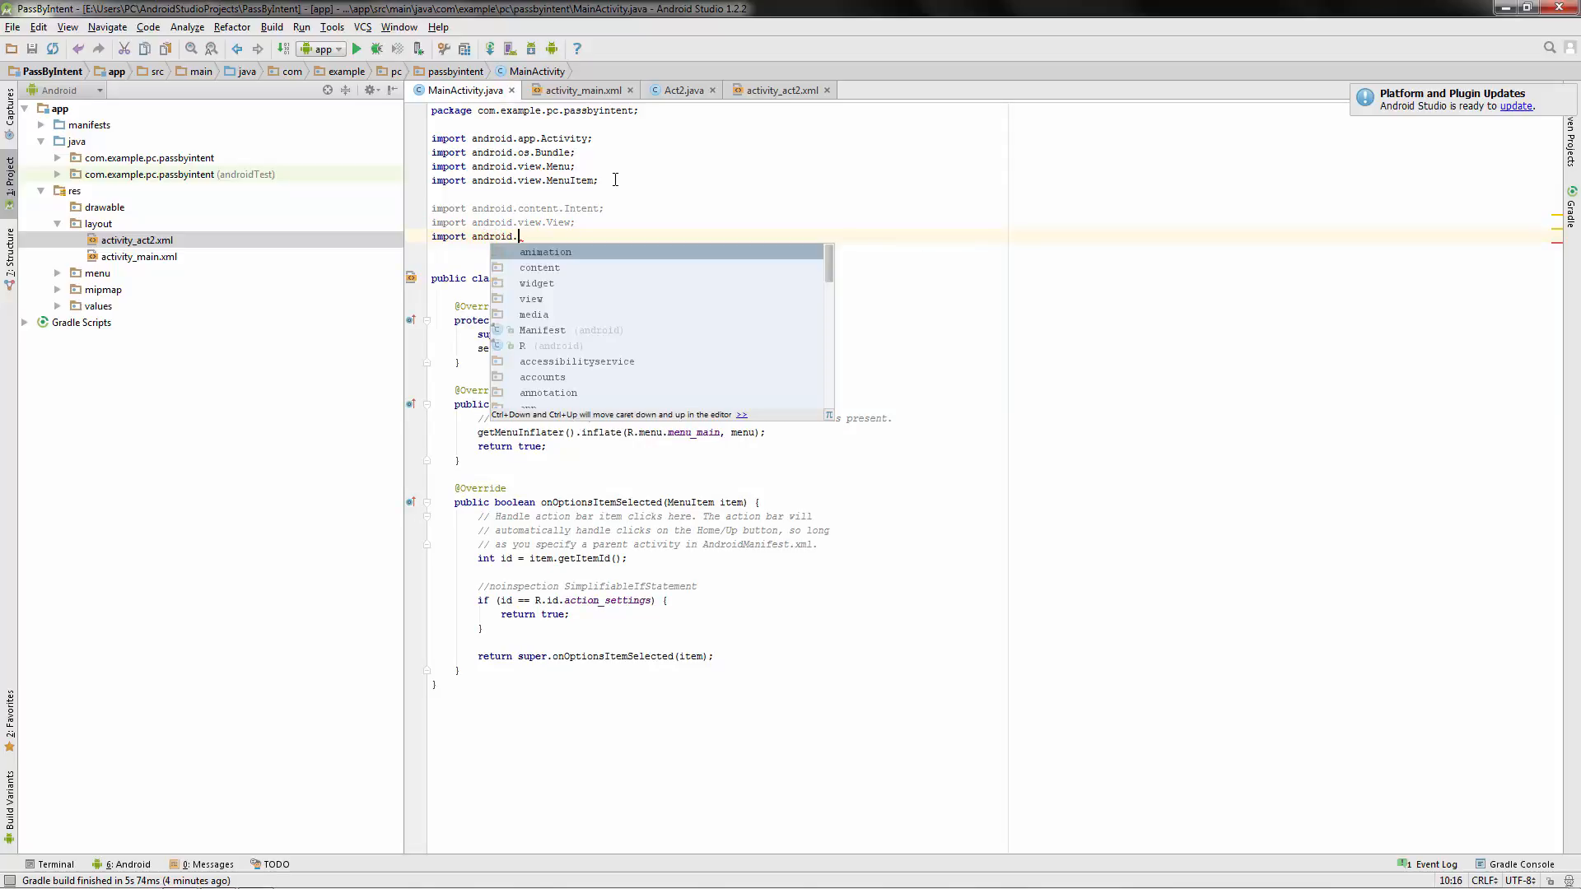
pyautogui.write('widget.TextView;')
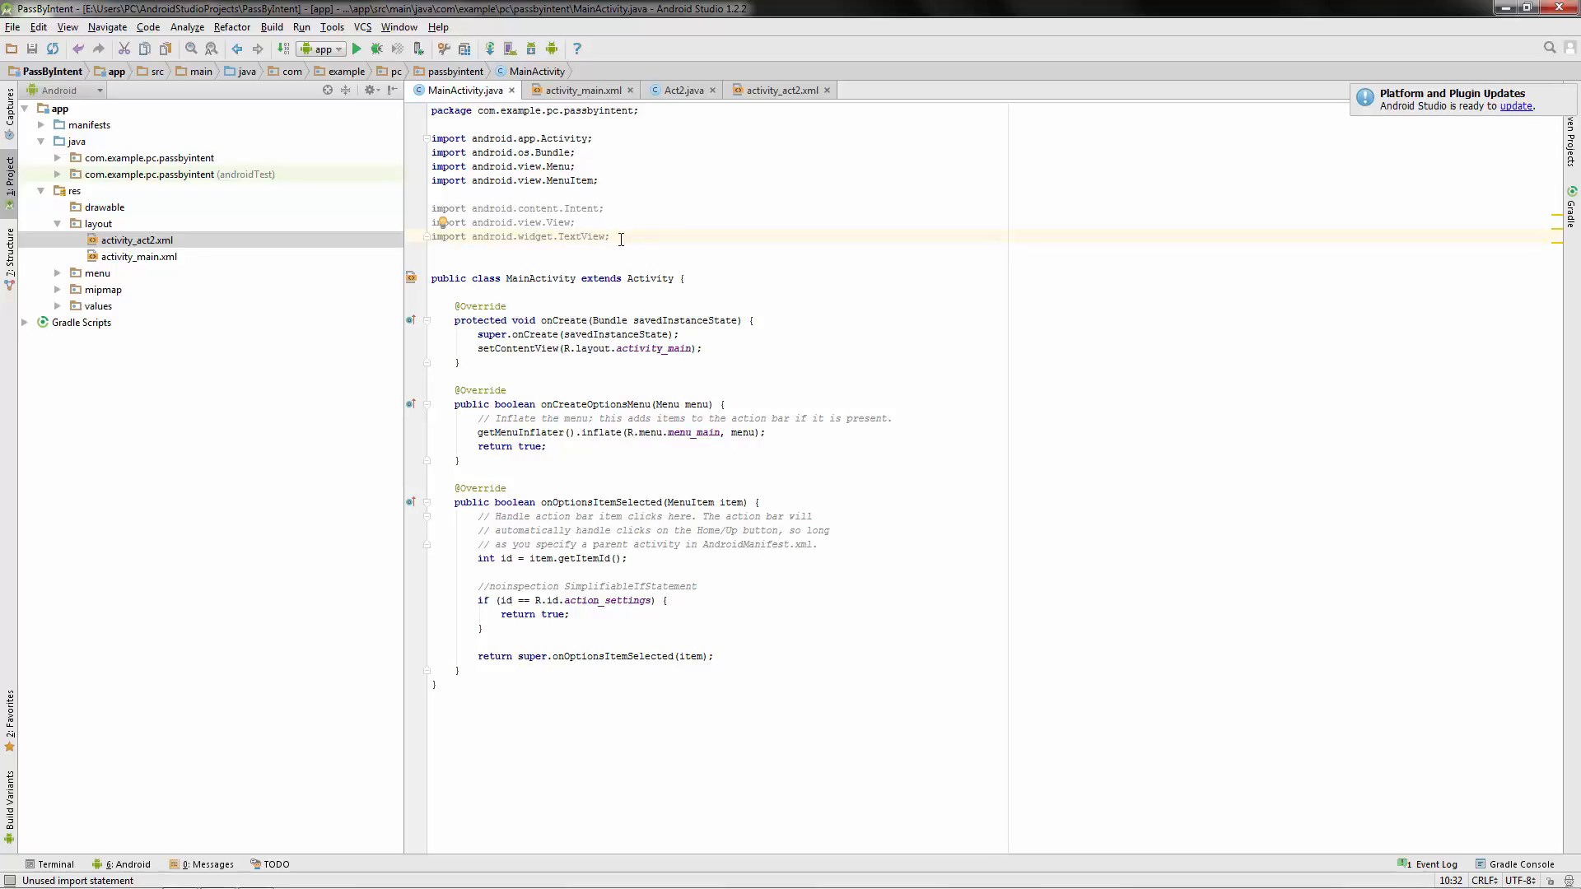
pyautogui.moveTo(573, 95)
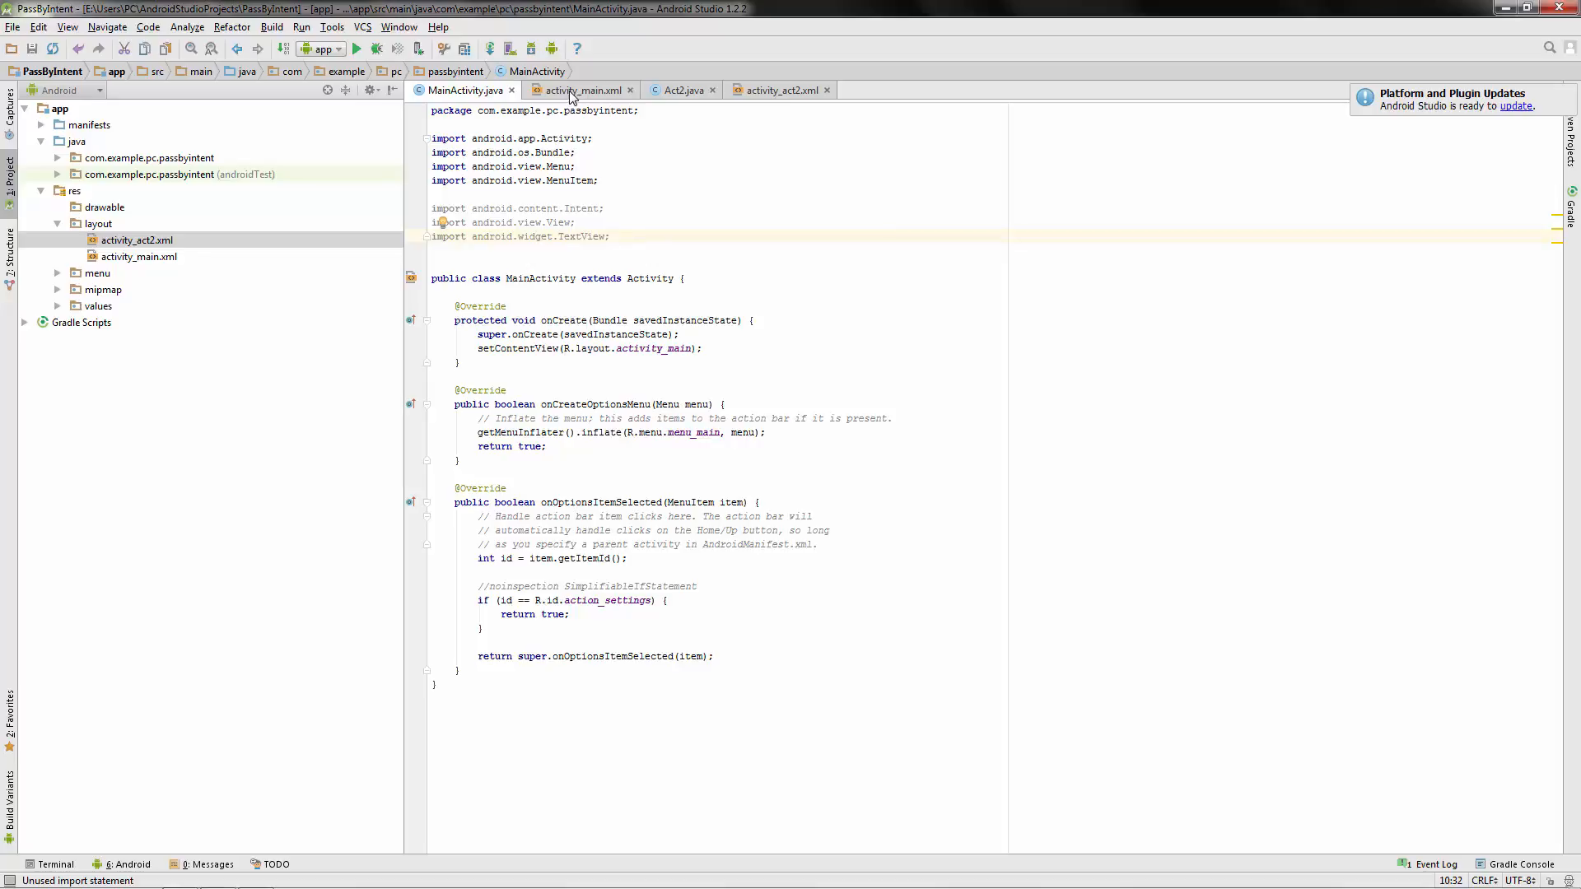
# Review the inputText id in activity_main and the Act2 layout, then return to MainActivity.java.
pyautogui.click(575, 89)
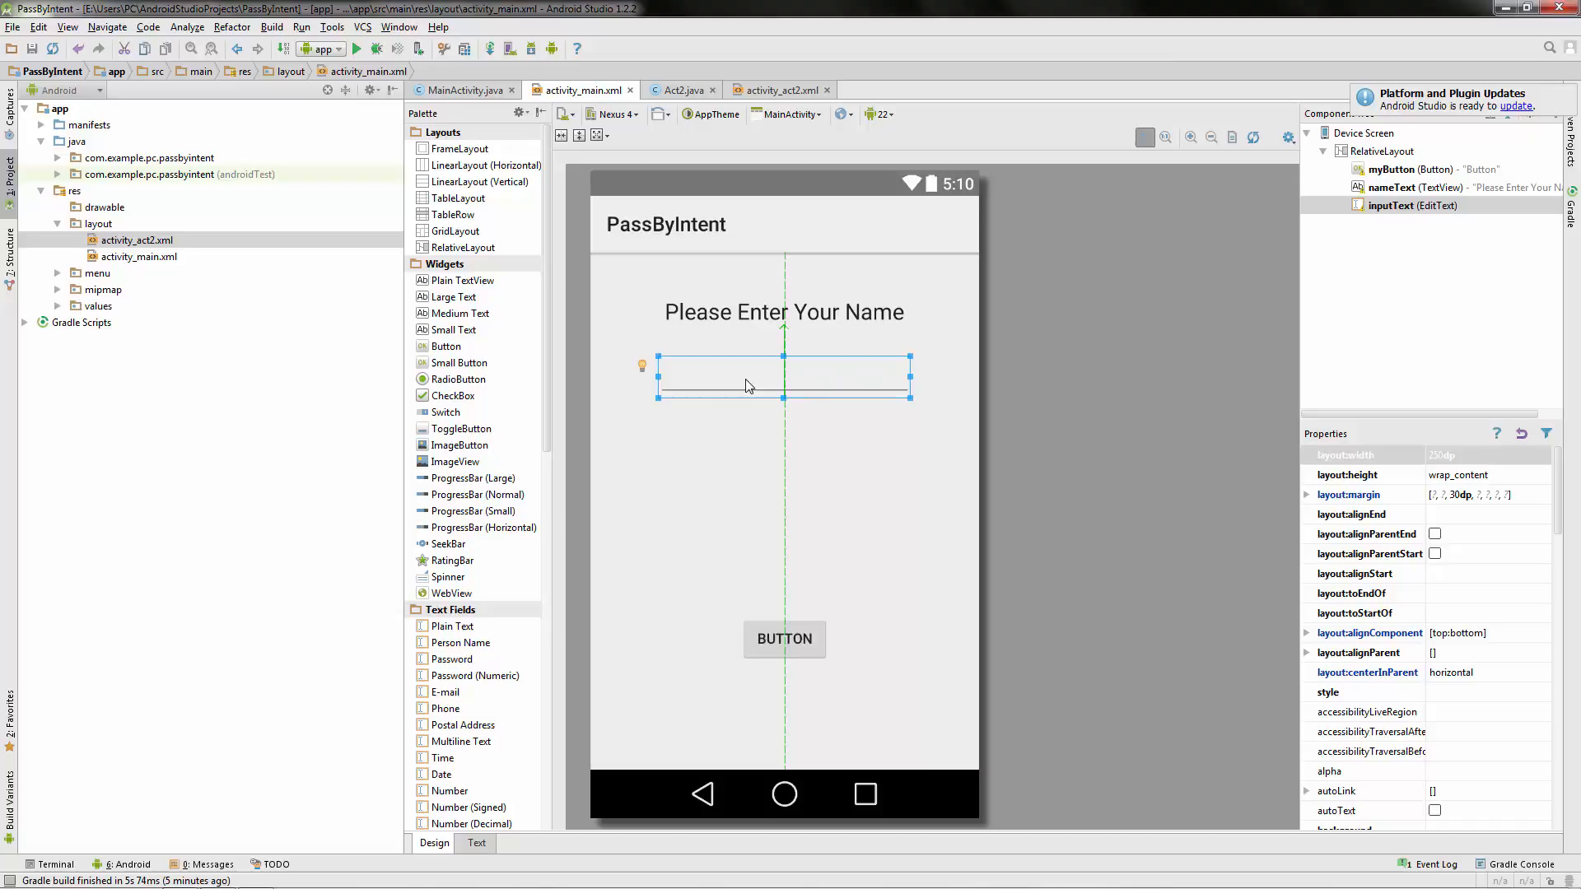
pyautogui.doubleClick(784, 379)
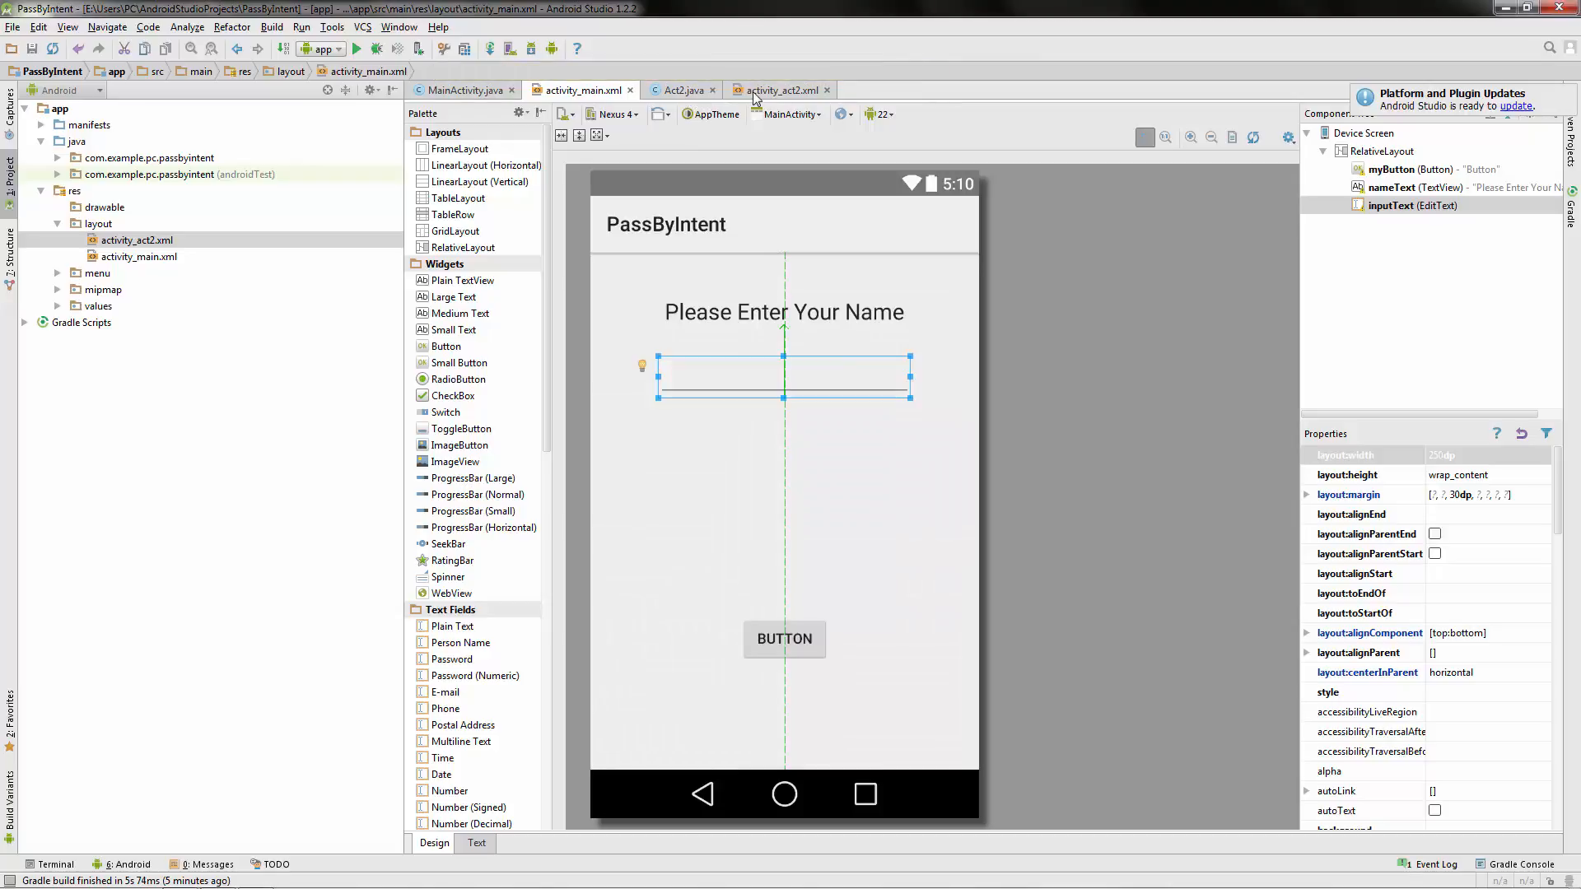
pyautogui.click(780, 89)
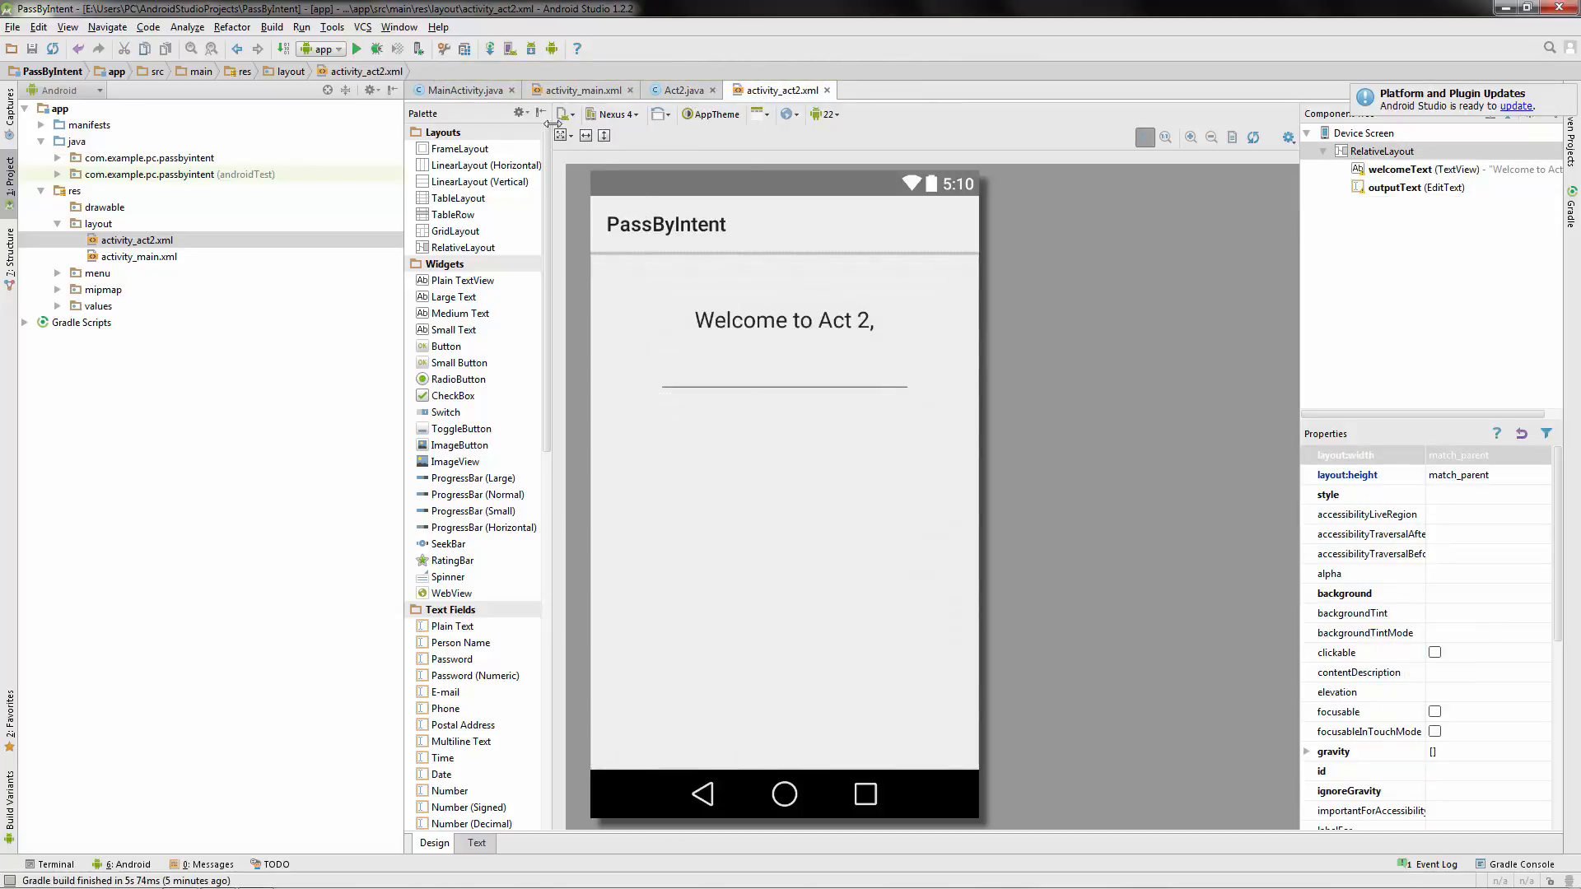
pyautogui.click(459, 89)
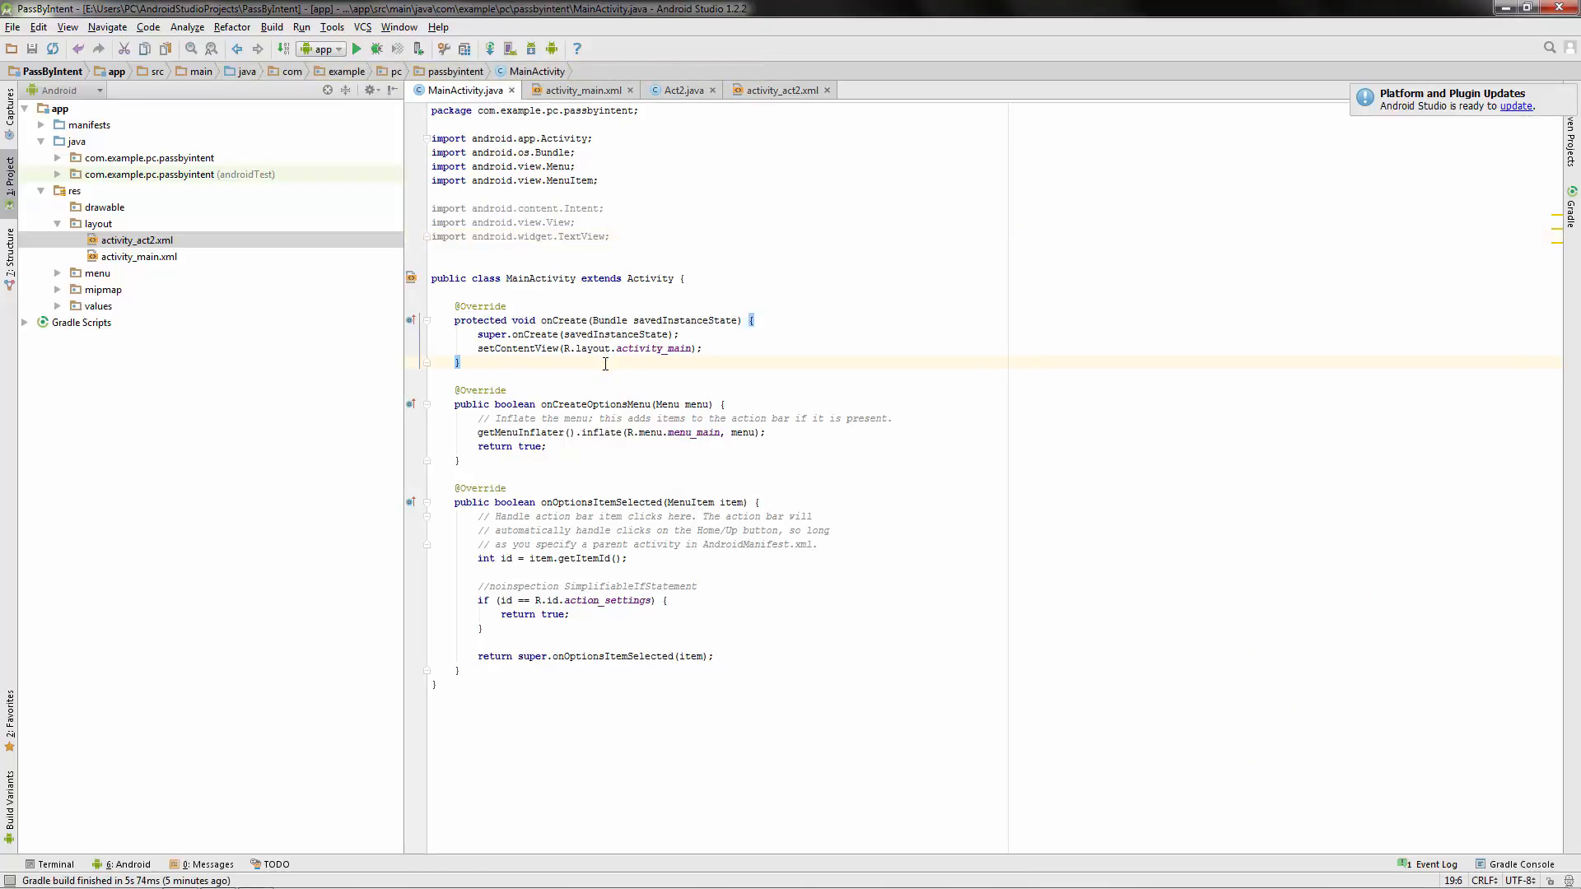
# Add an empty public void onClick() method below onCreate.
pyautogui.press('Enter')
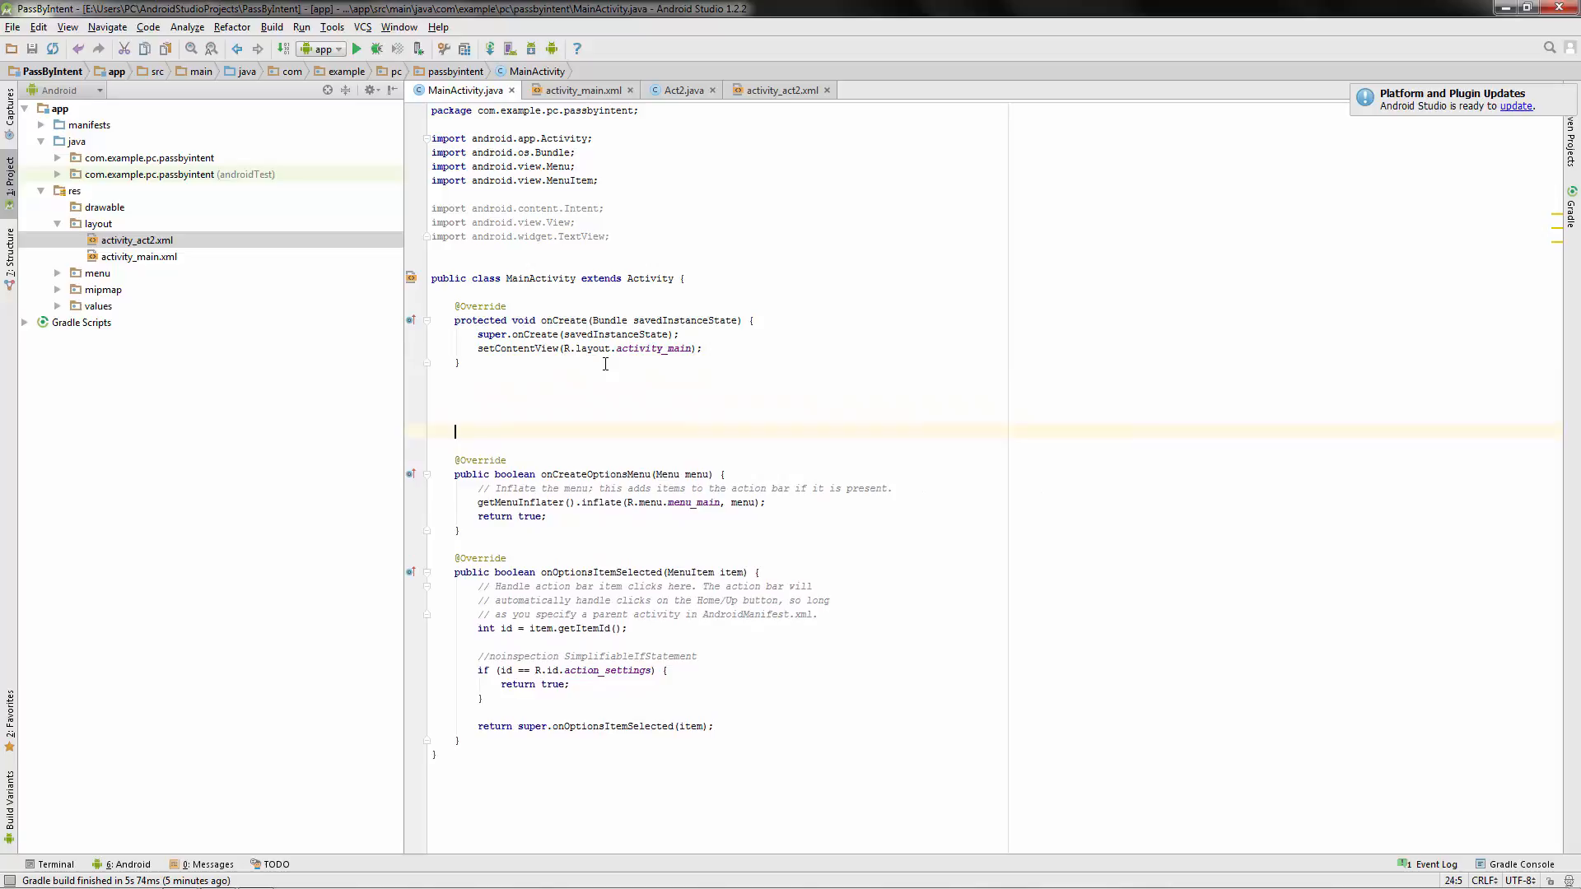
pyautogui.write('public voi')
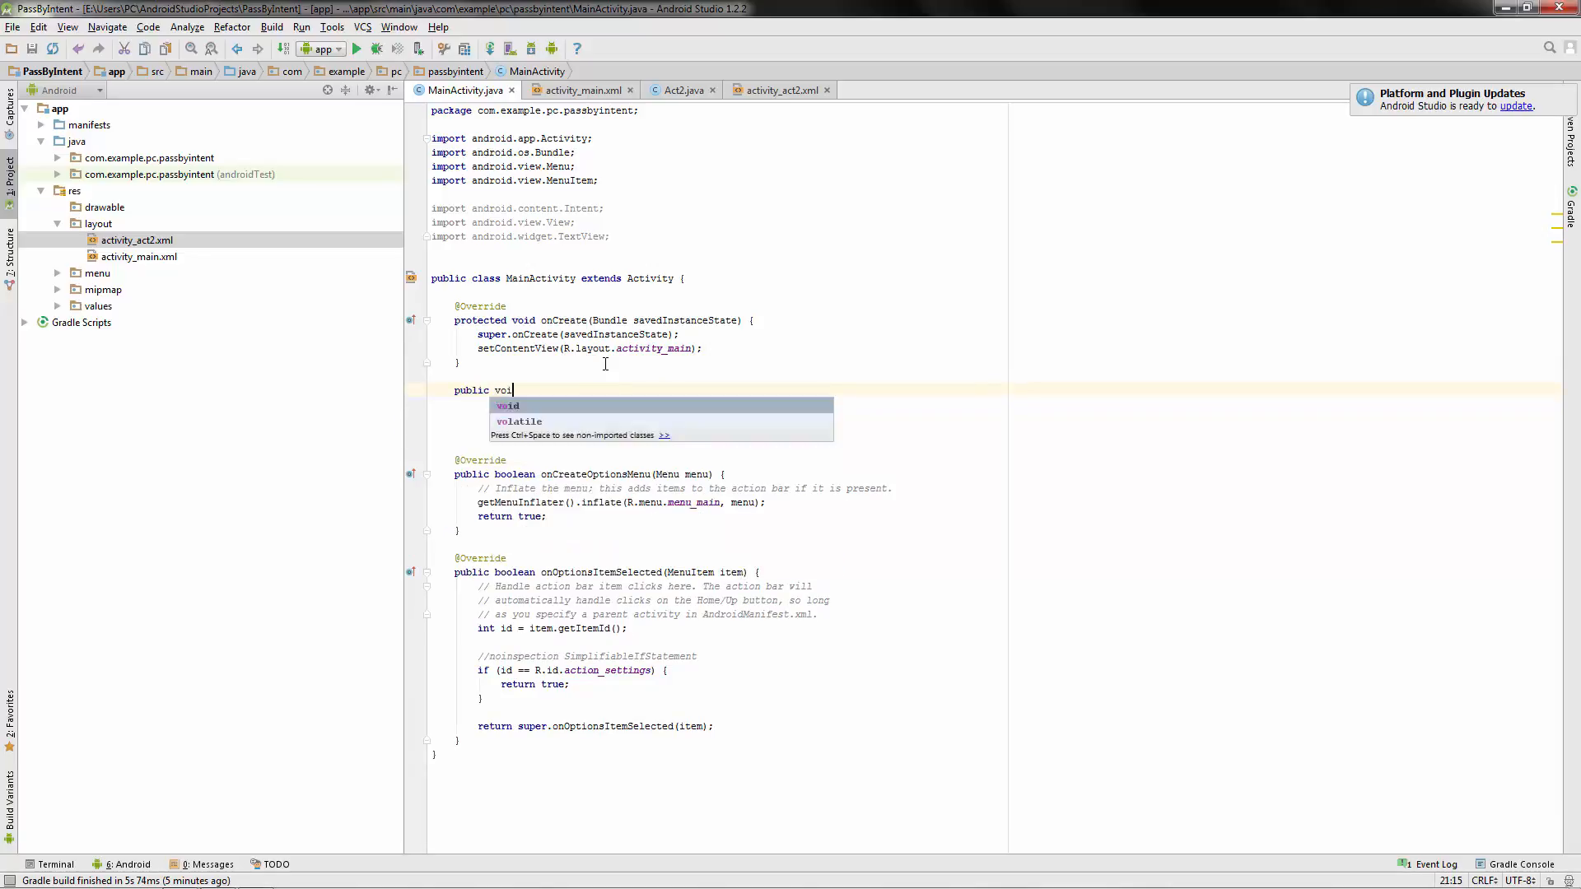
pyautogui.write('d onClick(')
pyautogui.write('{}')
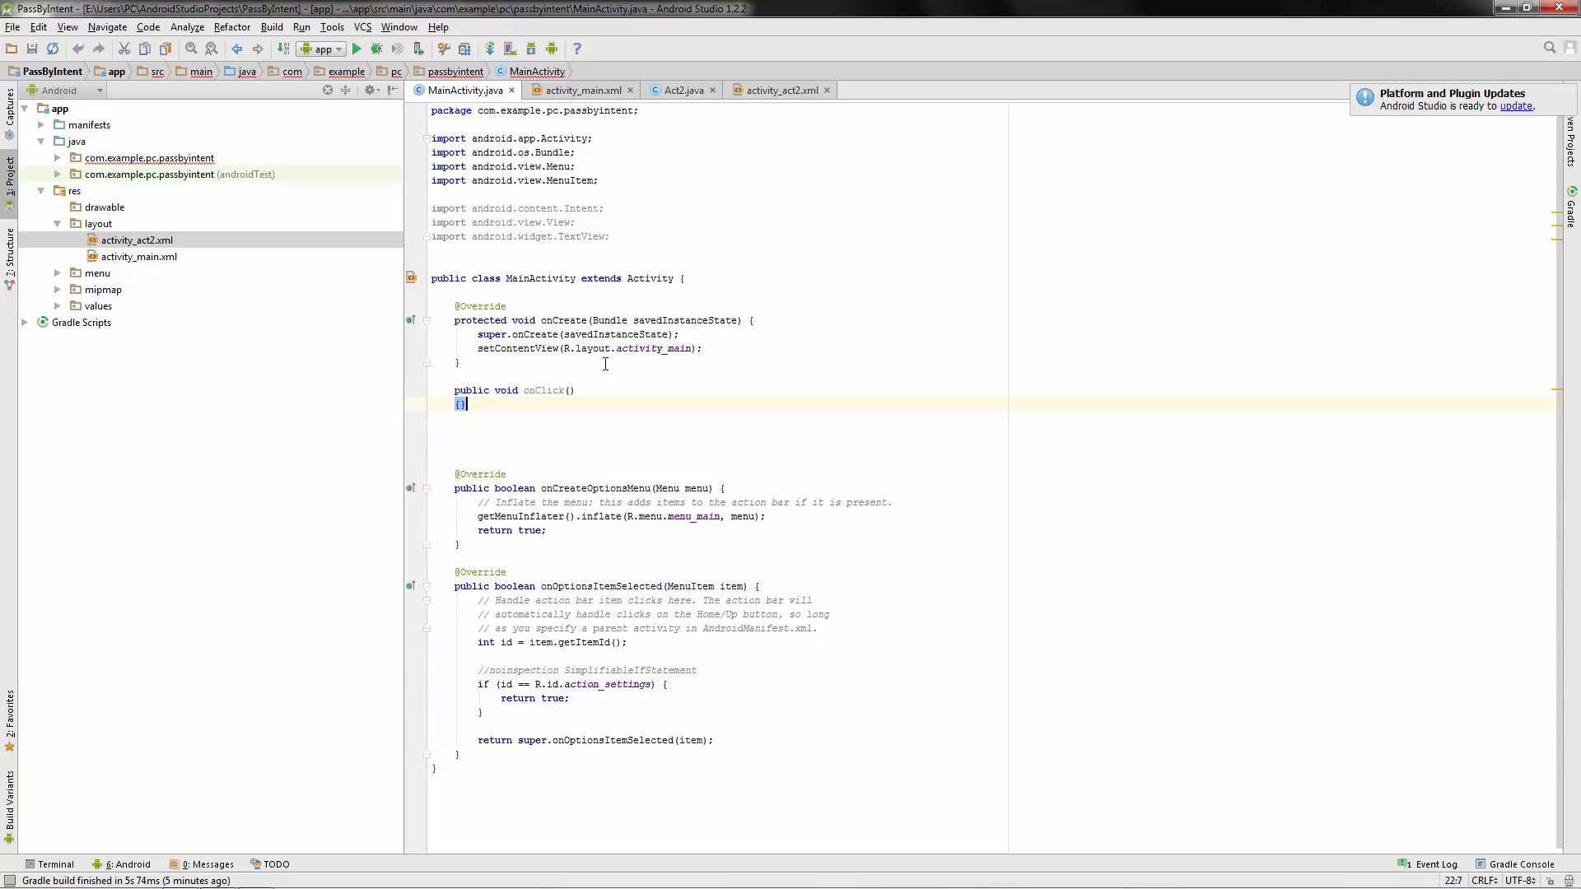
pyautogui.press('Enter')
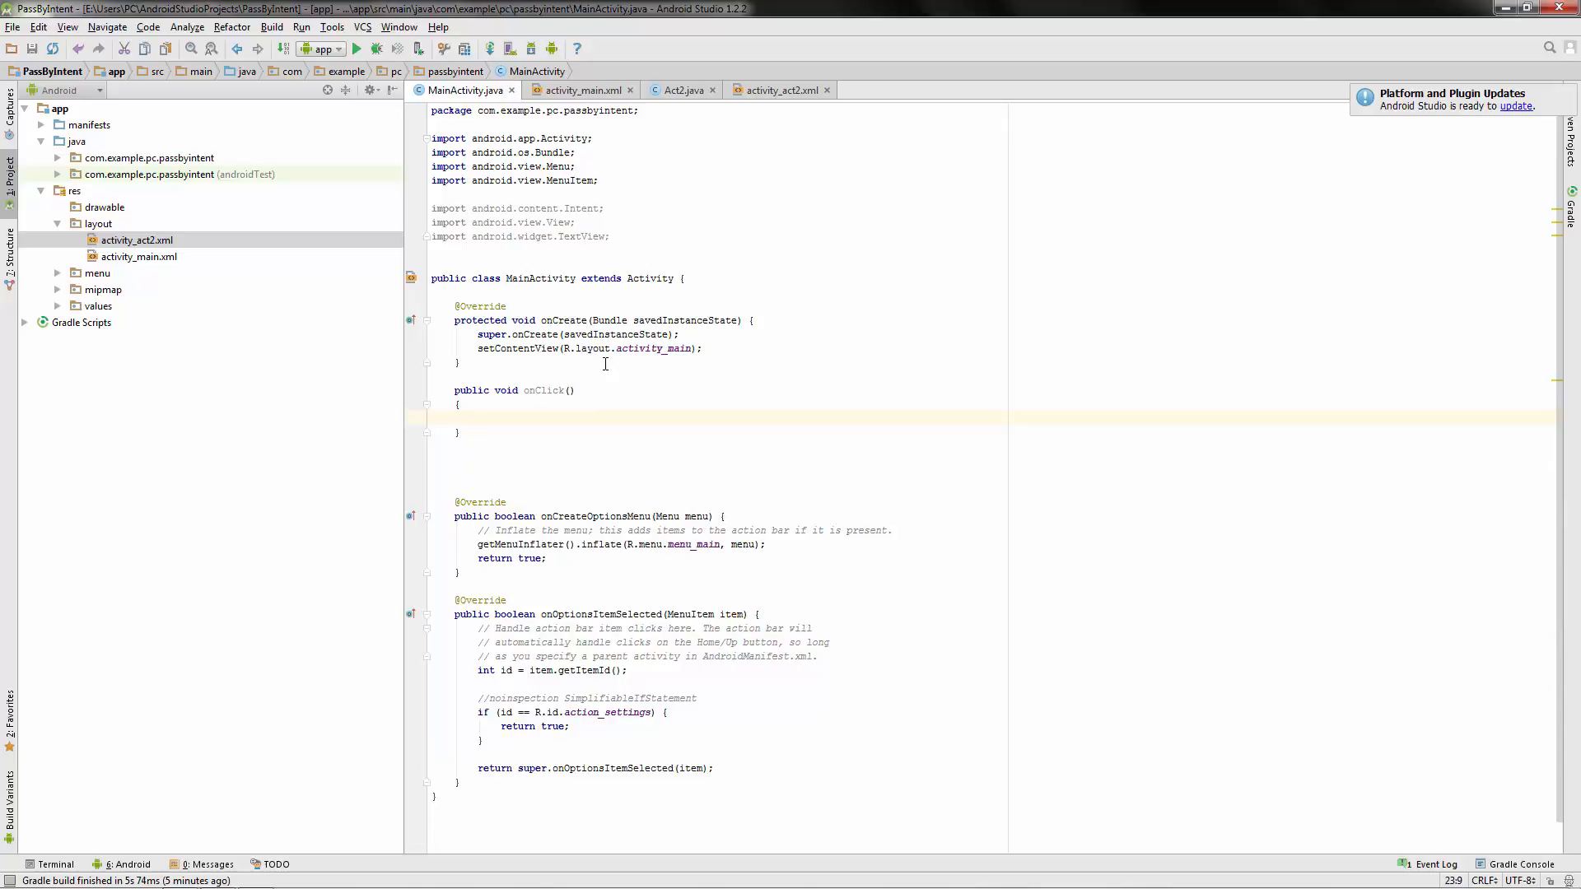
pyautogui.moveTo(635, 303)
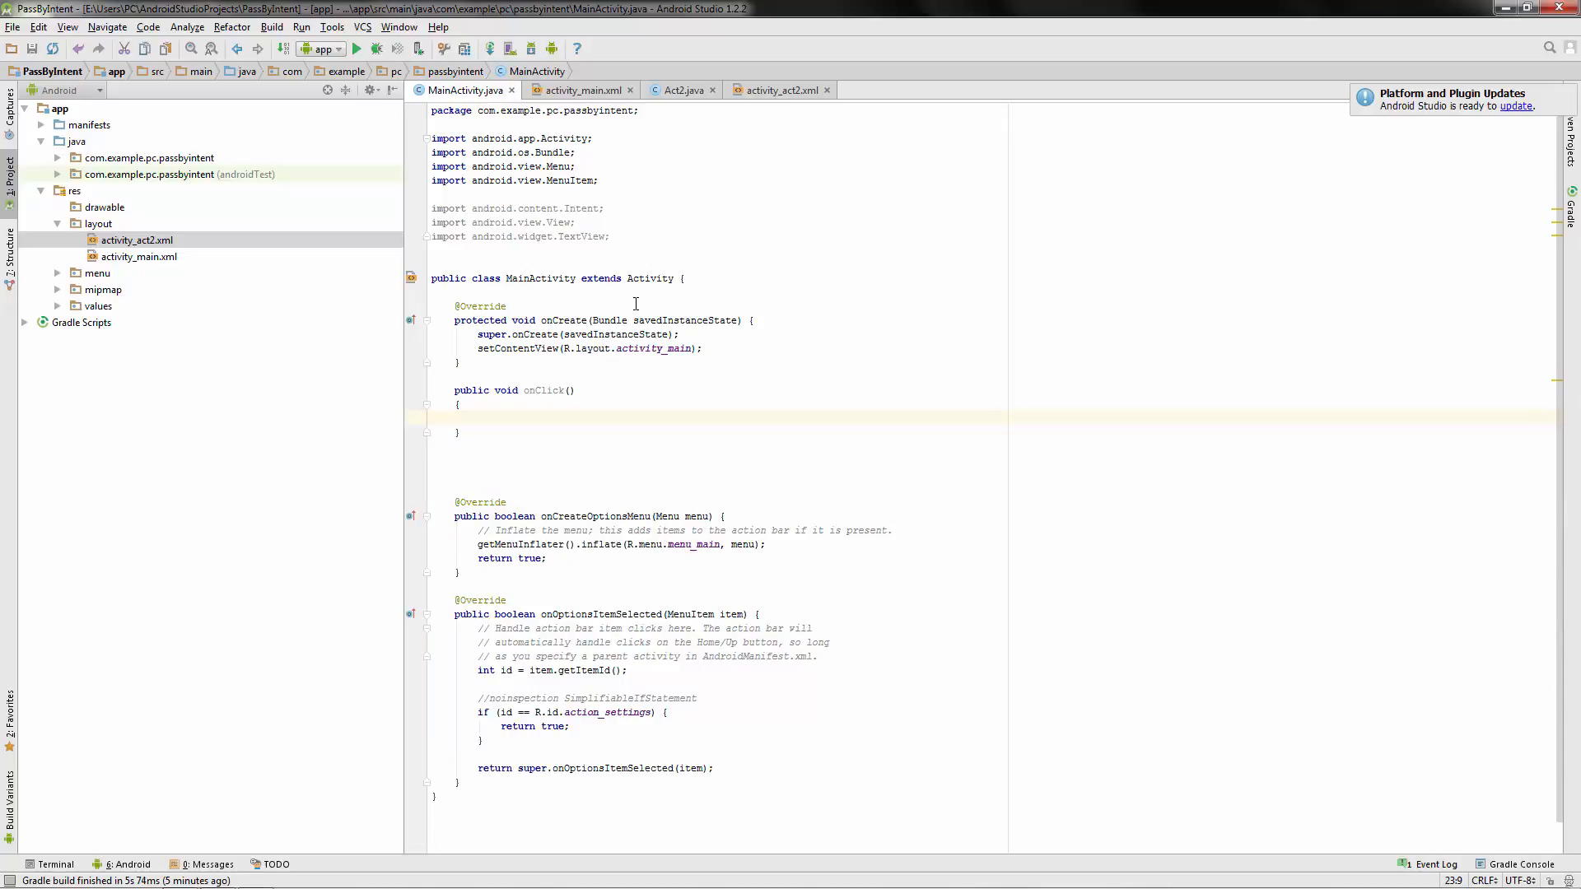
# Declare a private TextView inputText field at the top of the class.
pyautogui.press('Enter')
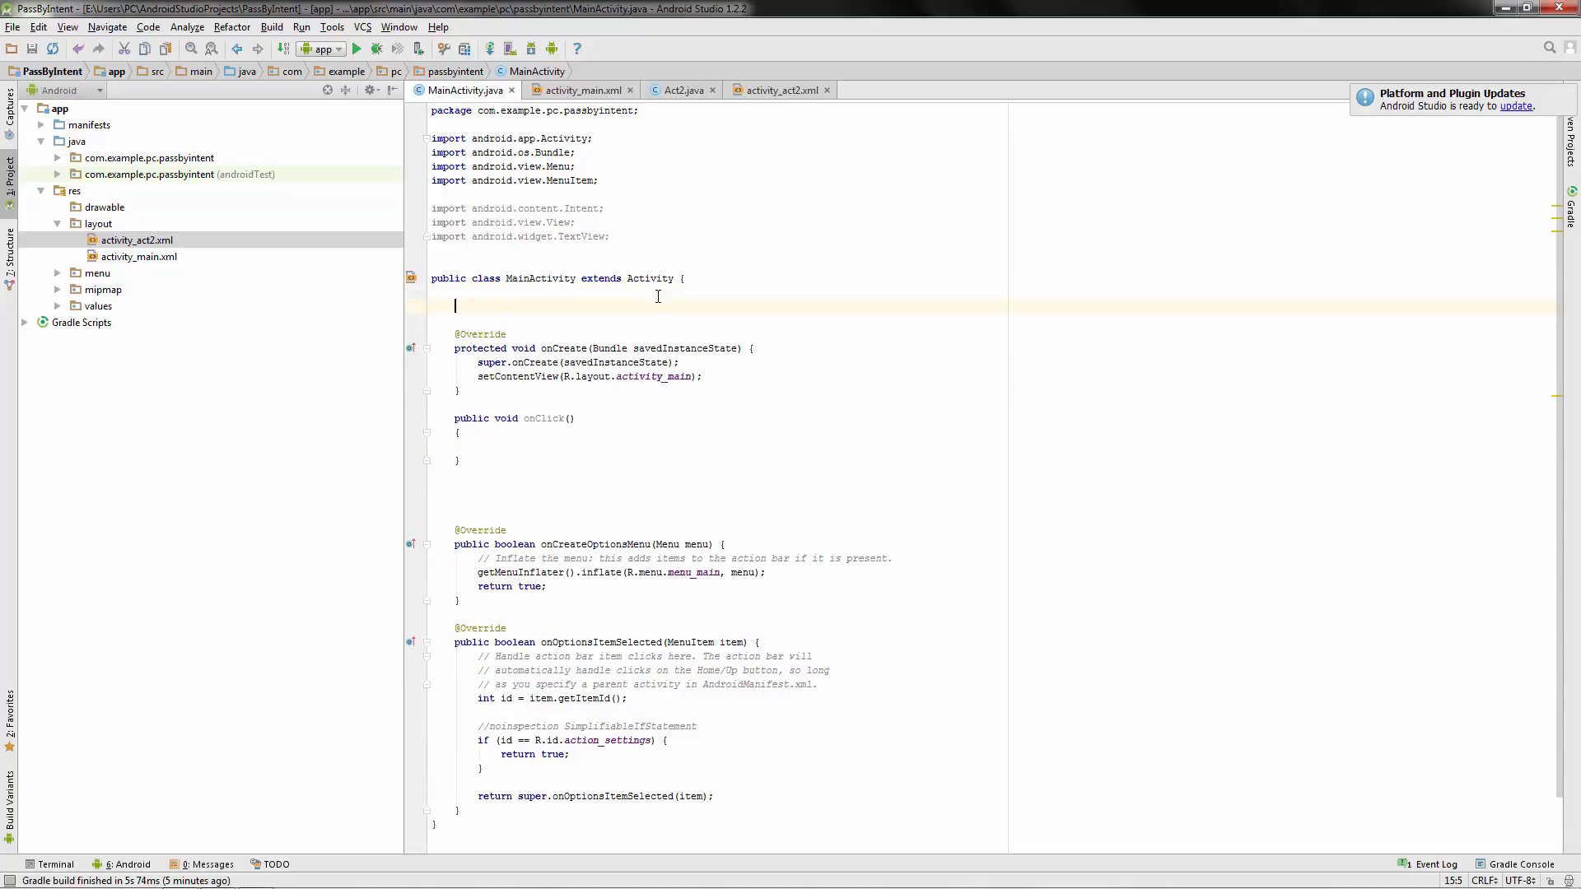
pyautogui.write('private')
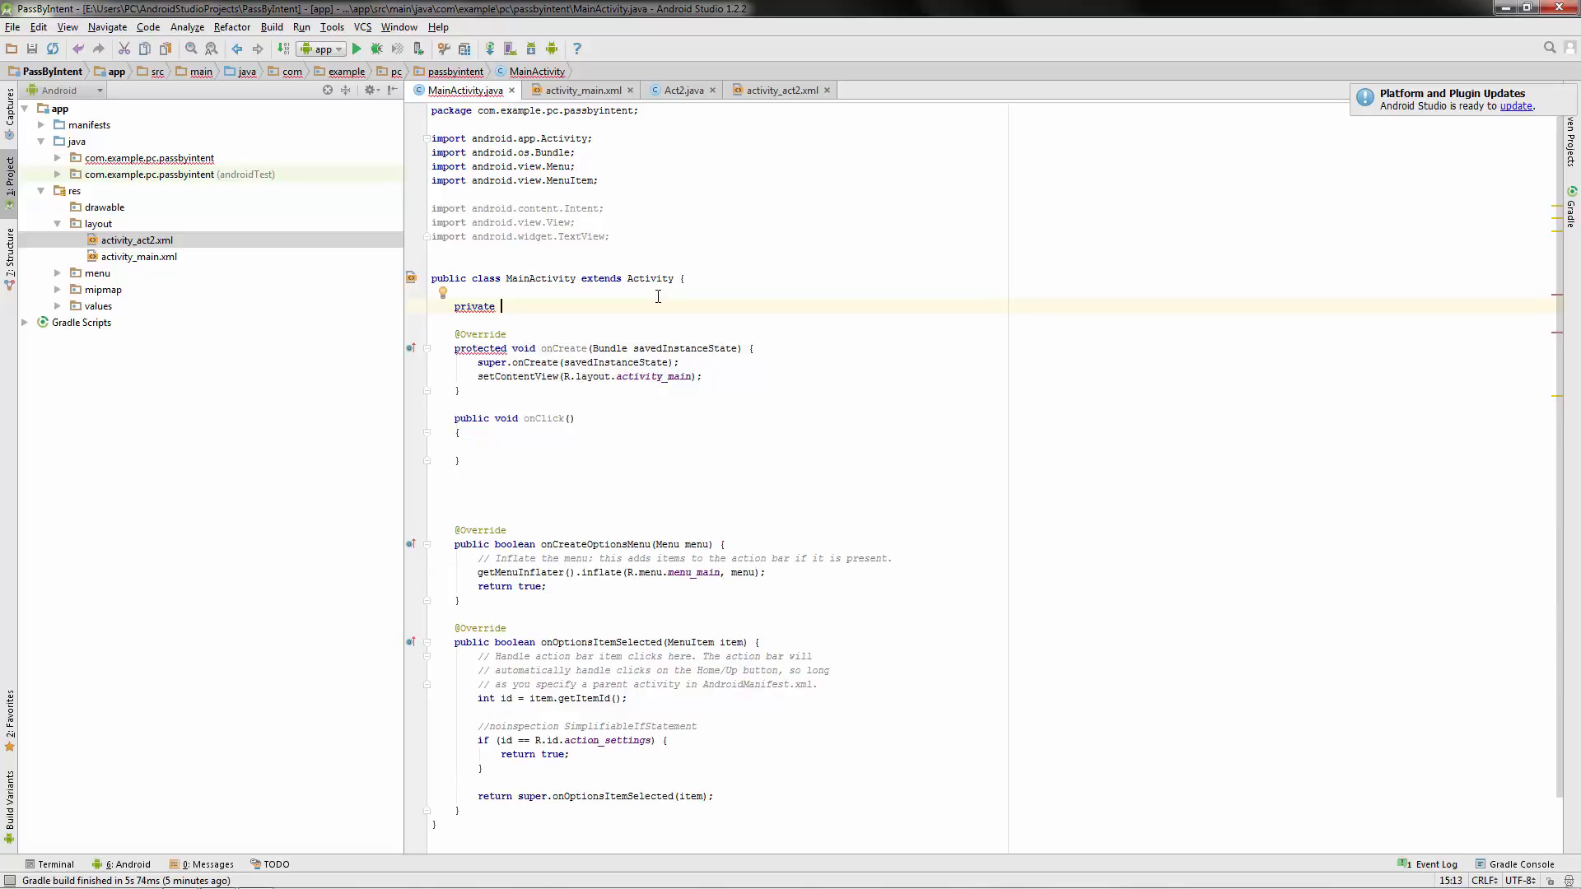
pyautogui.write('TextView')
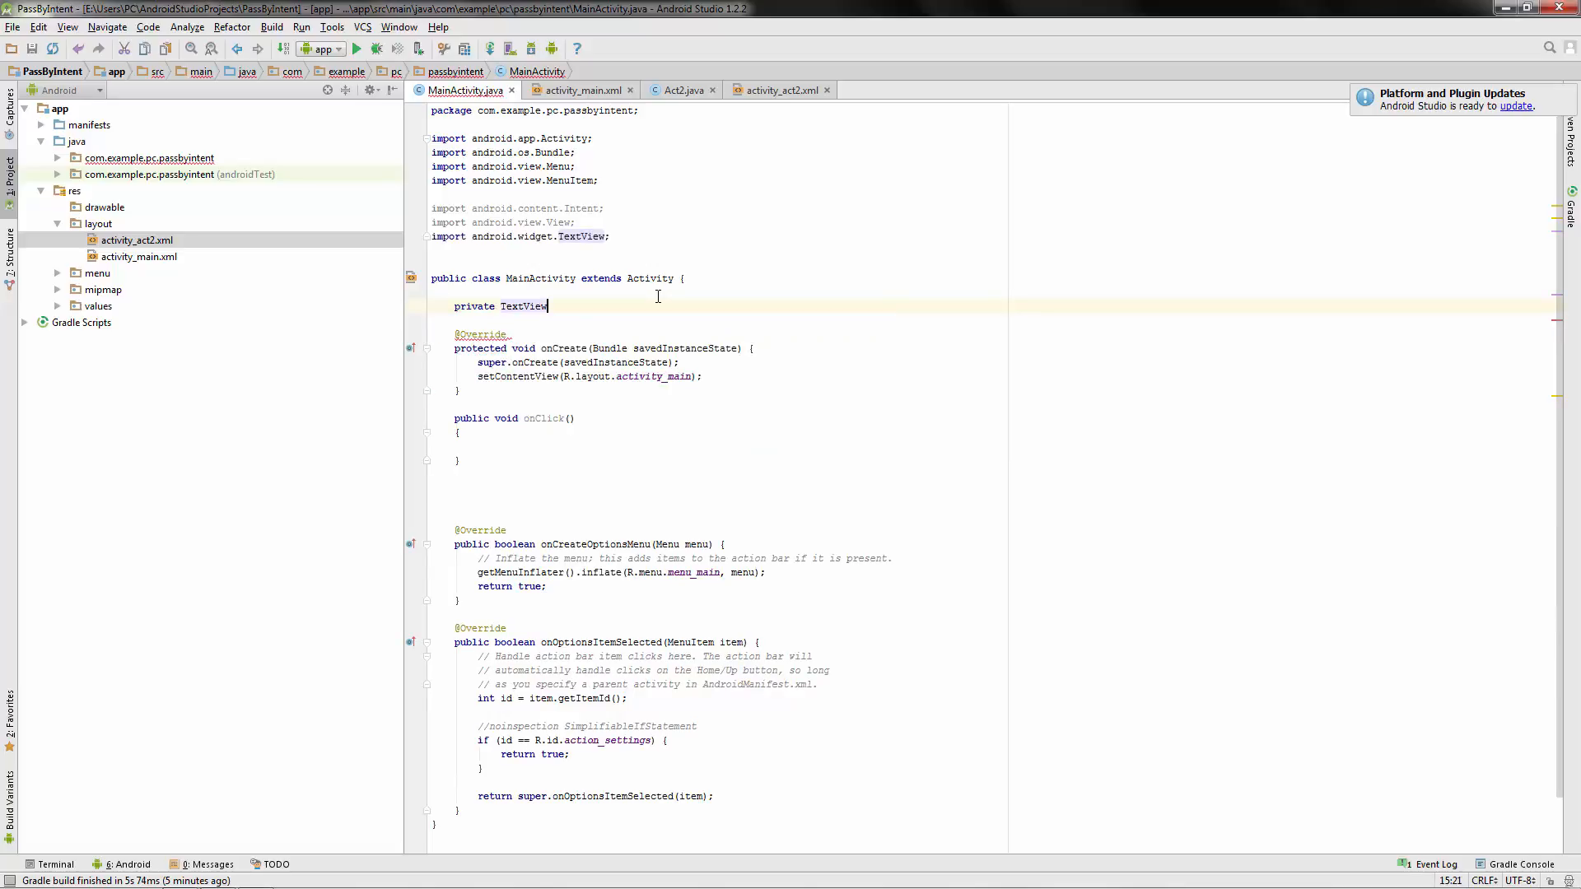
pyautogui.write('inp')
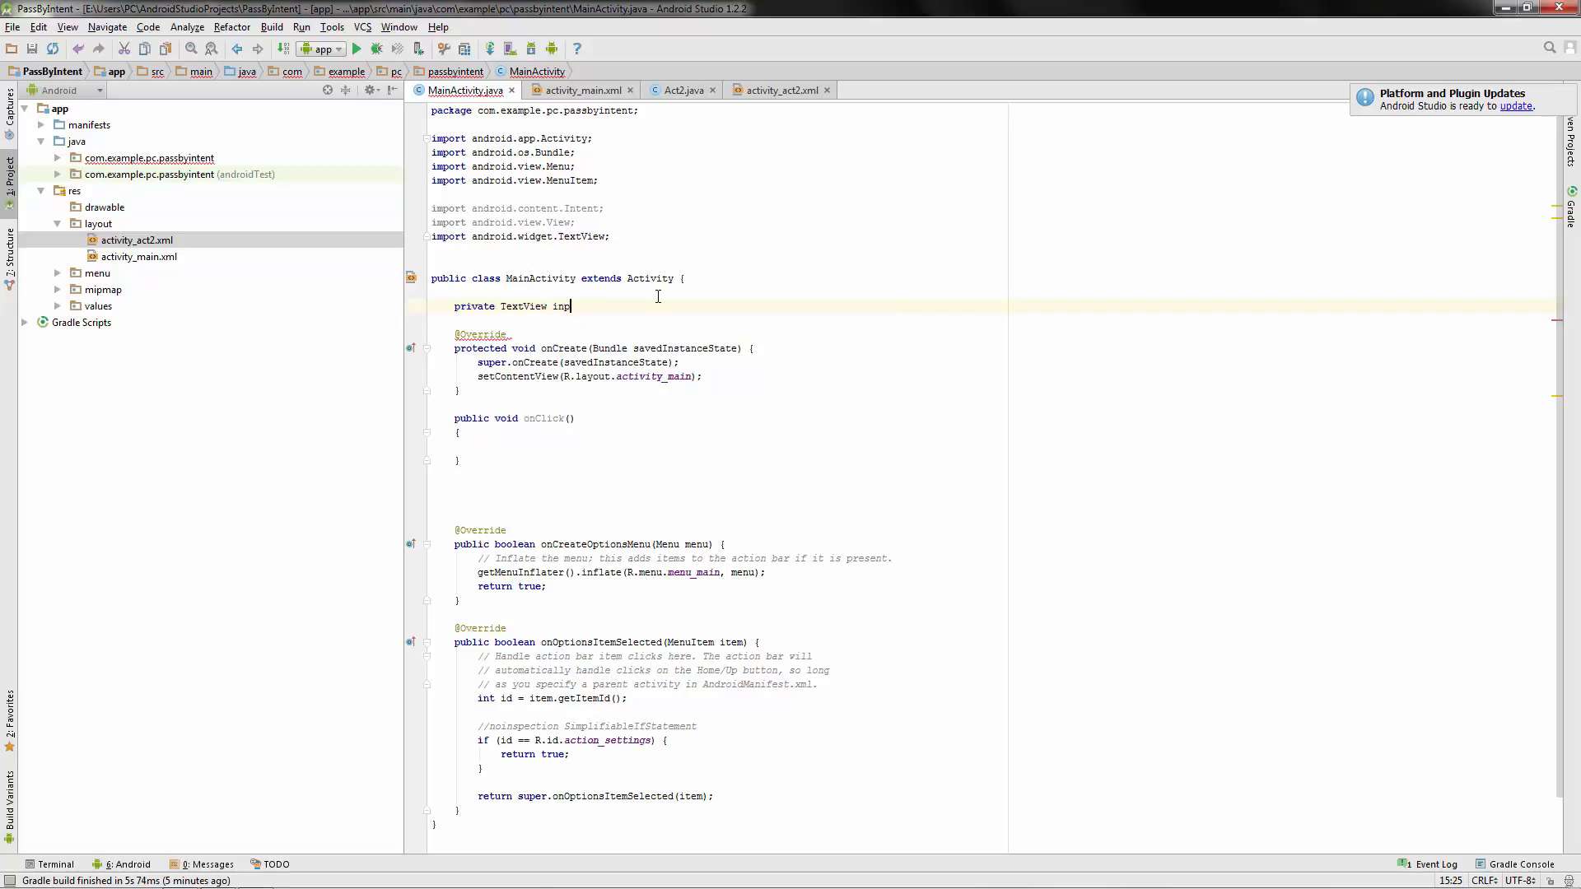
pyautogui.write('utText;')
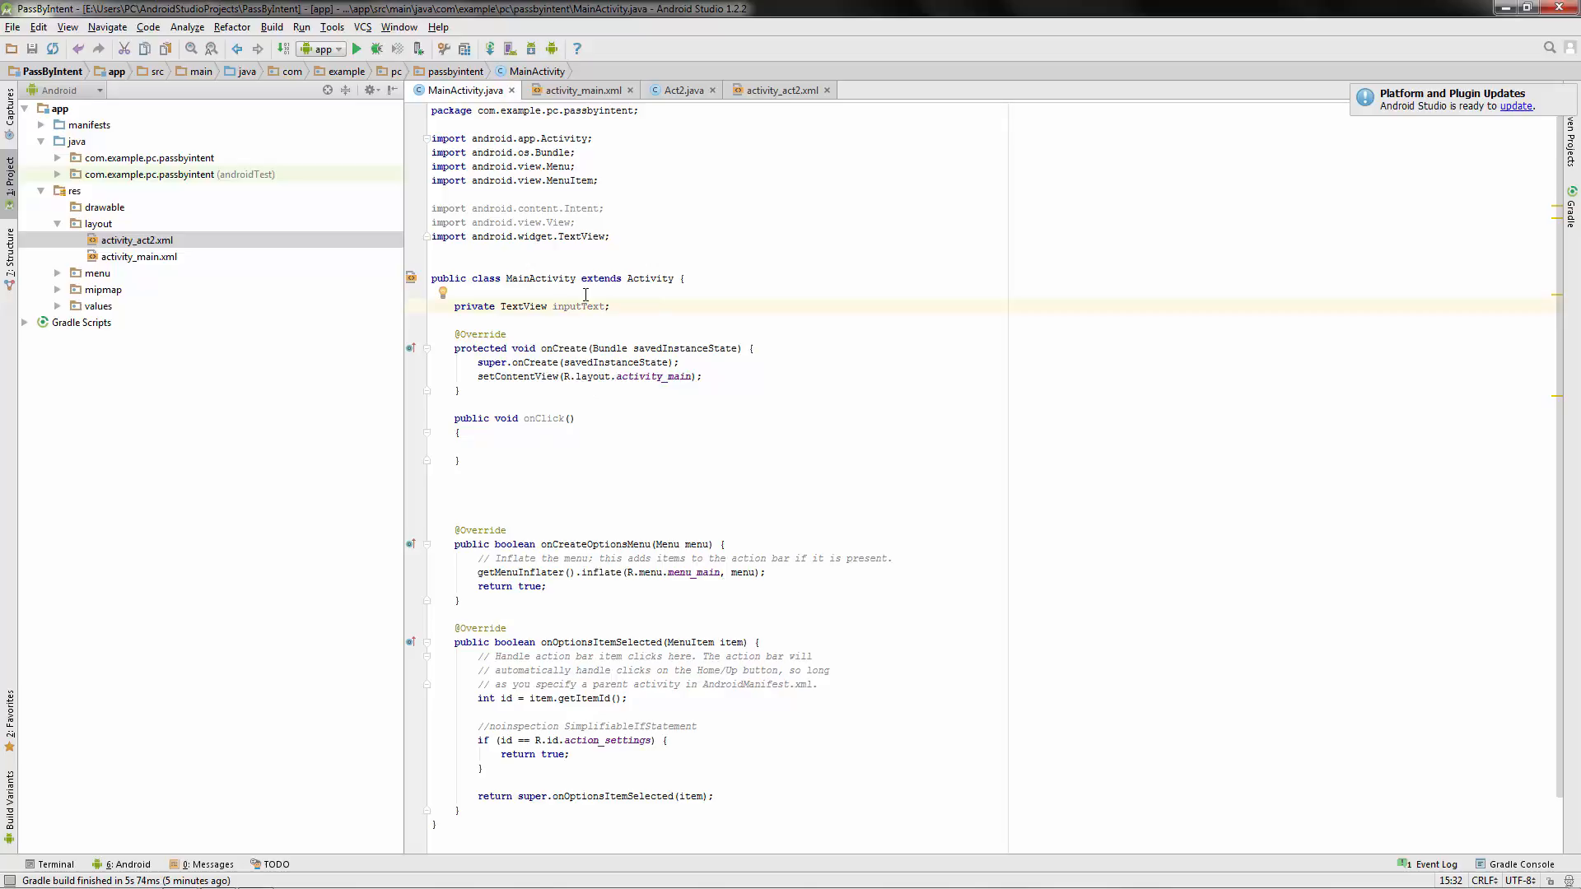
pyautogui.moveTo(565, 423)
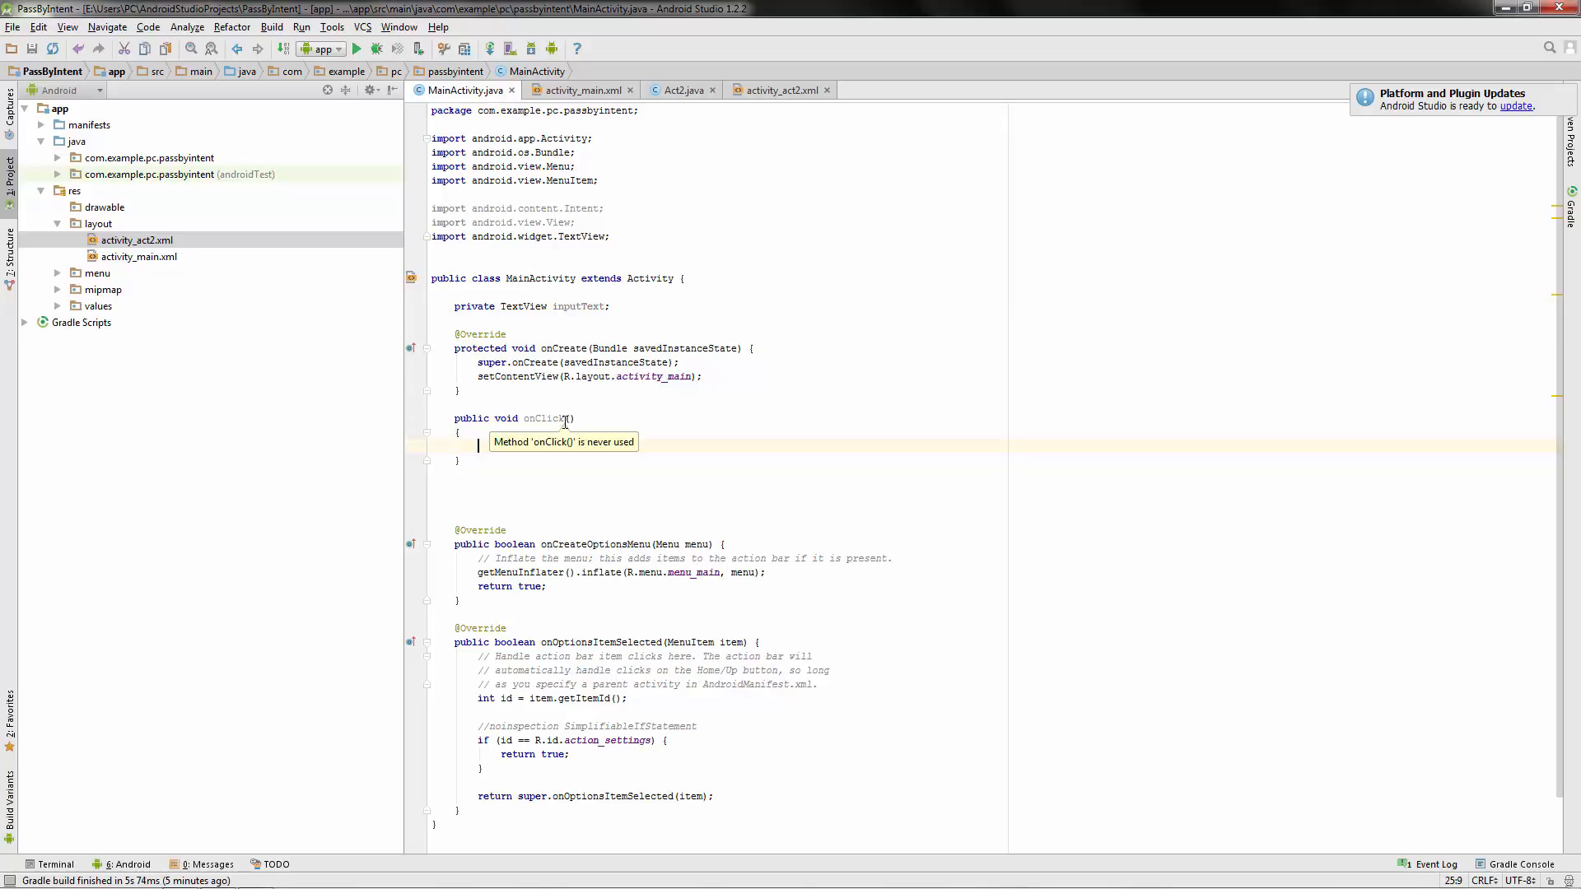
# In onClick assign TextView inputText = (TextView) findViewById(R.id.inputText).
pyautogui.write('TextView')
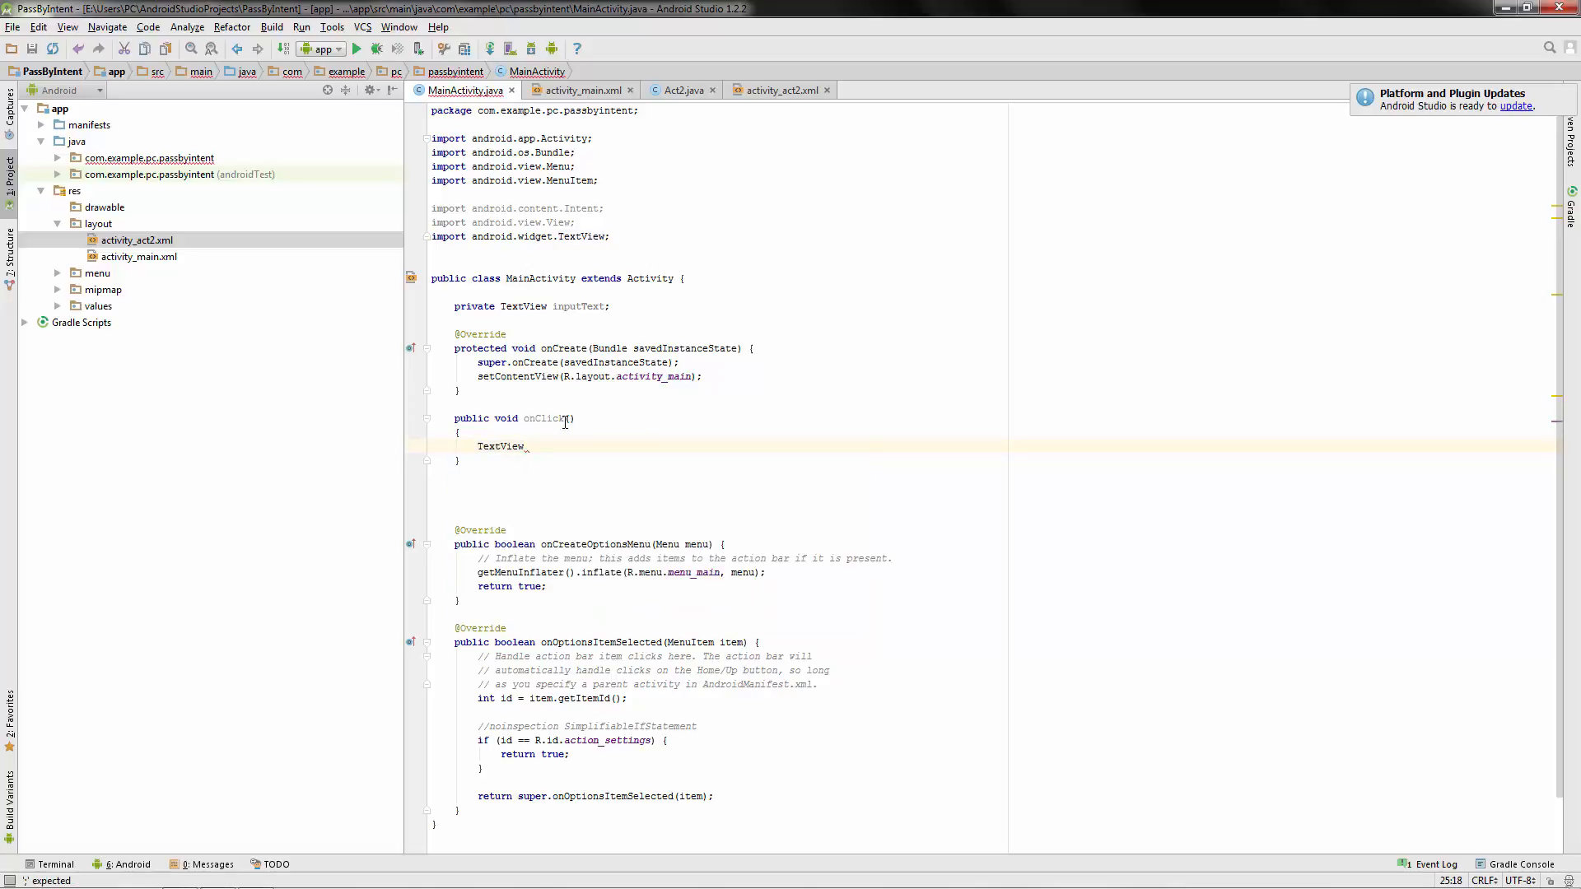
pyautogui.write('inputText')
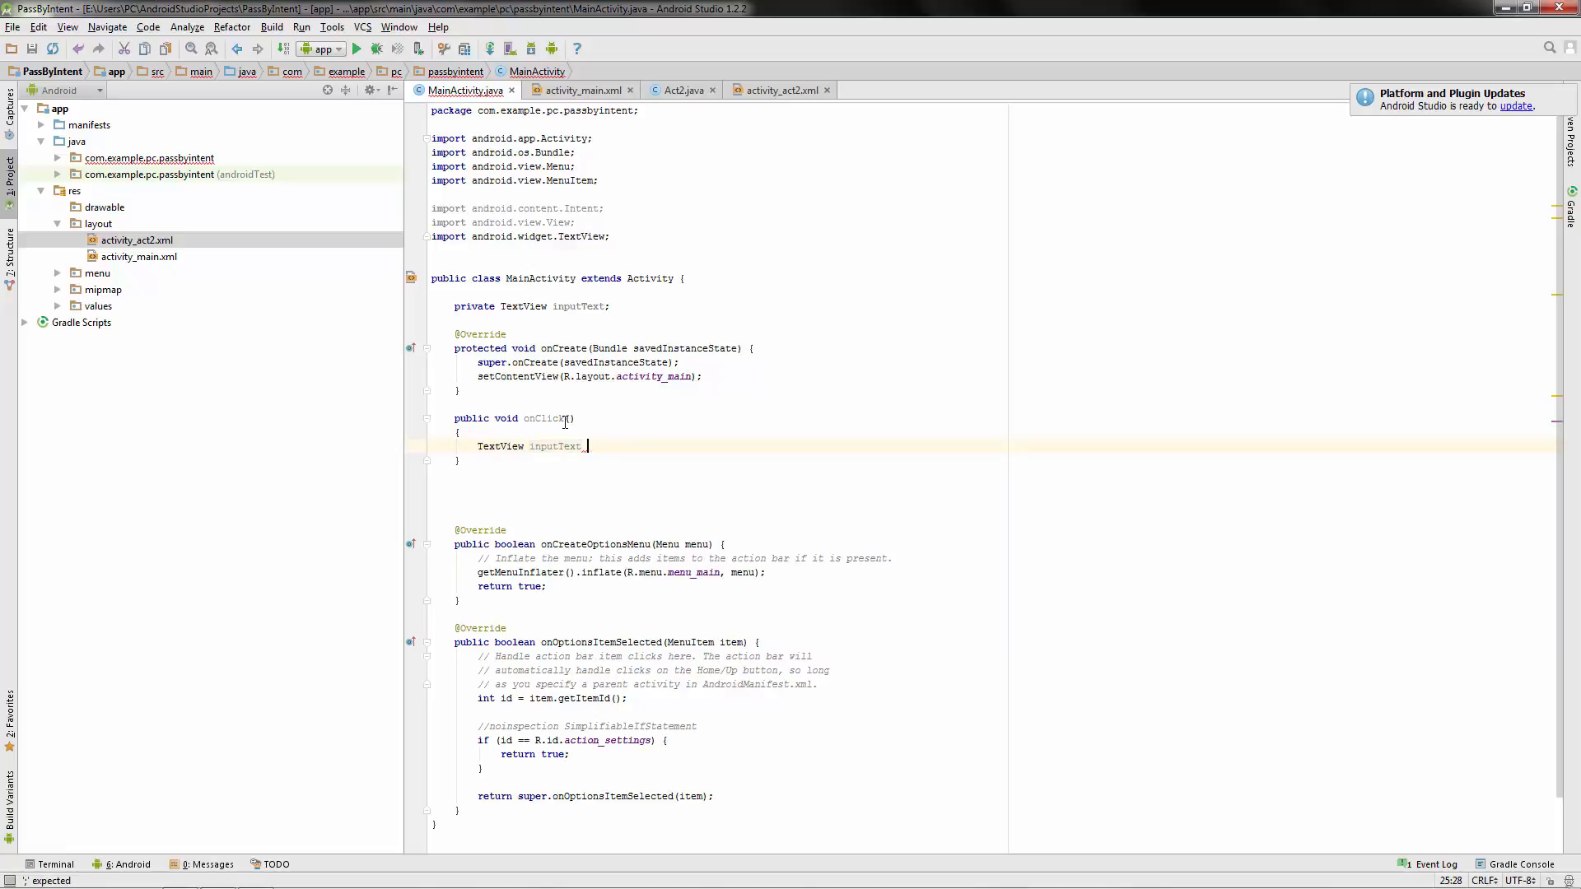
pyautogui.write('= (TextView)findViewById(')
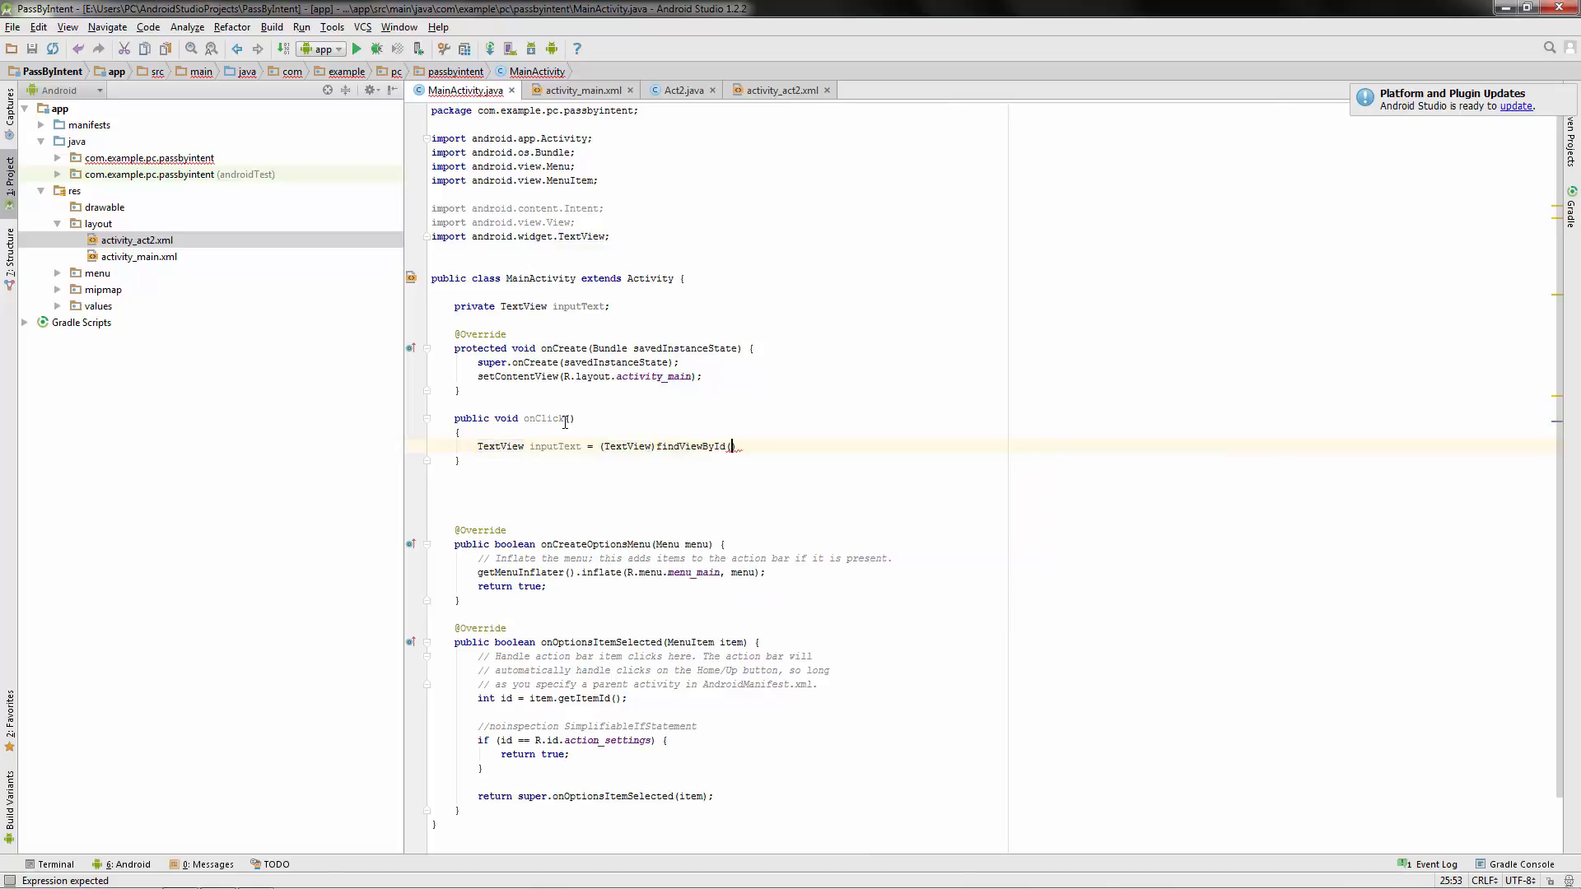
pyautogui.write('R.id.')
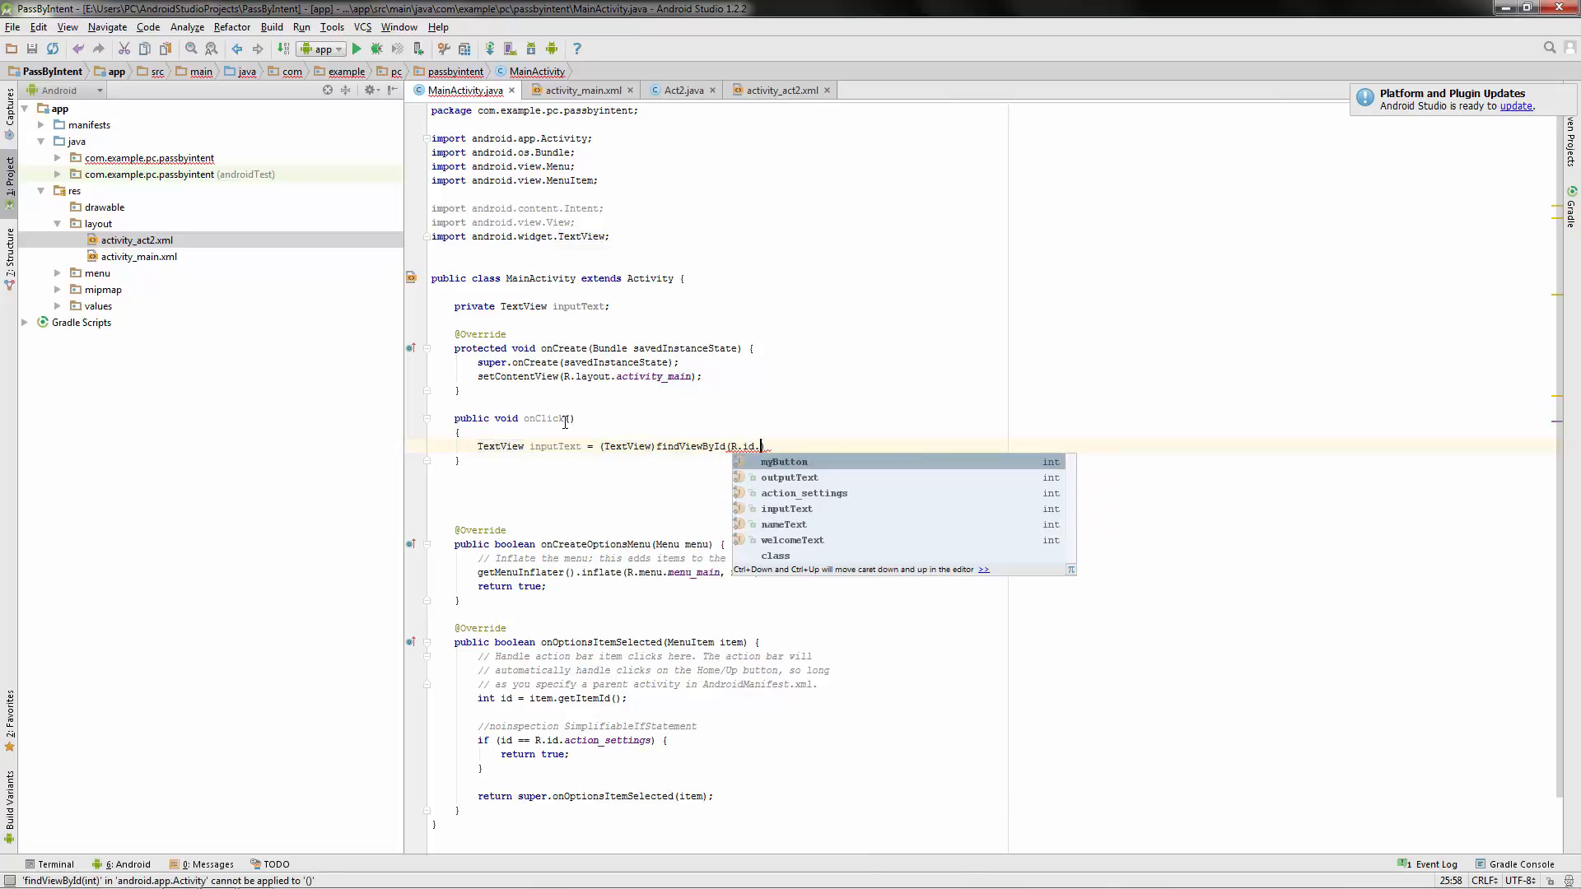
pyautogui.press('down')
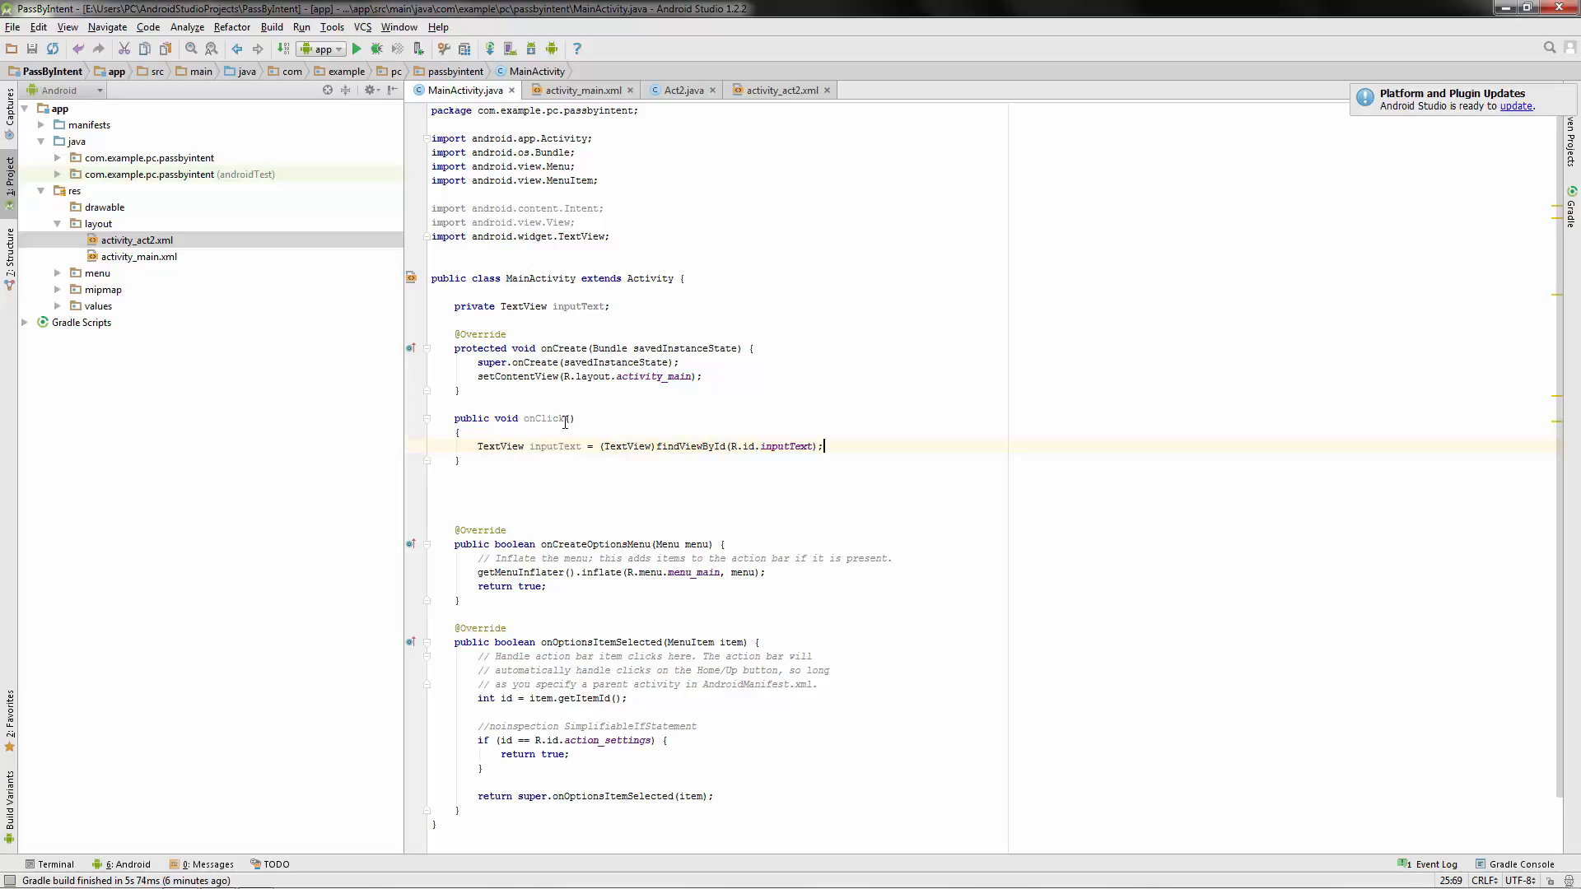
pyautogui.press('enter')
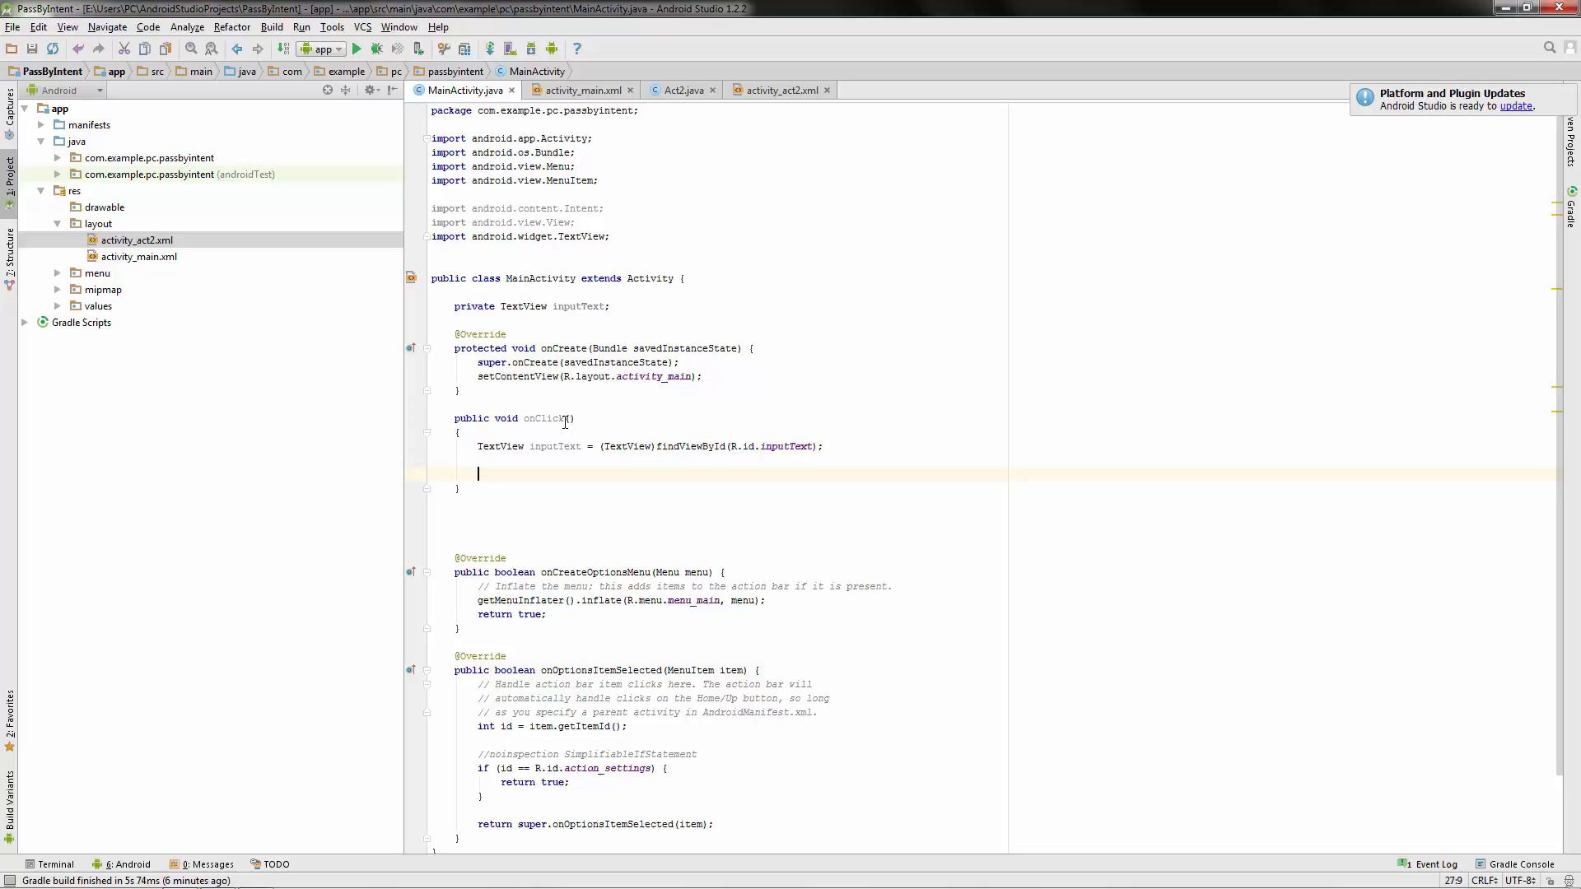
# Add Intent myIntent = new Intent(this, Act2.class); inside onClick.
pyautogui.write('Intent')
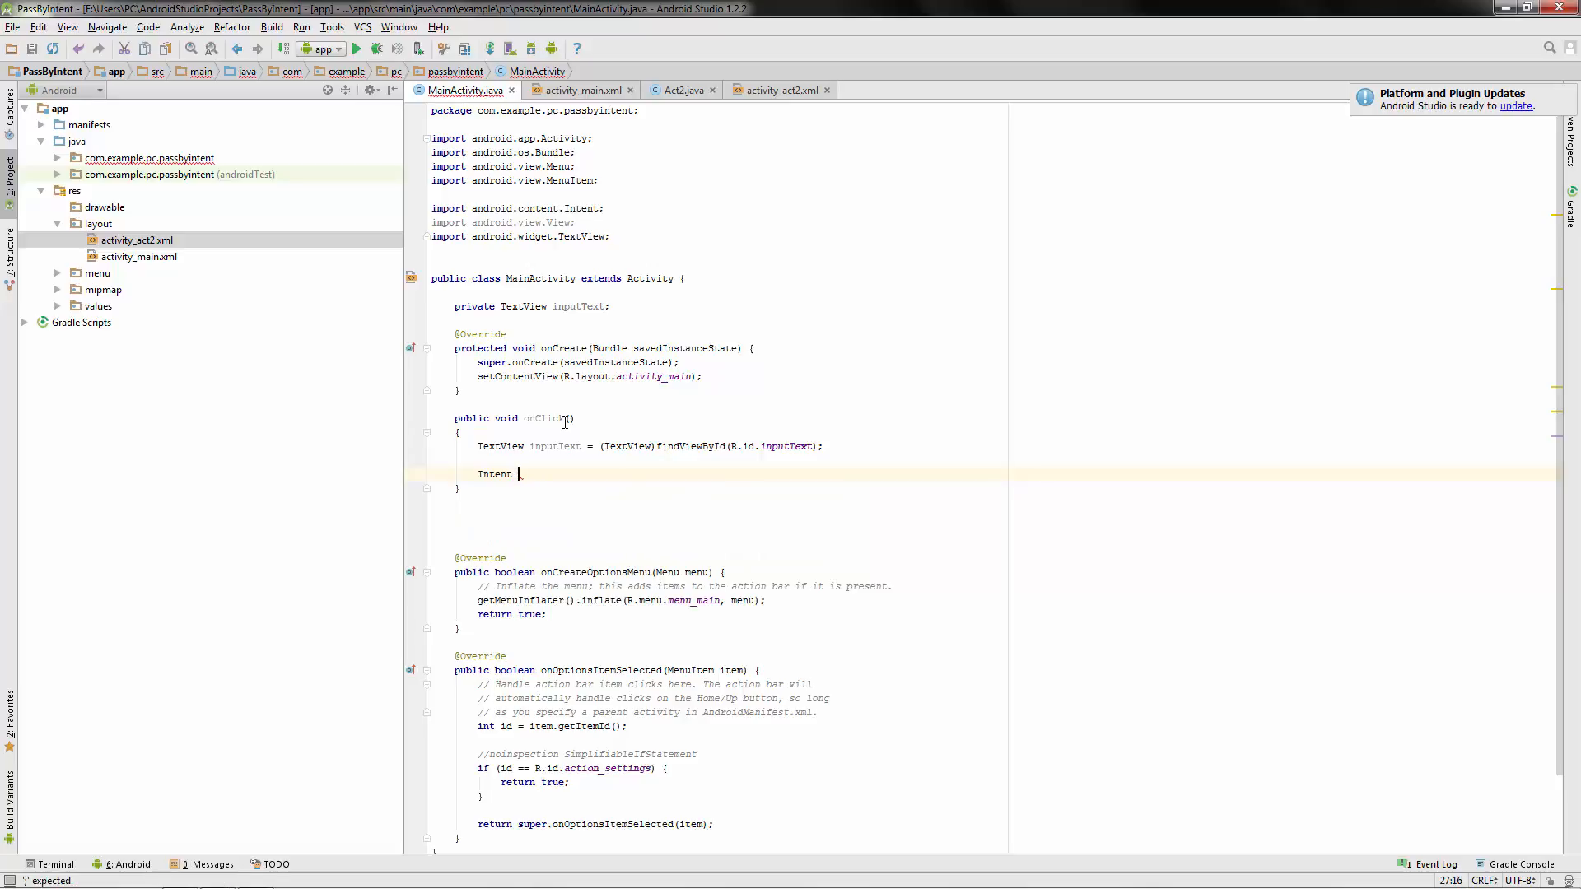
pyautogui.write('myInten')
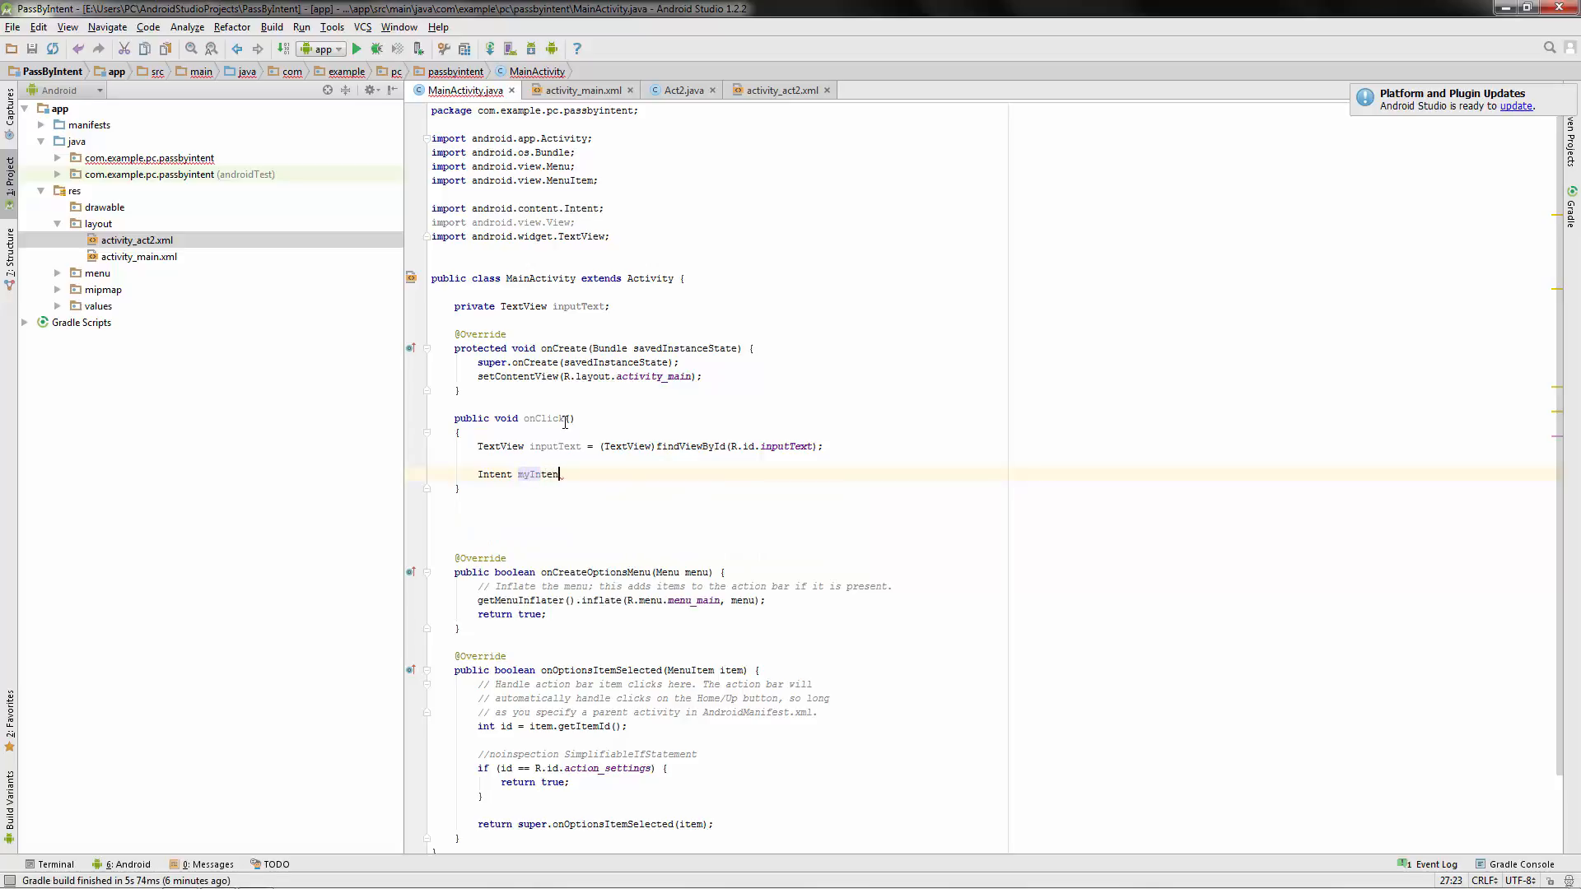
pyautogui.write('t')
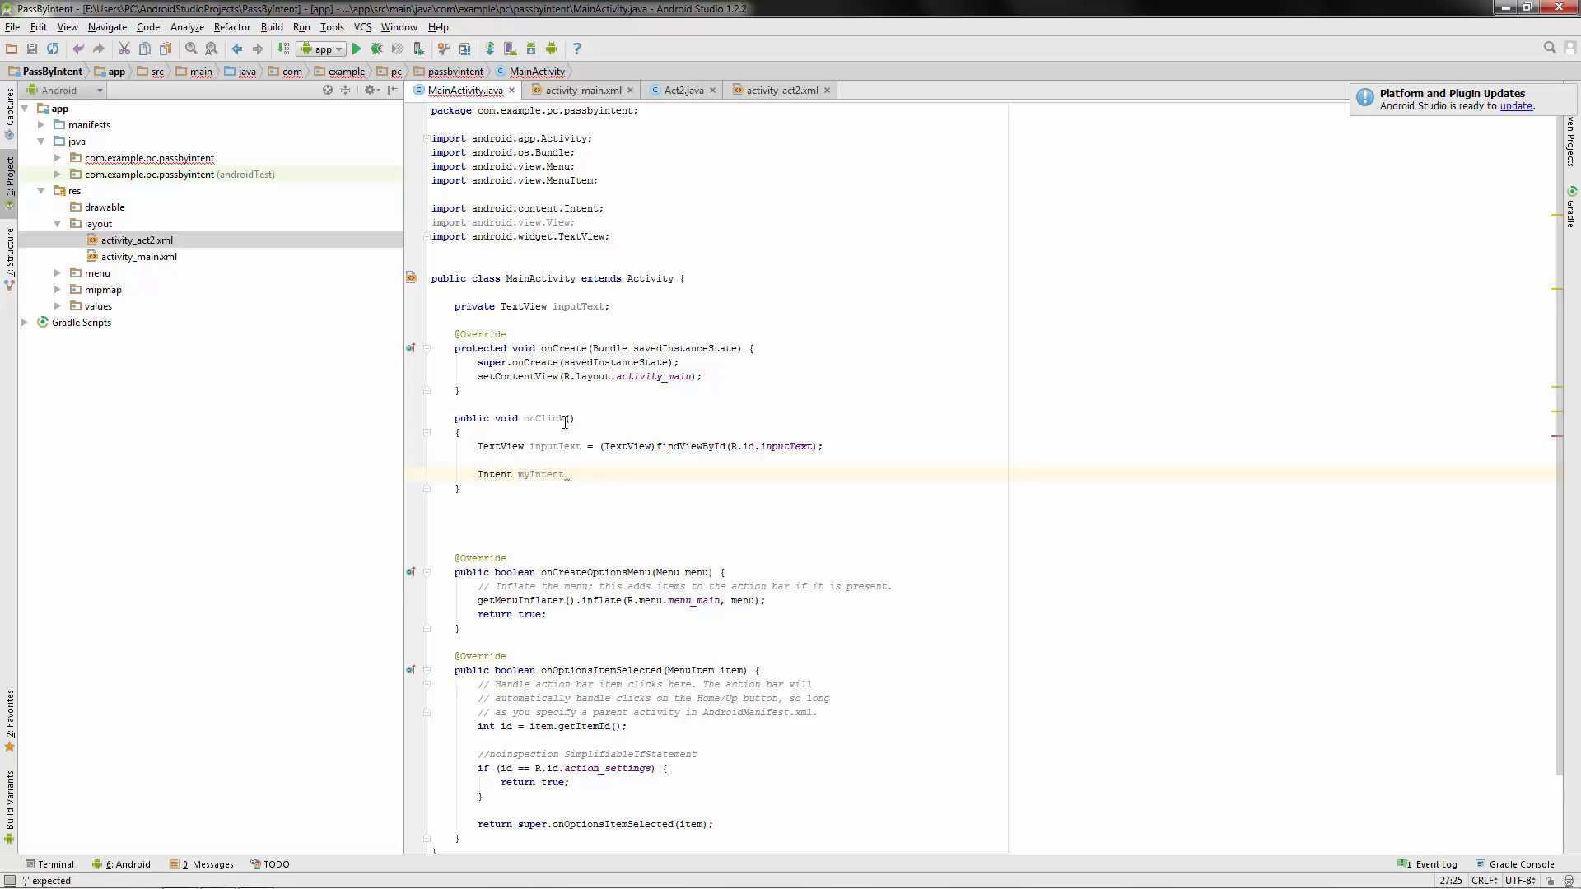
pyautogui.write('= new')
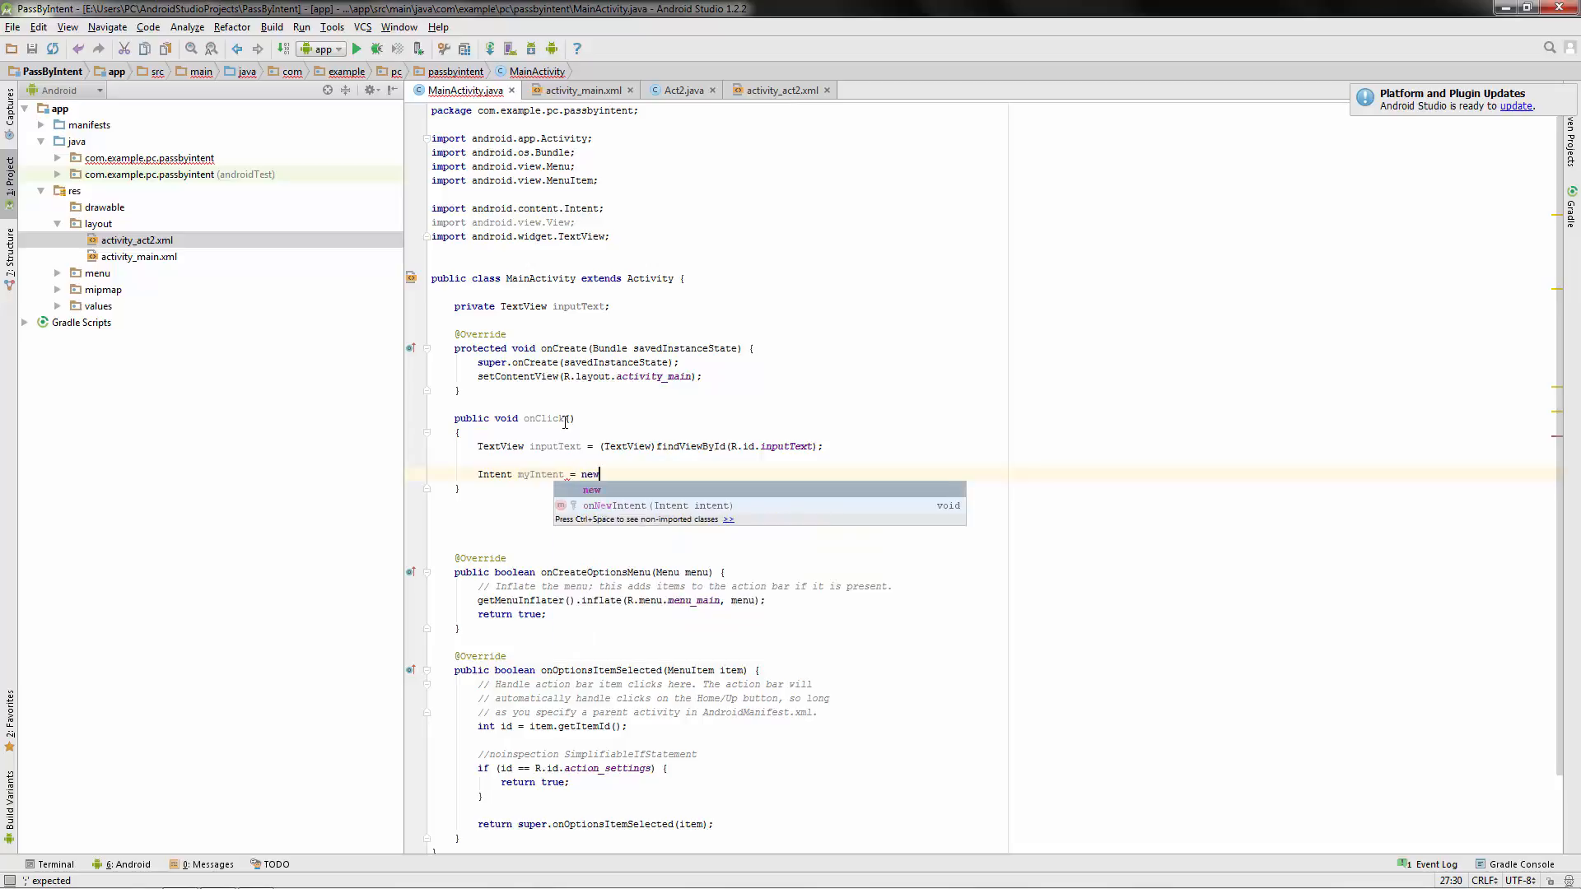
pyautogui.write('Intent')
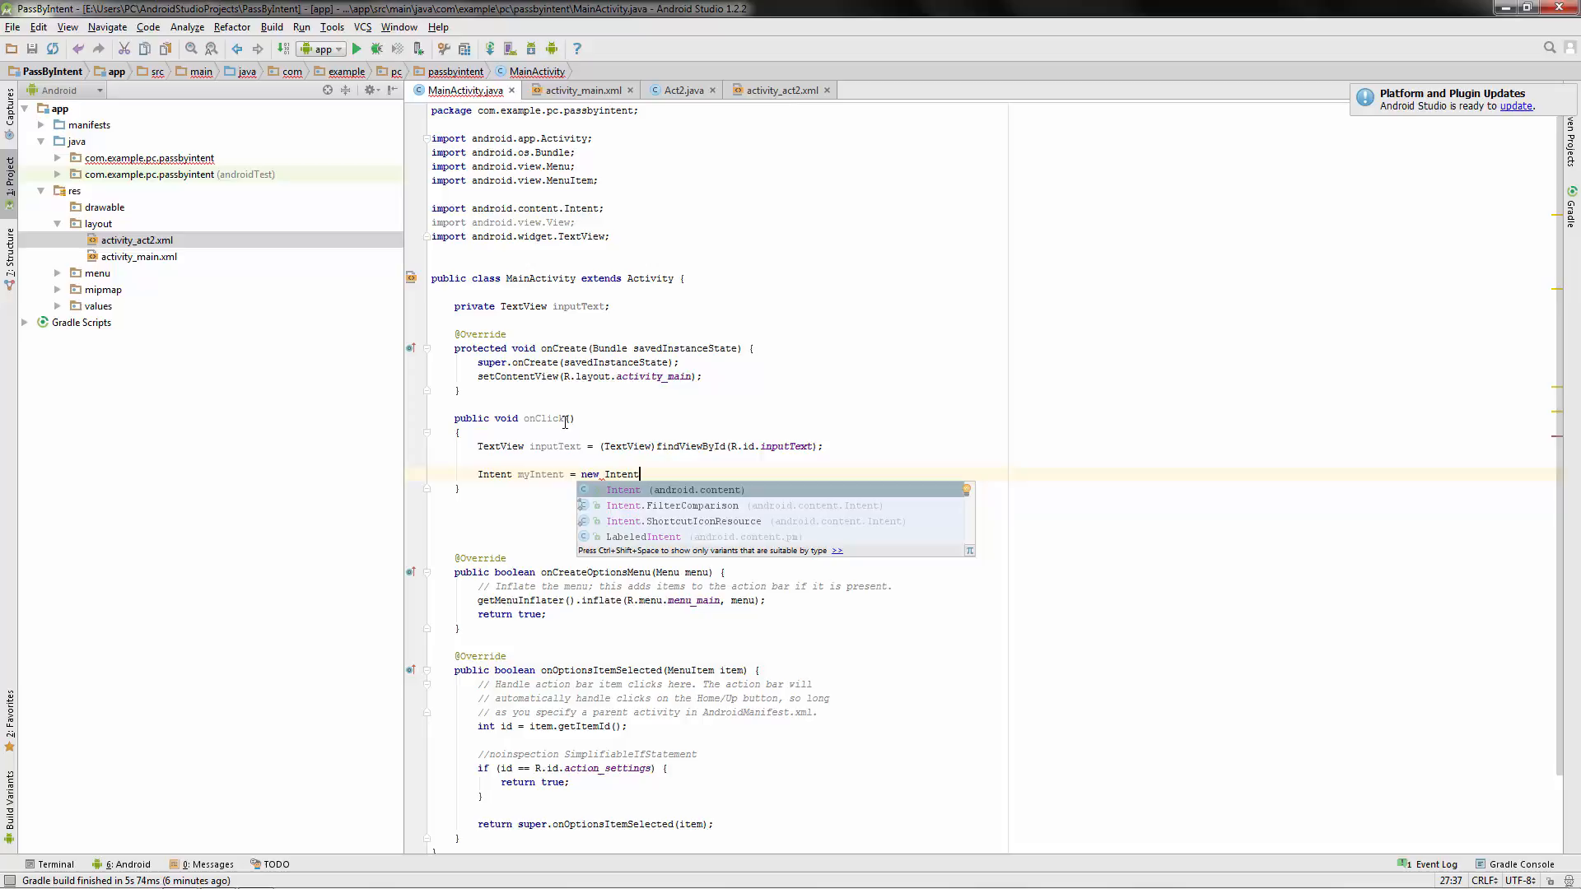
pyautogui.click(622, 489)
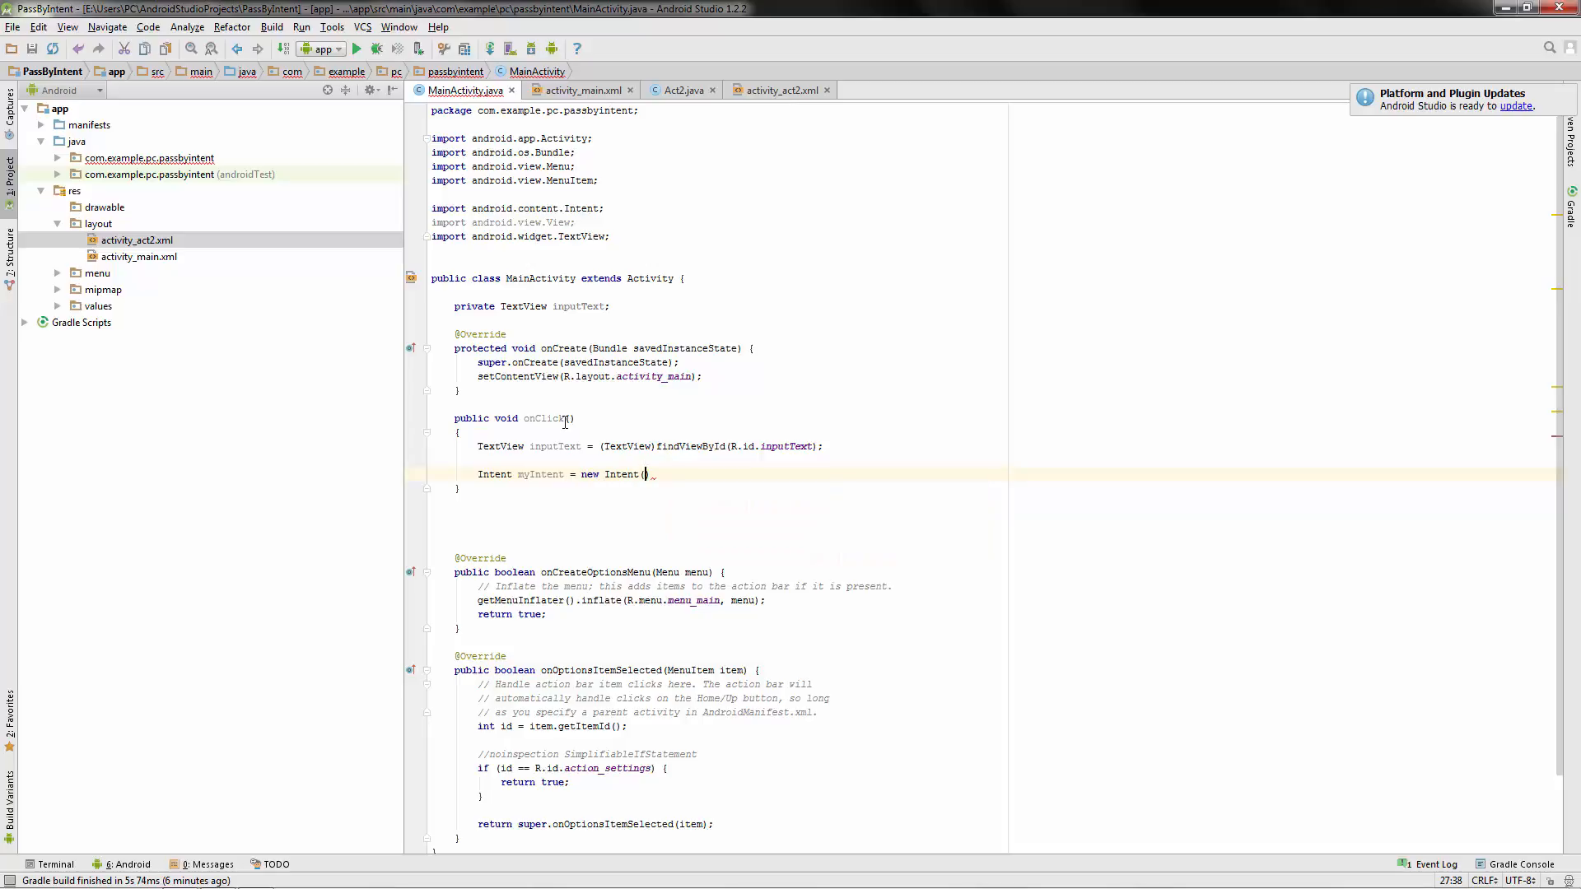
pyautogui.write('this,')
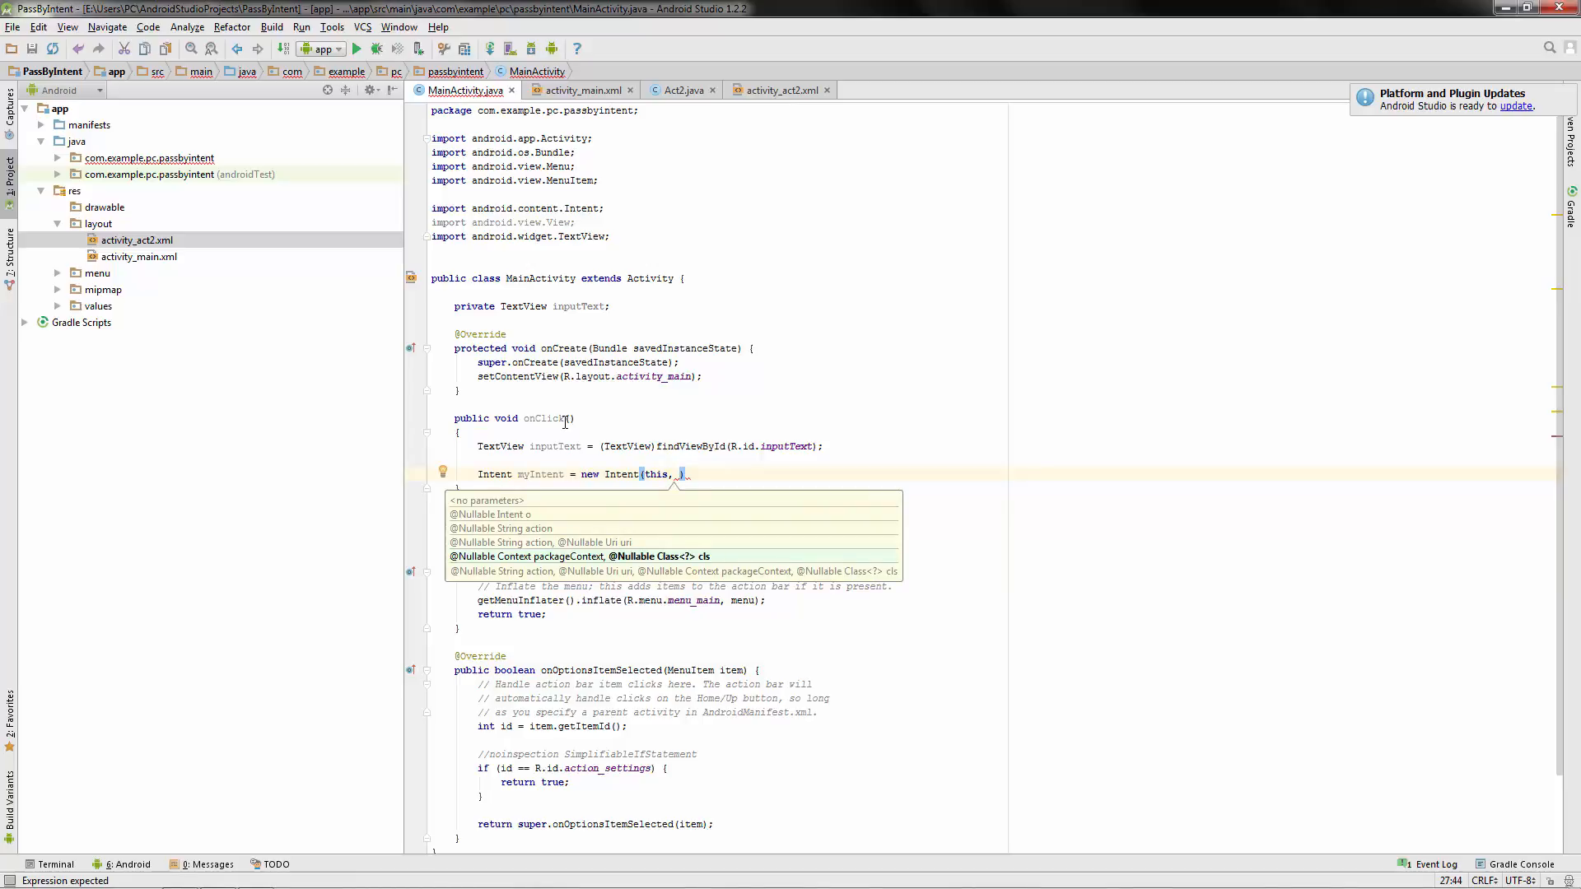
pyautogui.write('Act2.class')
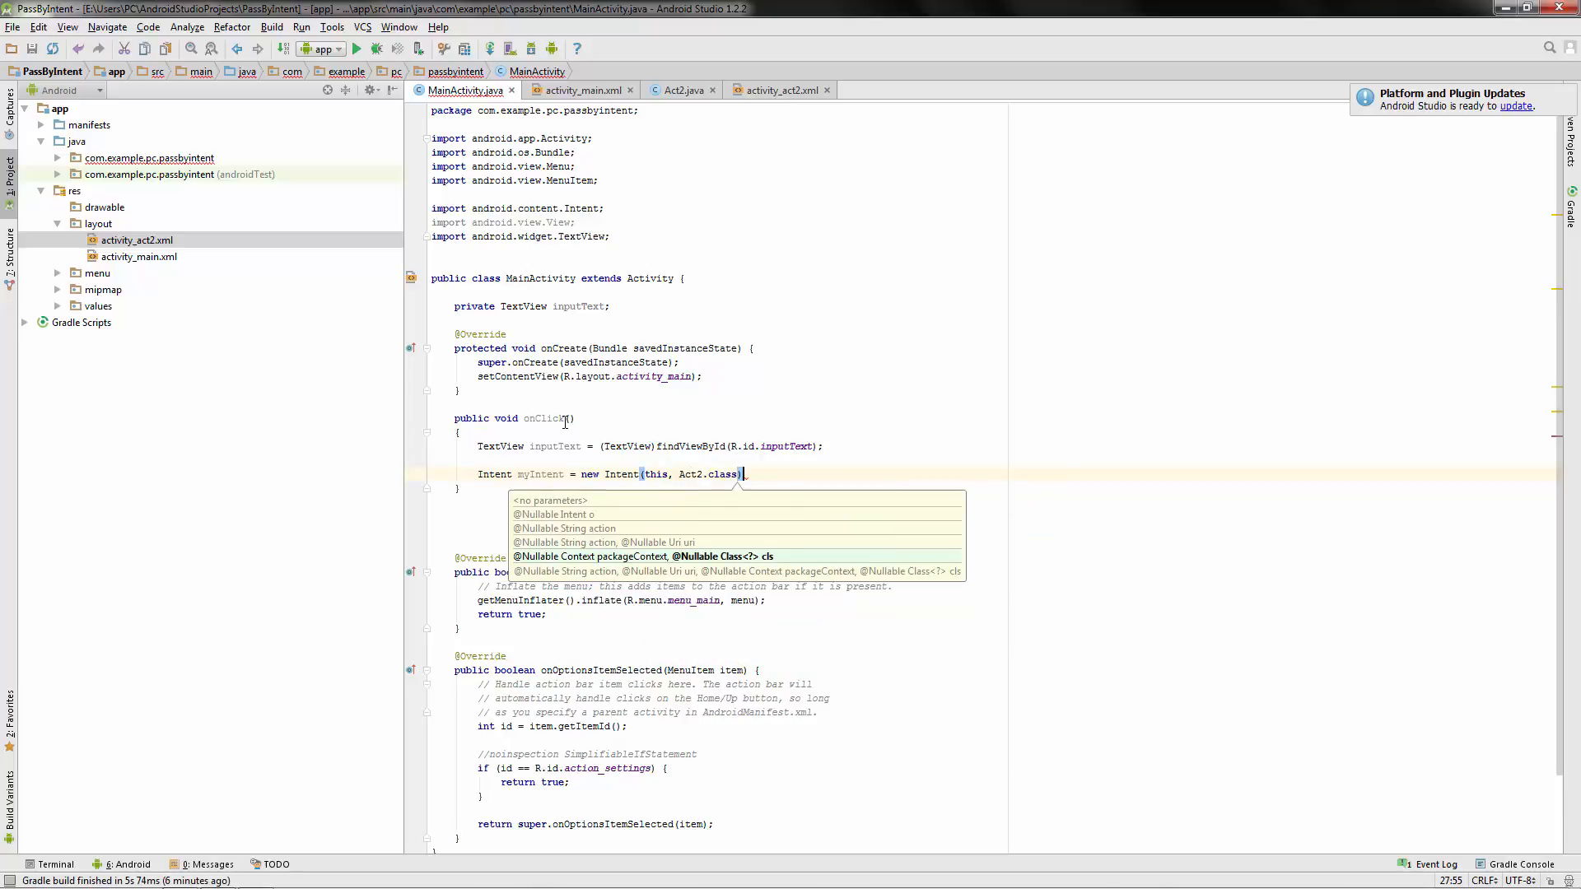
pyautogui.press('Escape')
pyautogui.write(';')
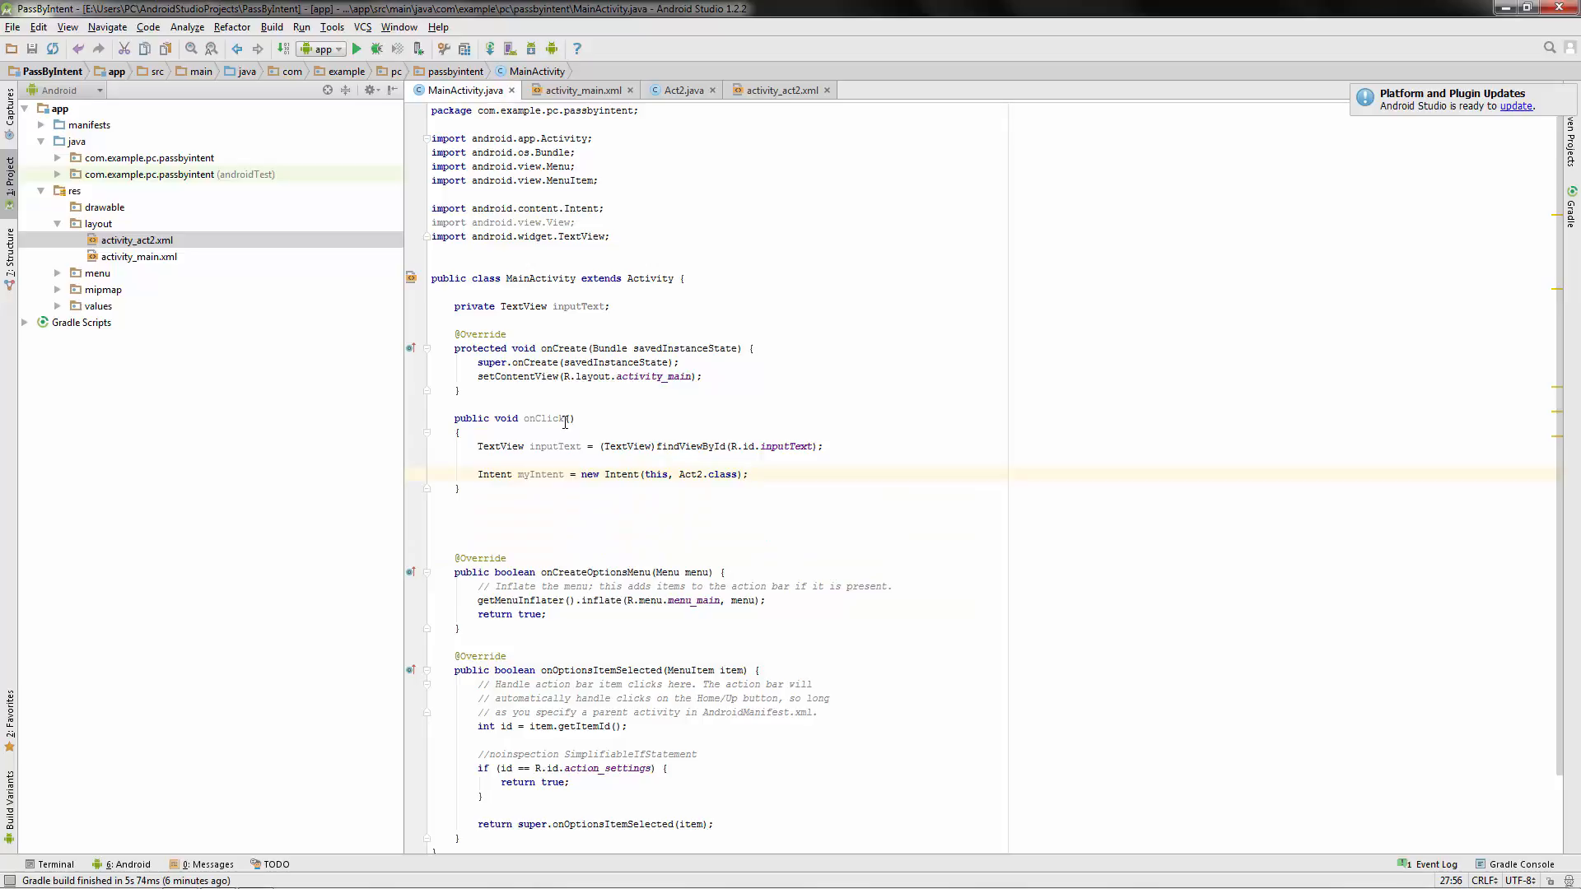
pyautogui.write('my')
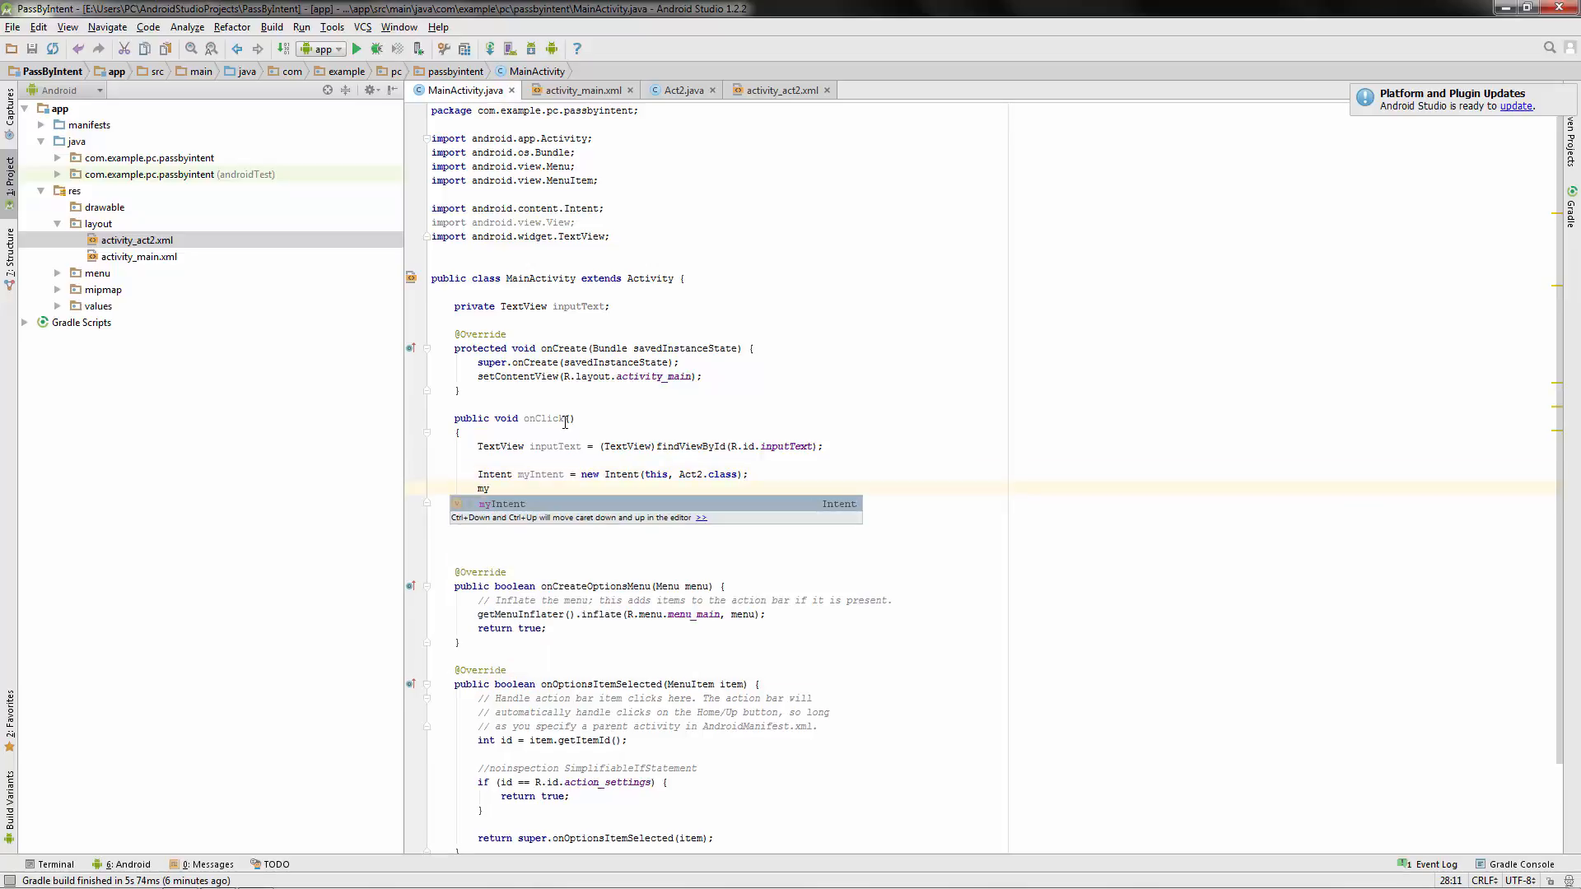
# Put inputText.getText().toString() into myIntent as the "data" extra and call startActivity(myIntent).
pyautogui.write('Intent')
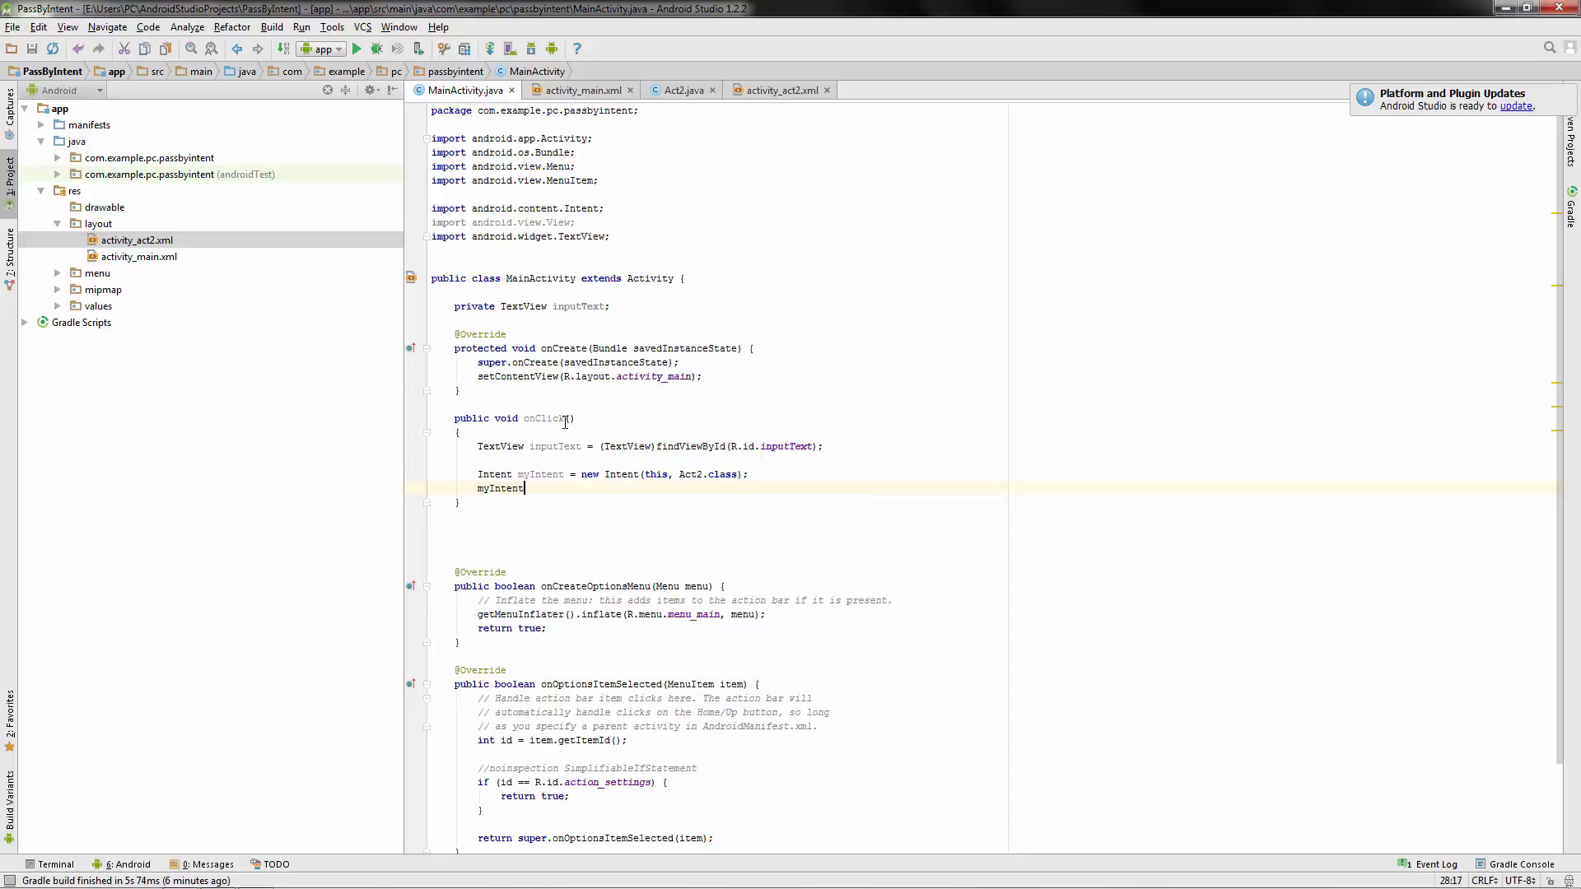
pyautogui.write('.put')
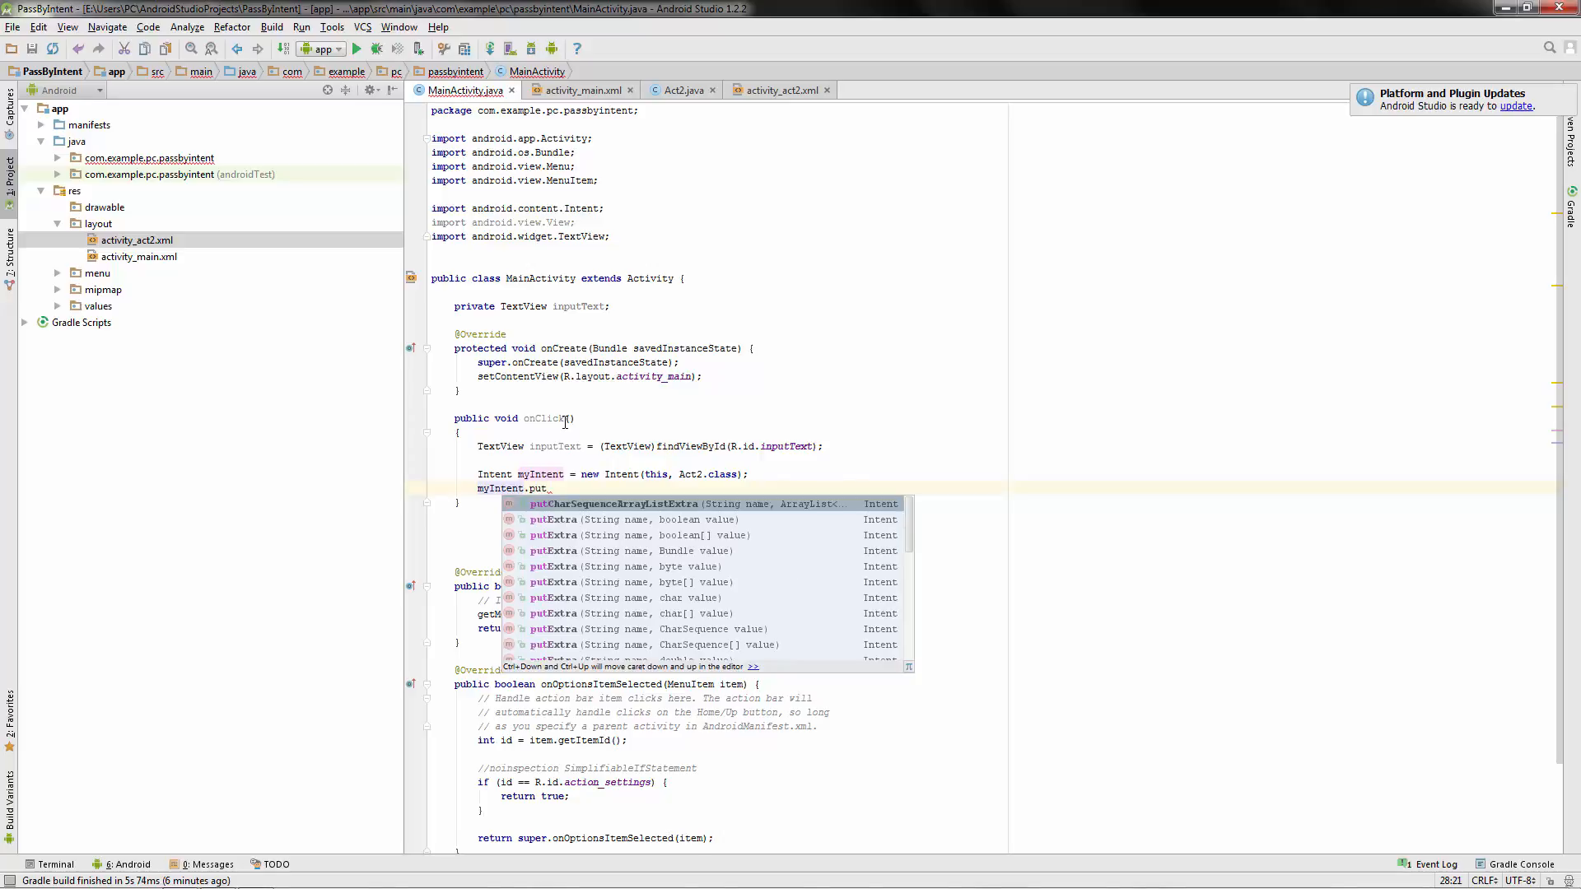
pyautogui.write('Extra(')
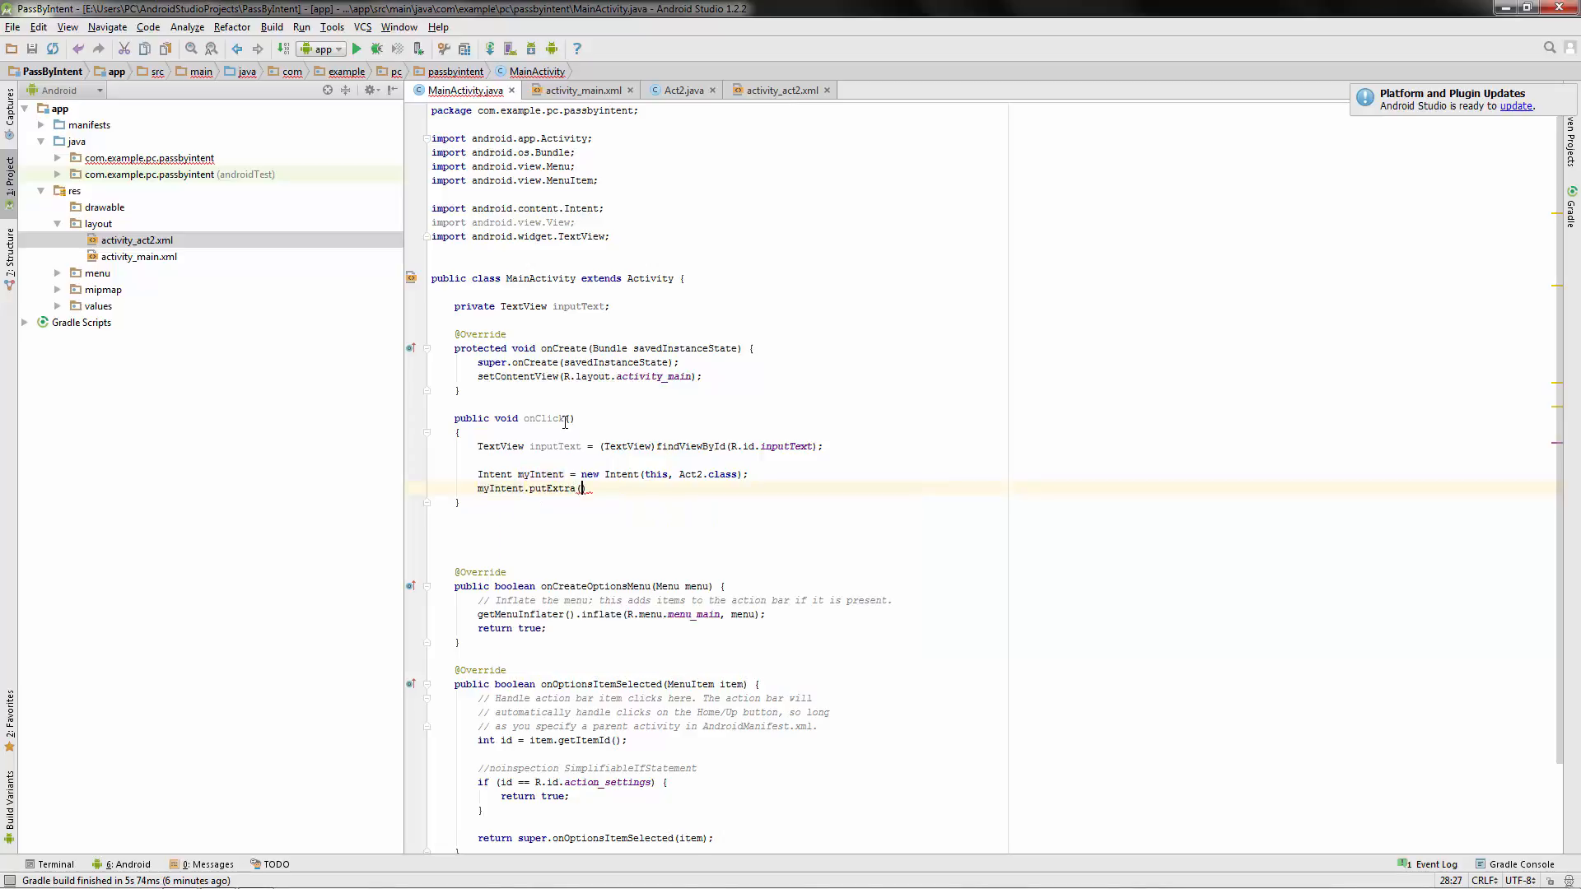
pyautogui.write('""')
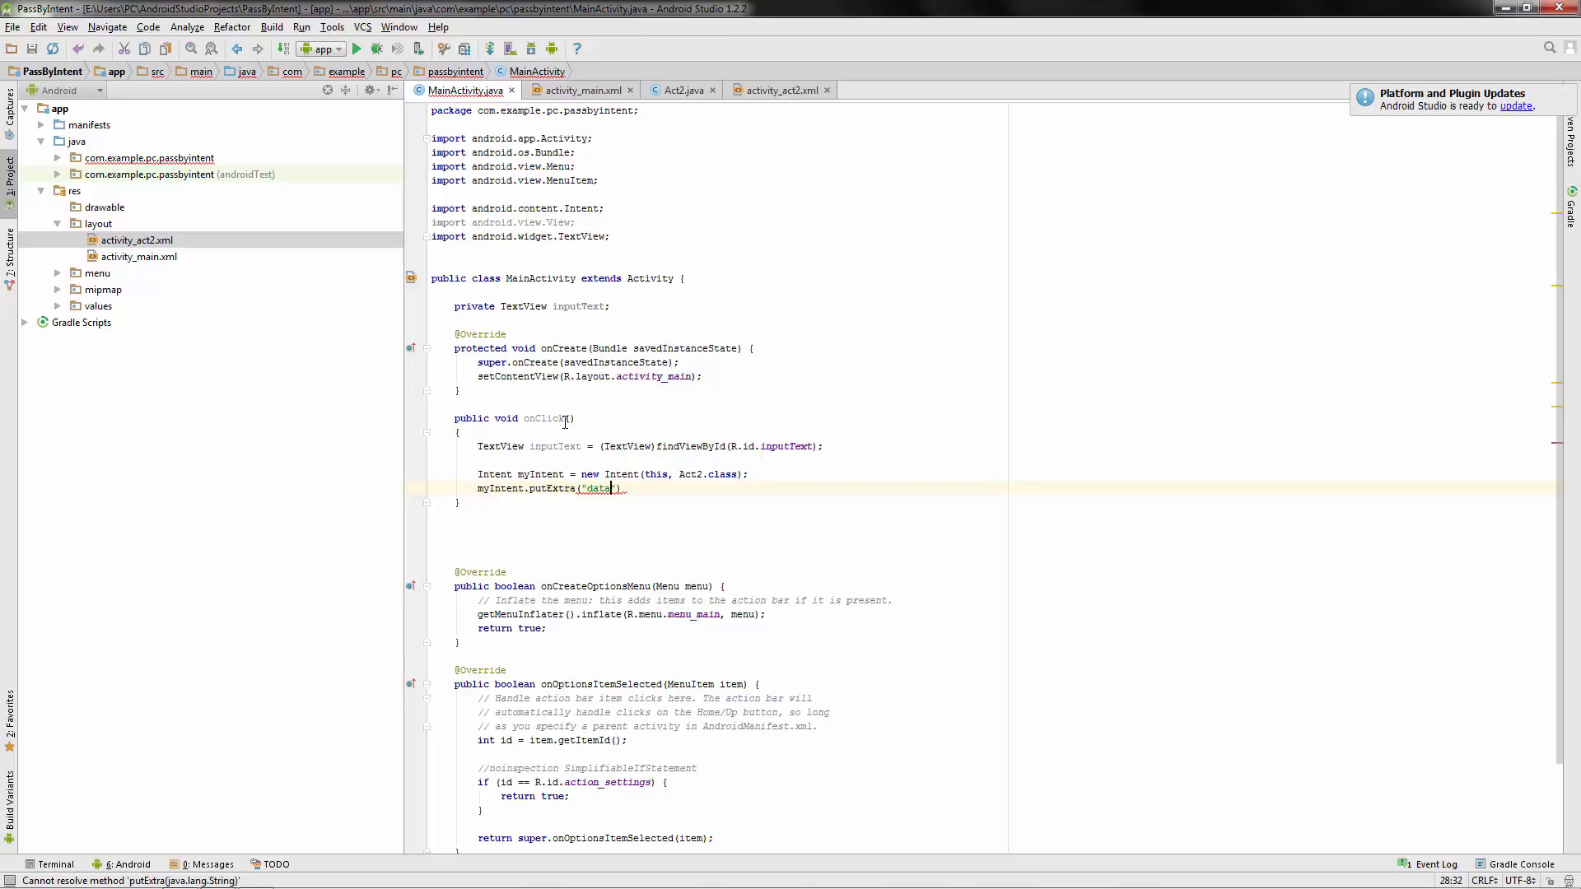
pyautogui.write('",')
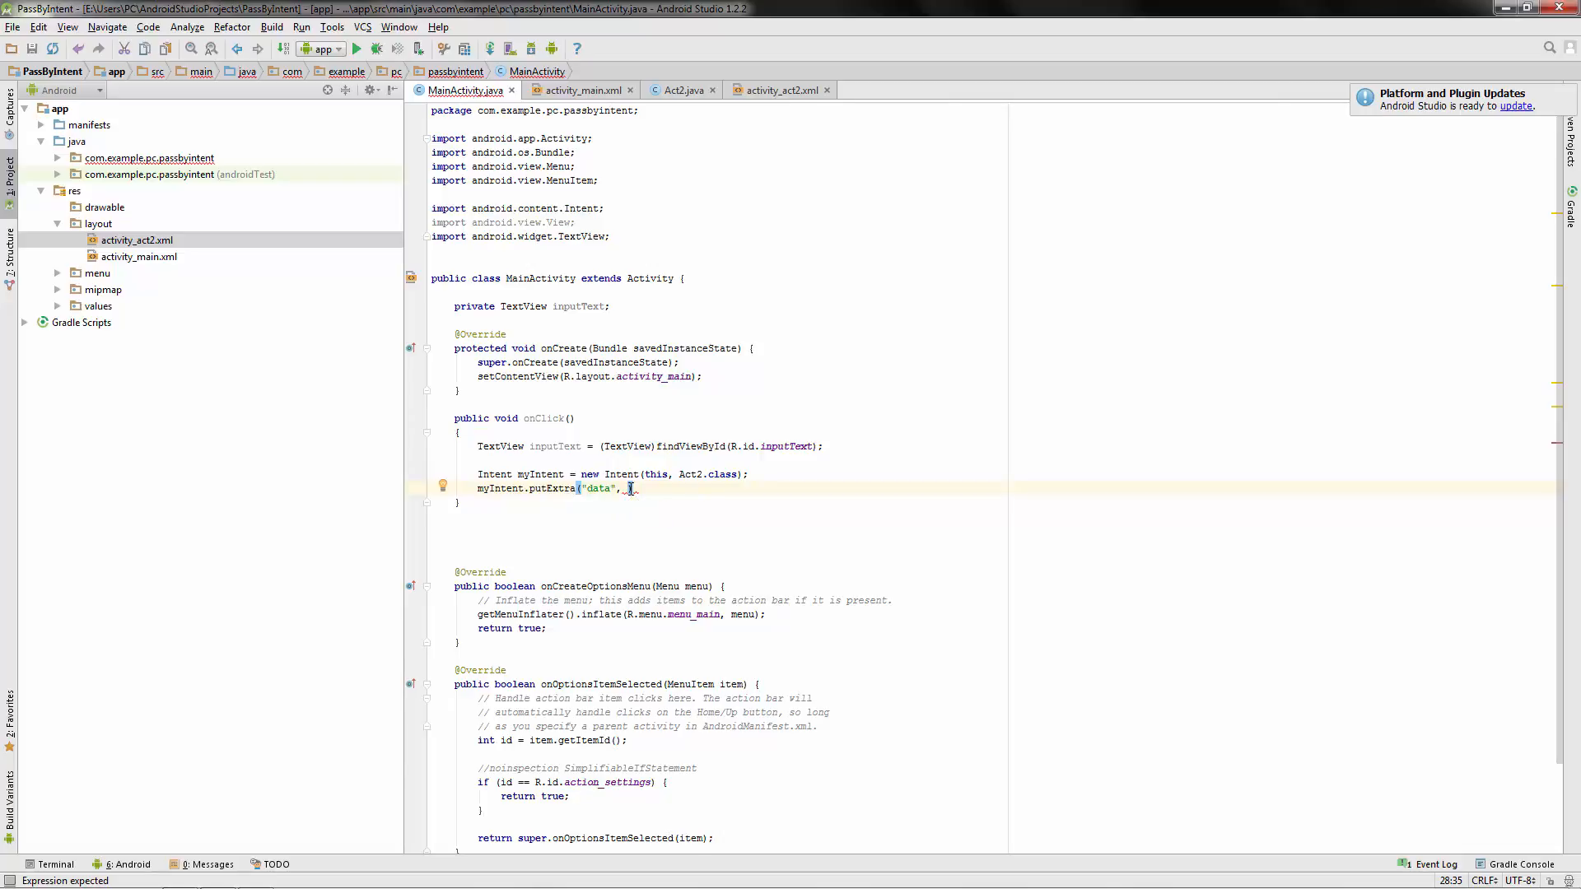
pyautogui.write('inputText')
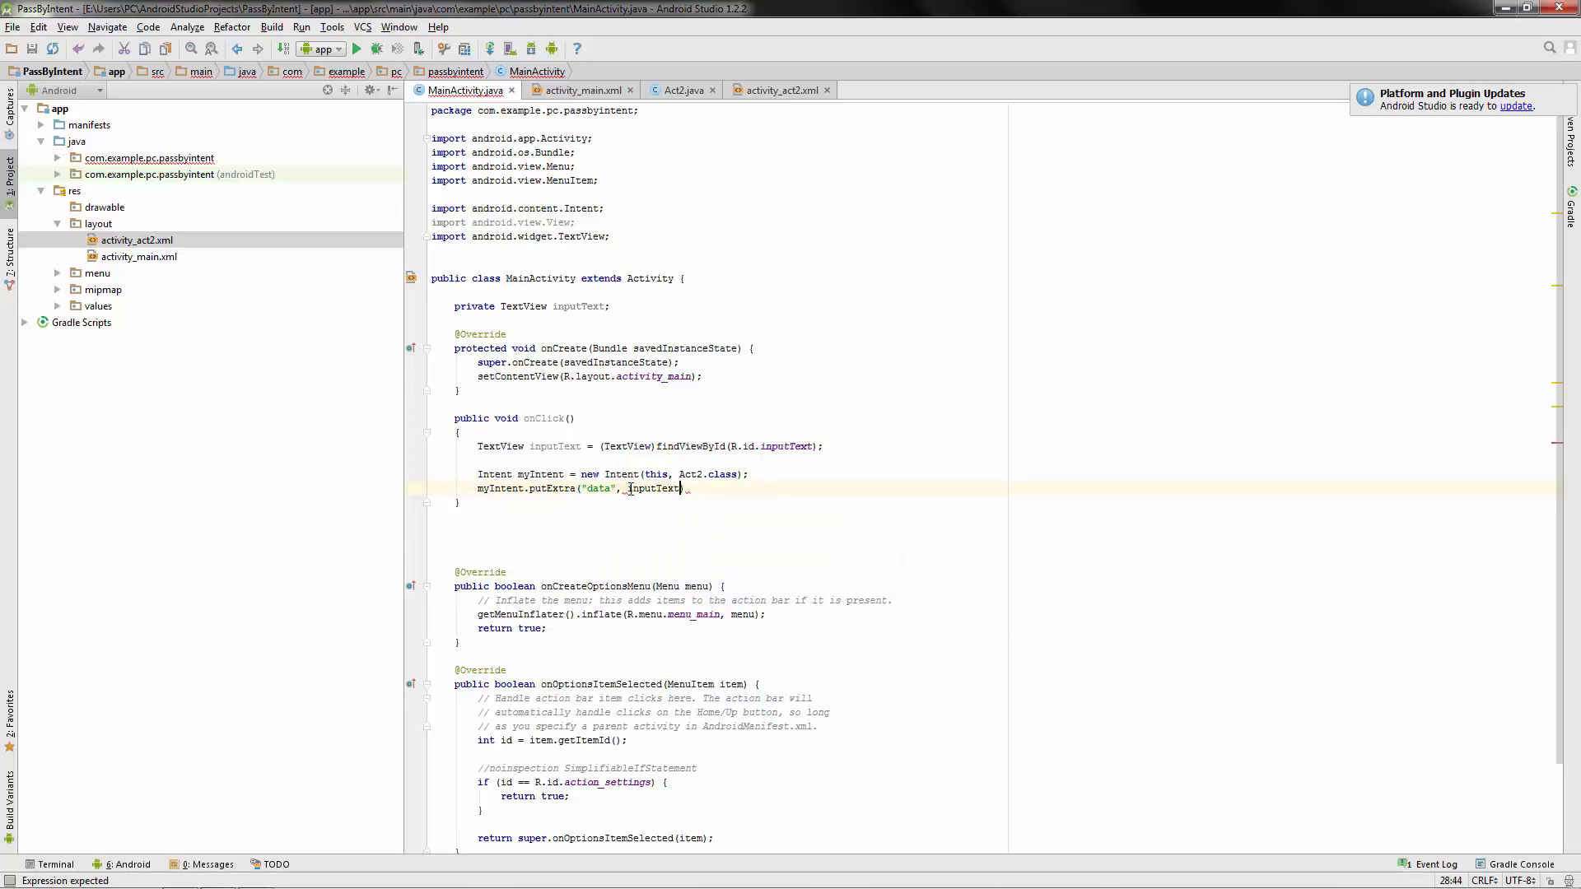
pyautogui.write('.getText(')
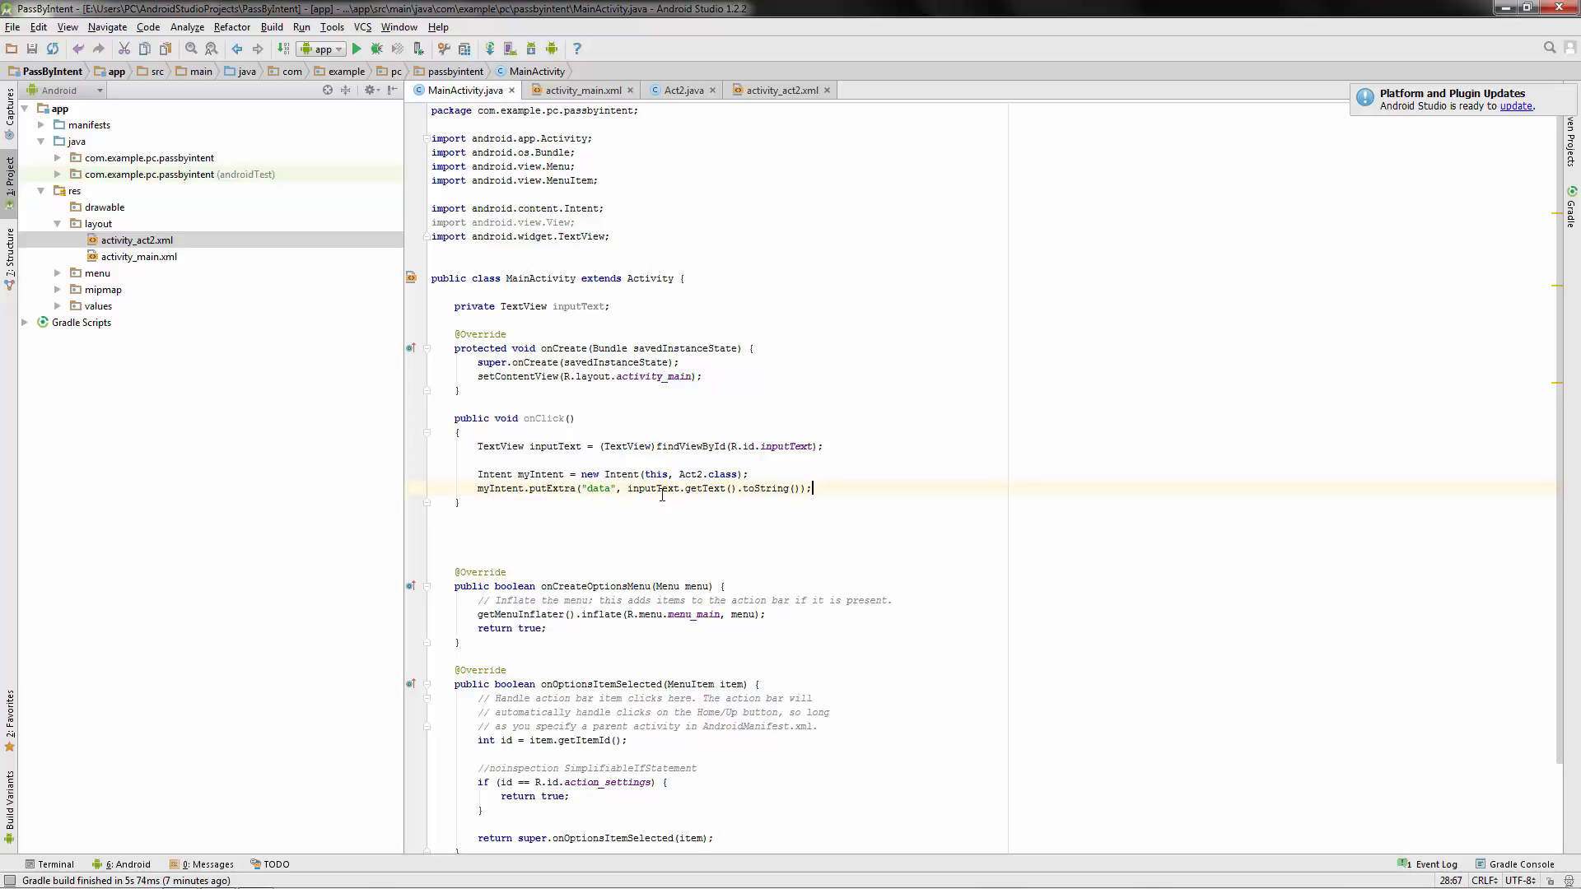
pyautogui.moveTo(639, 496)
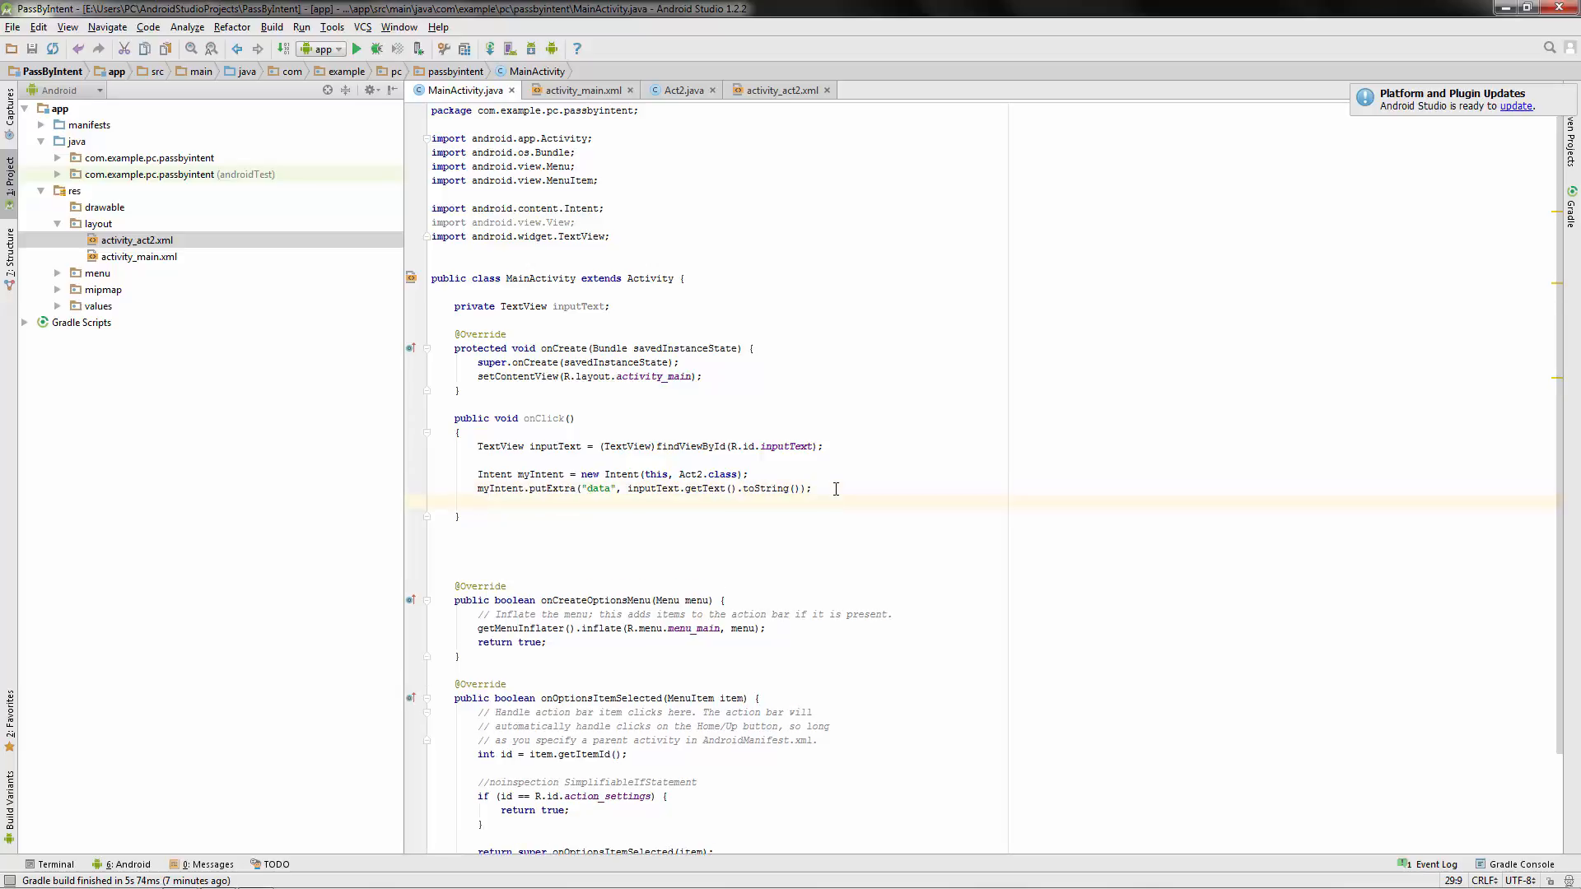
pyautogui.write('startActivity(myIntent);')
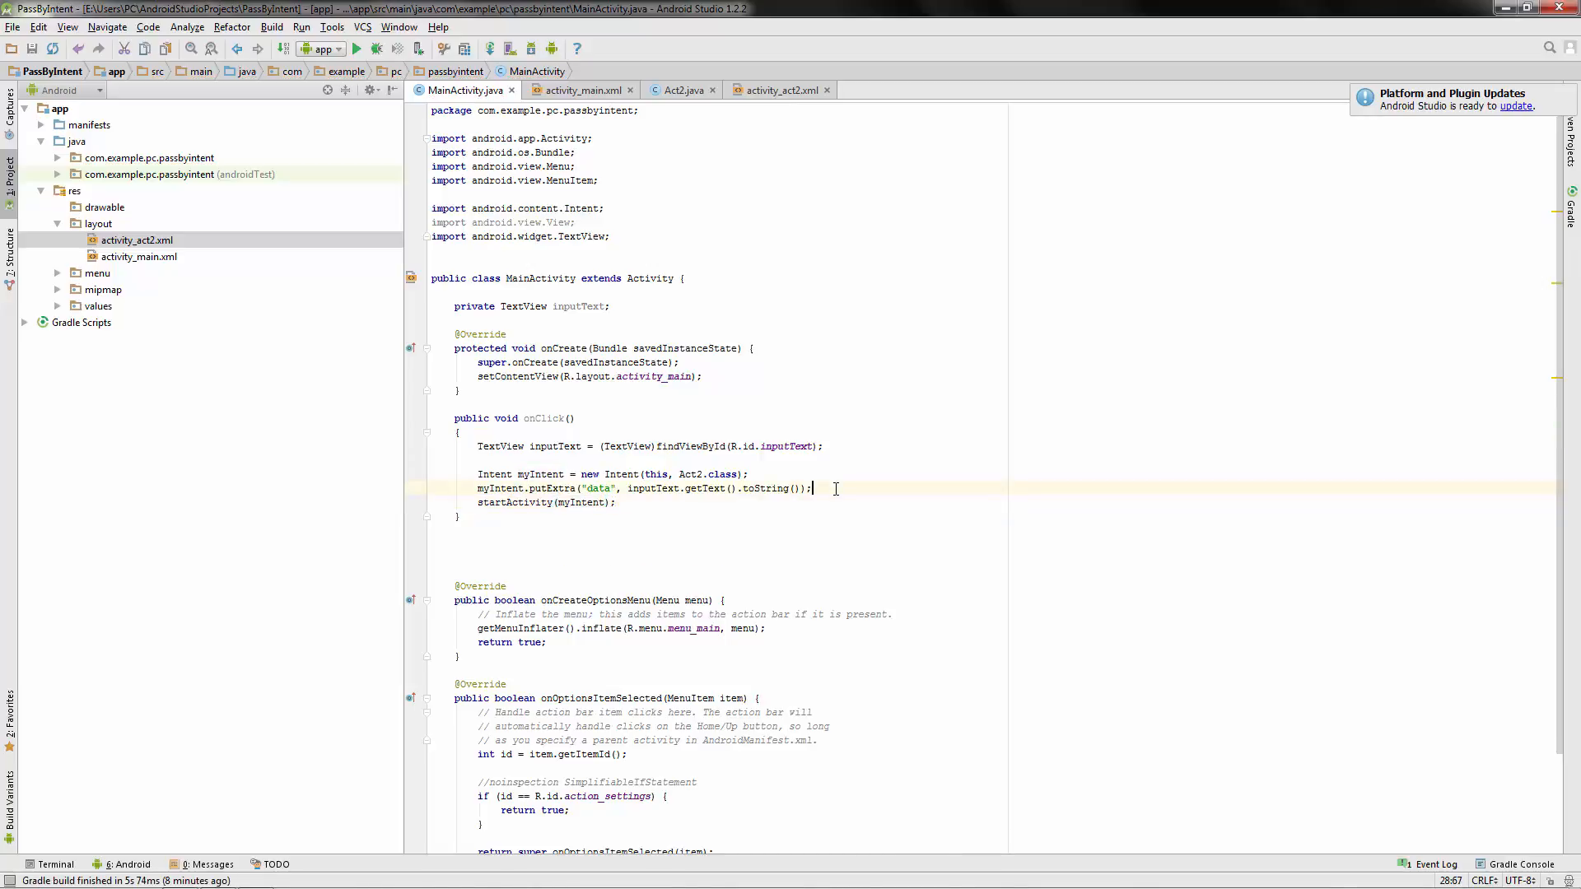
pyautogui.moveTo(558, 405)
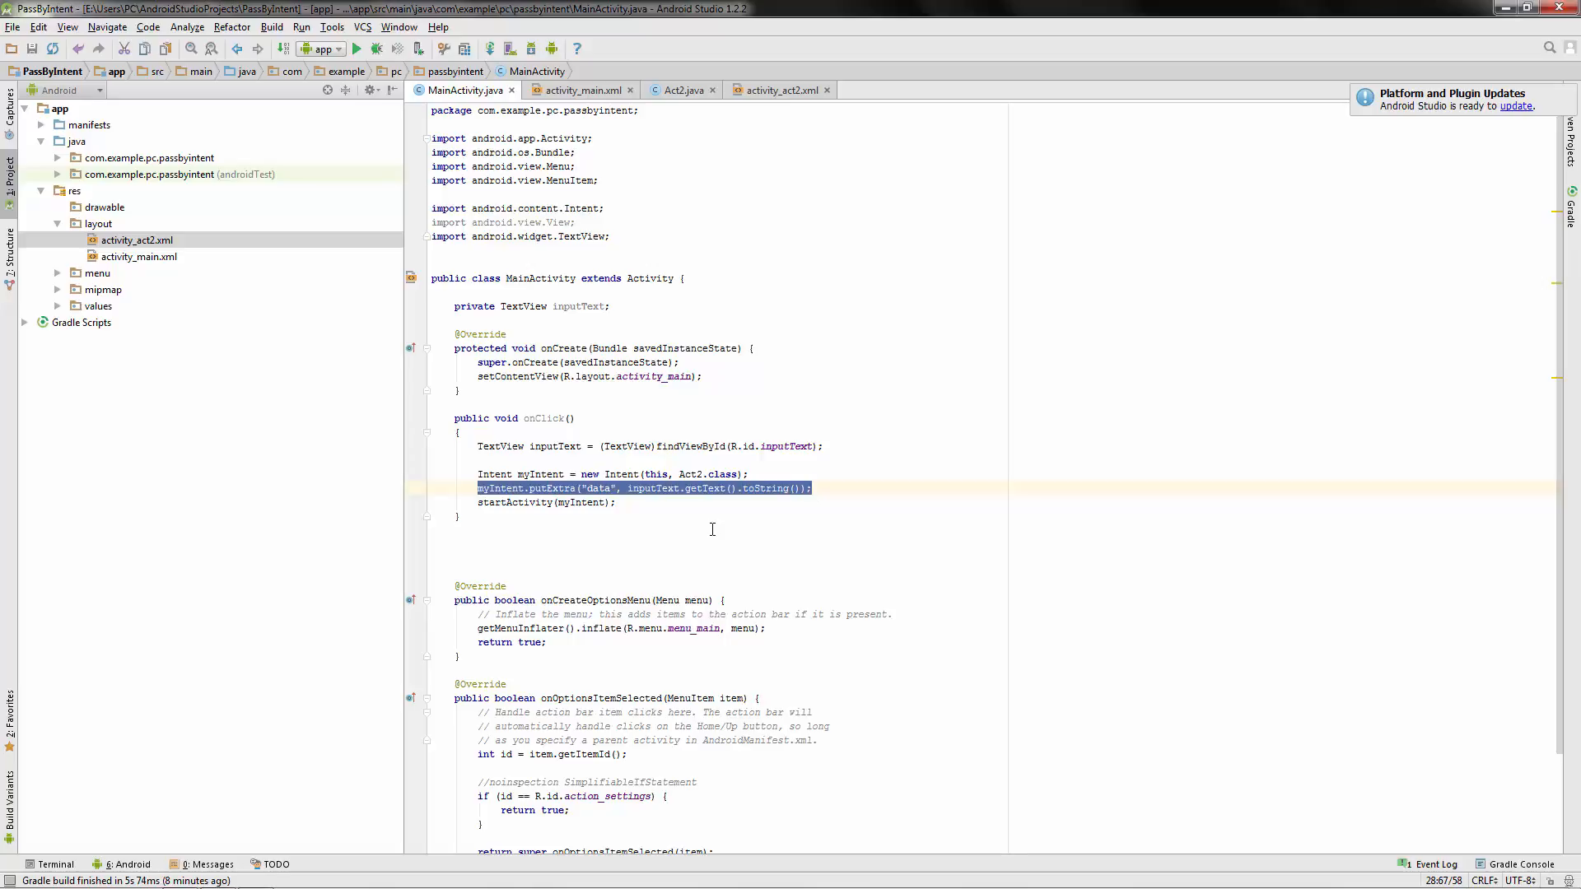
pyautogui.moveTo(714, 514)
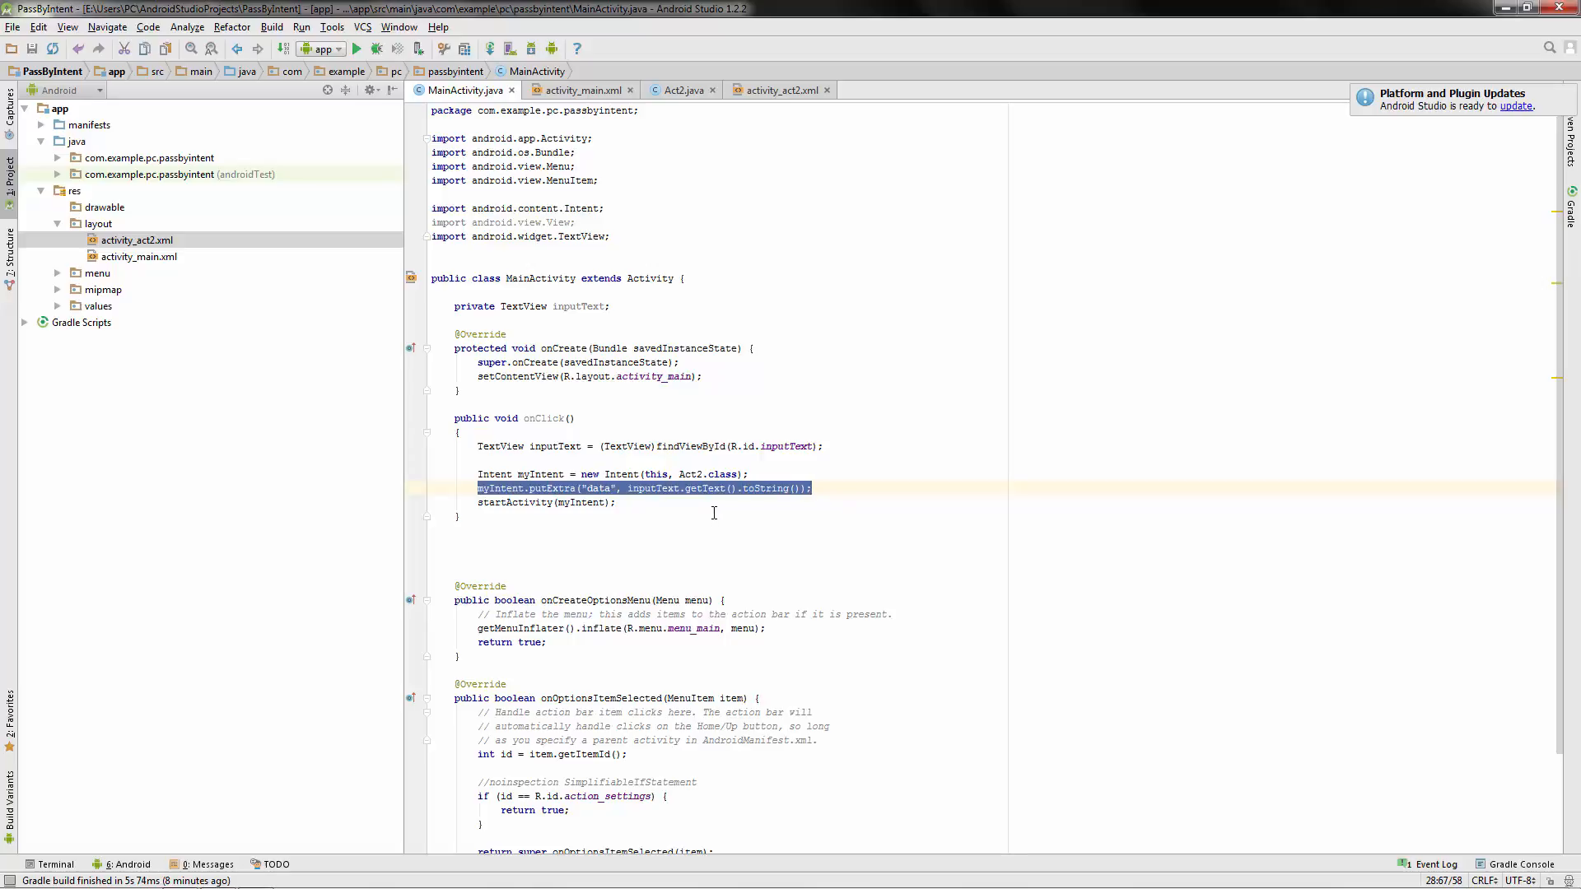
pyautogui.moveTo(621, 519)
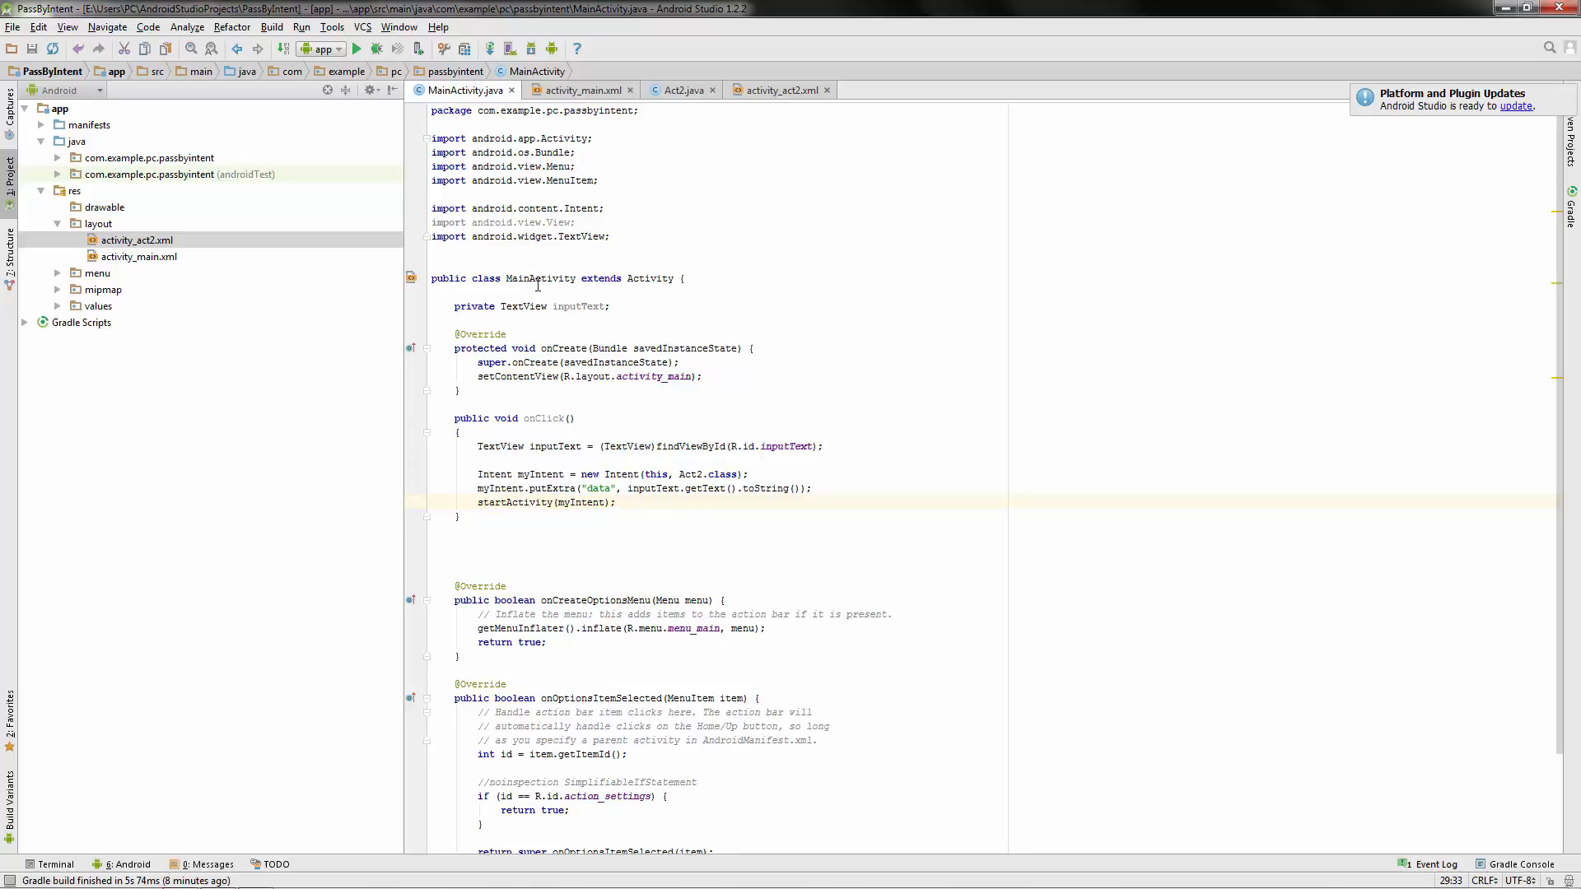
pyautogui.moveTo(673, 99)
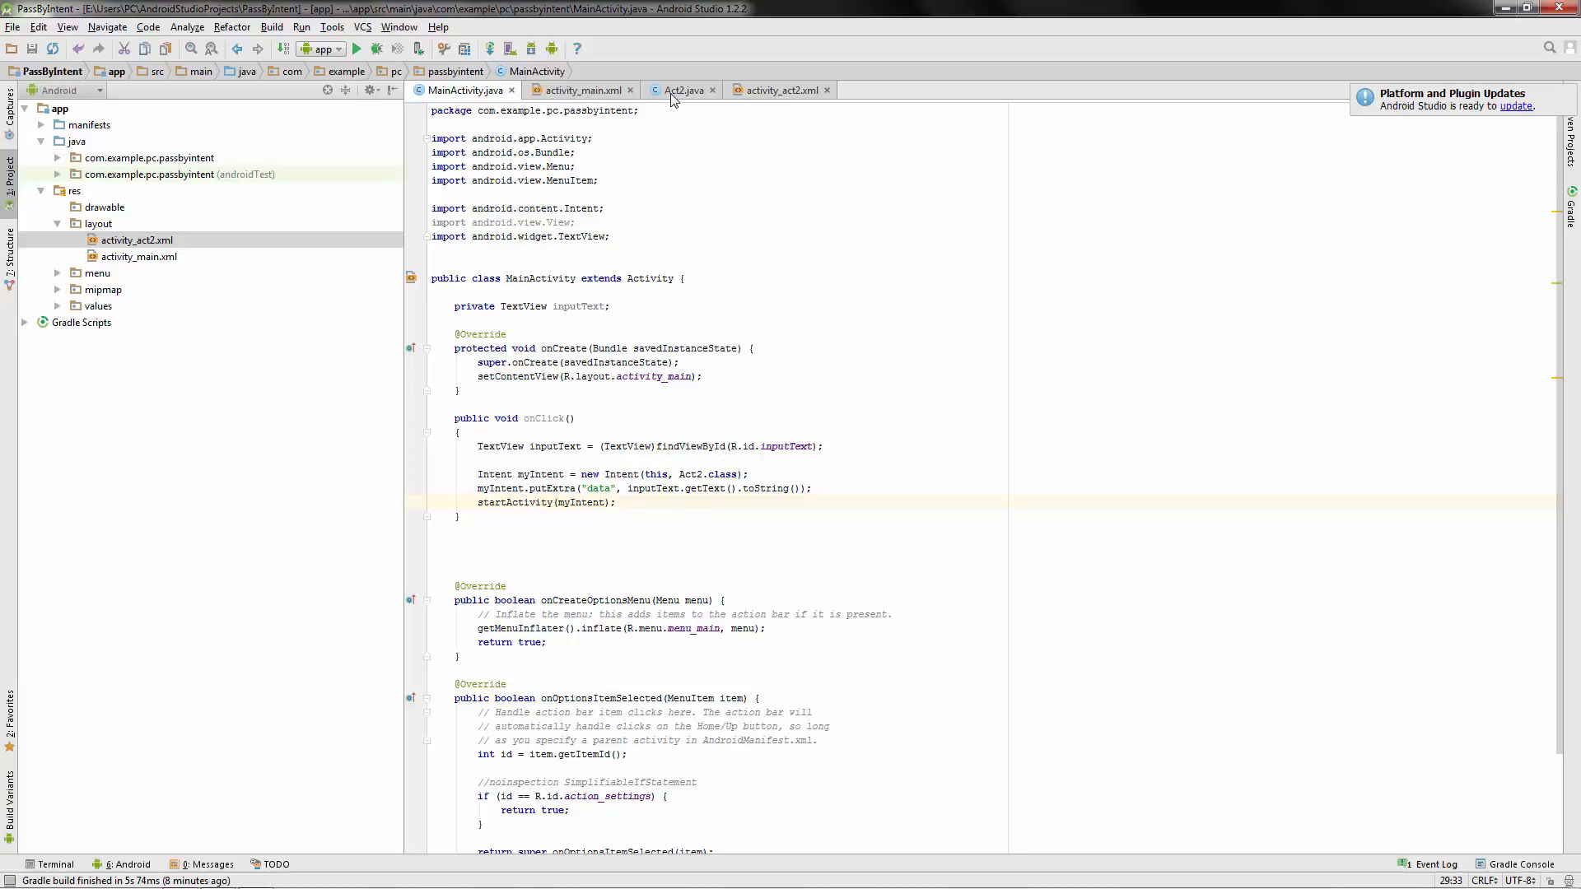
# In Act2.java, import android.widget.TextView.
pyautogui.click(682, 89)
pyautogui.write('import')
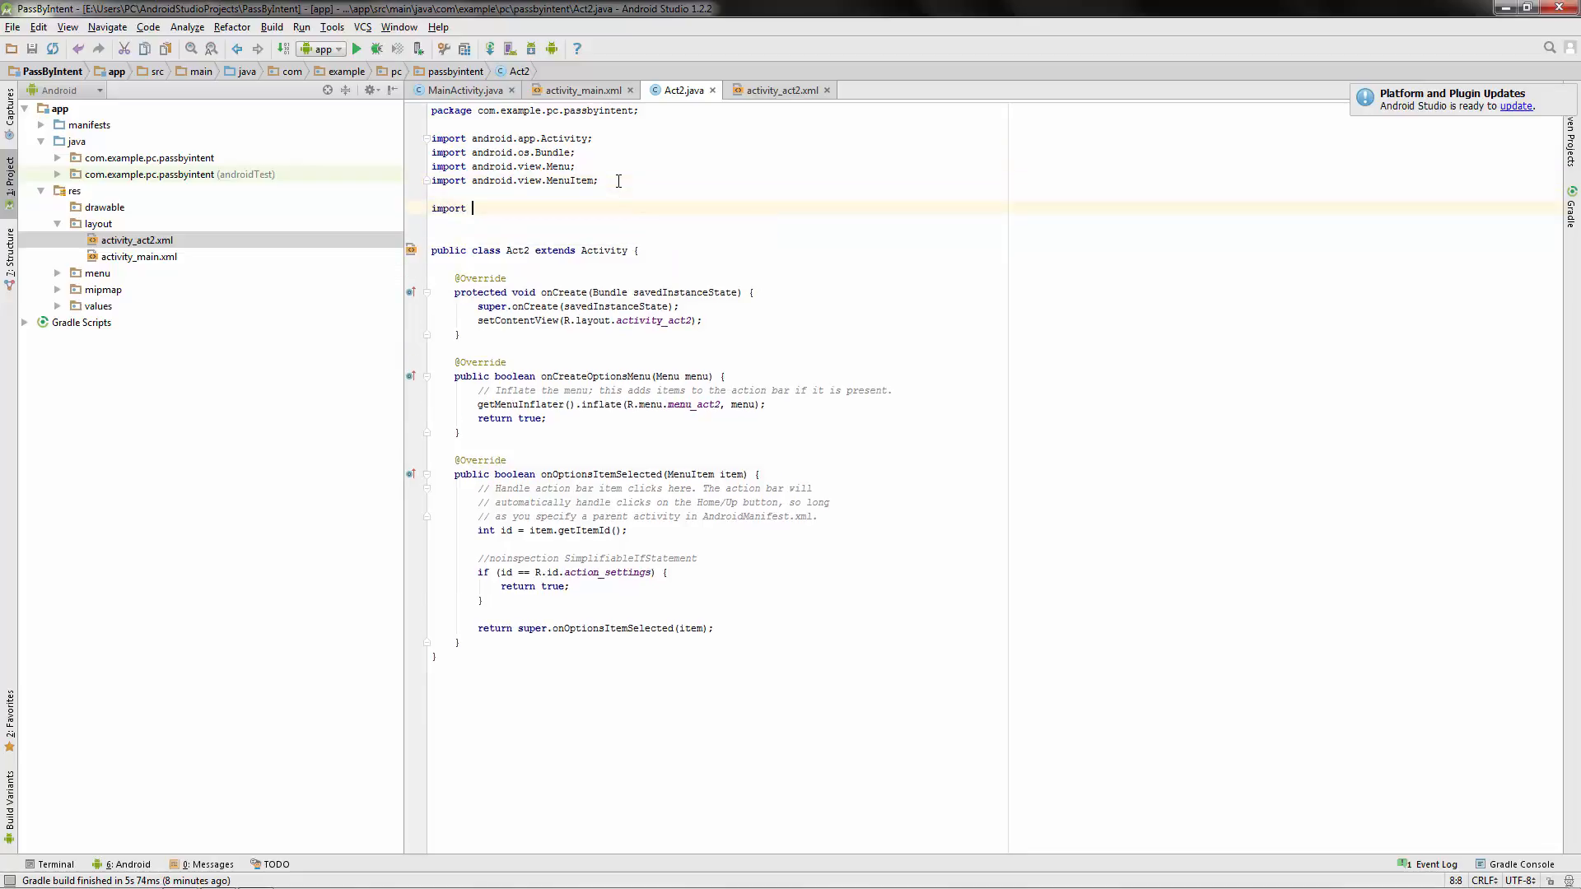
pyautogui.write('android.widget.TextView;')
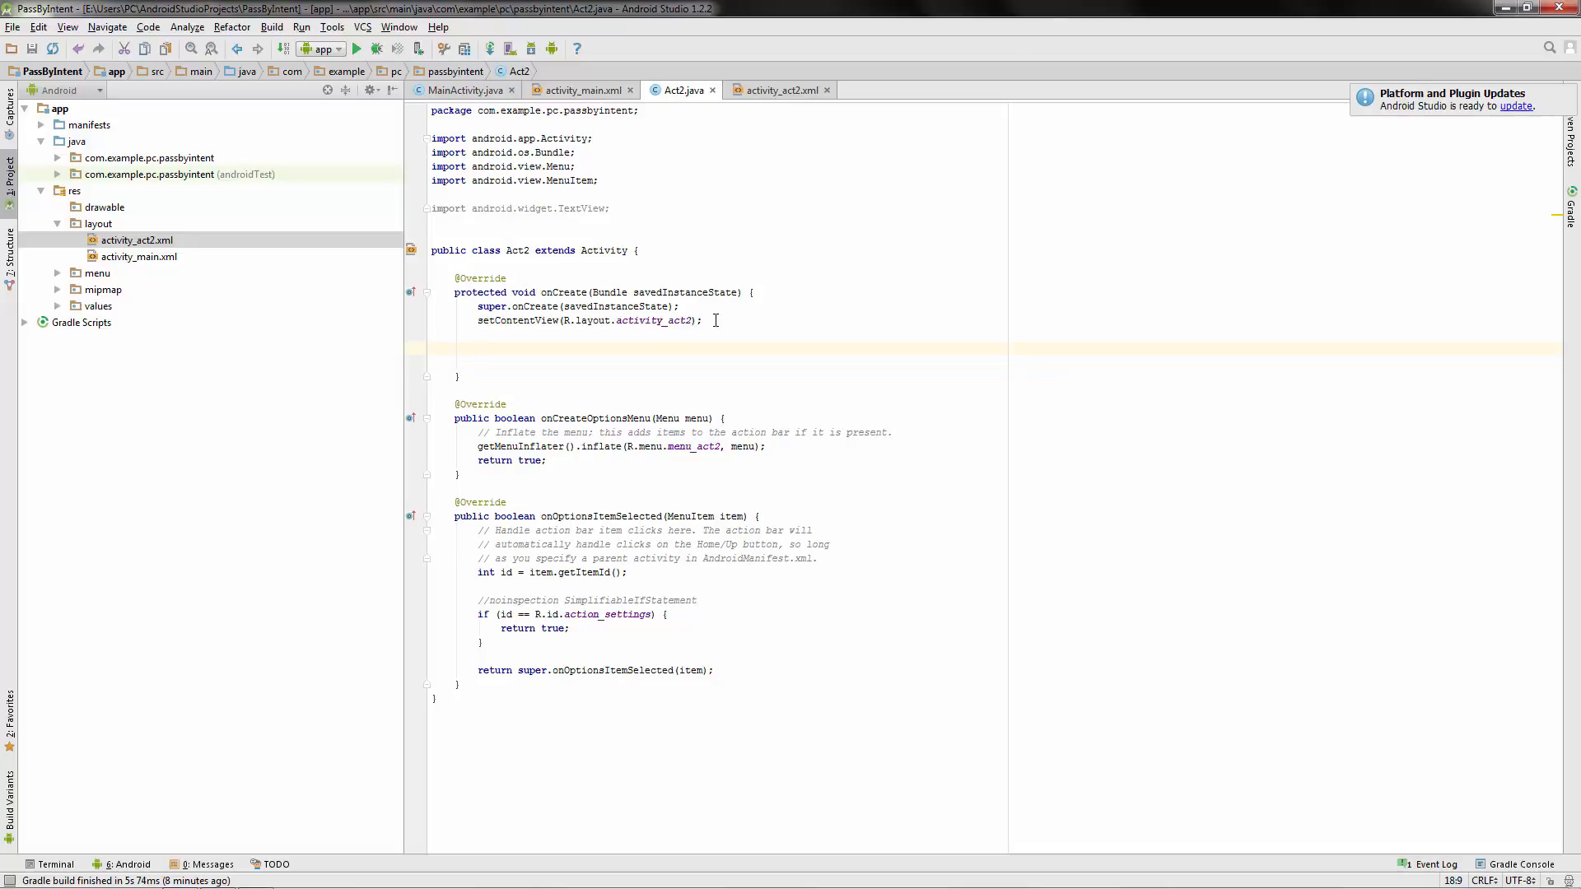
pyautogui.write('TextView')
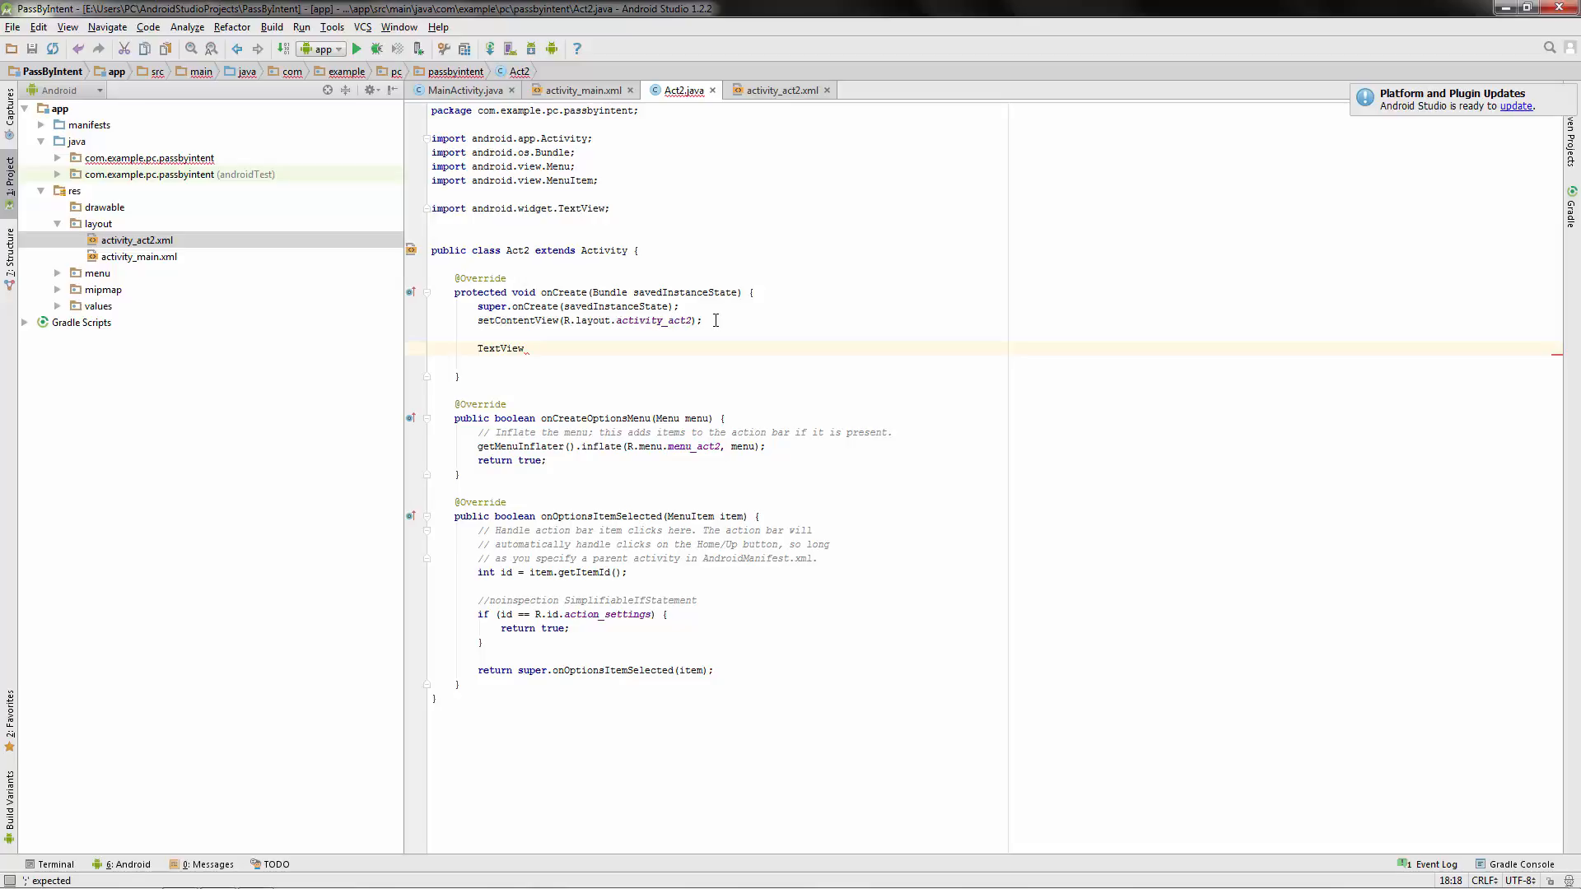
# Declare TextView outputText = (TextView)findViewById(R.id.outputText); in onCreate.
pyautogui.write('_outputText =')
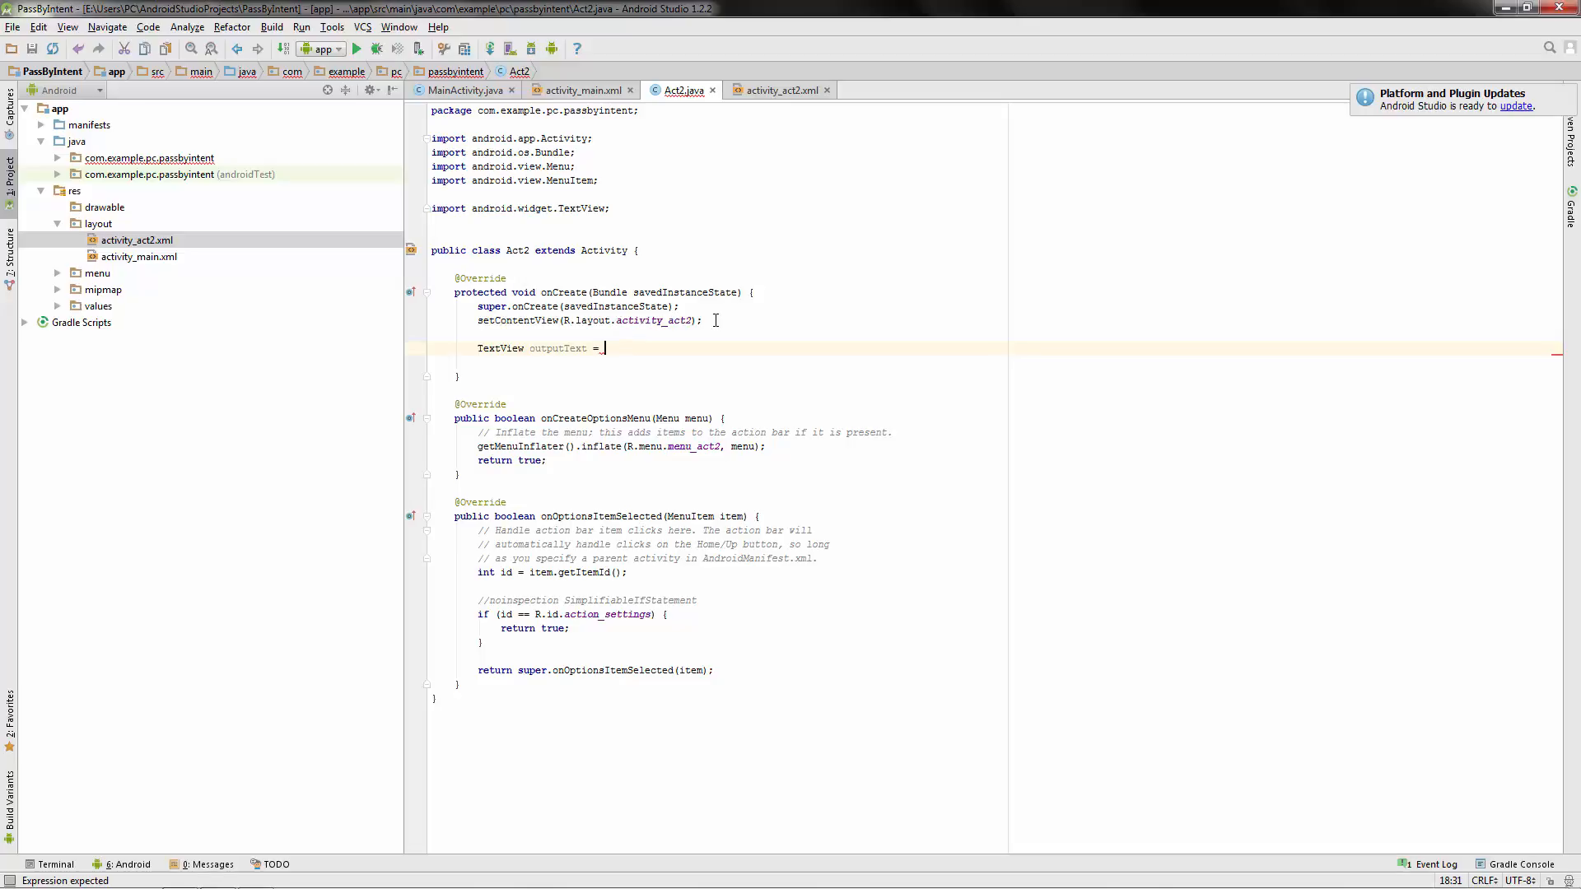
pyautogui.write('(TextView')
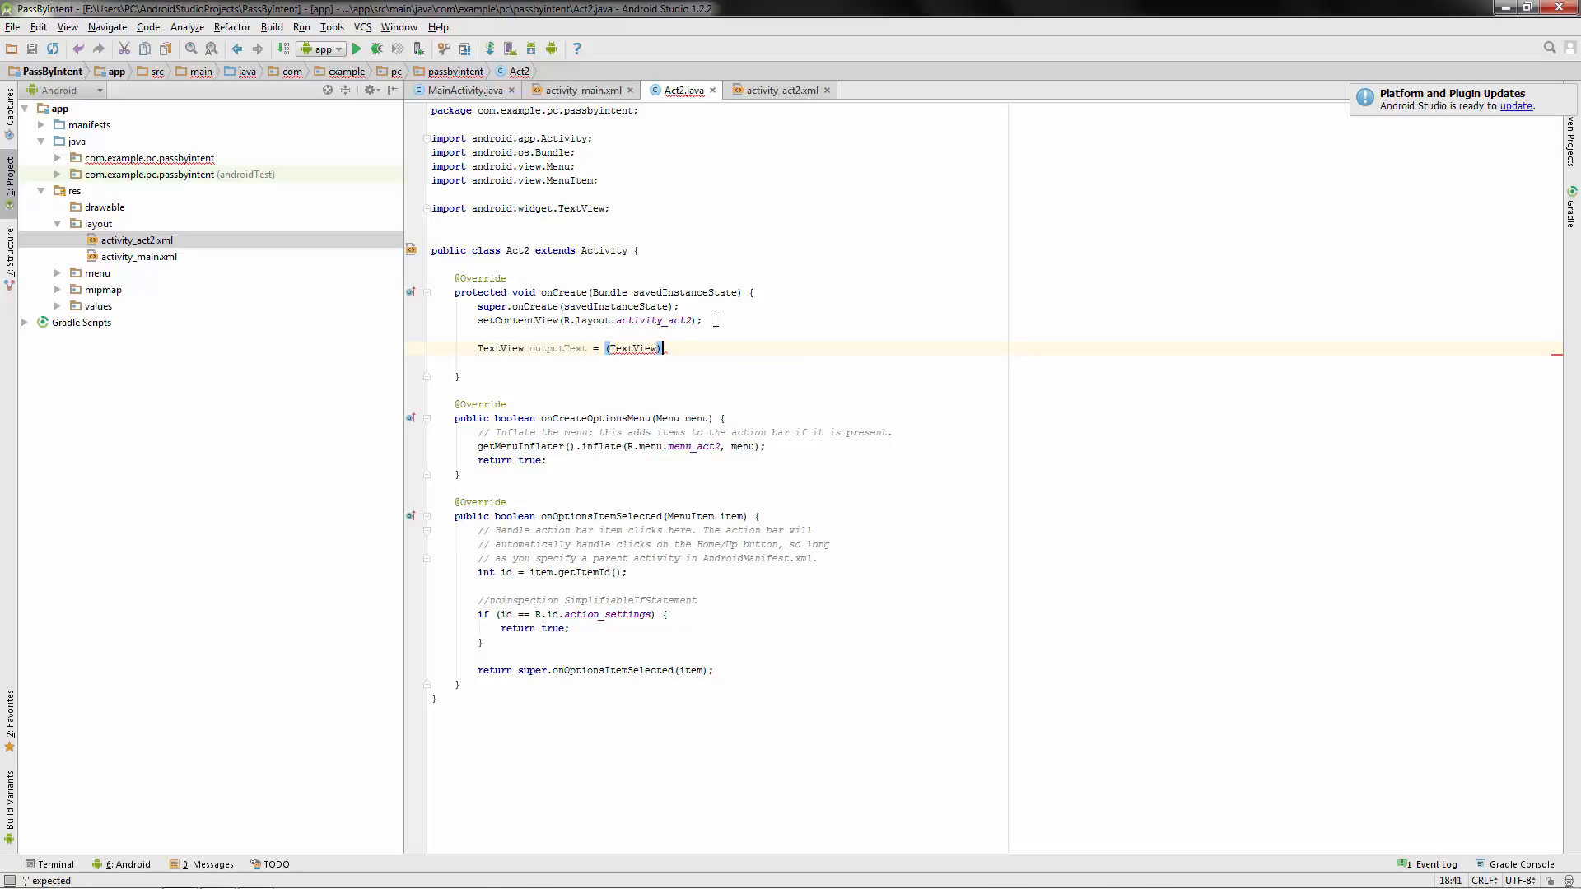
pyautogui.write('findViewById(R')
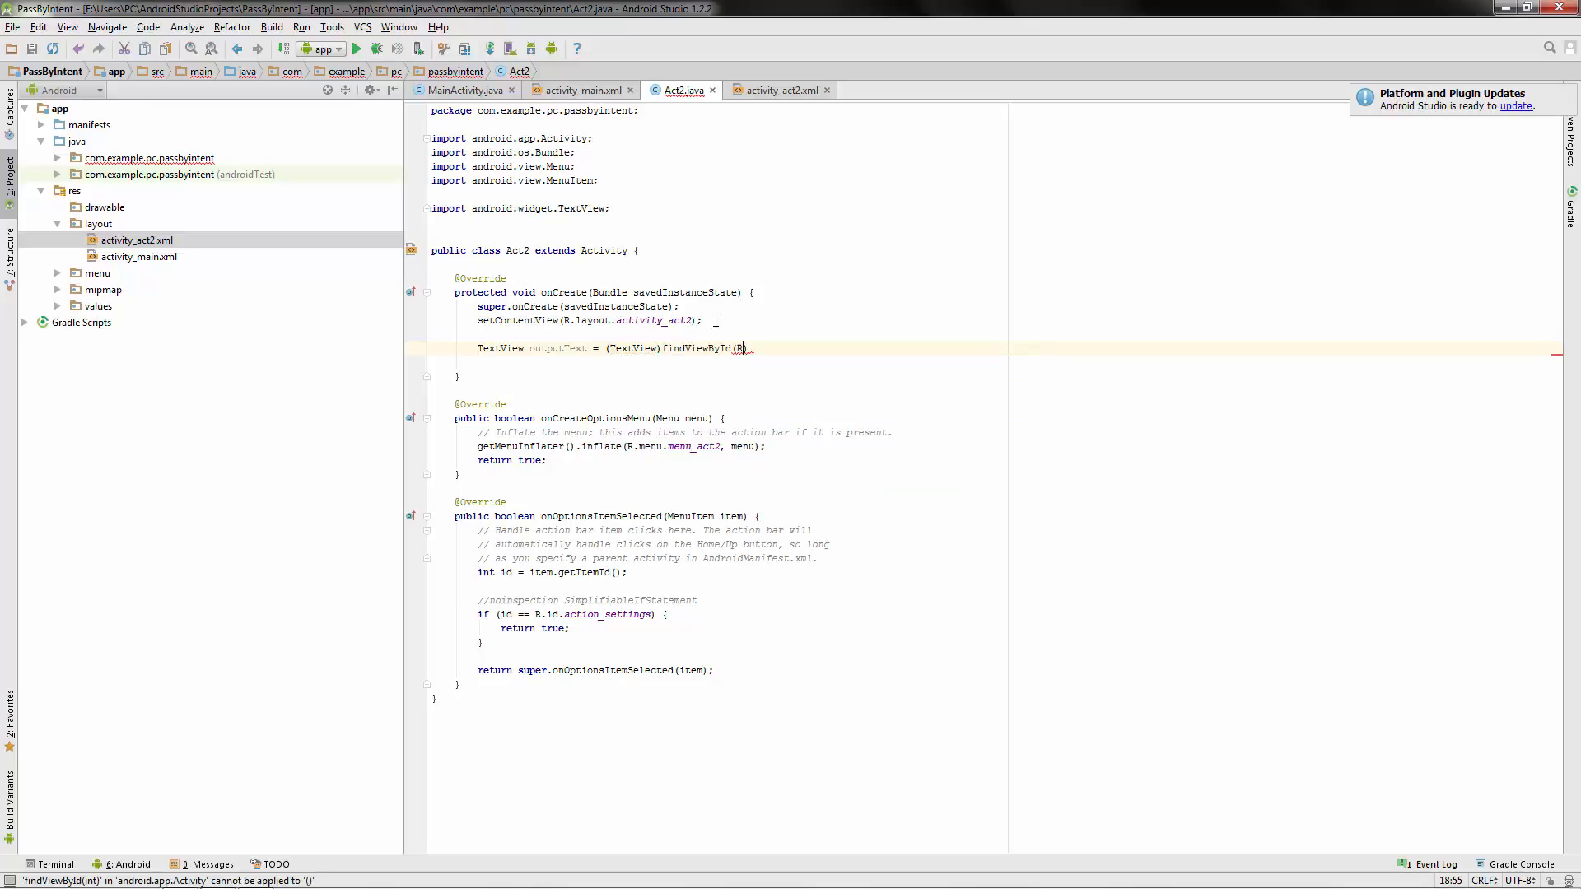
pyautogui.write('.id.outputText')
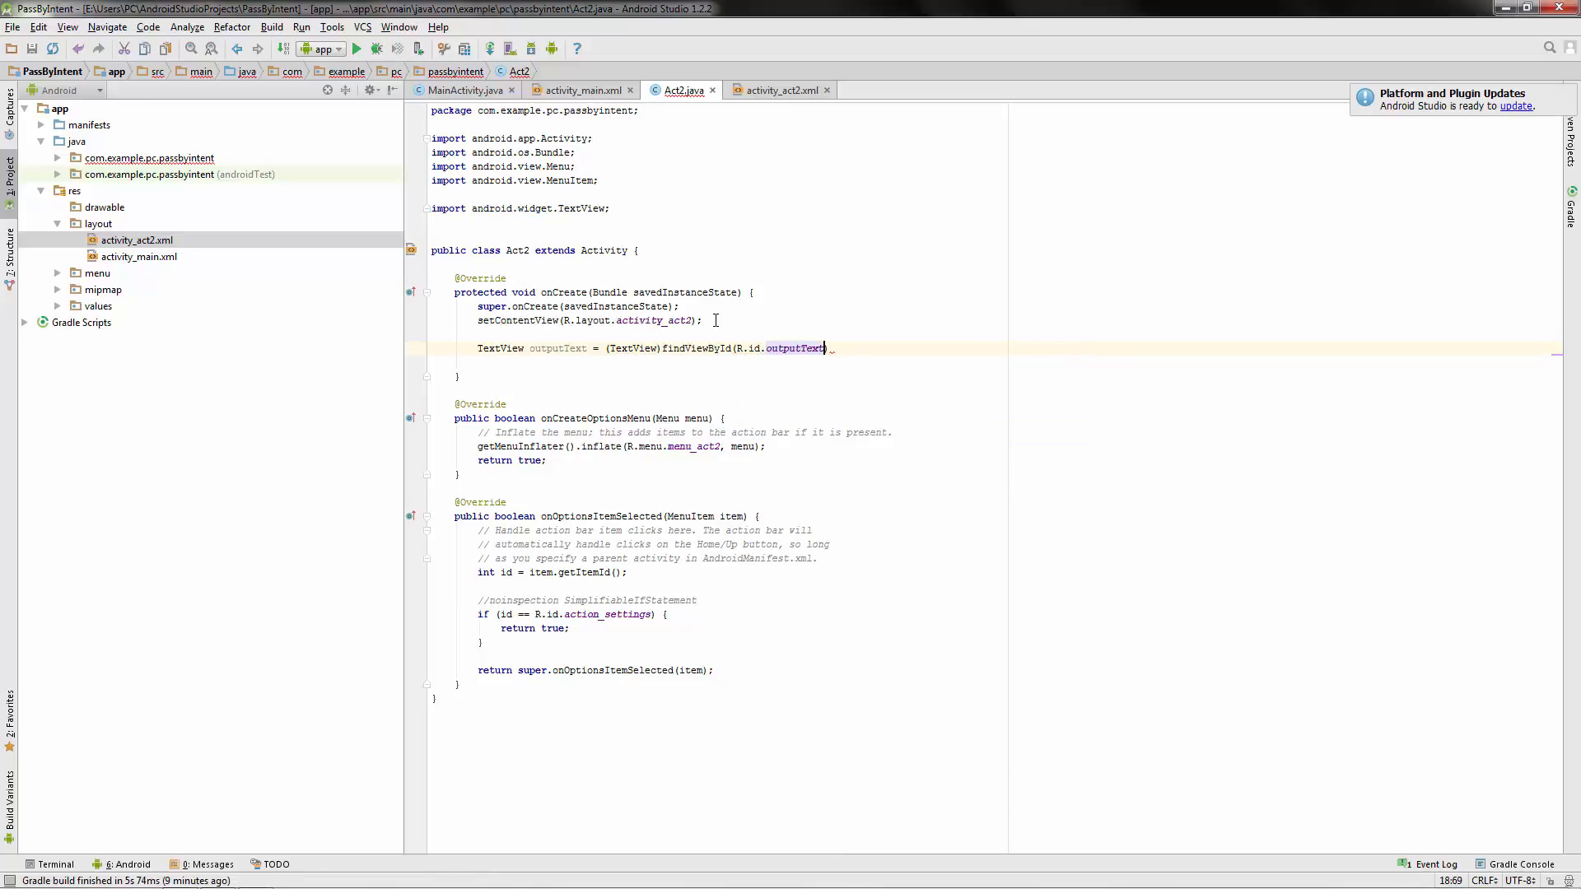
pyautogui.write(';')
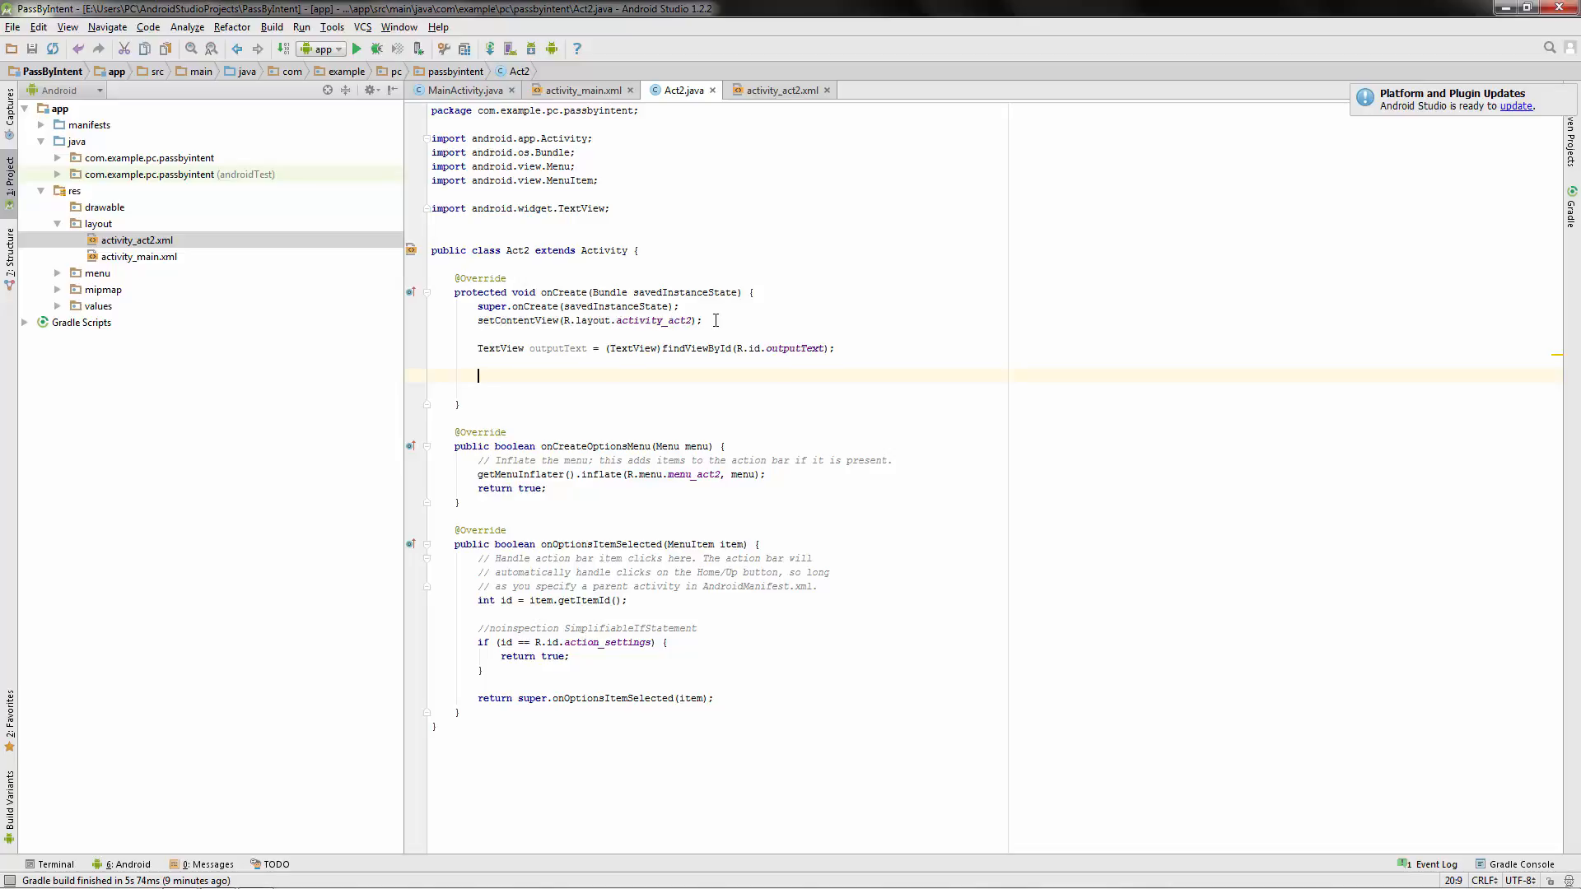
# Set outputText to getIntent().getExtras().getString("data").
pyautogui.write('outputText')
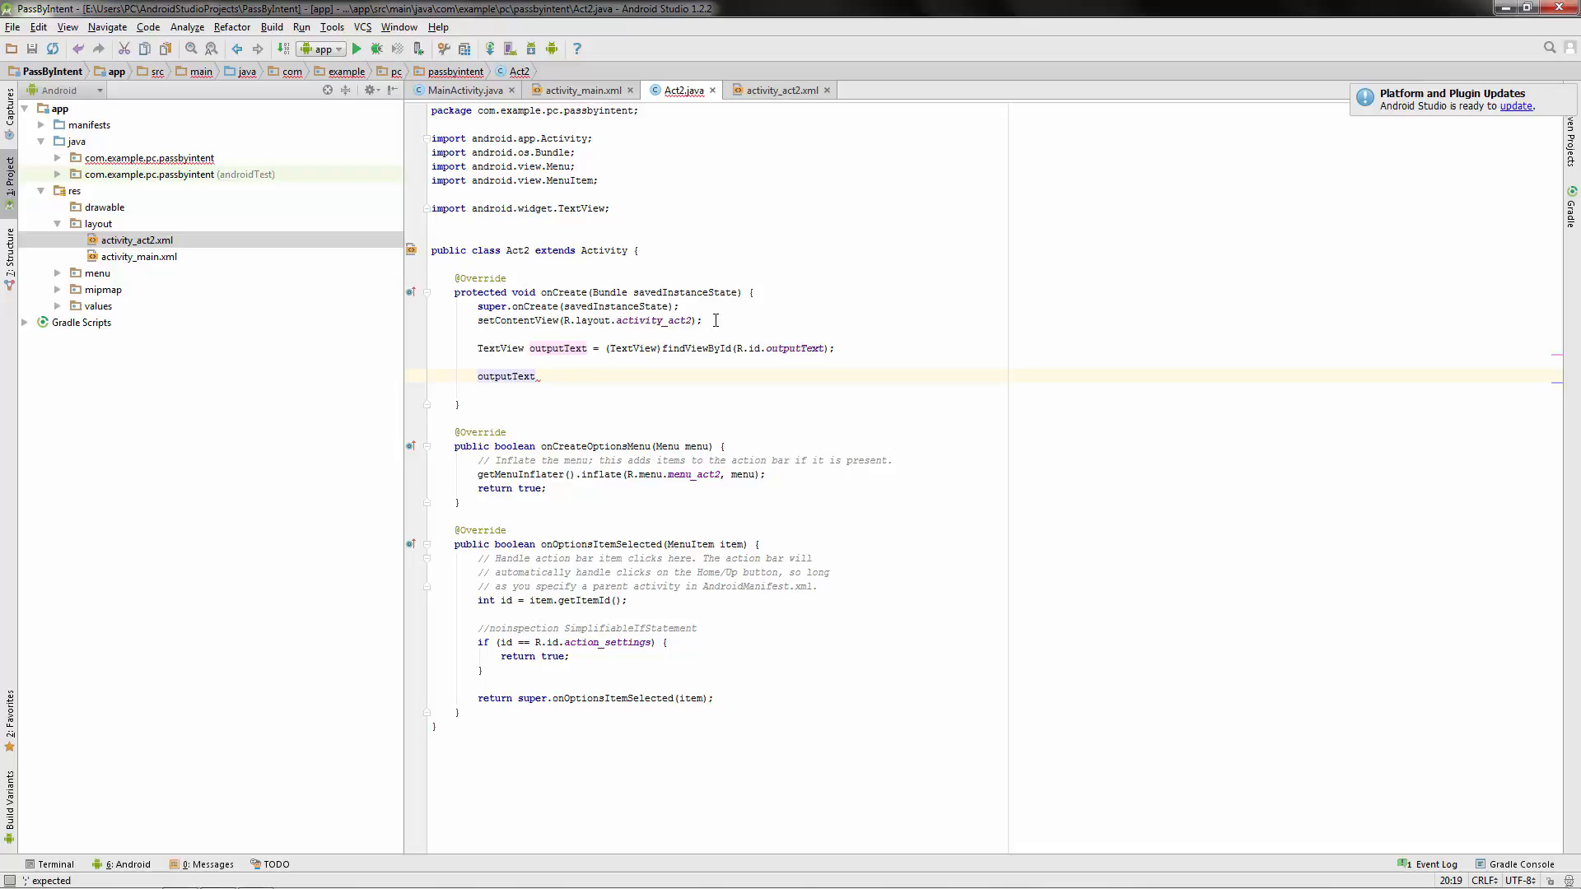
pyautogui.write('setText();')
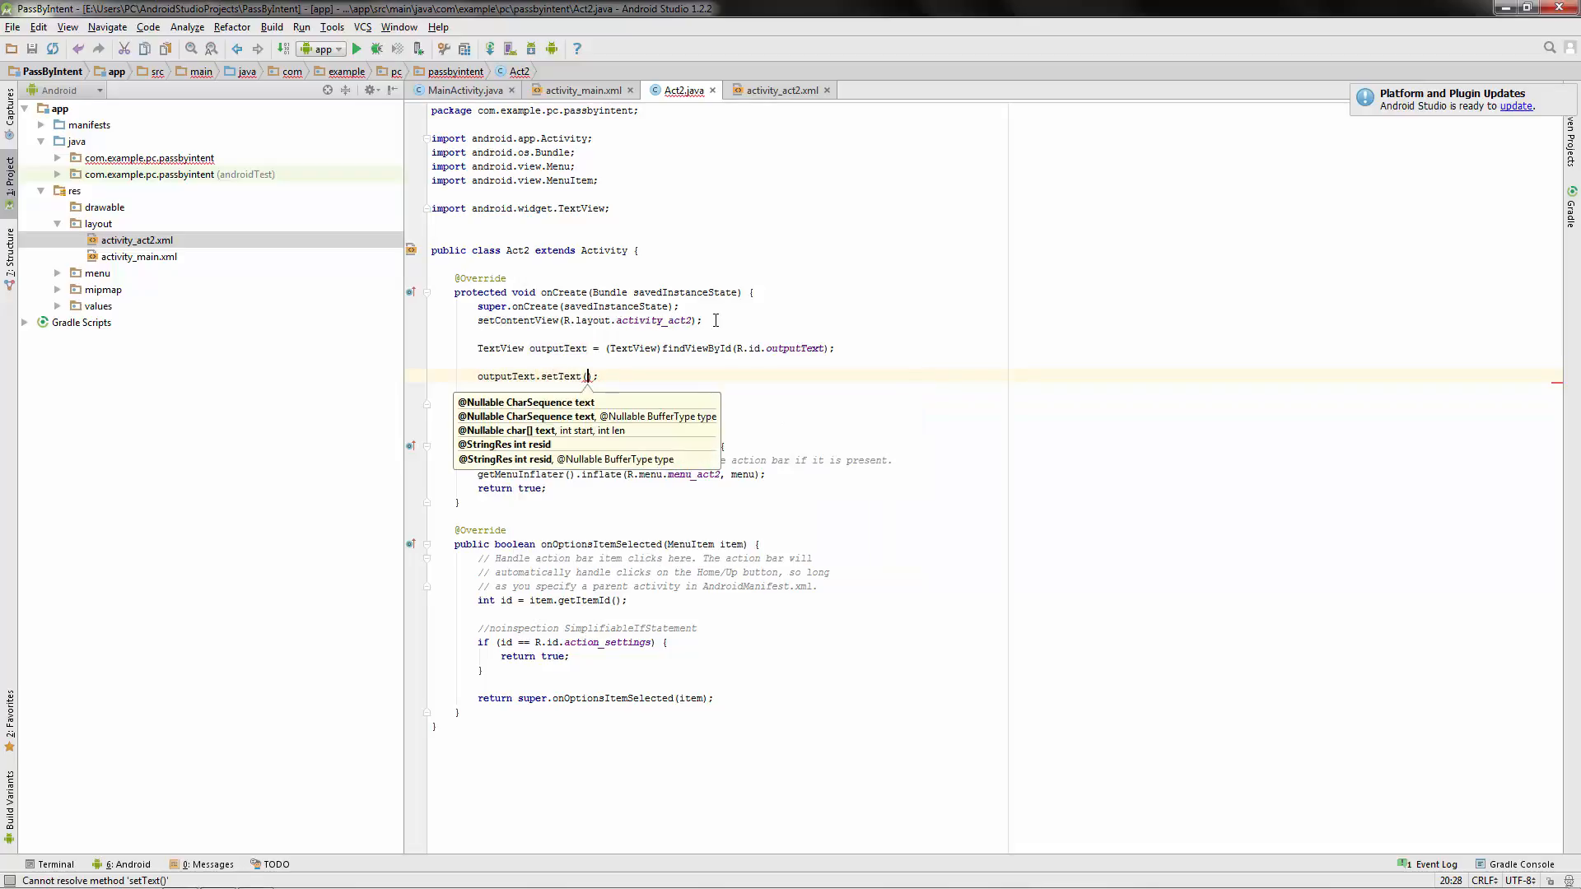
pyautogui.write('getIntent()')
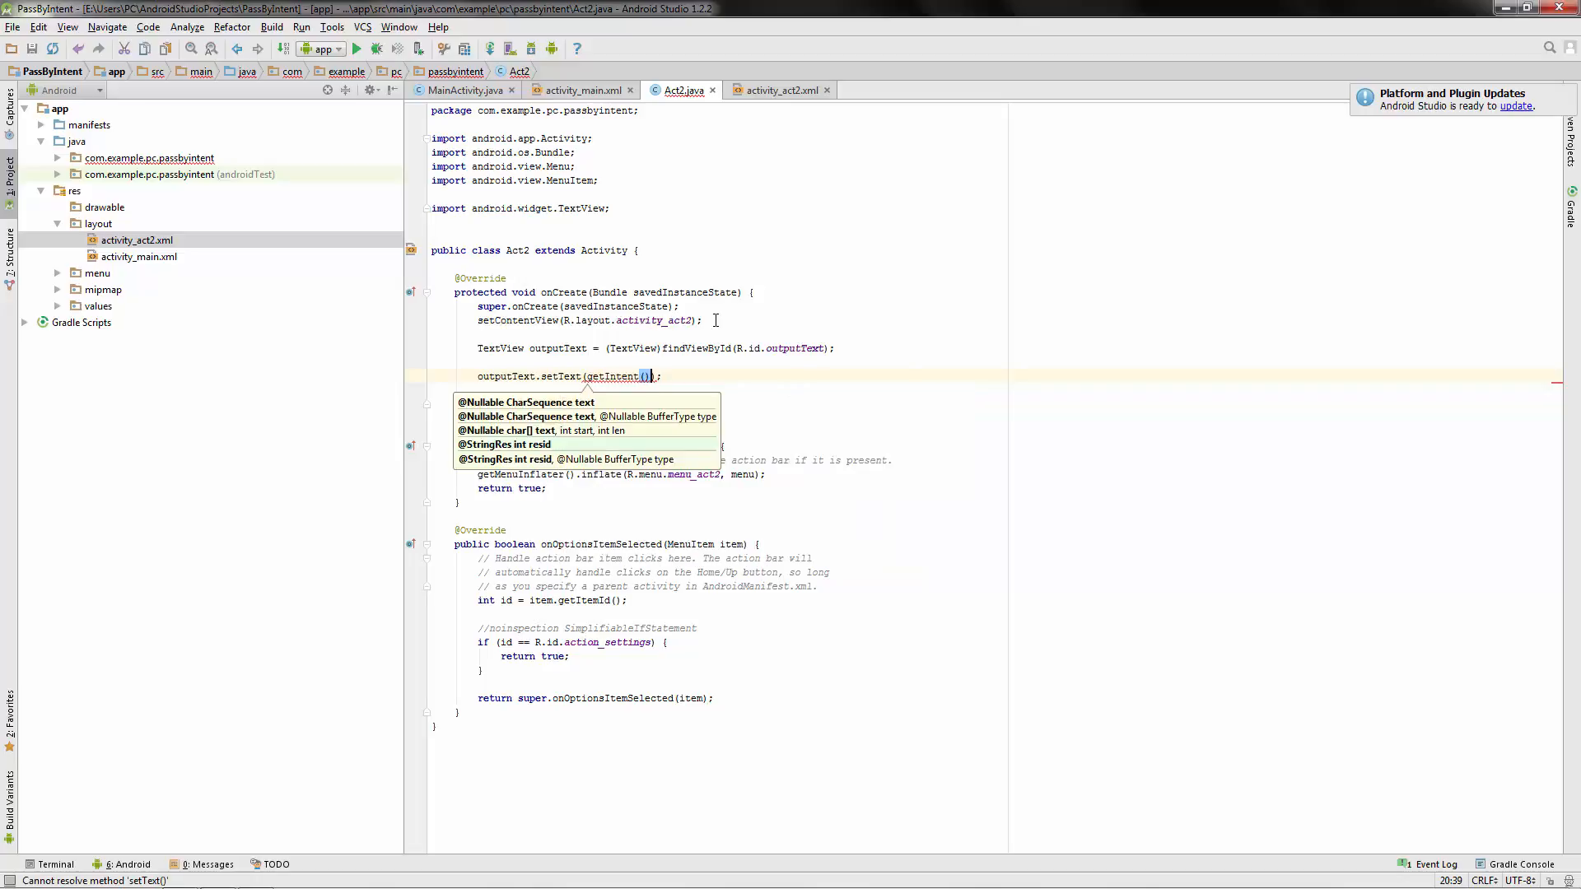
pyautogui.write('get')
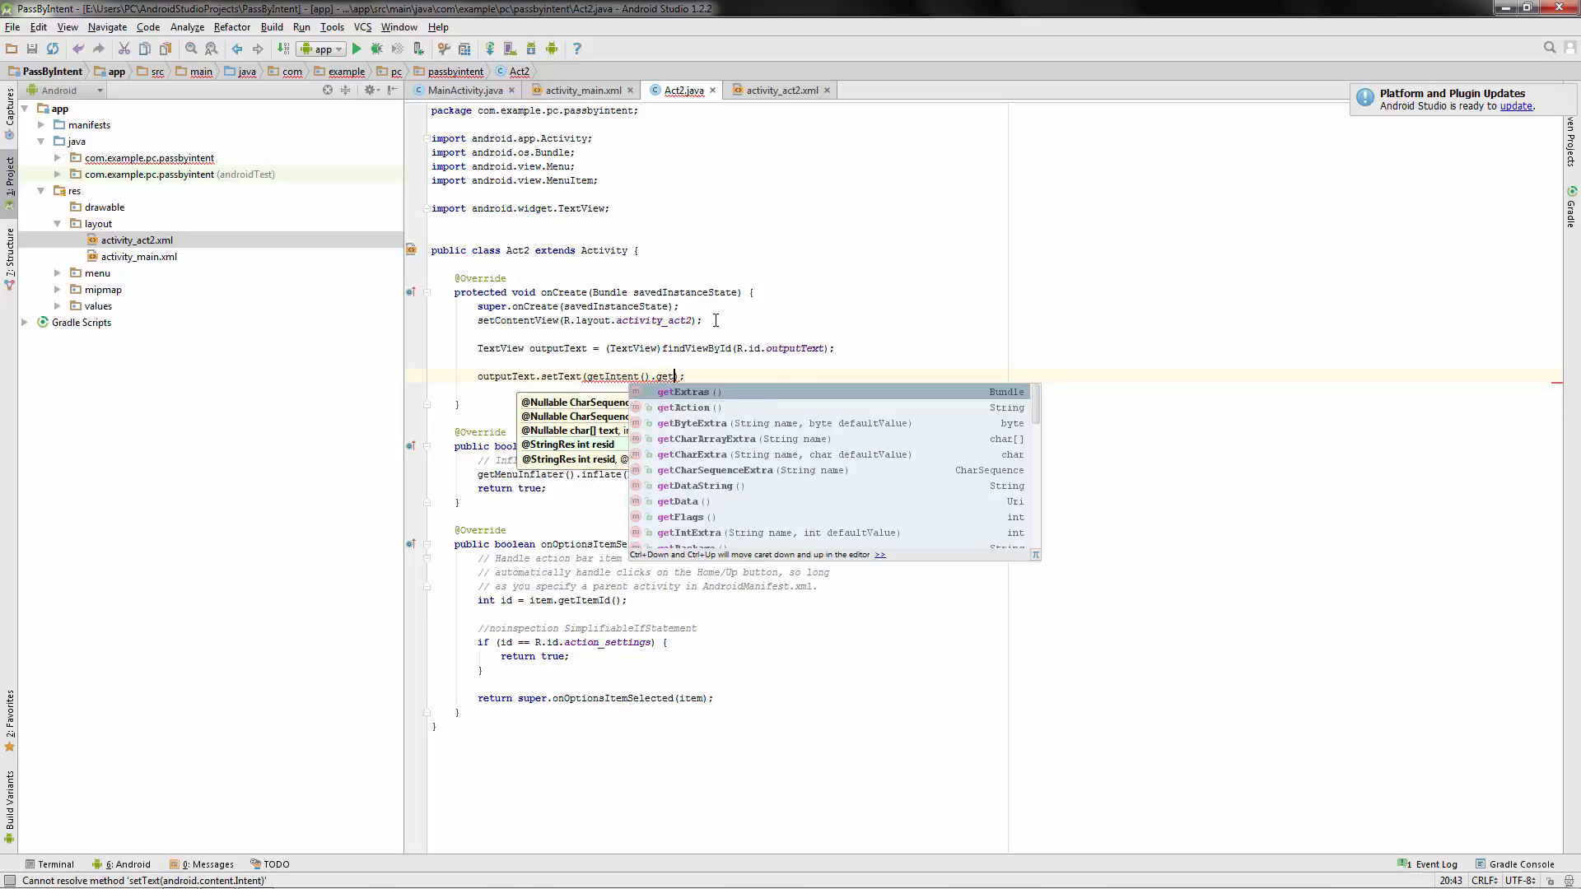
pyautogui.click(688, 392)
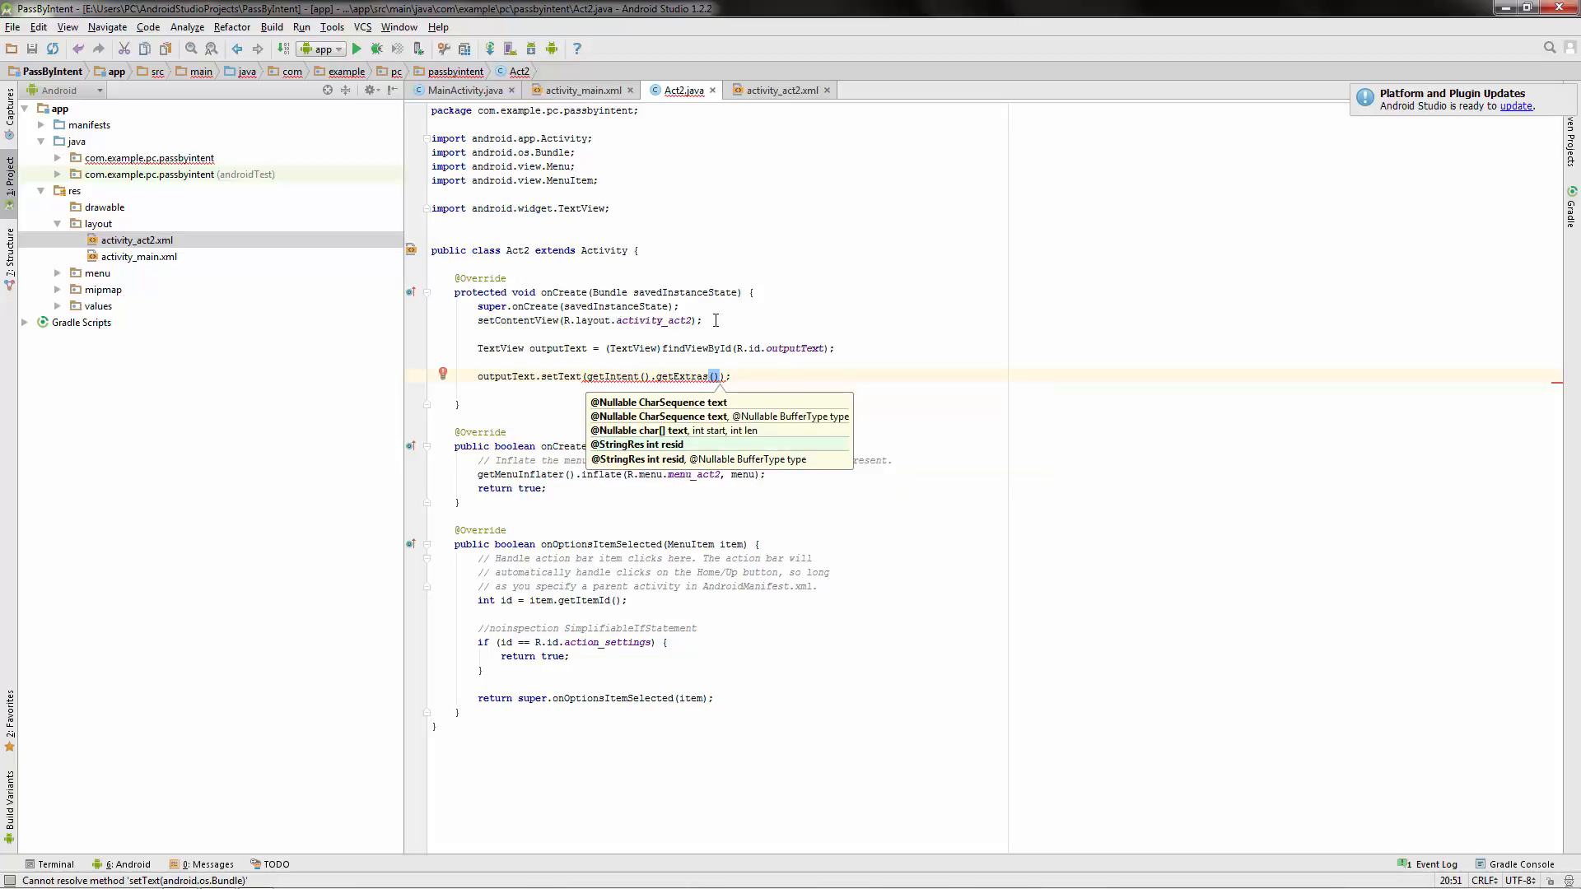
pyautogui.write('.getString("data')
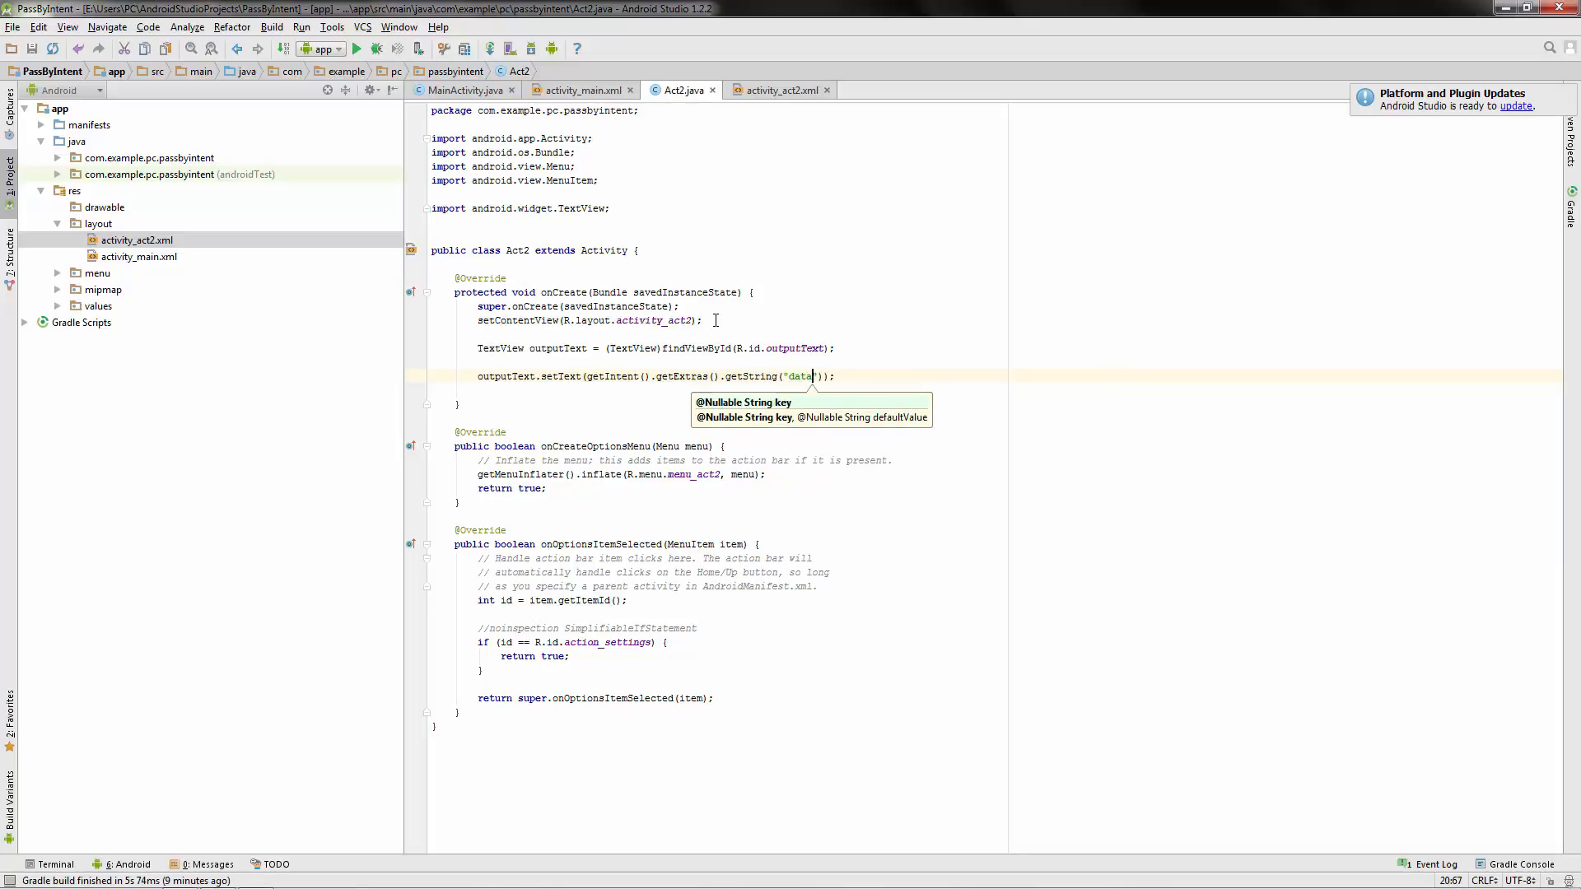
pyautogui.moveTo(883, 369)
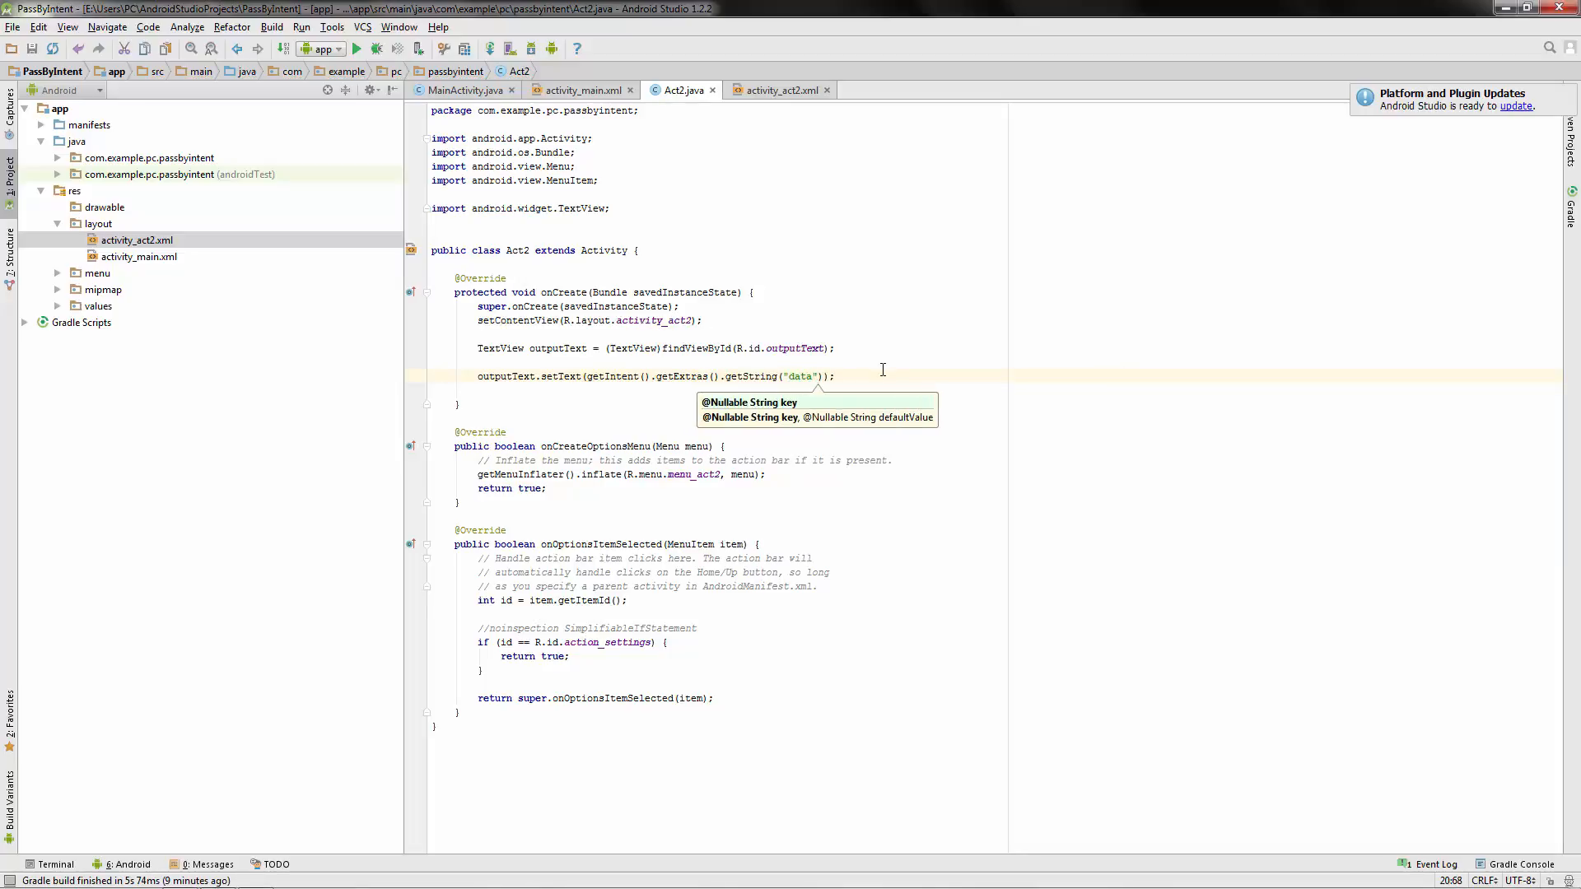
# Launch the Andys_Phone emulator from the AVD Manager.
pyautogui.click(356, 48)
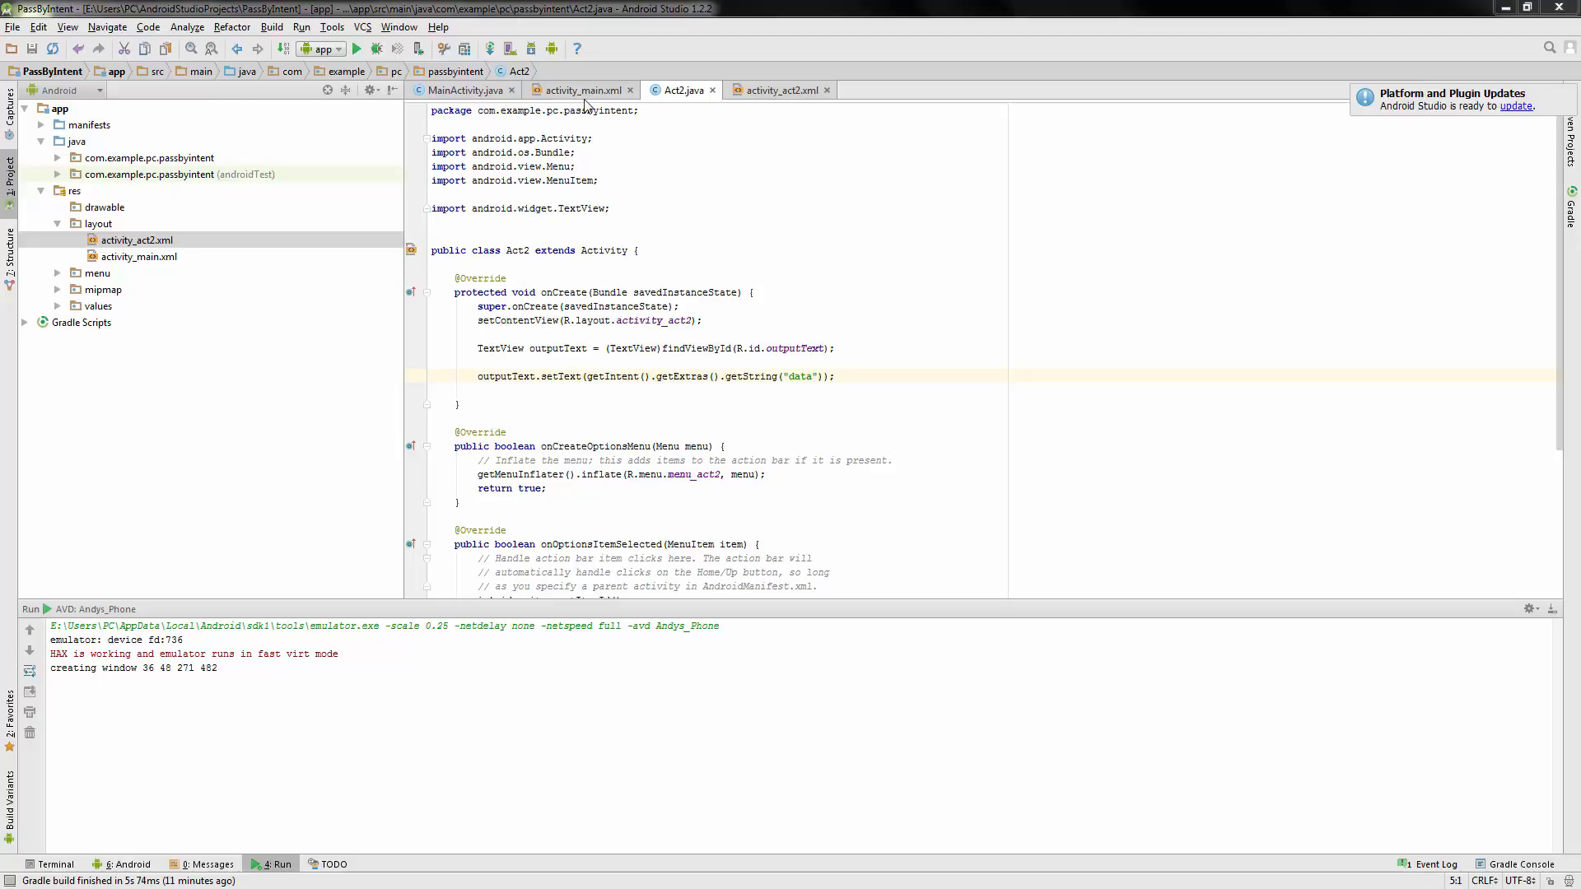
# In activity_main.xml's Text view, add android:onClick="onClick" to the Button element.
pyautogui.click(577, 89)
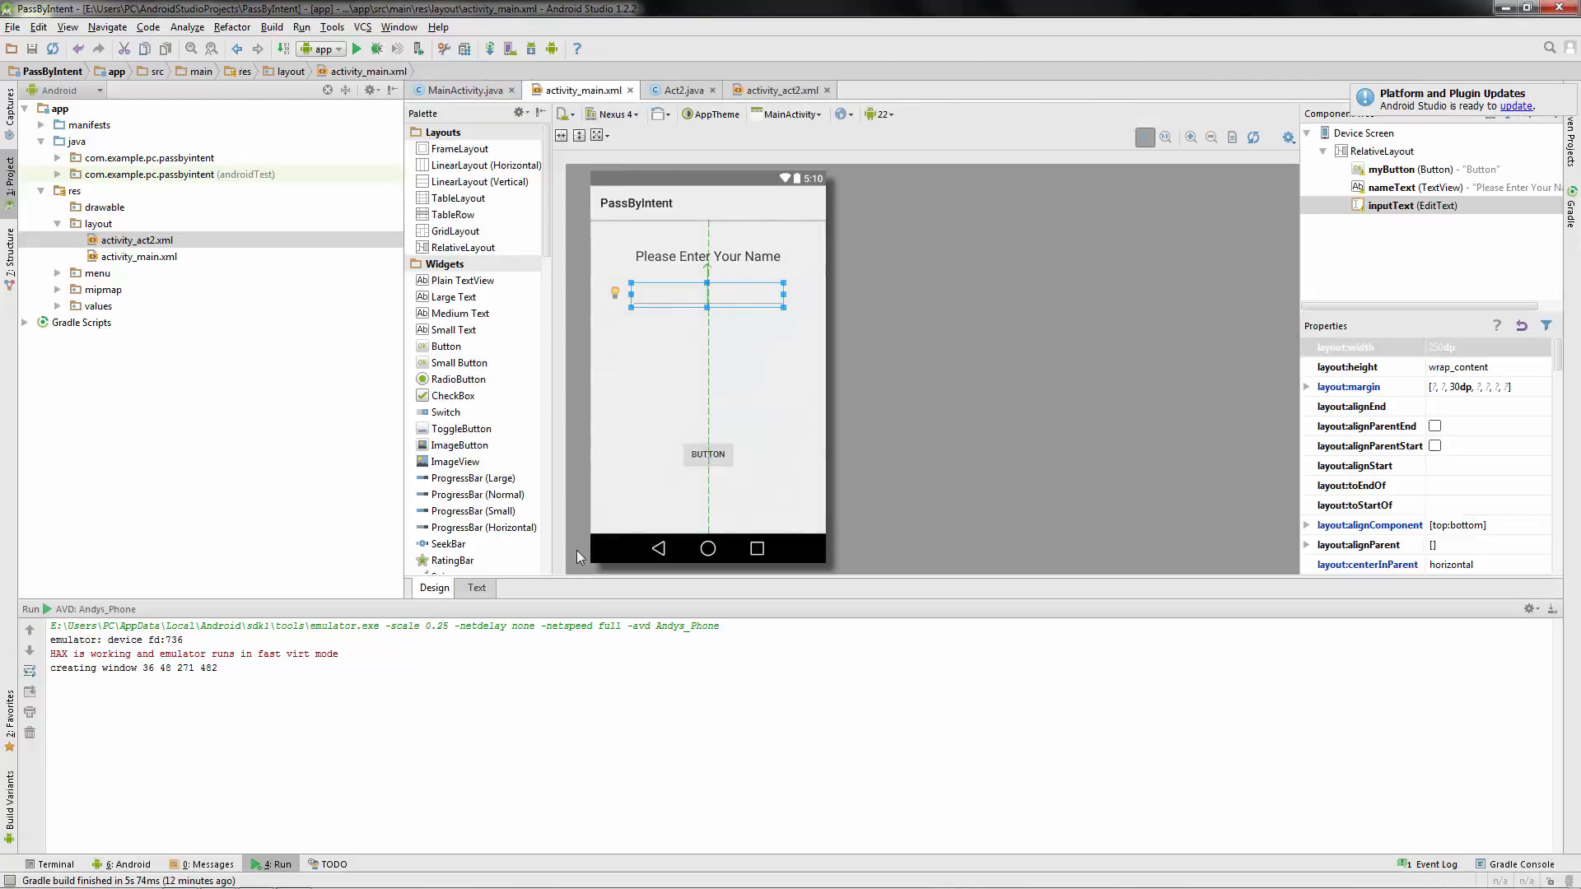
pyautogui.click(474, 588)
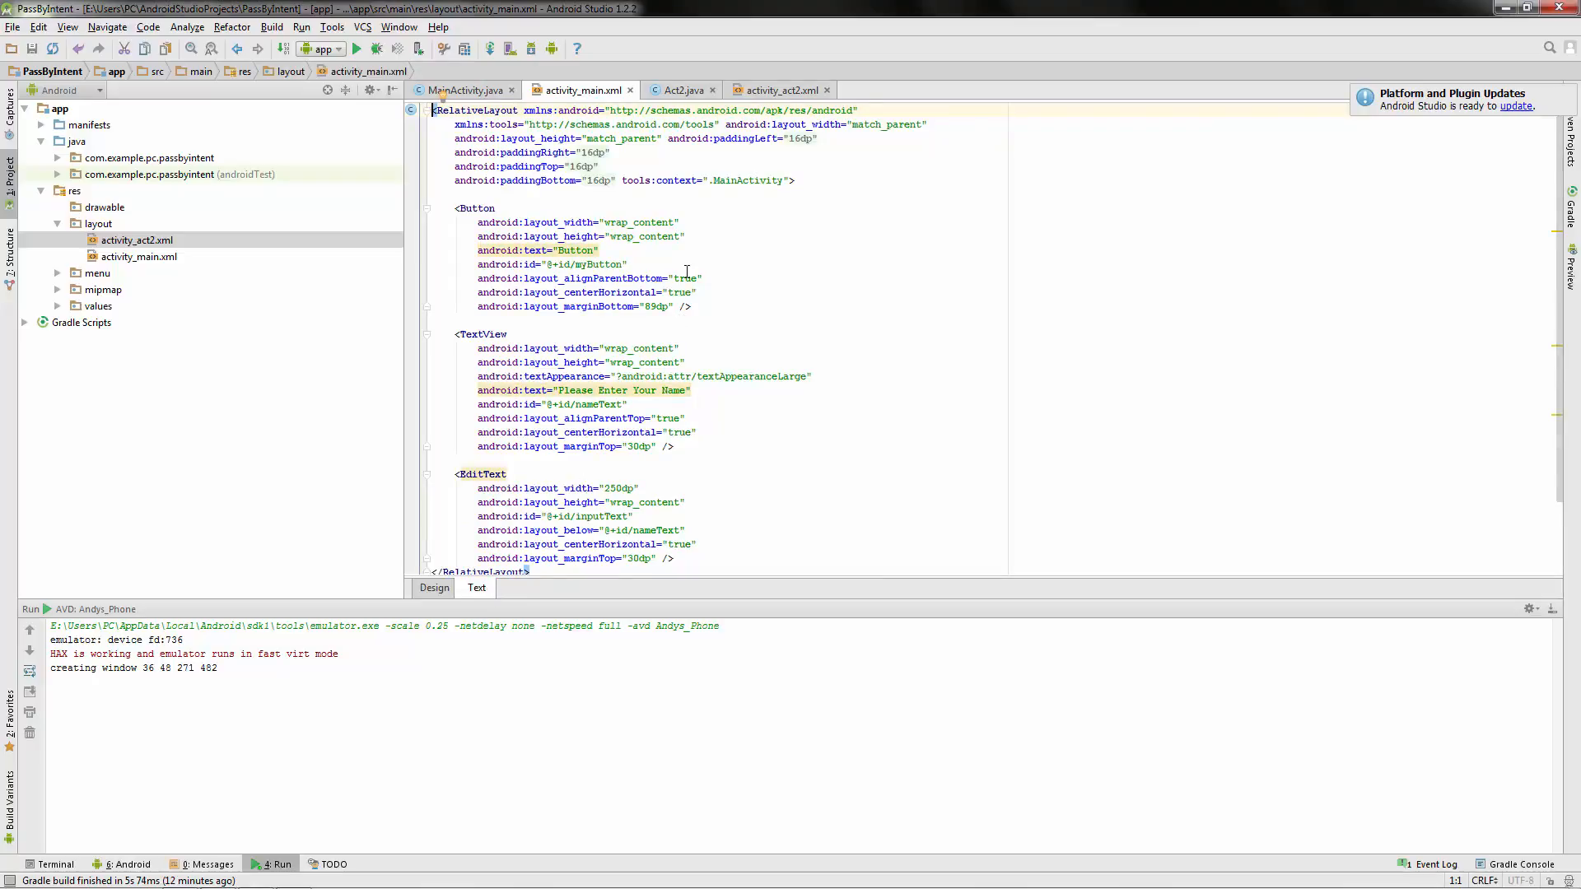
pyautogui.scroll(-3)
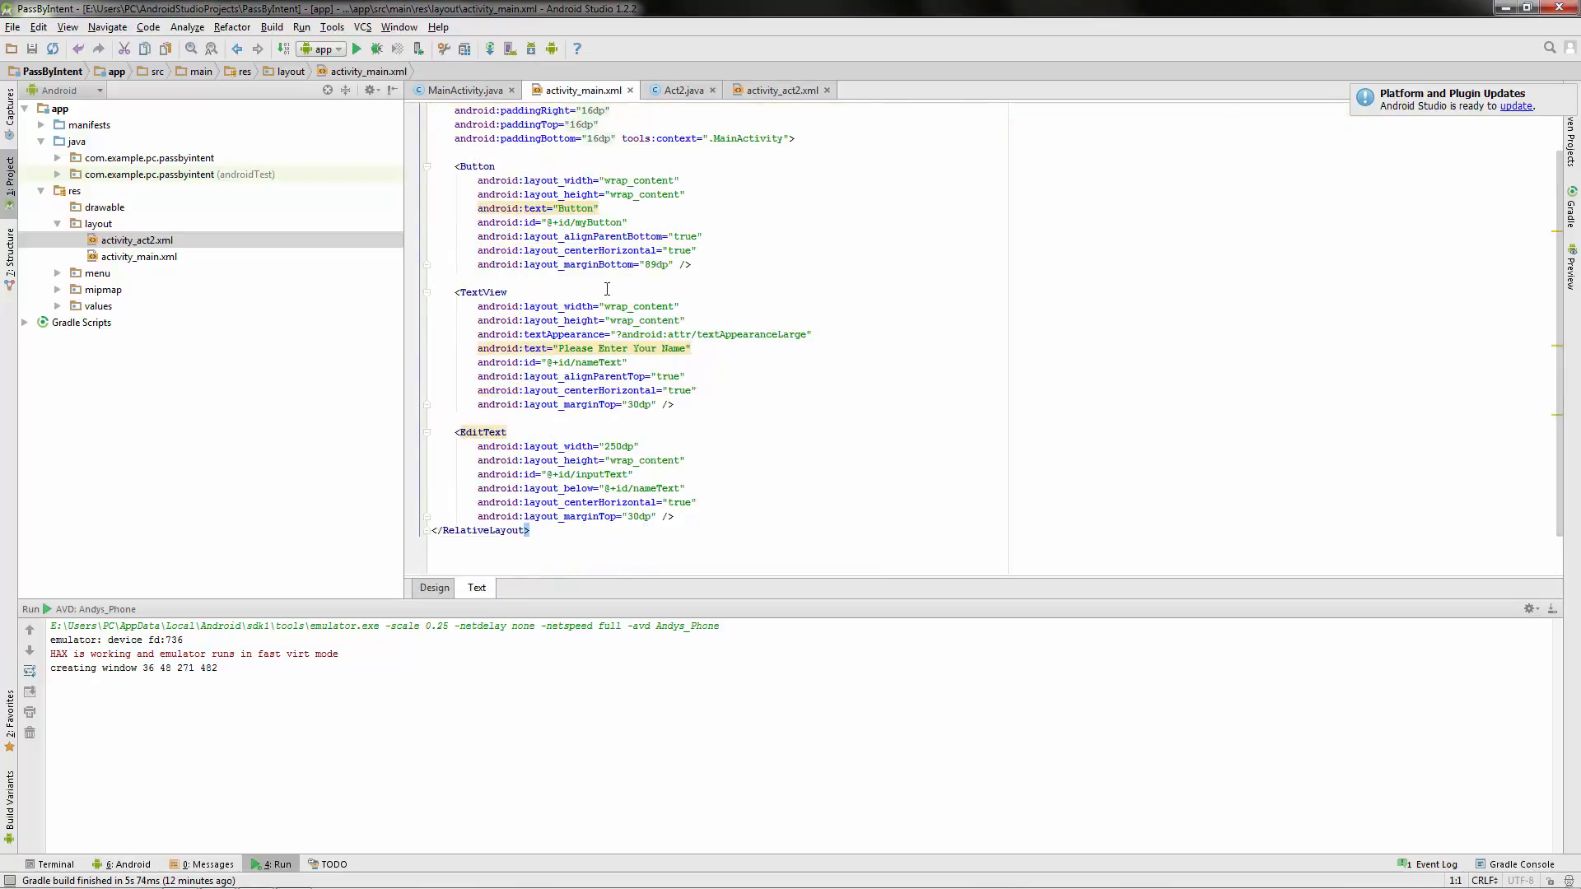
pyautogui.click(670, 263)
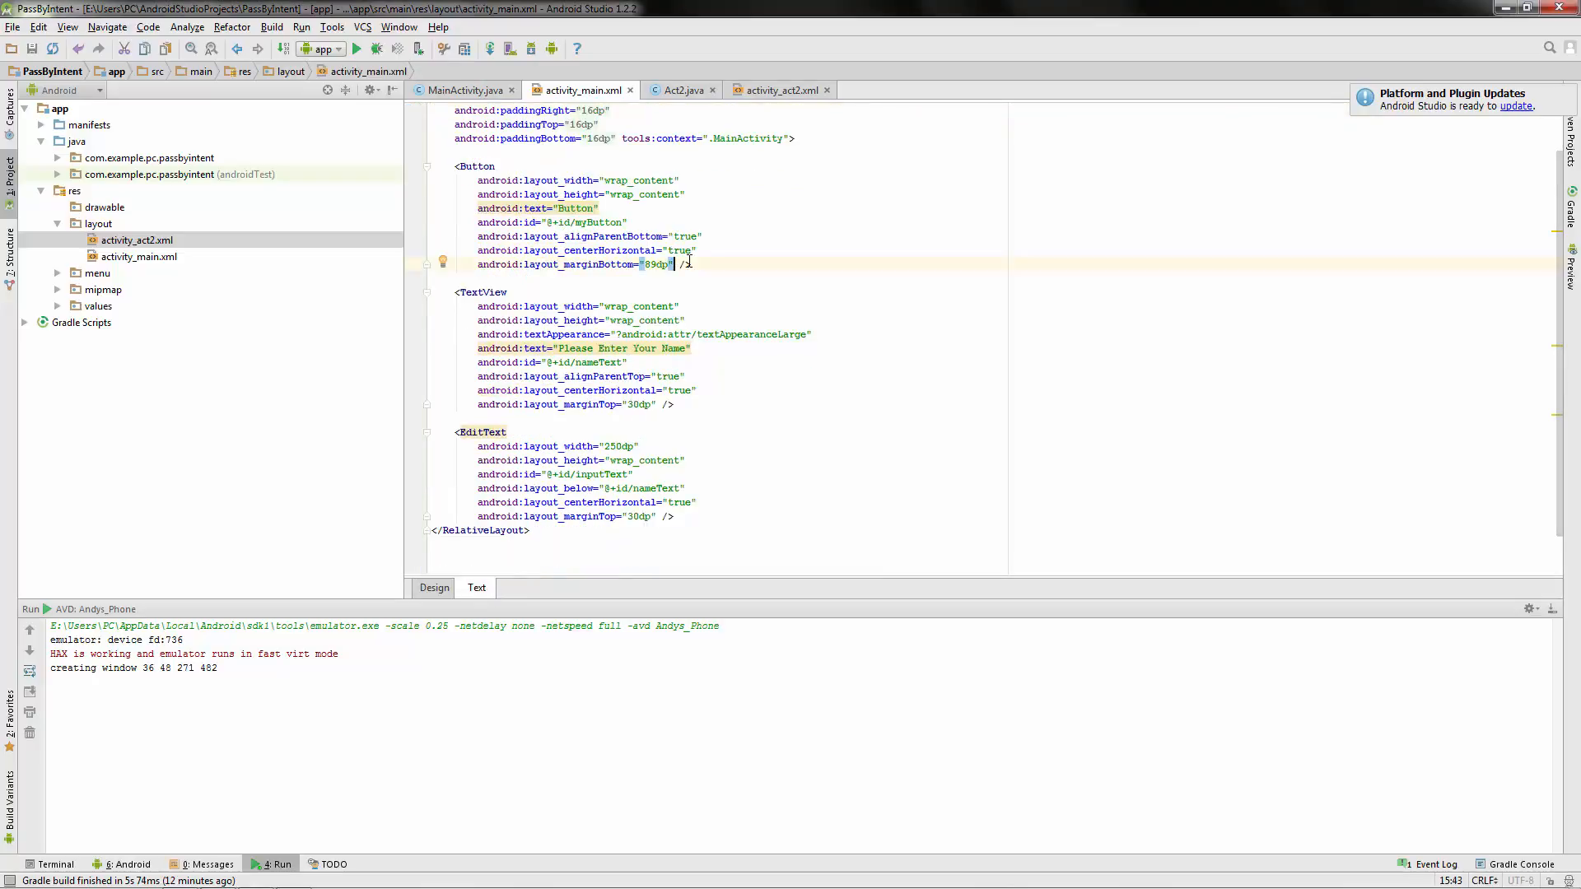
pyautogui.write('android')
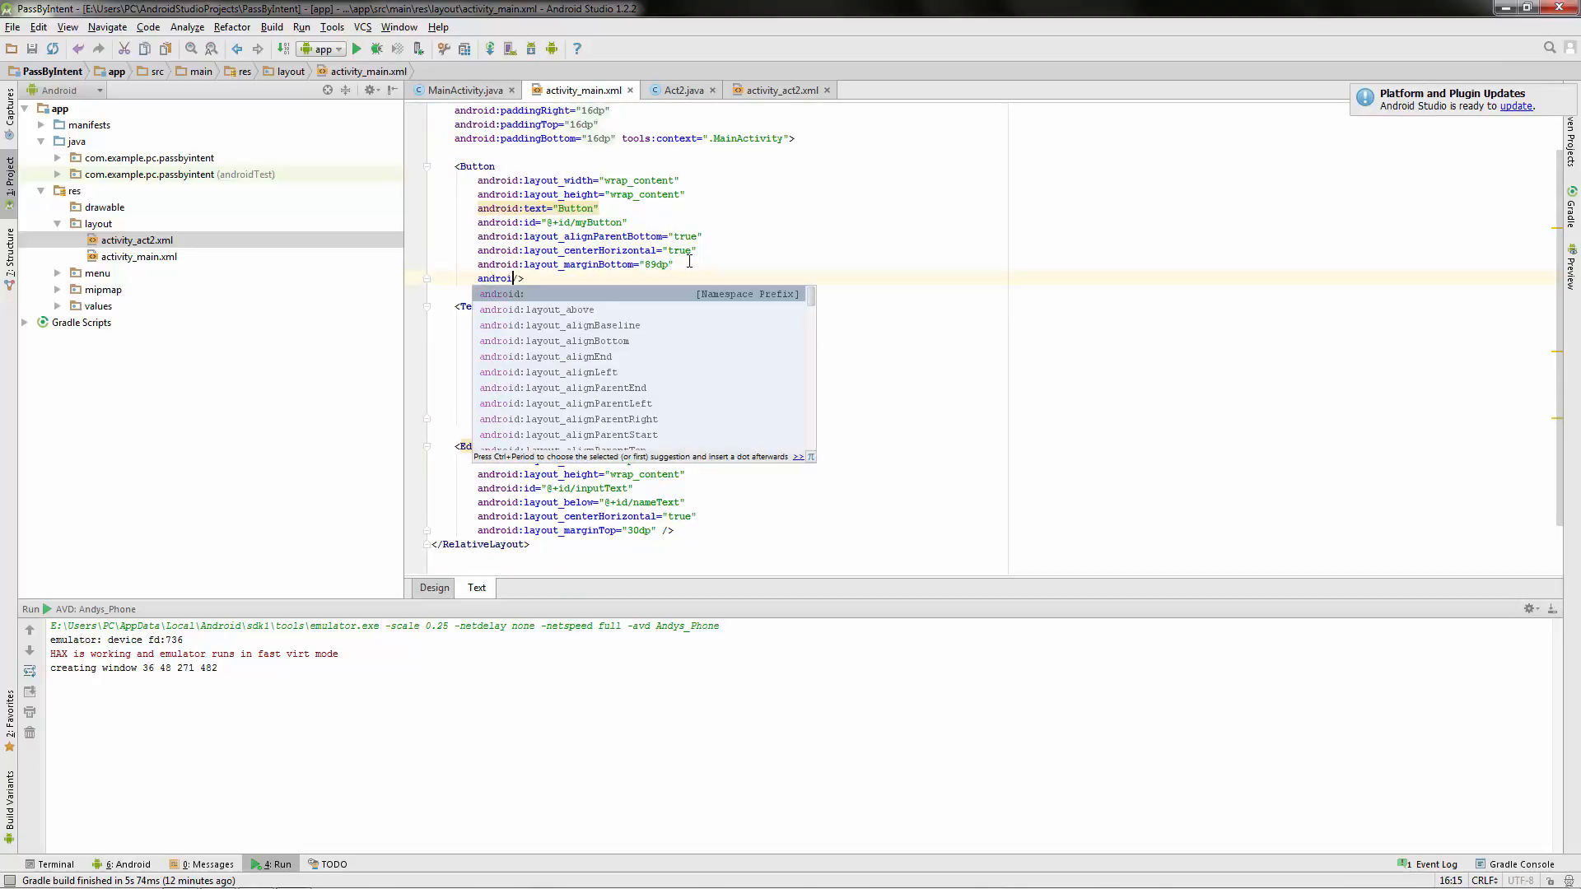
pyautogui.write('onClick="')
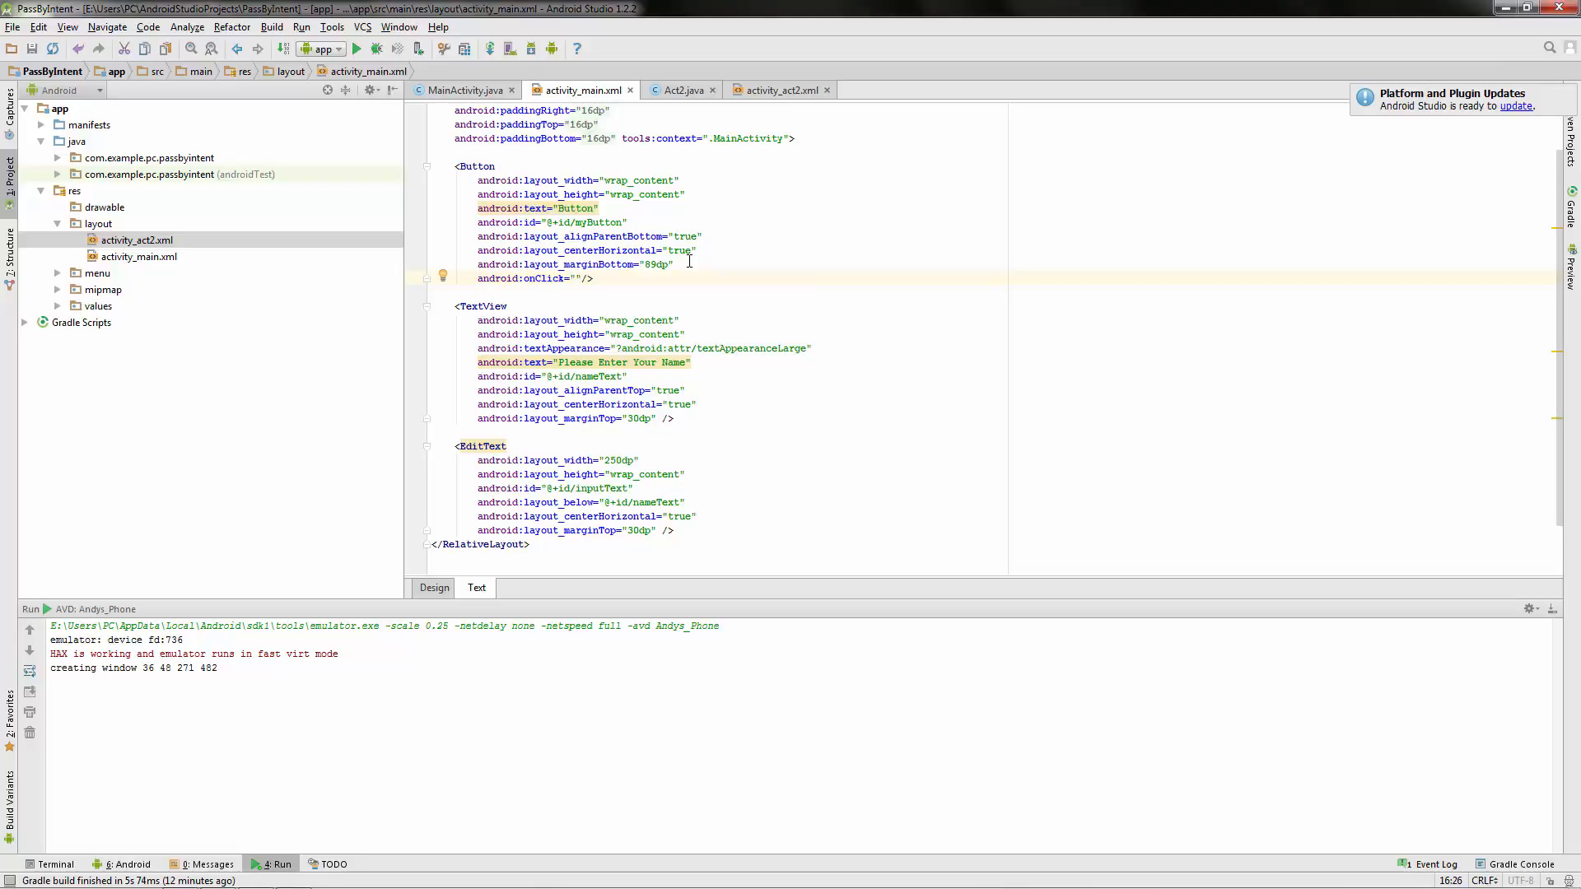
pyautogui.write('onClick')
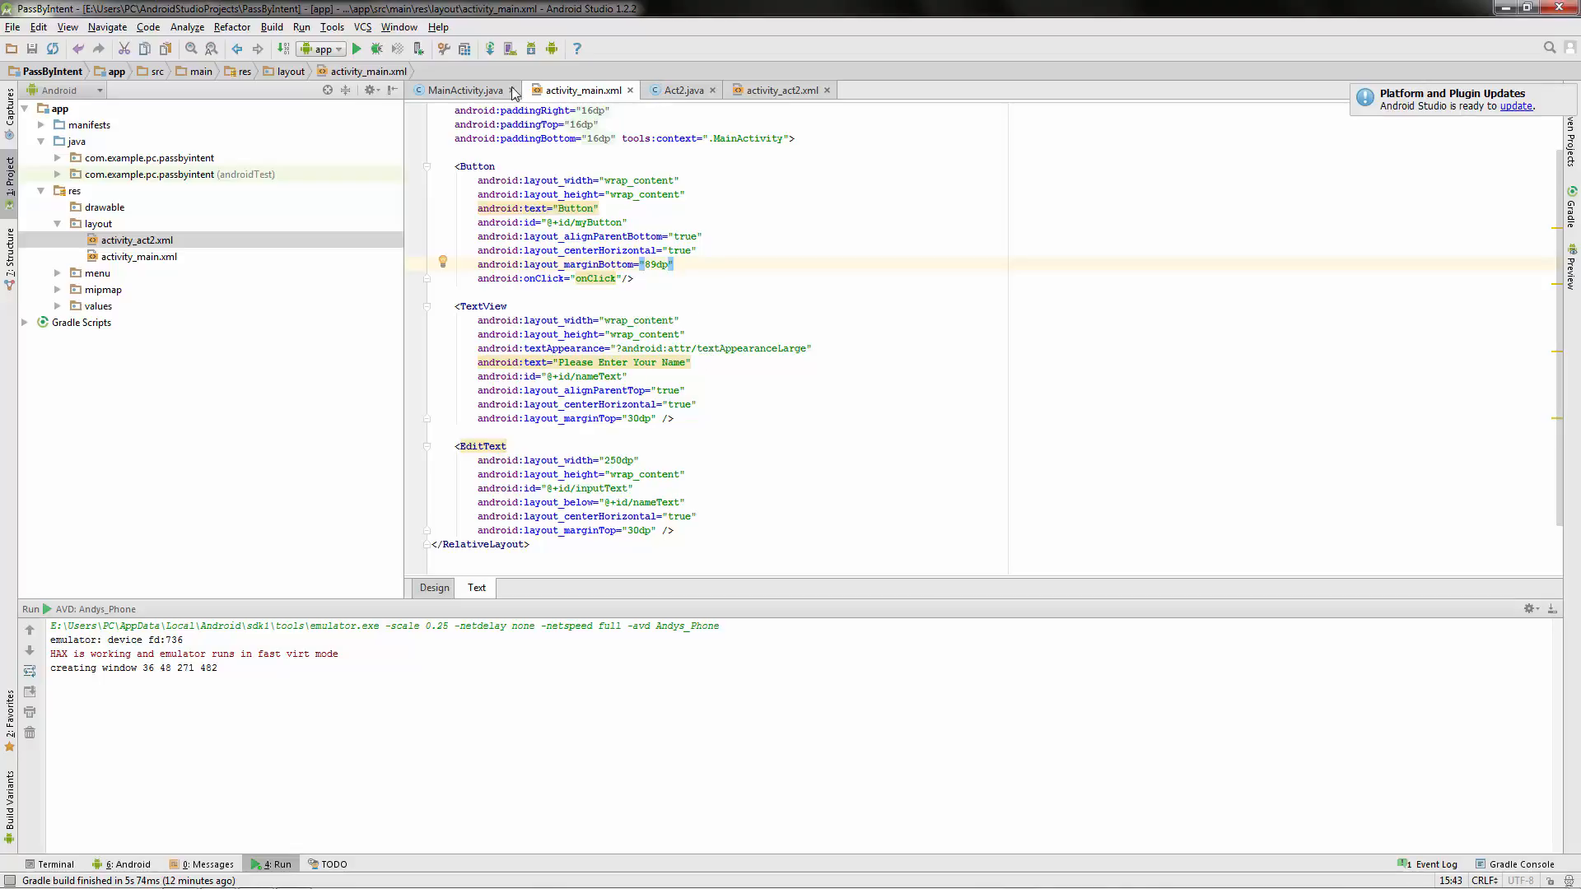
# Change MainActivity's onClick() signature to onClick(View v).
pyautogui.click(466, 89)
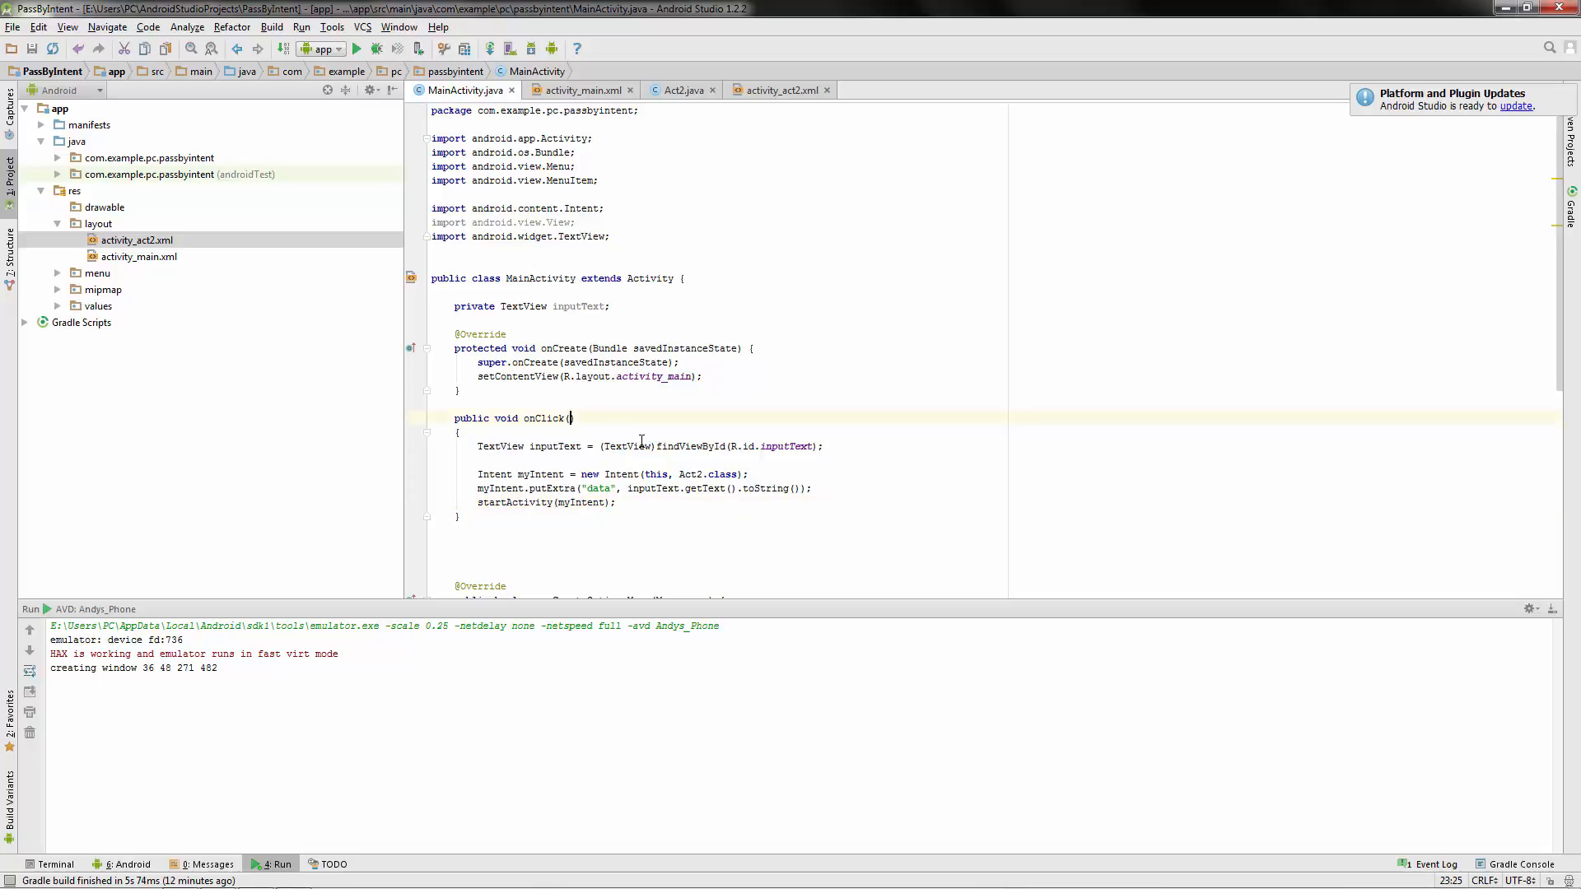
pyautogui.write('View')
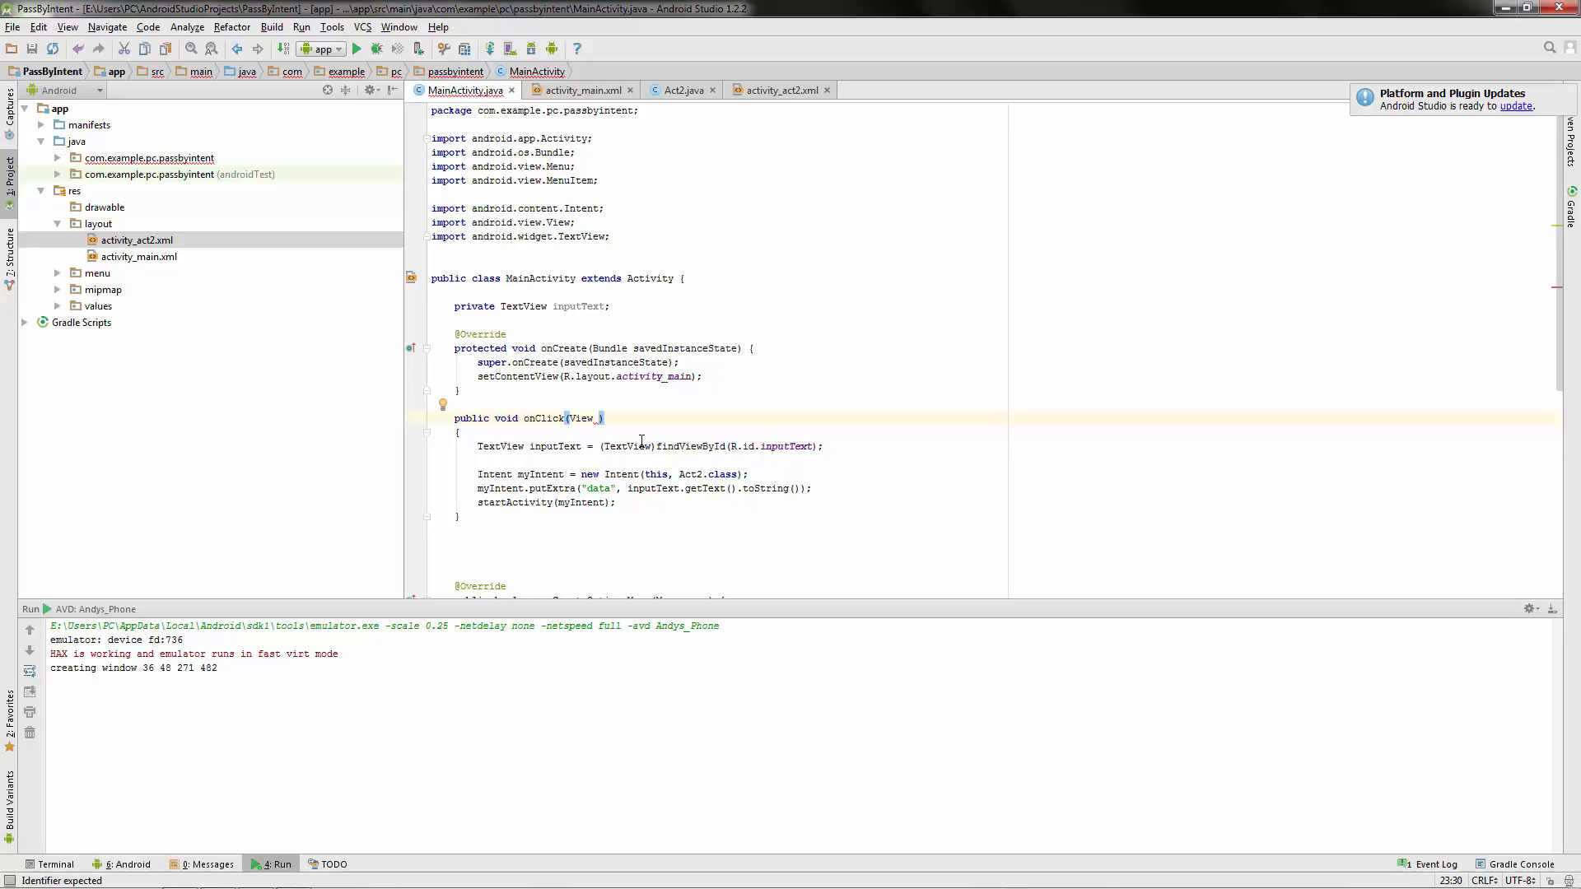
pyautogui.write('v')
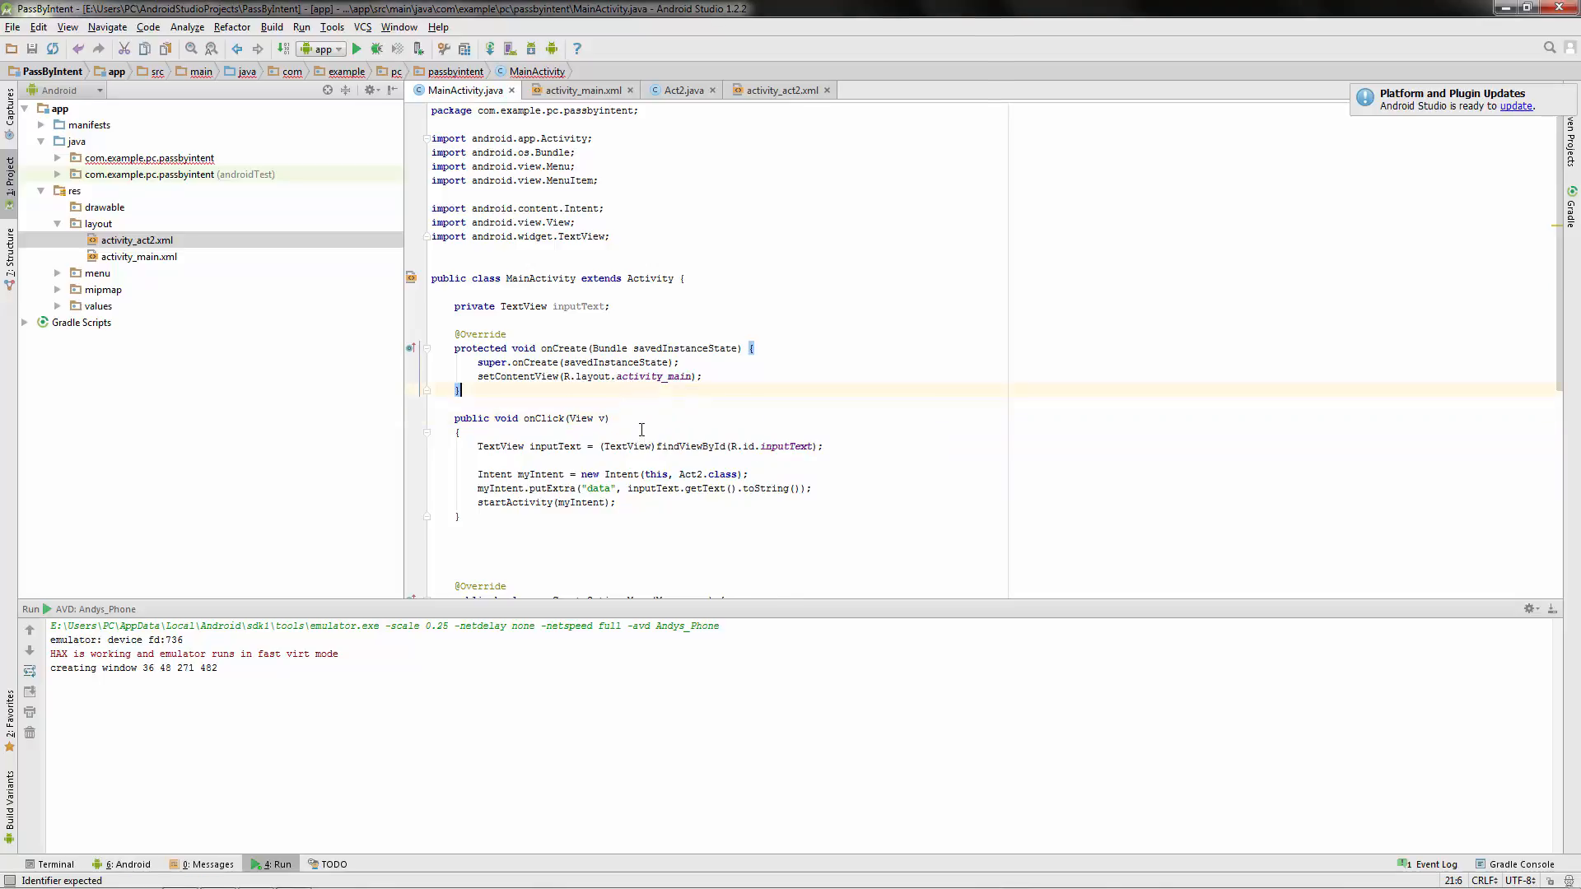
pyautogui.click(614, 207)
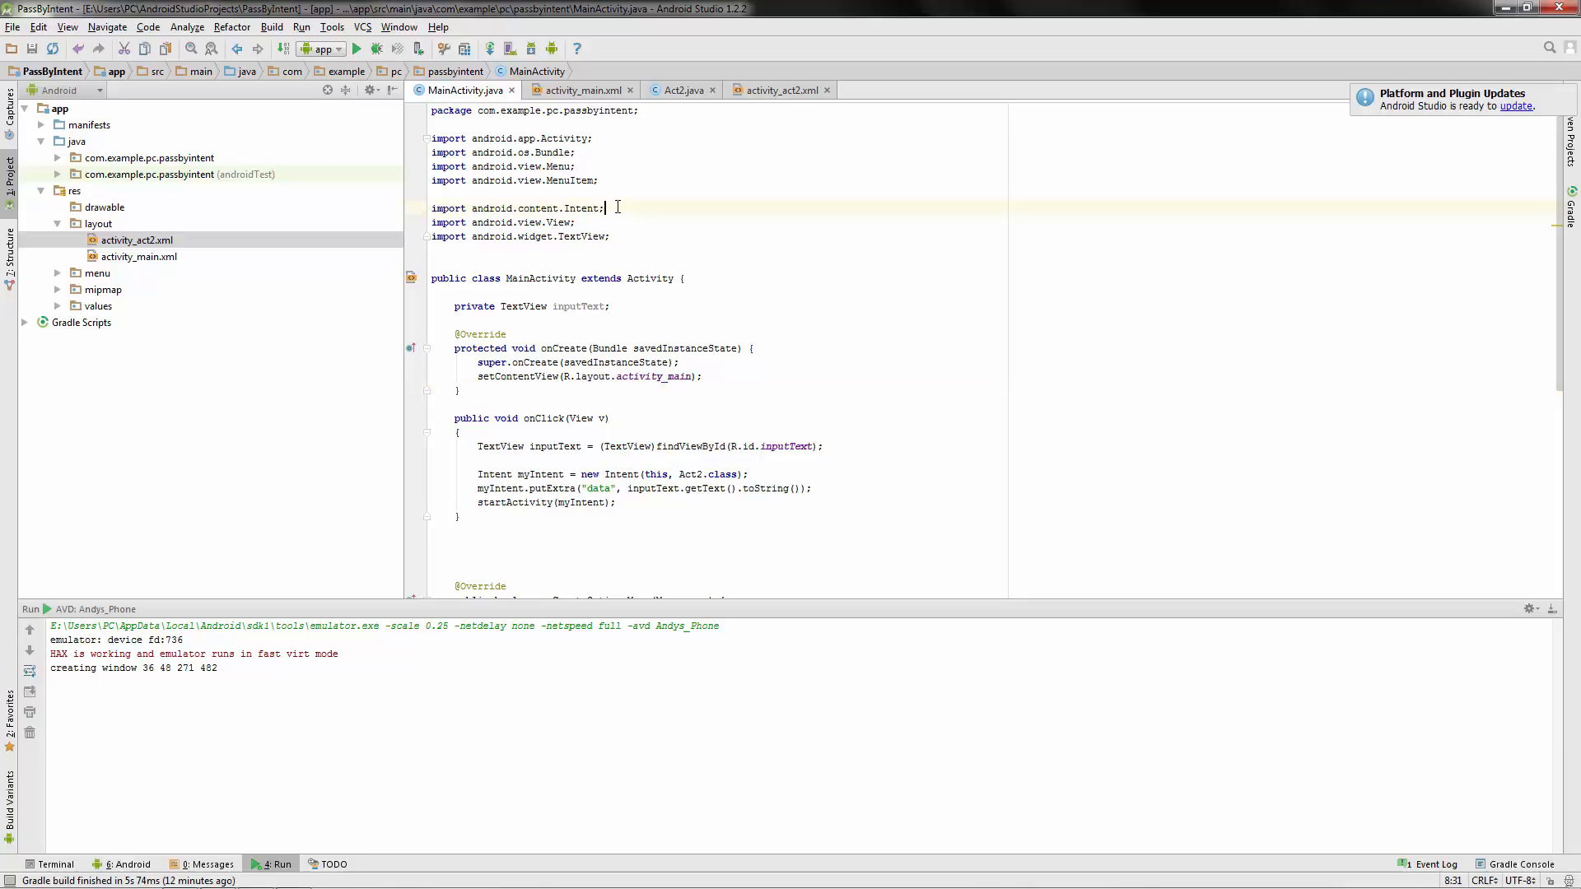
# Back in activity_main.xml, re-enter onClick as the button's android:onClick value.
pyautogui.click(576, 89)
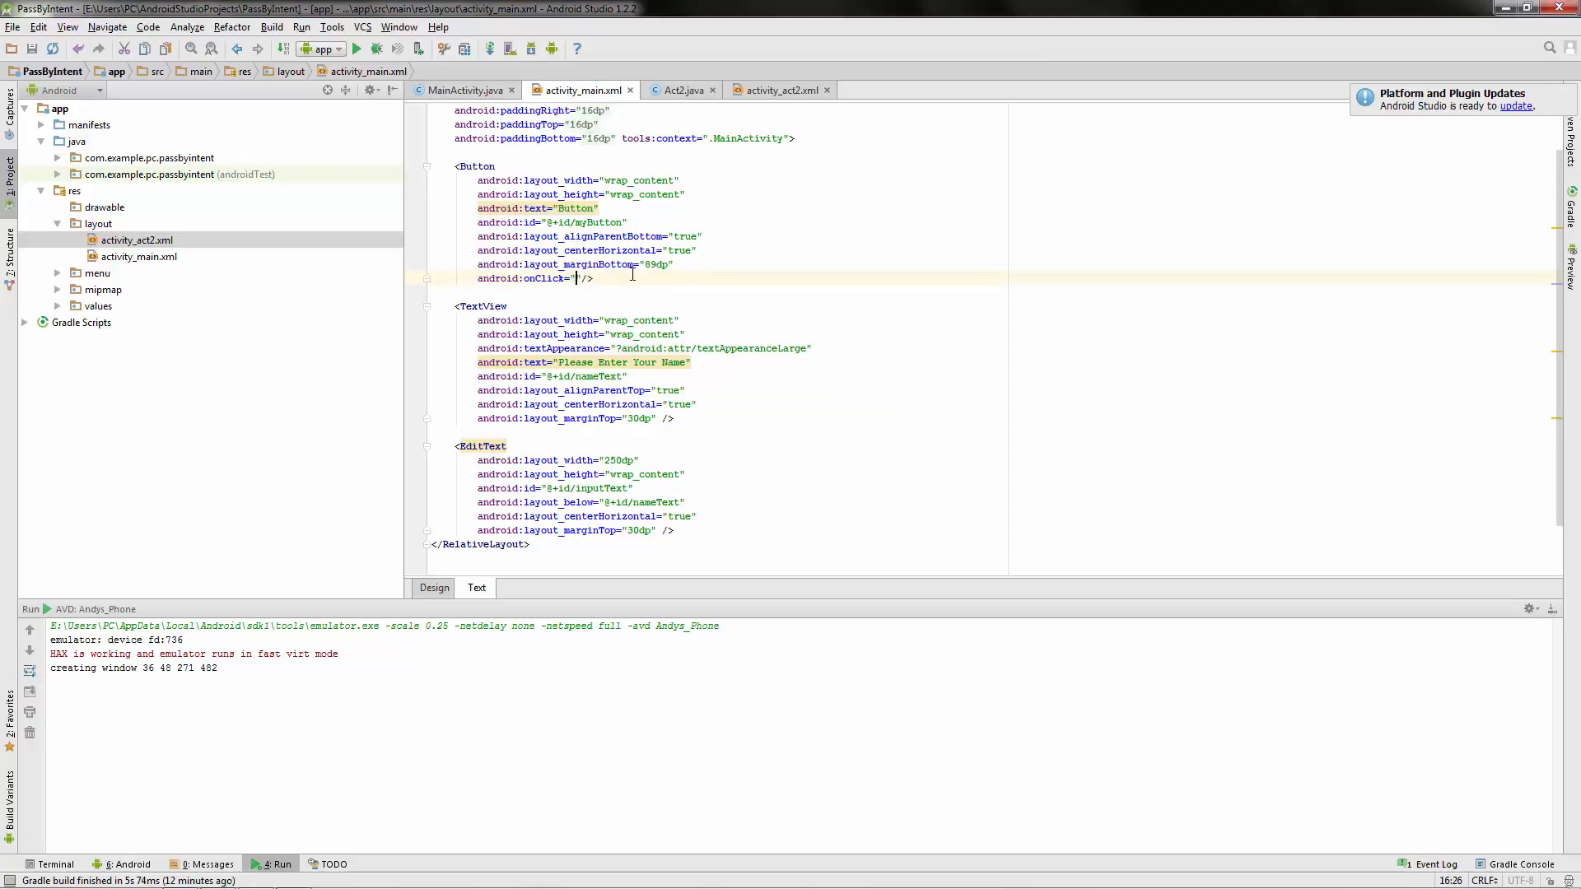
pyautogui.write('onClick')
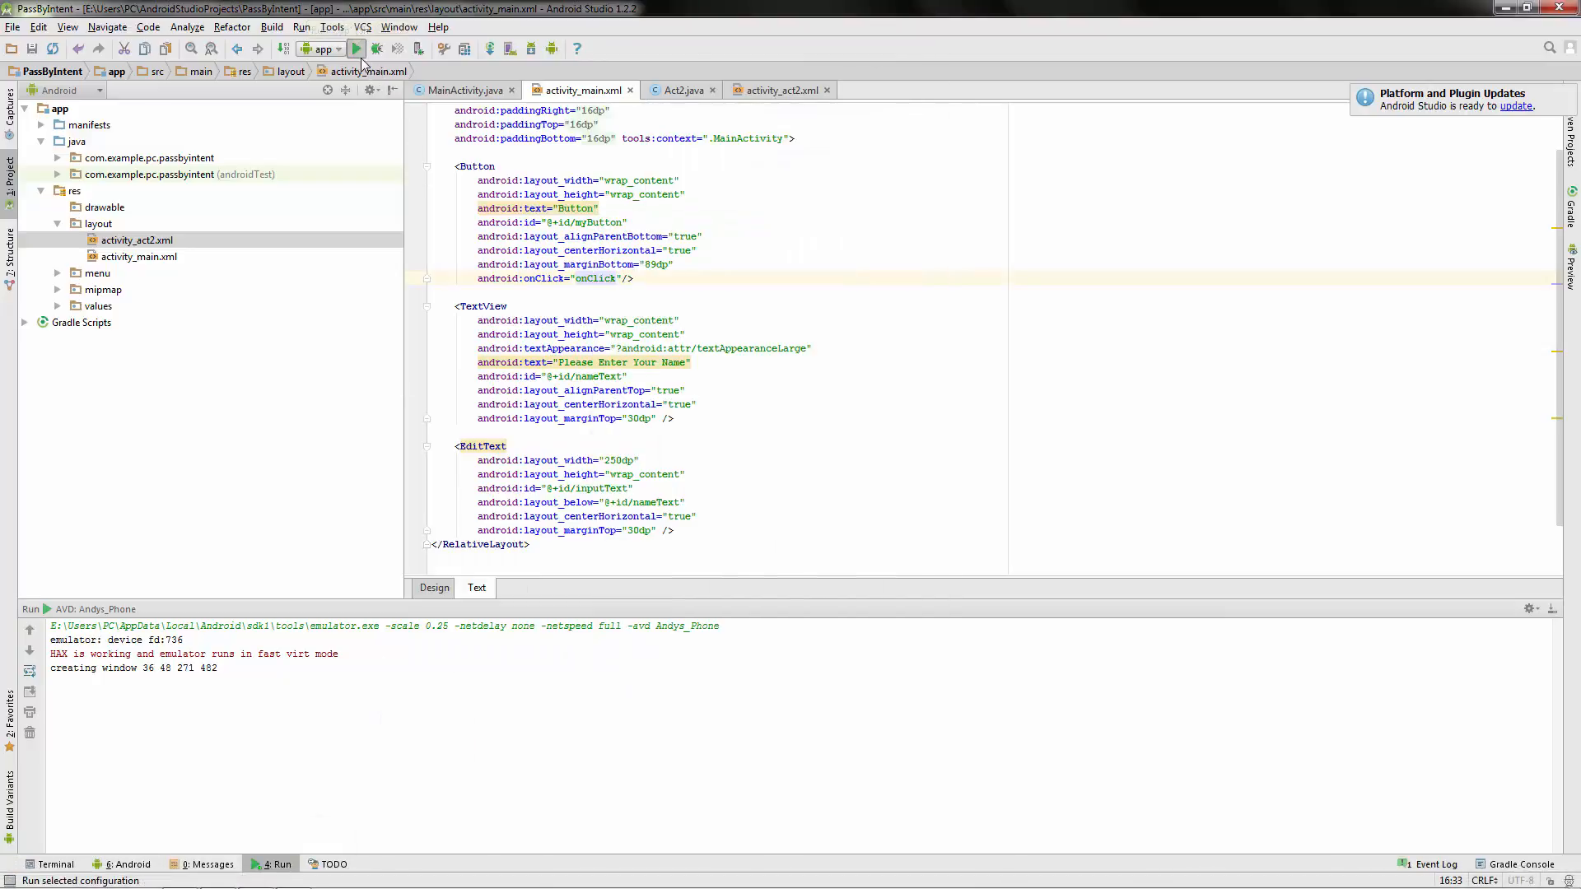
# Run 'app' and deploy it to the running Andys_Phone emulator via Choose Device.
pyautogui.click(357, 47)
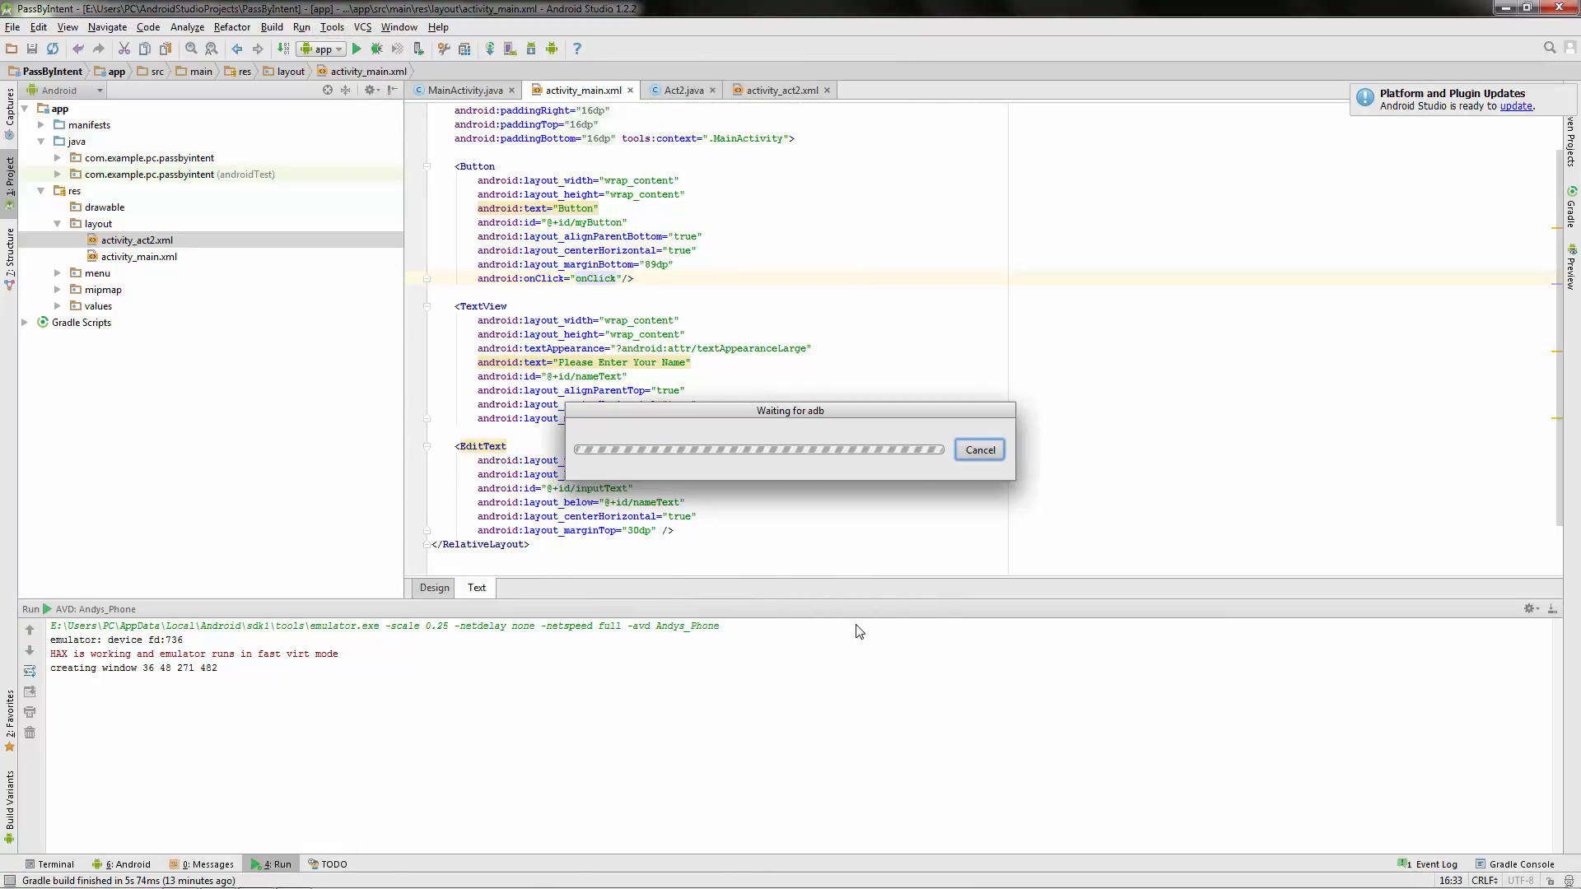
pyautogui.moveTo(1268, 232)
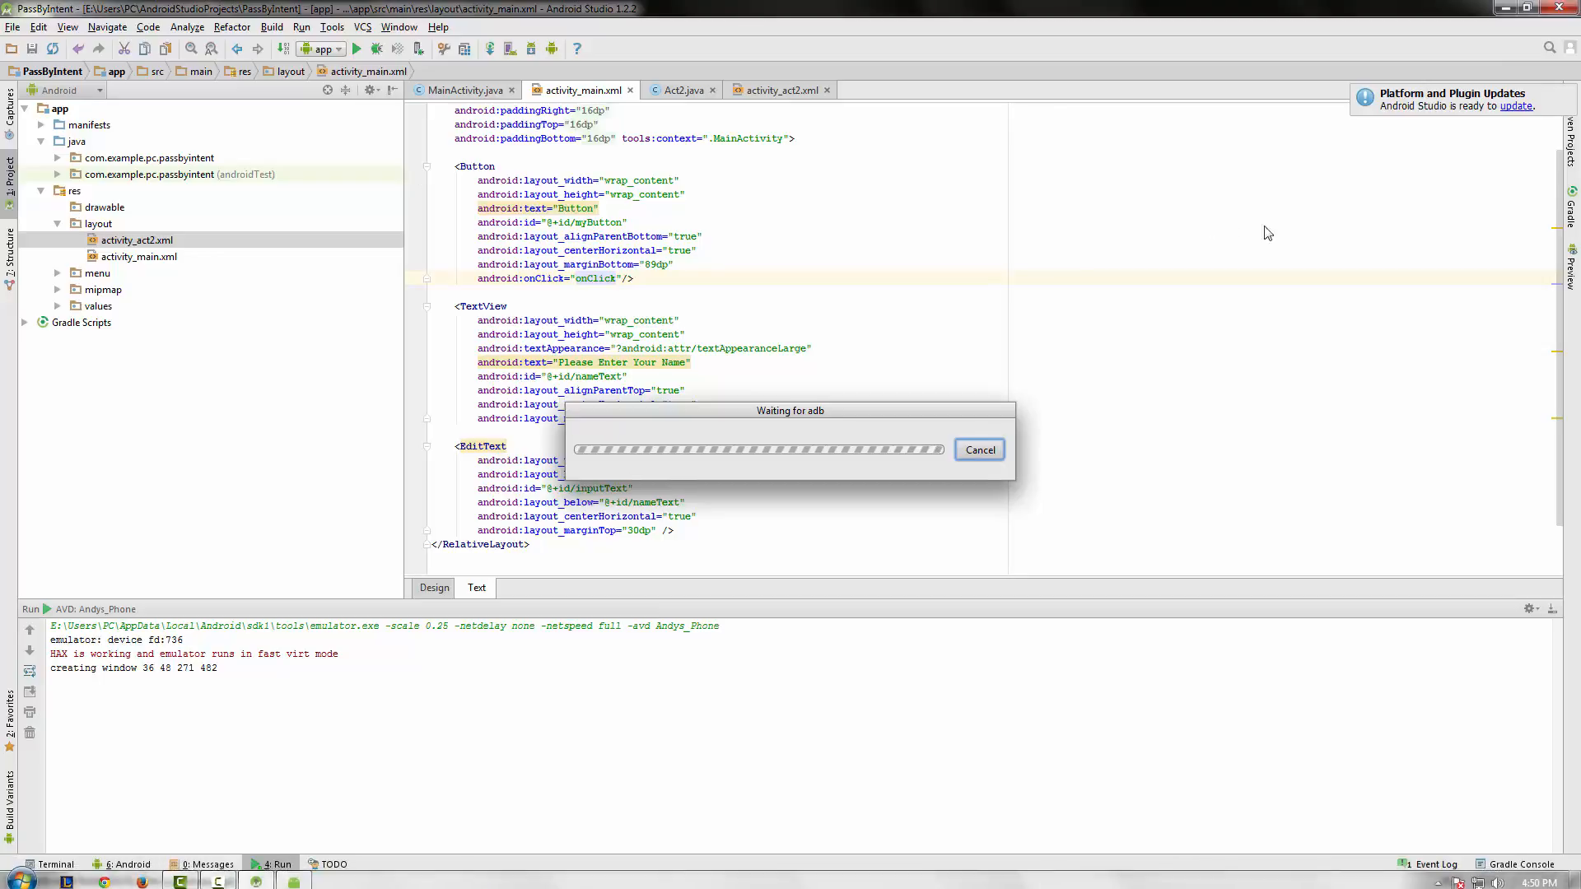
pyautogui.click(977, 450)
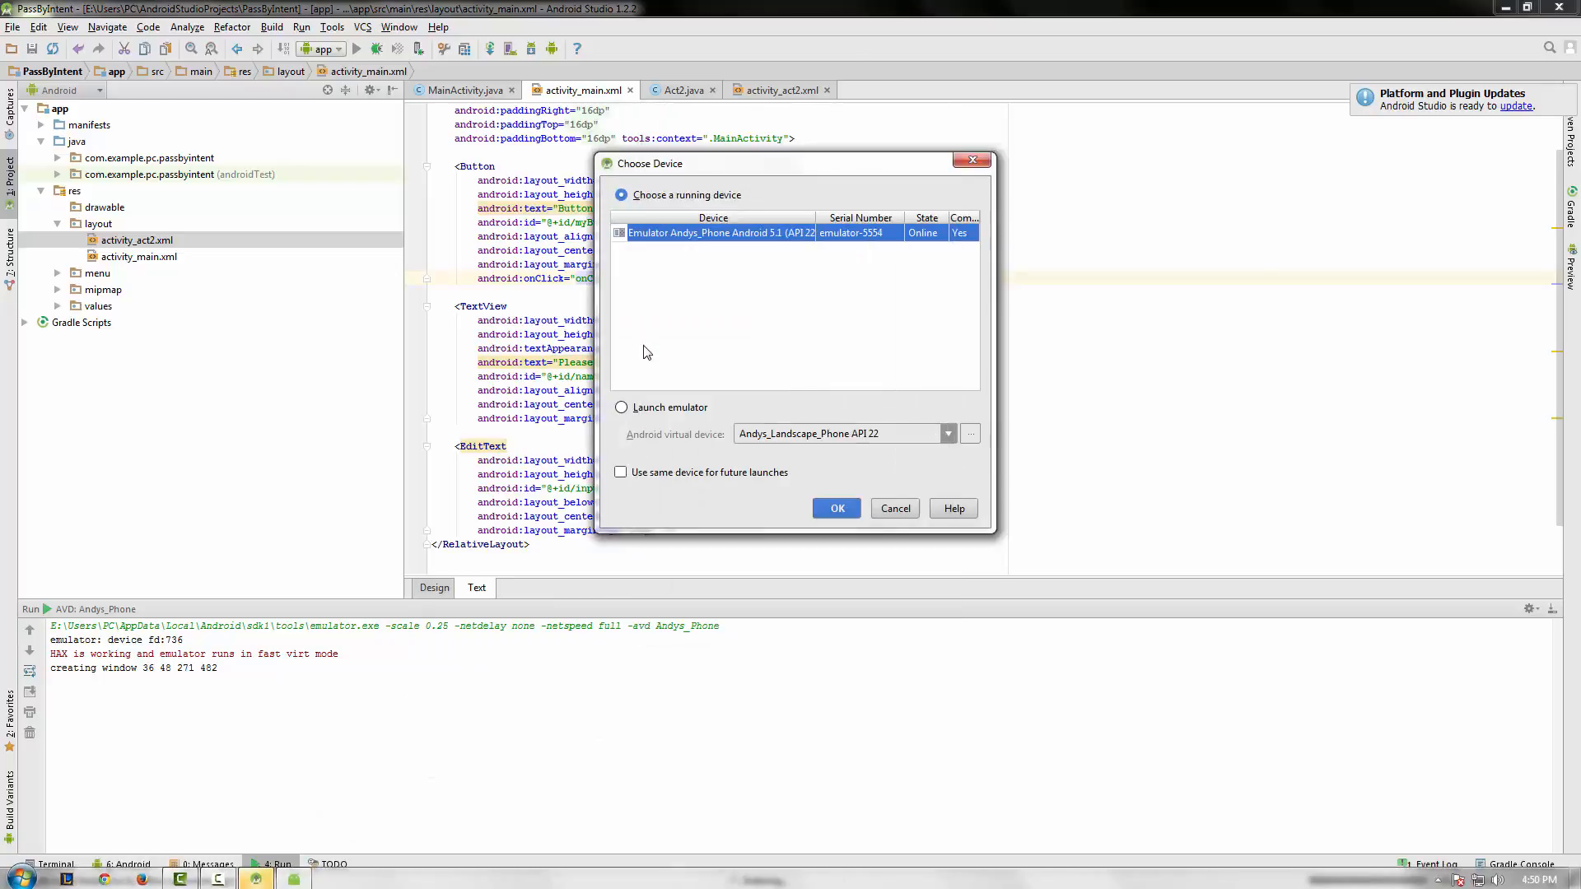
pyautogui.click(837, 509)
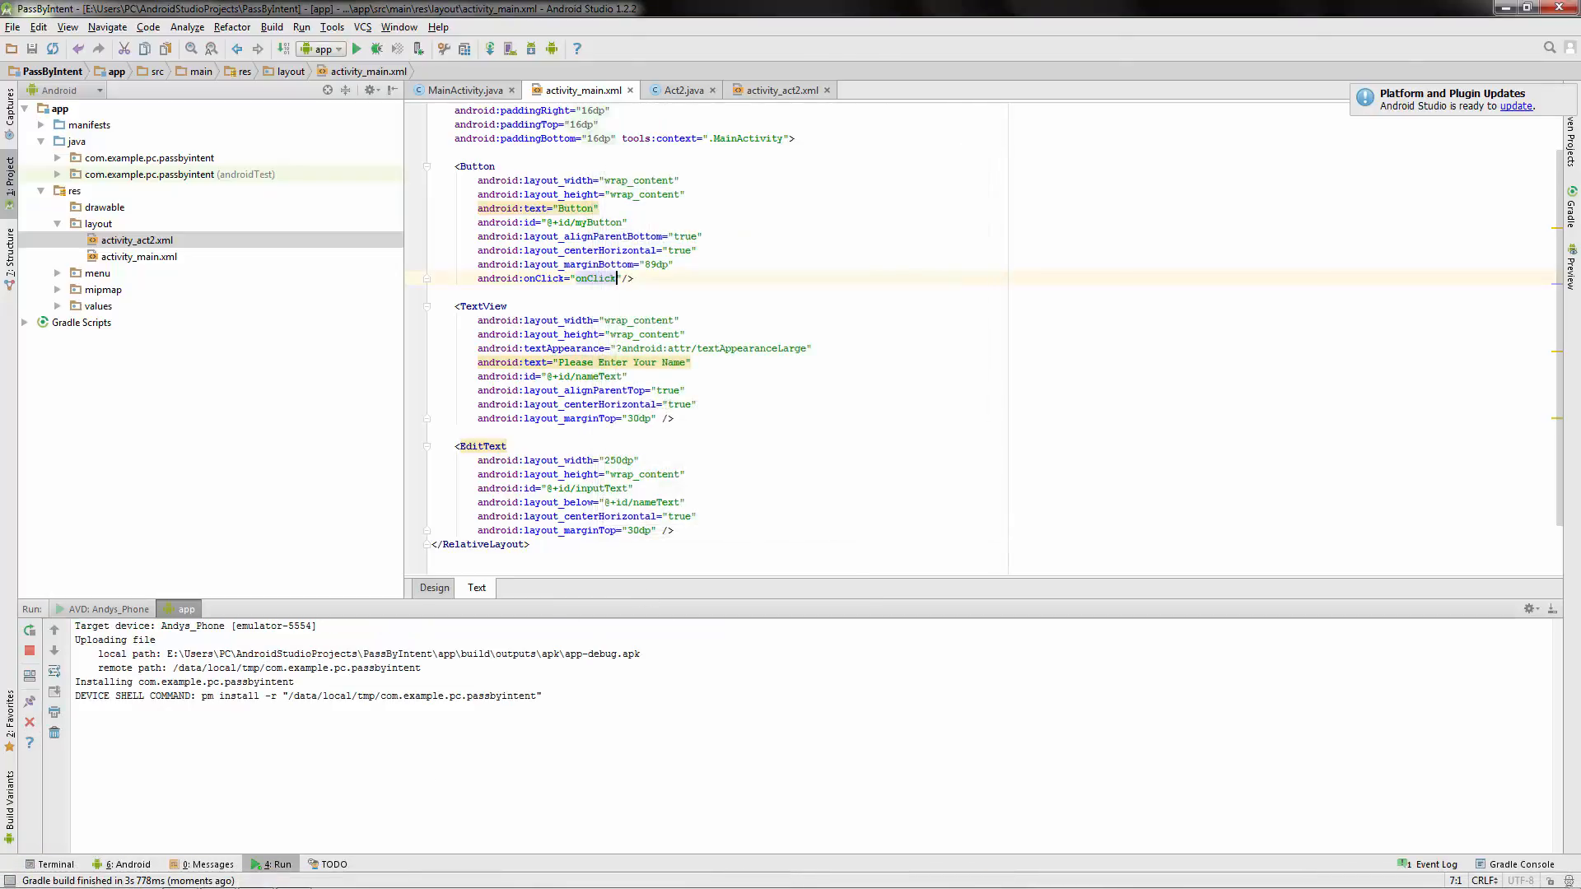
pyautogui.click(356, 47)
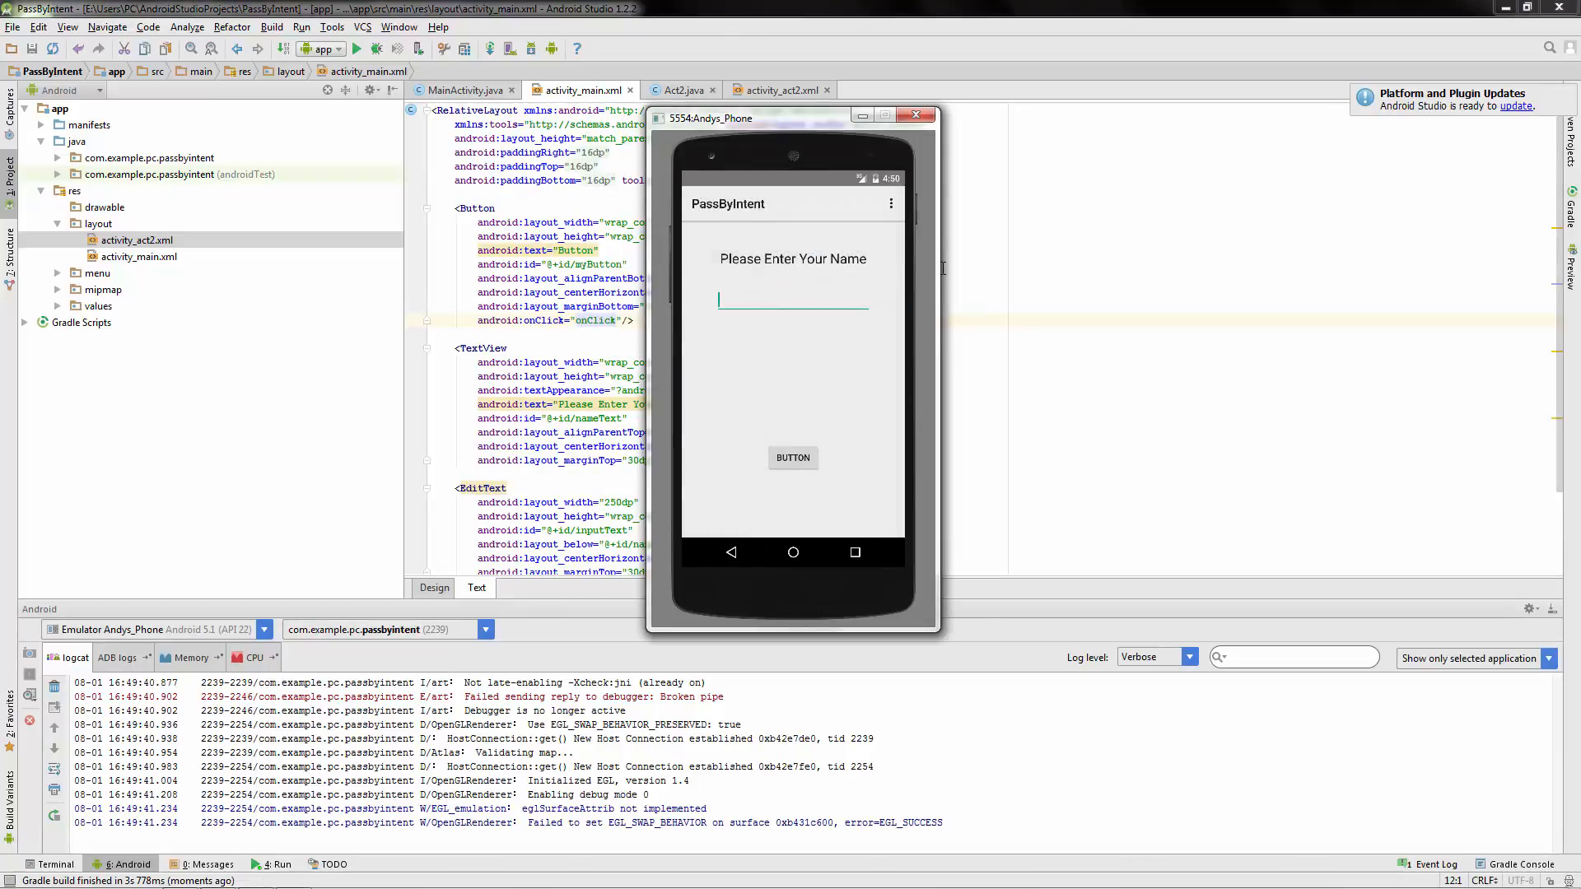
# Enter Andrew in the name field and tap BUTTON so Act2 shows Andrew.
pyautogui.write('An')
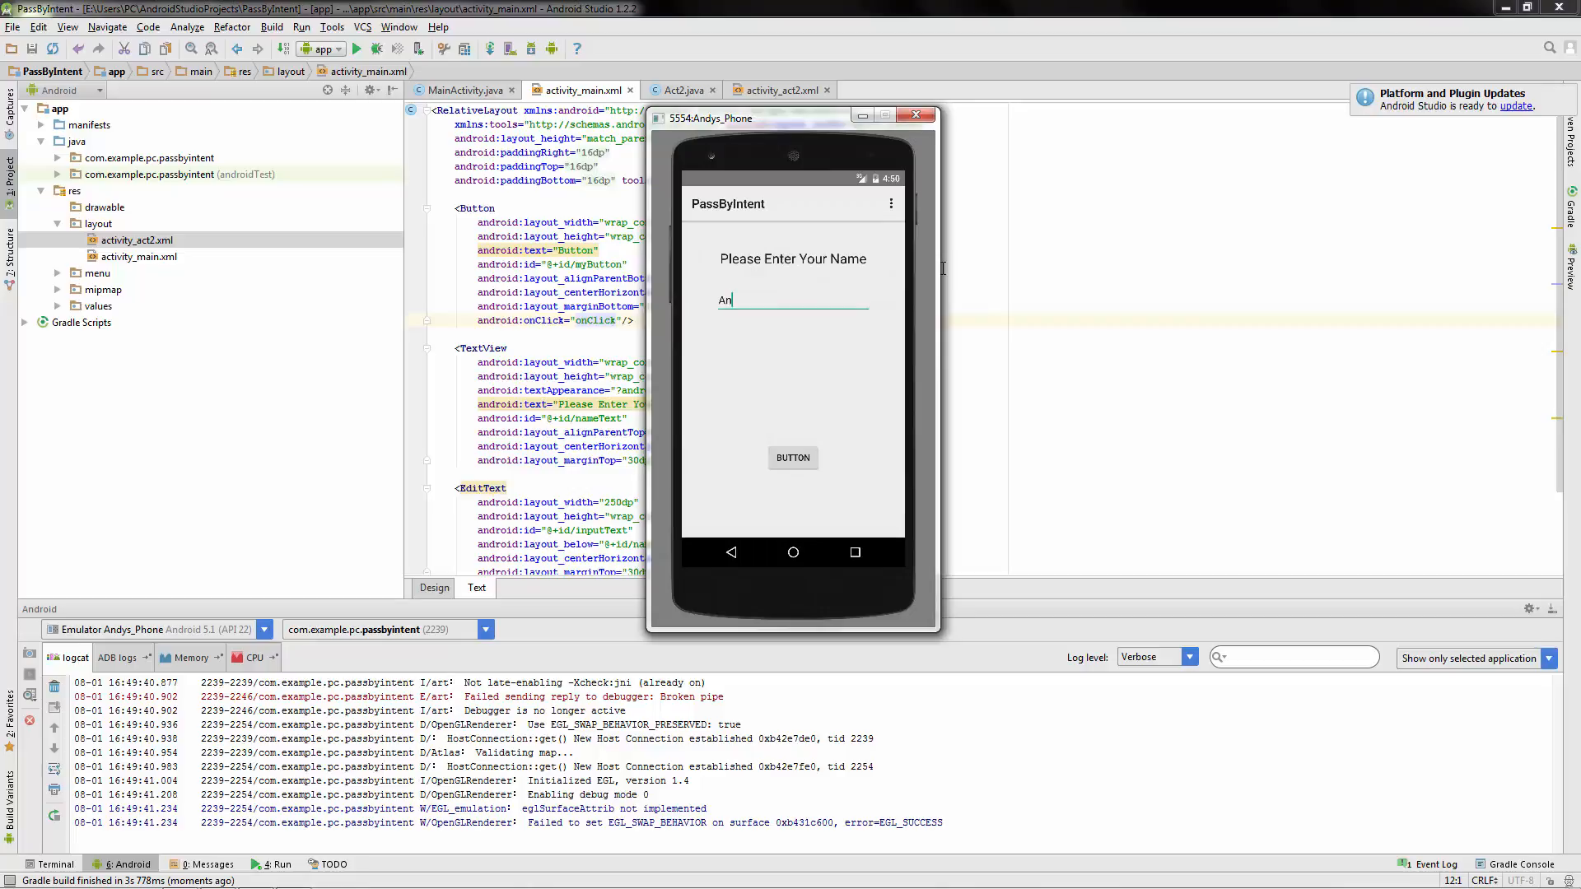
pyautogui.write('drew')
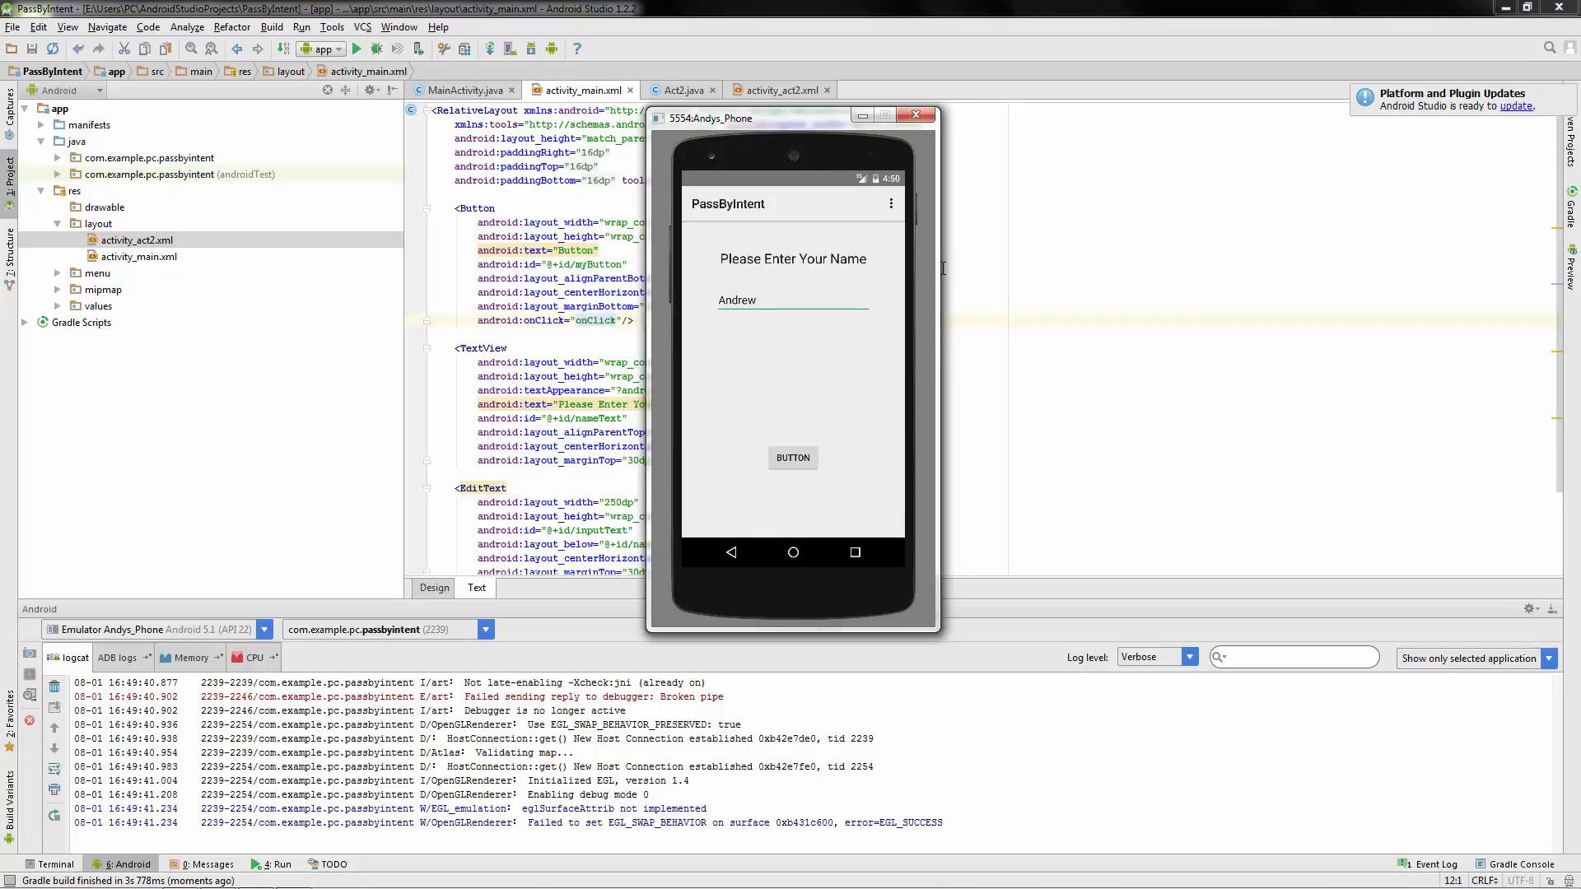
pyautogui.moveTo(797, 464)
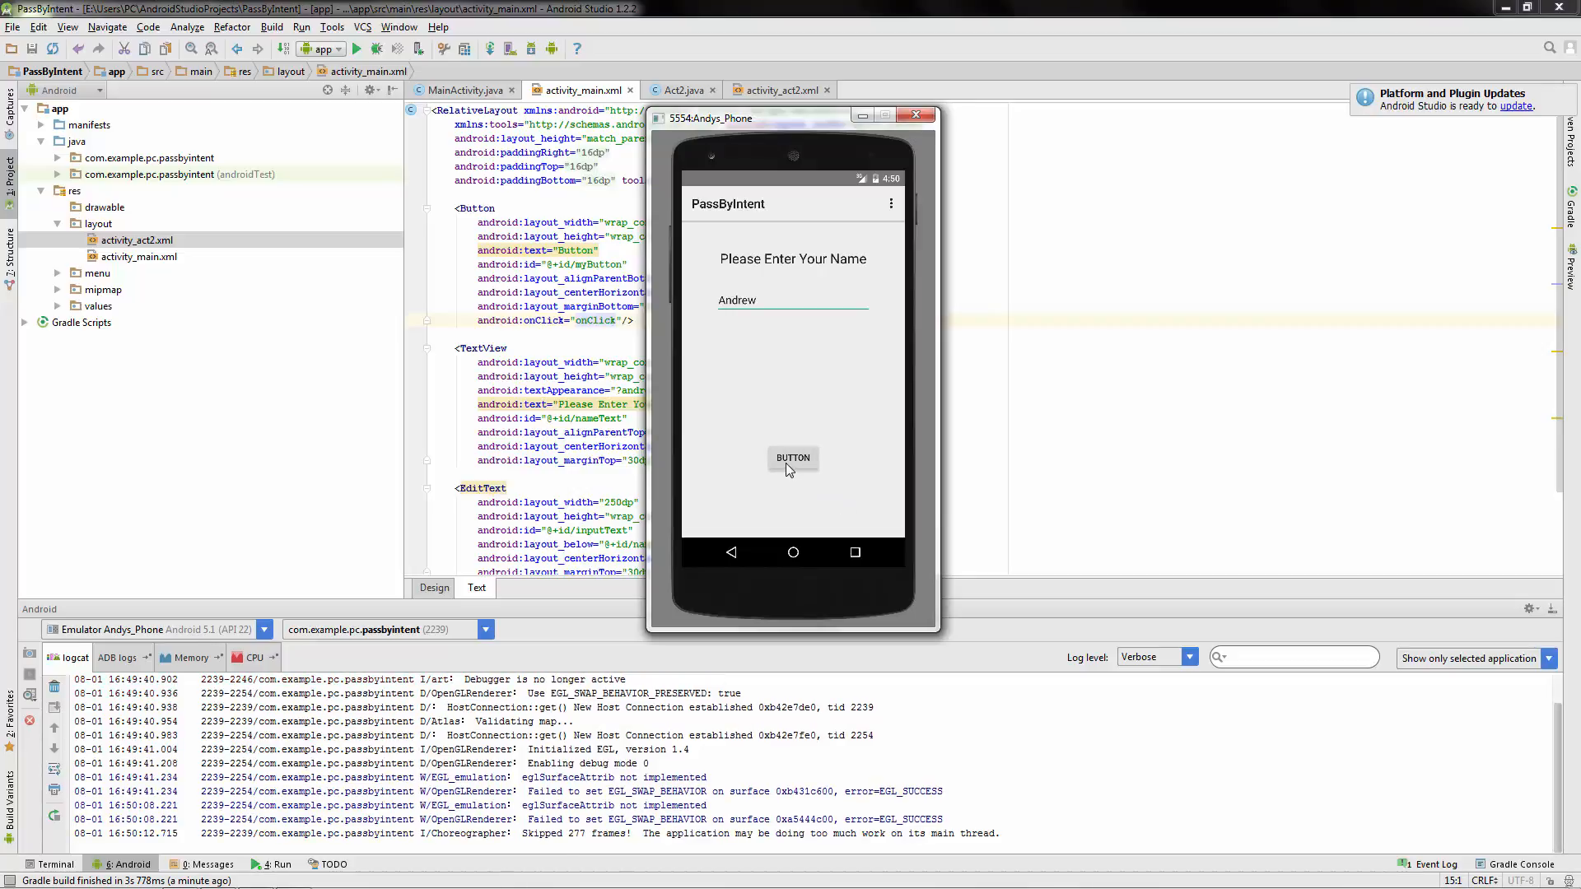
pyautogui.click(792, 458)
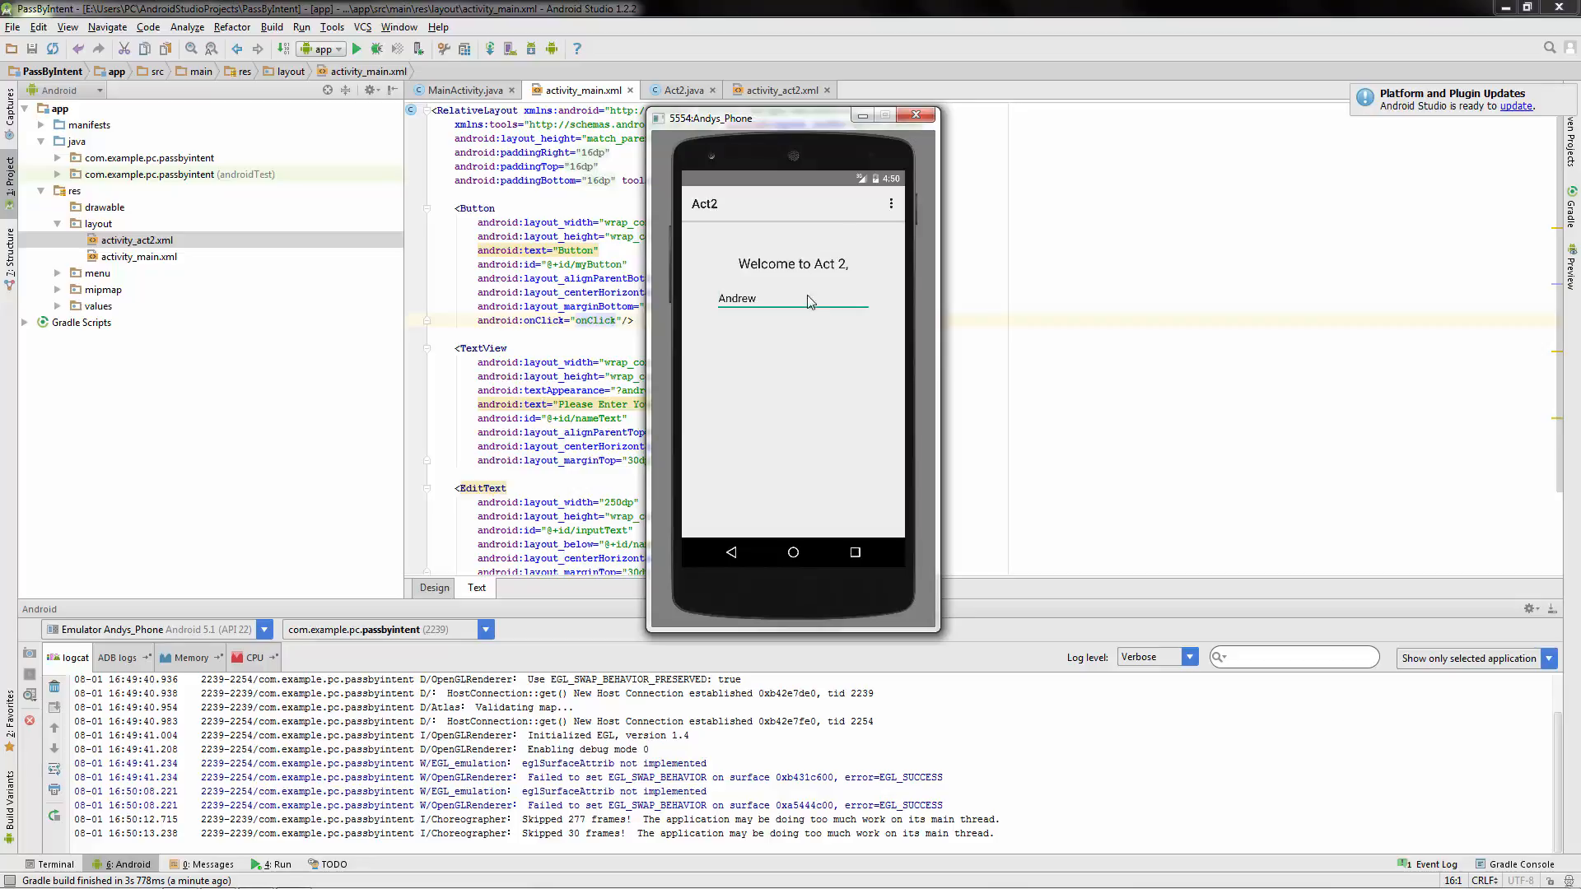
pyautogui.moveTo(988, 308)
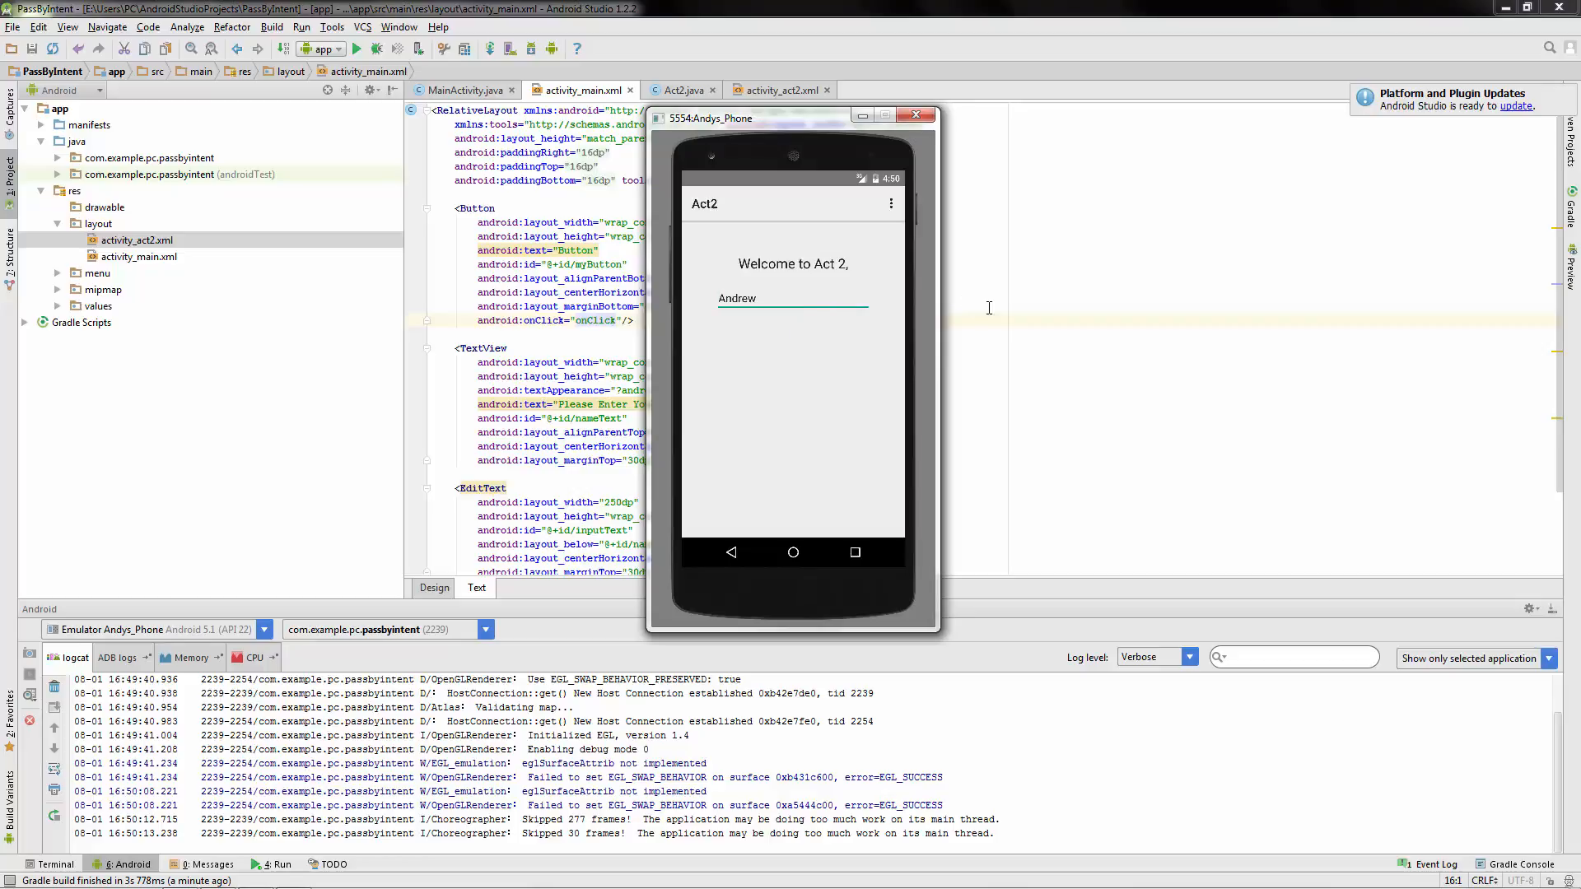
pyautogui.moveTo(1013, 383)
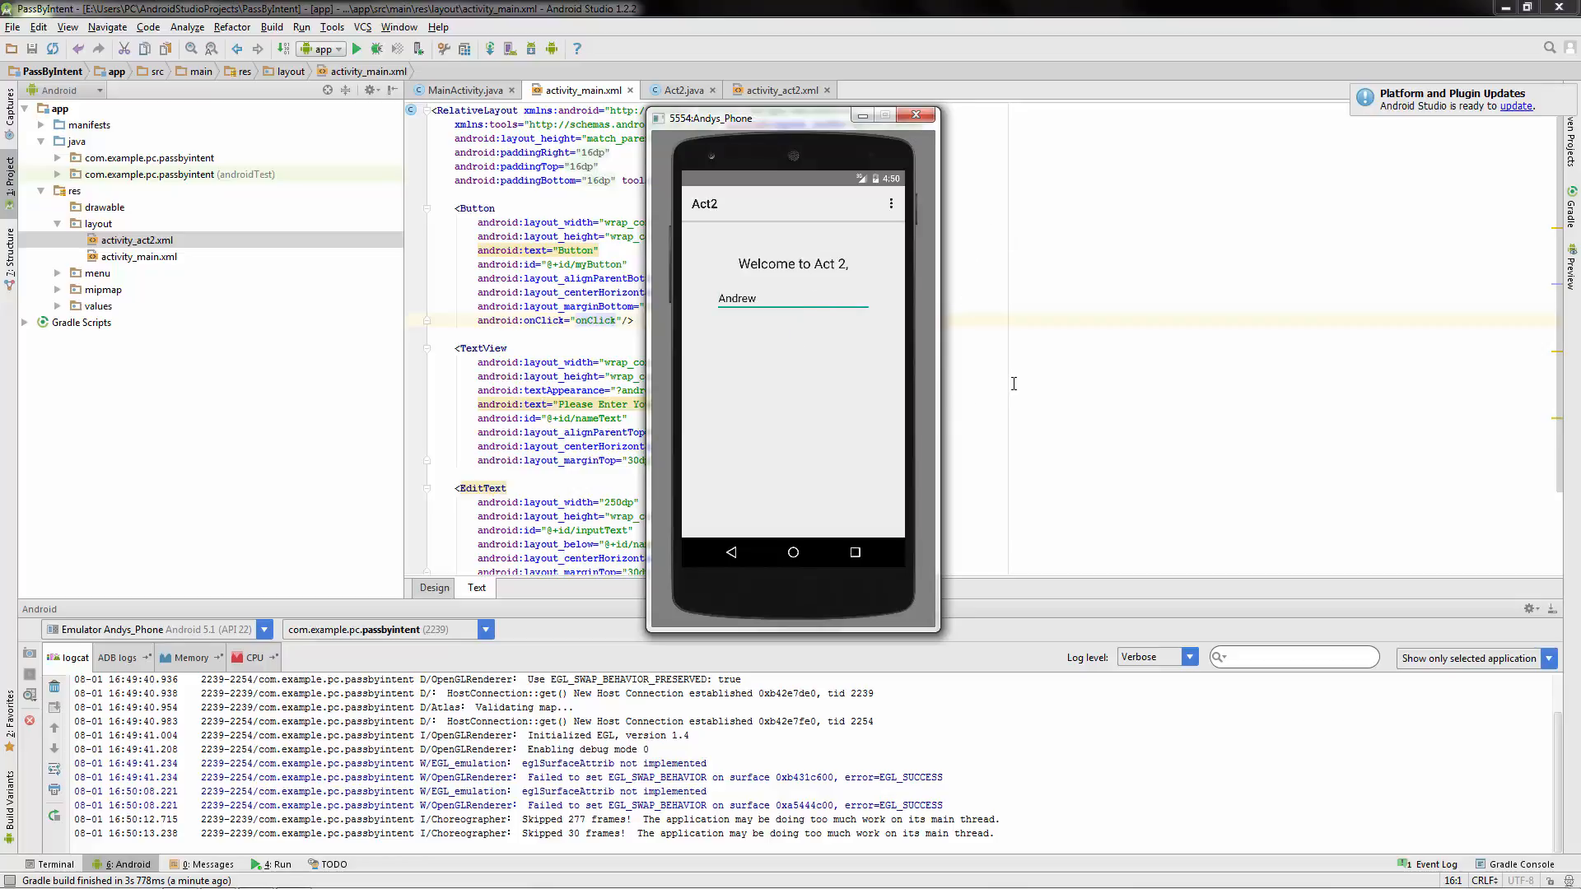